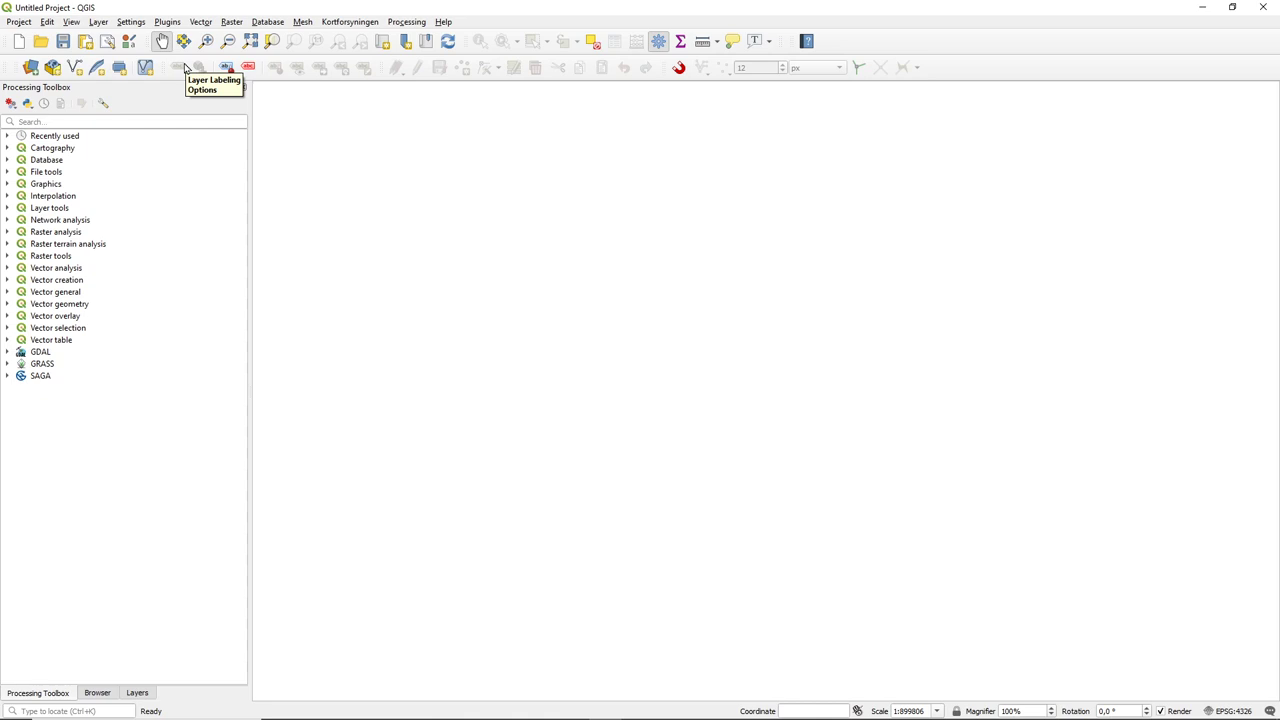
pyautogui.moveTo(180, 160)
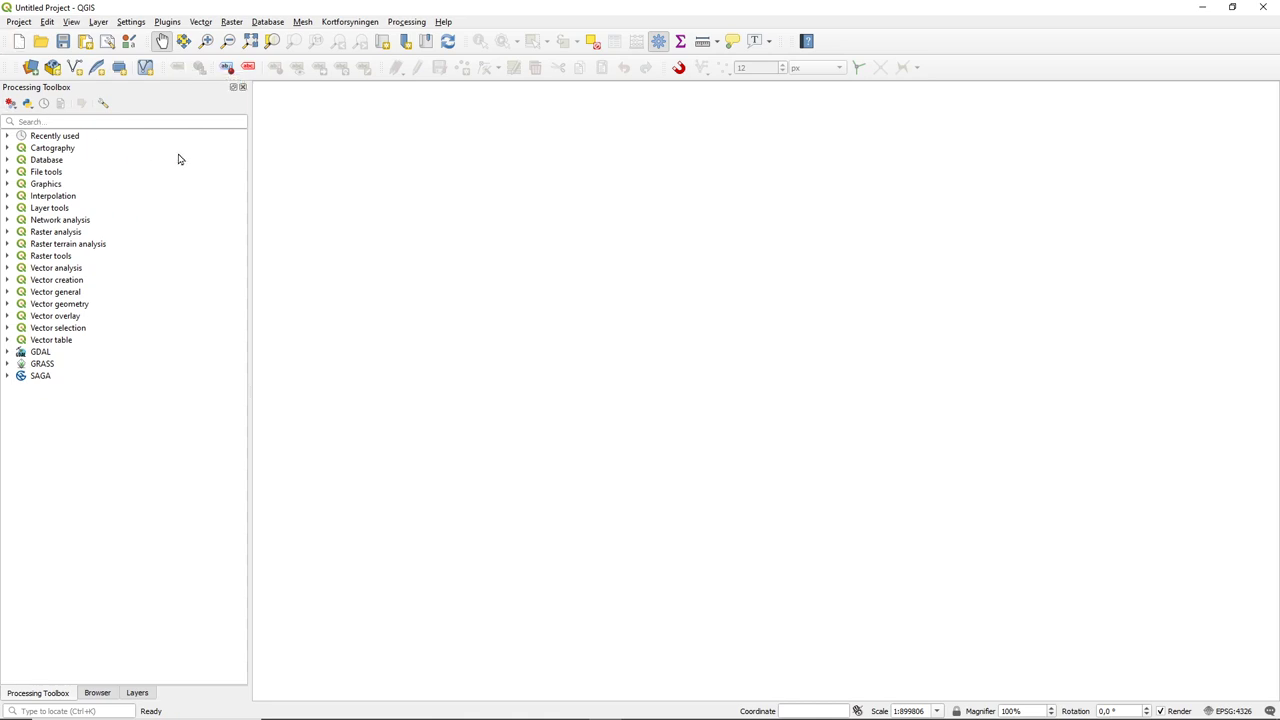
pyautogui.moveTo(132, 672)
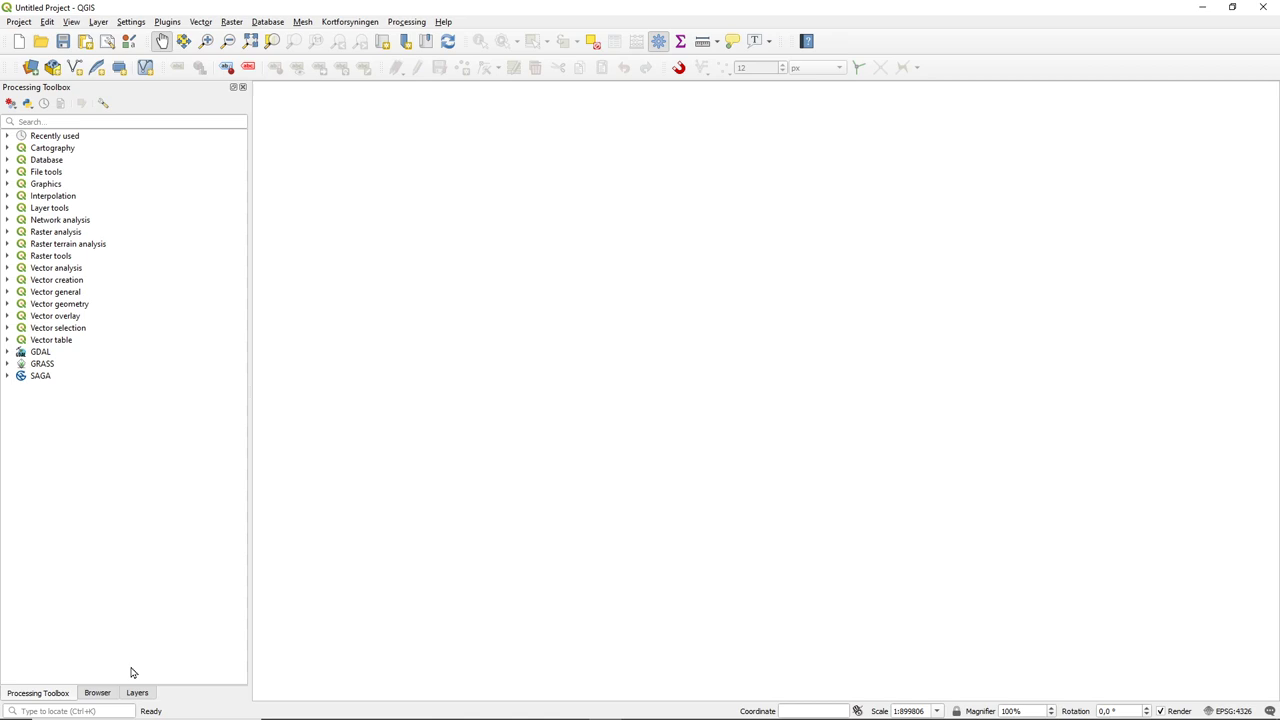
# Step: Switch to the Browser panel and expand the Favourites folder D:\Lecture_7
pyautogui.click(136, 692)
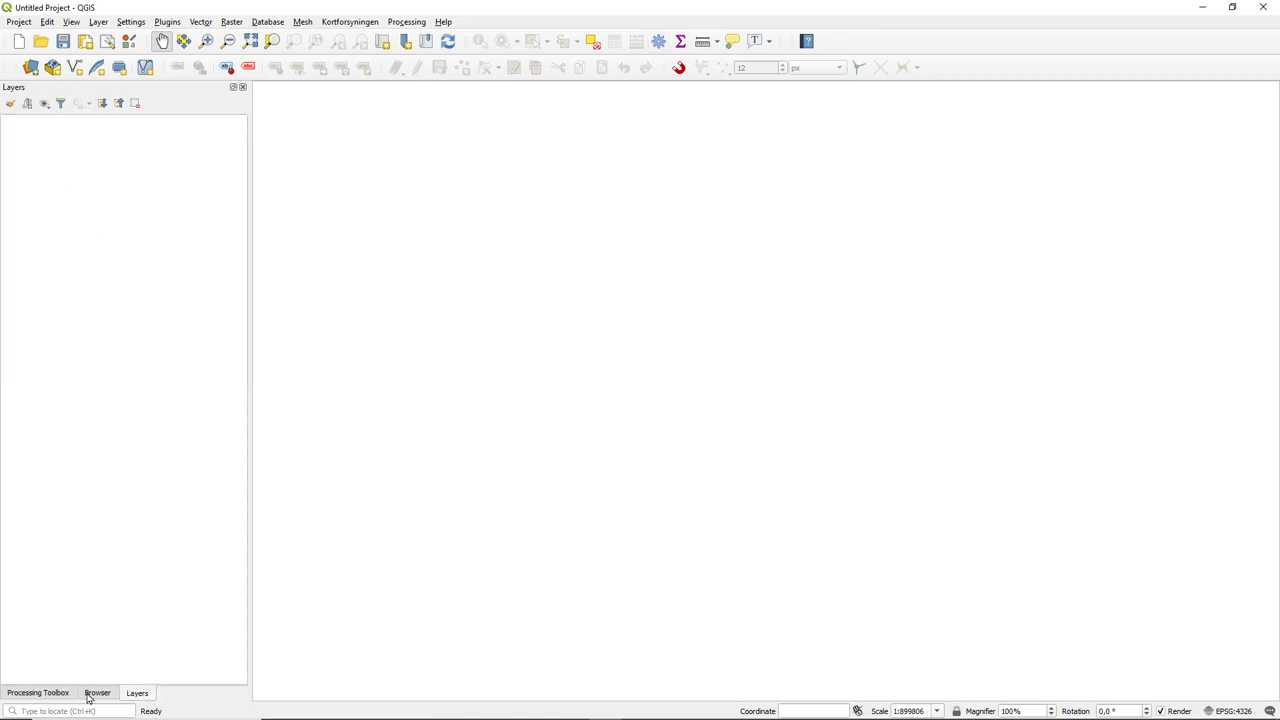
pyautogui.click(96, 692)
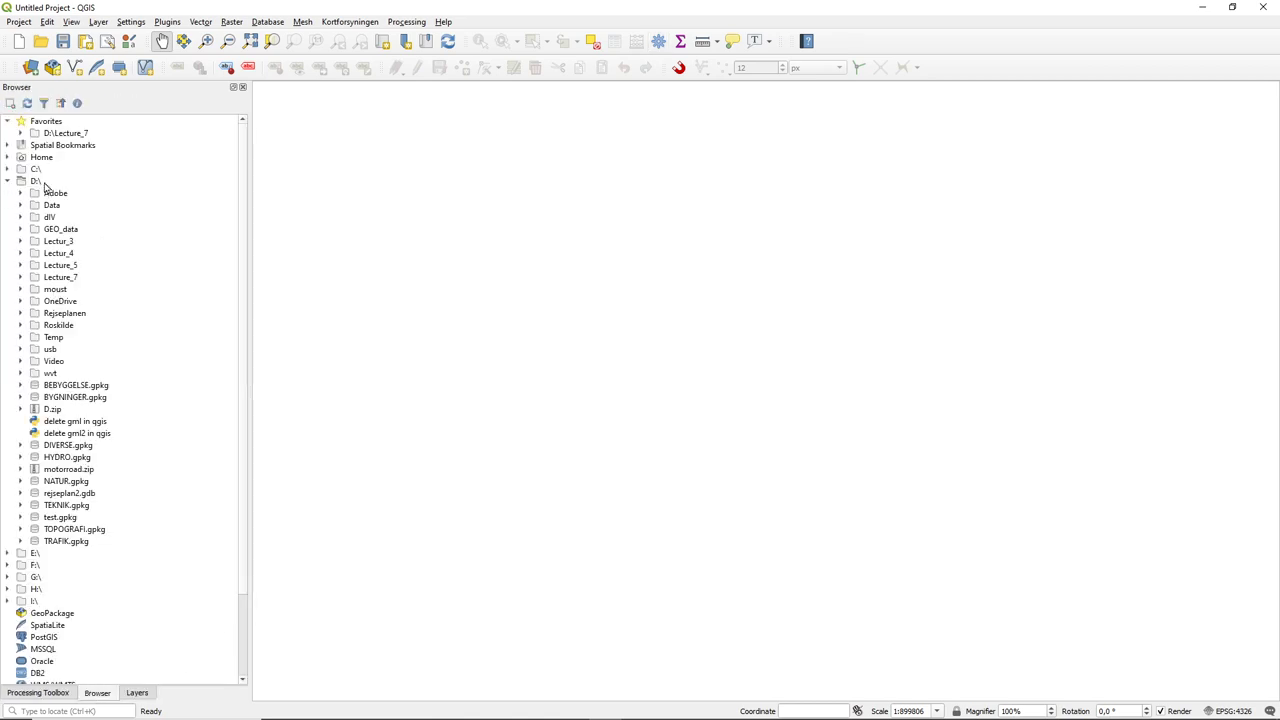
pyautogui.click(8, 132)
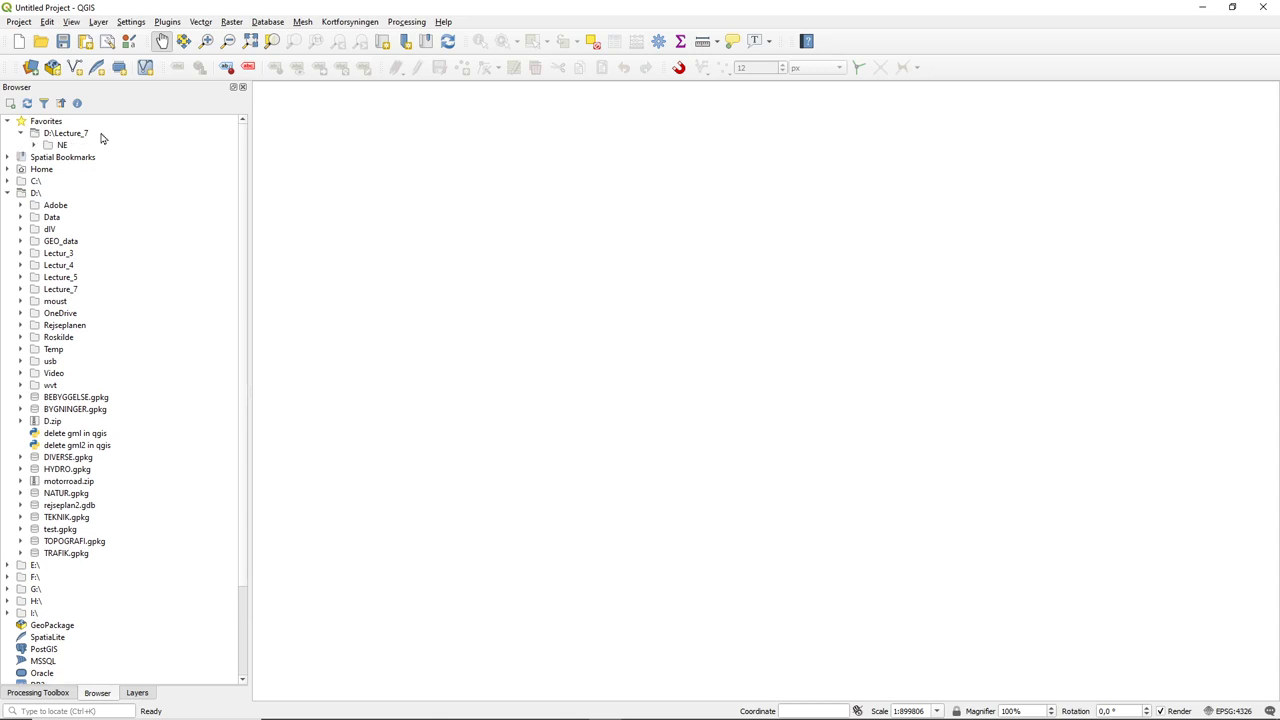
# Step: Start a new GeoPackage in Lecture_7 with table name 'points' and Point geometry type
pyautogui.rightClick(64, 132)
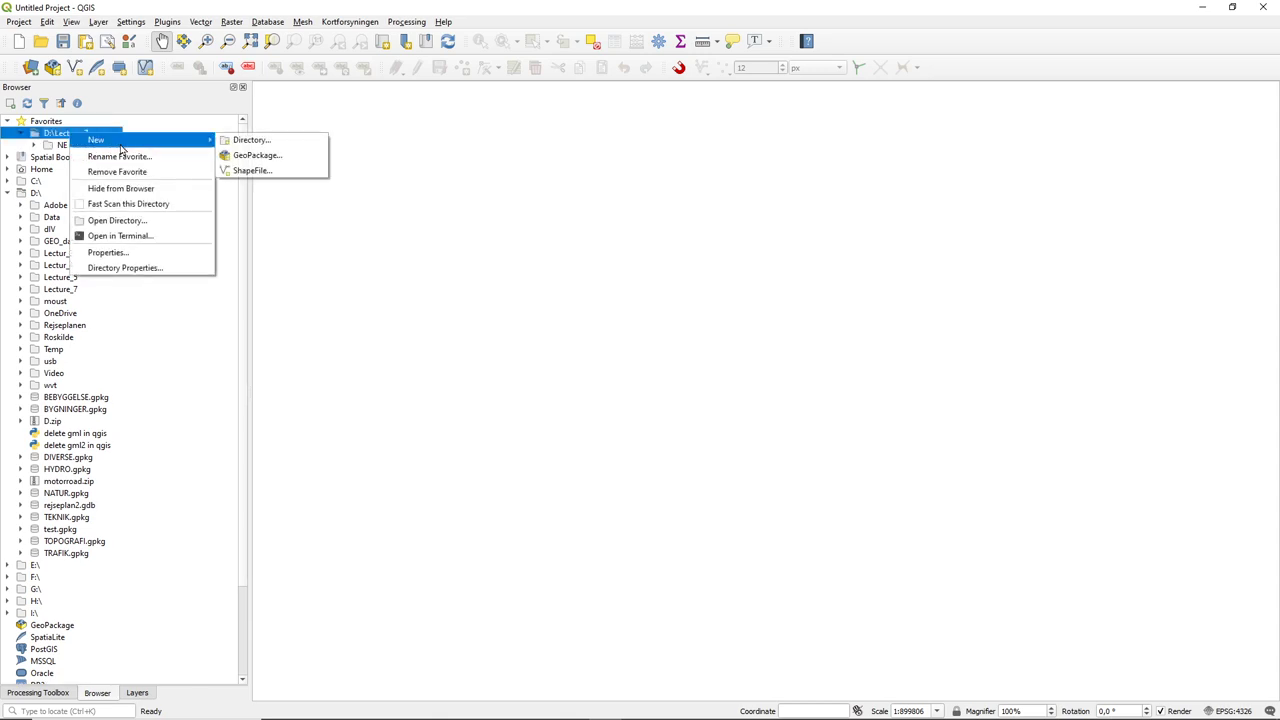
pyautogui.moveTo(256, 156)
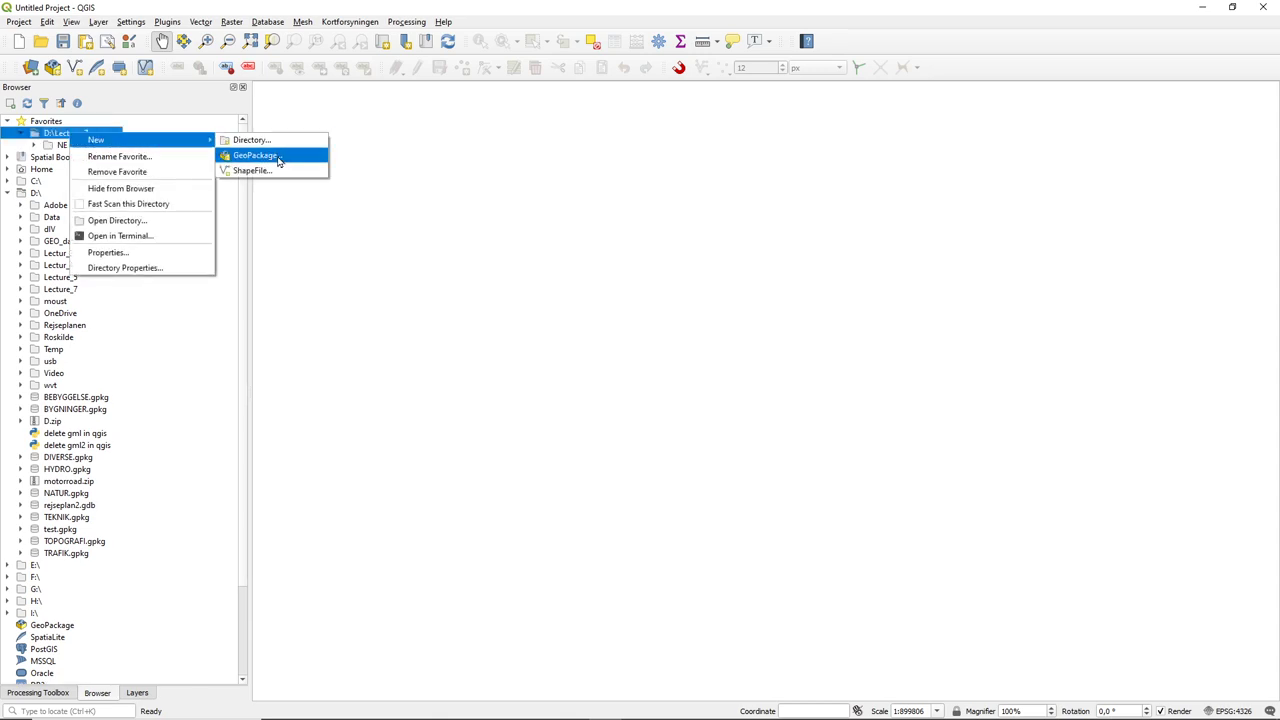
pyautogui.click(256, 156)
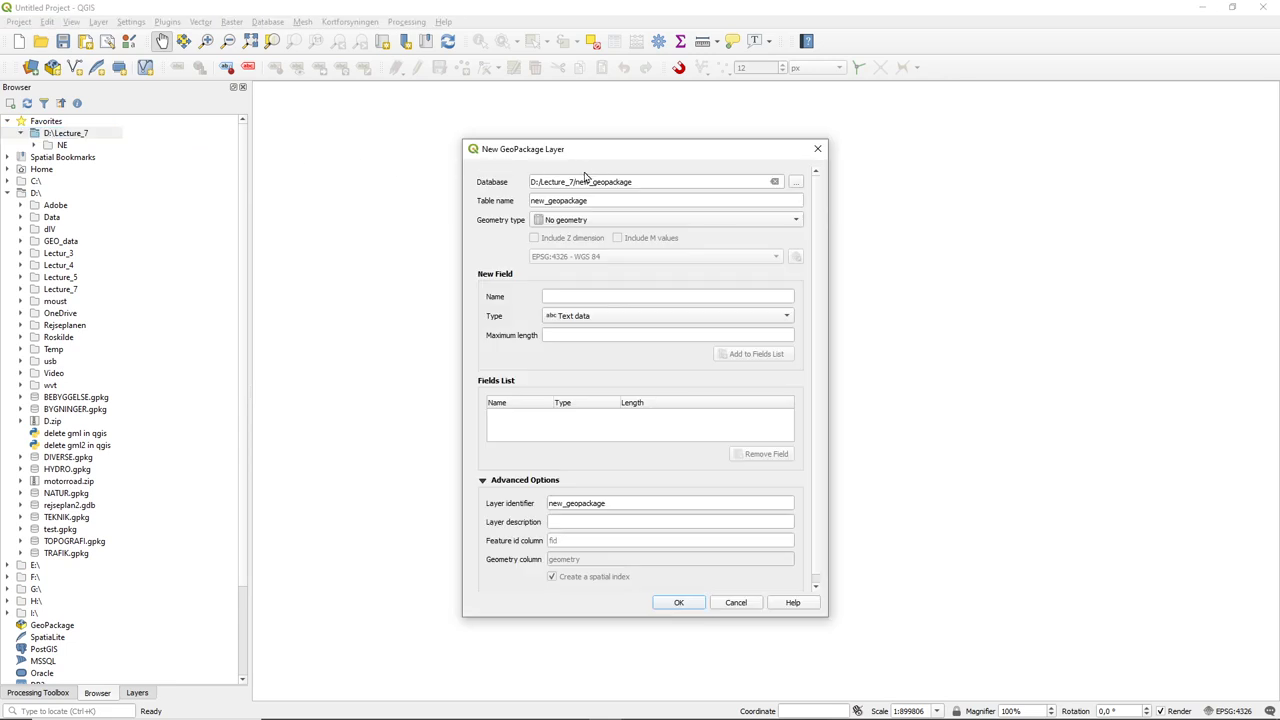
pyautogui.doubleClick(600, 180)
pyautogui.write('test')
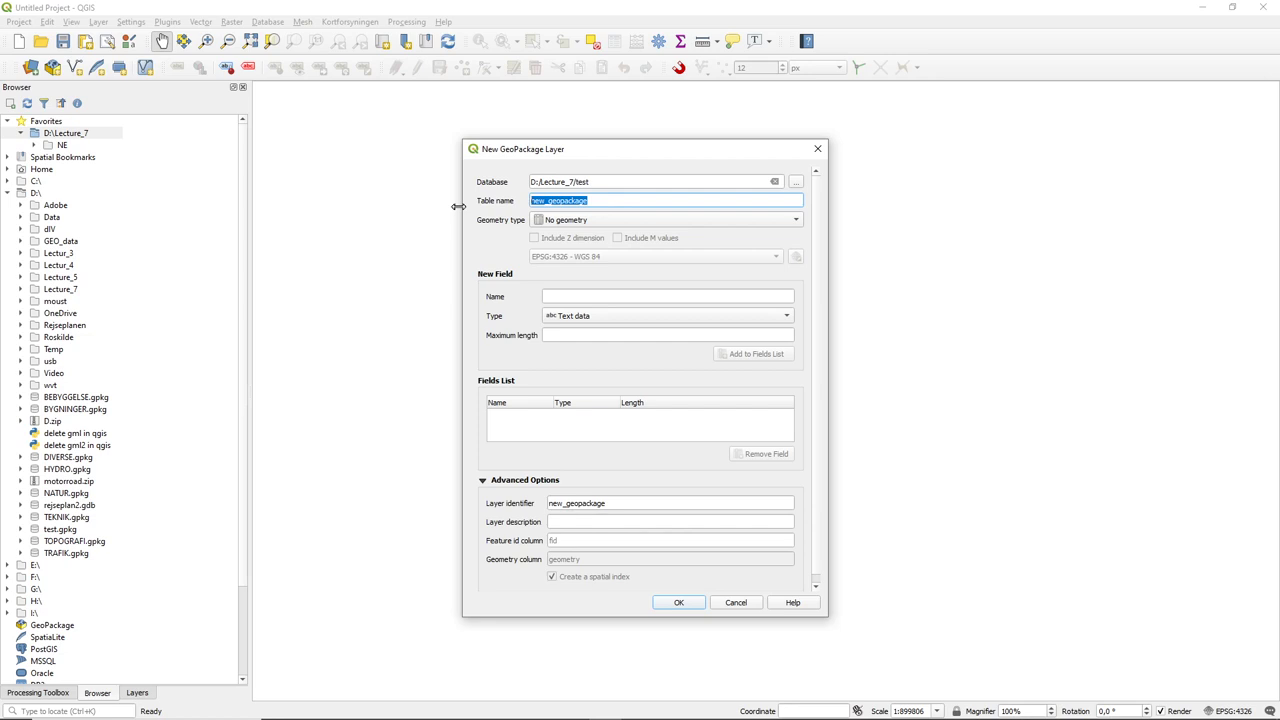
pyautogui.write('points')
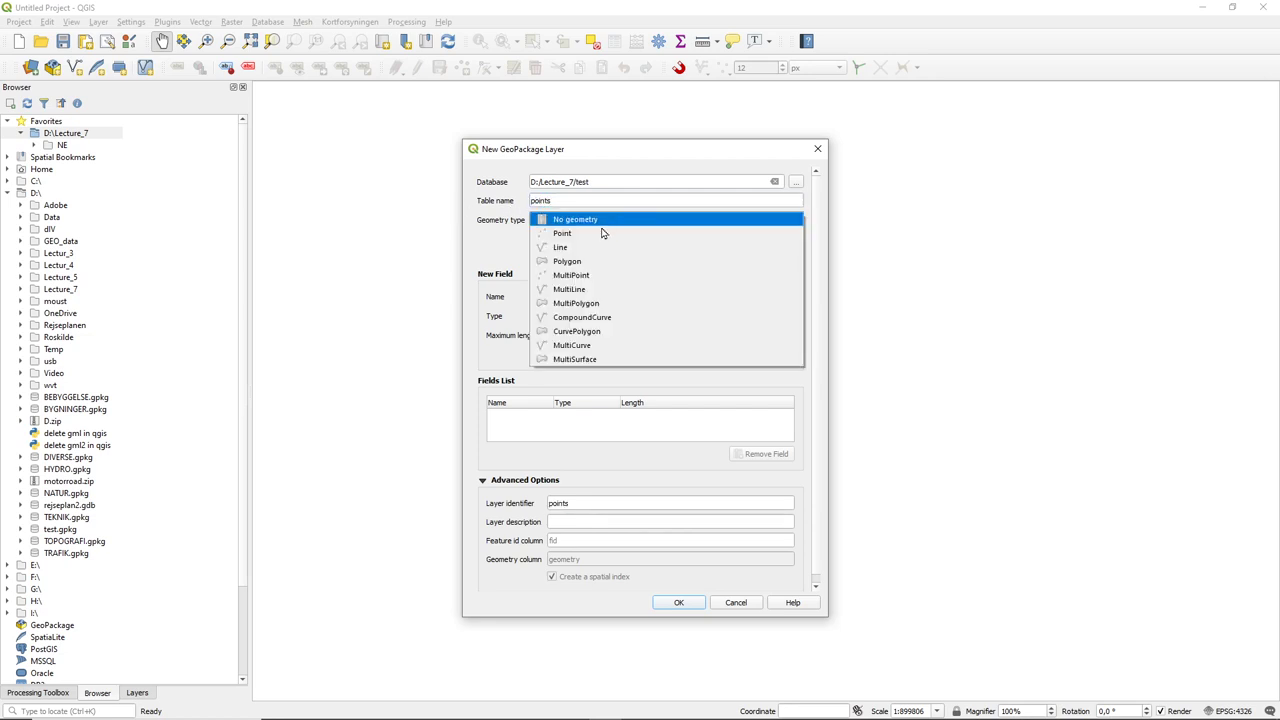
pyautogui.click(562, 232)
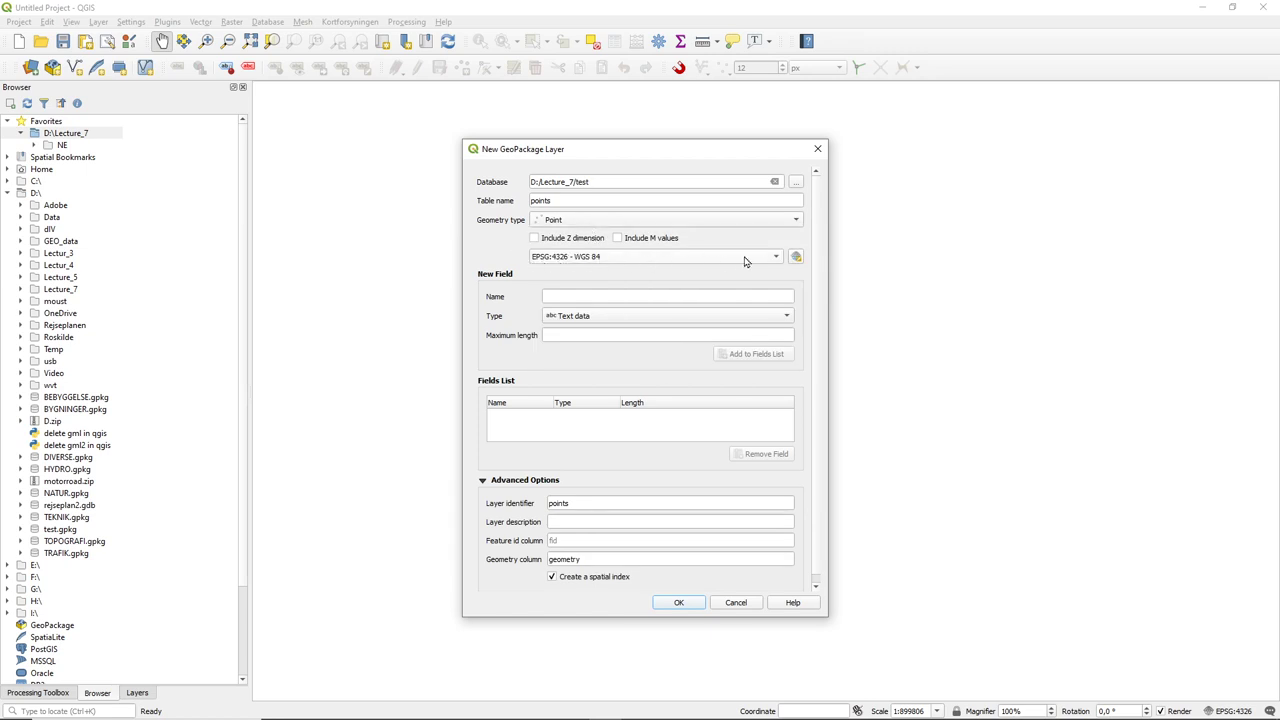
pyautogui.moveTo(770, 260)
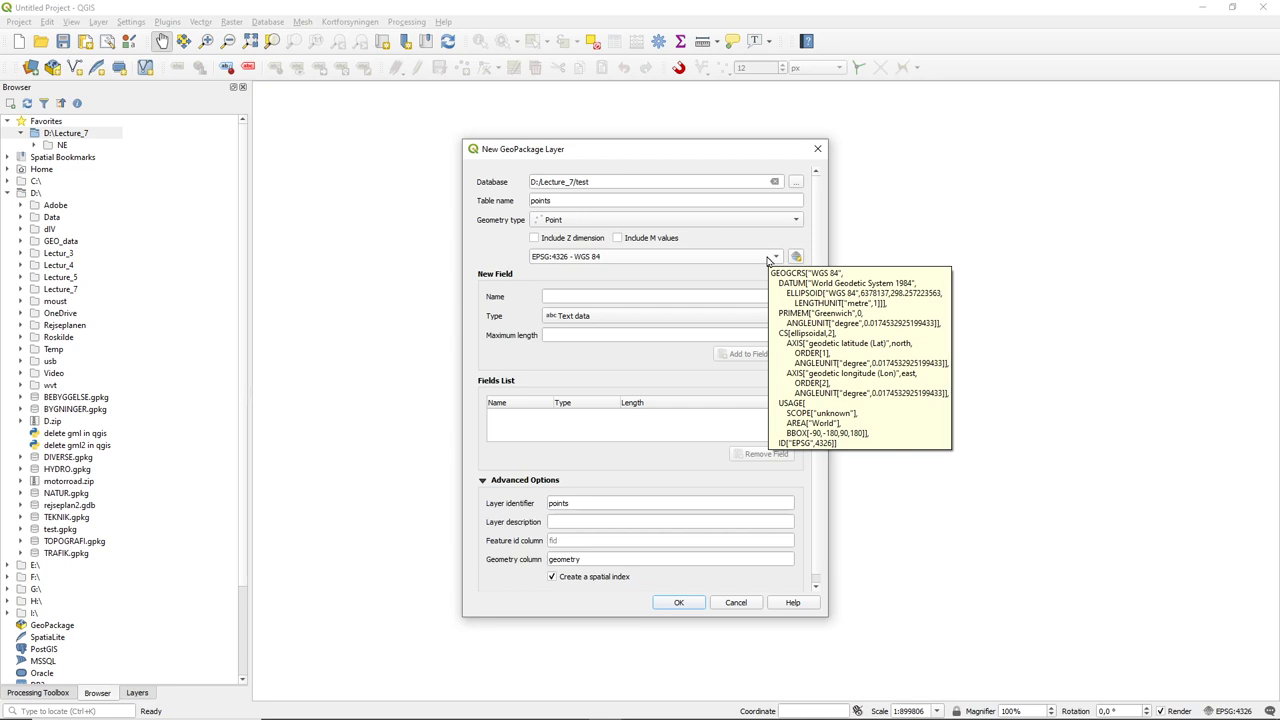
pyautogui.moveTo(770, 260)
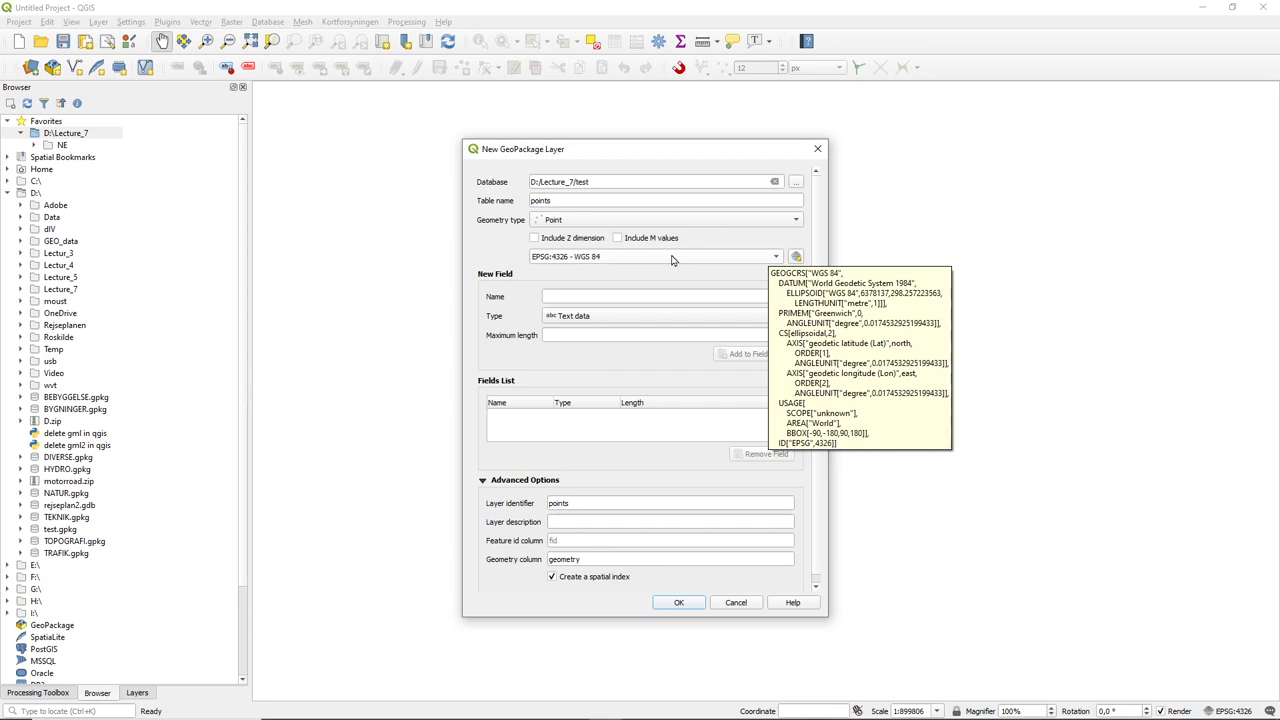
pyautogui.moveTo(654, 260)
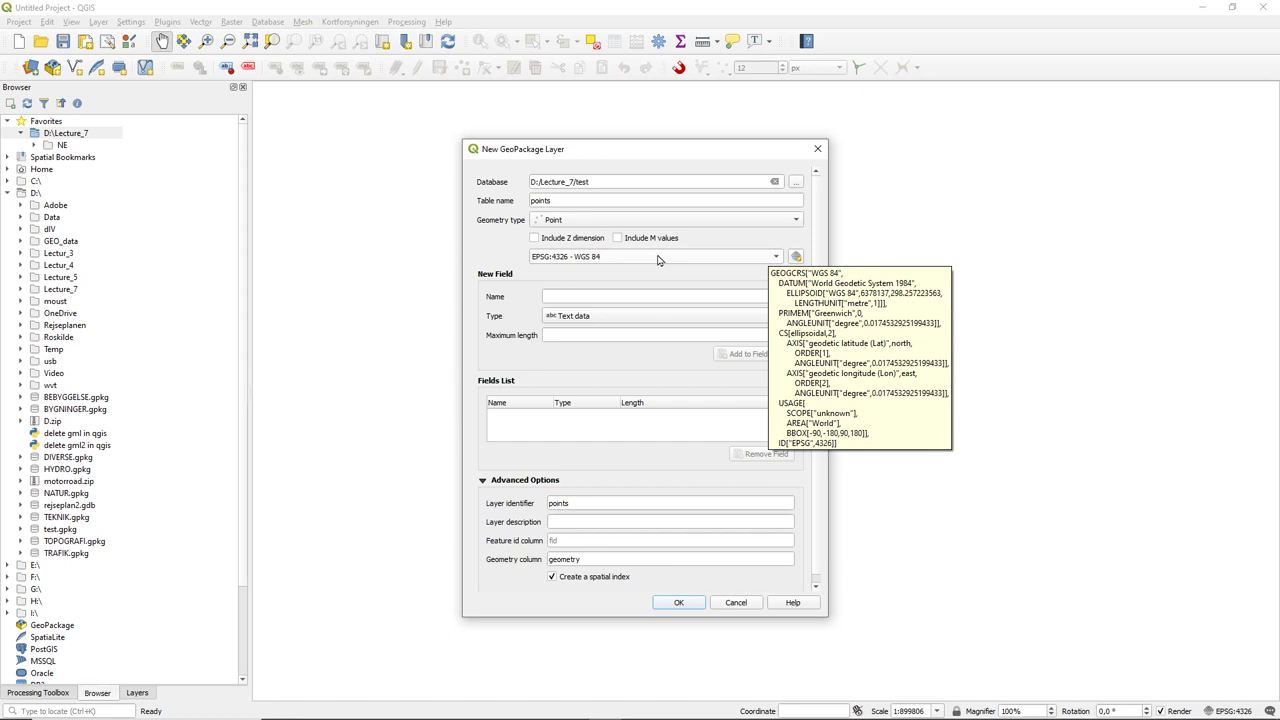
pyautogui.moveTo(660, 260)
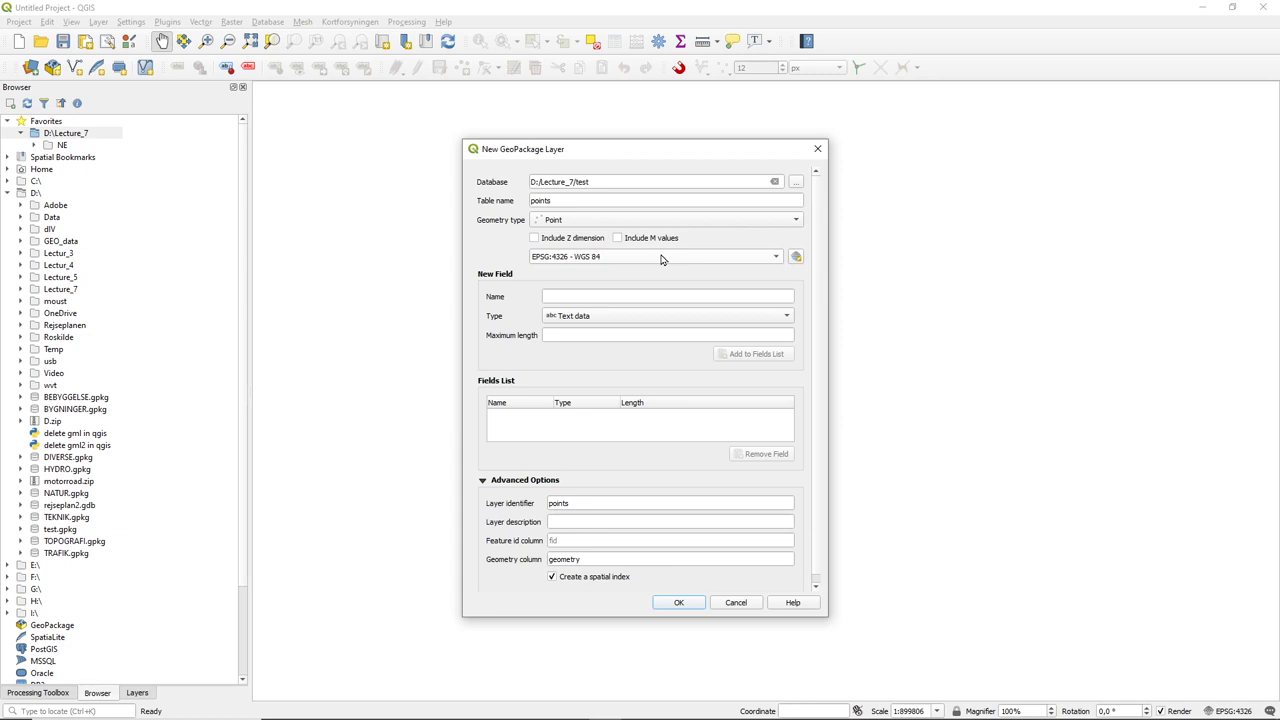
pyautogui.moveTo(610, 258)
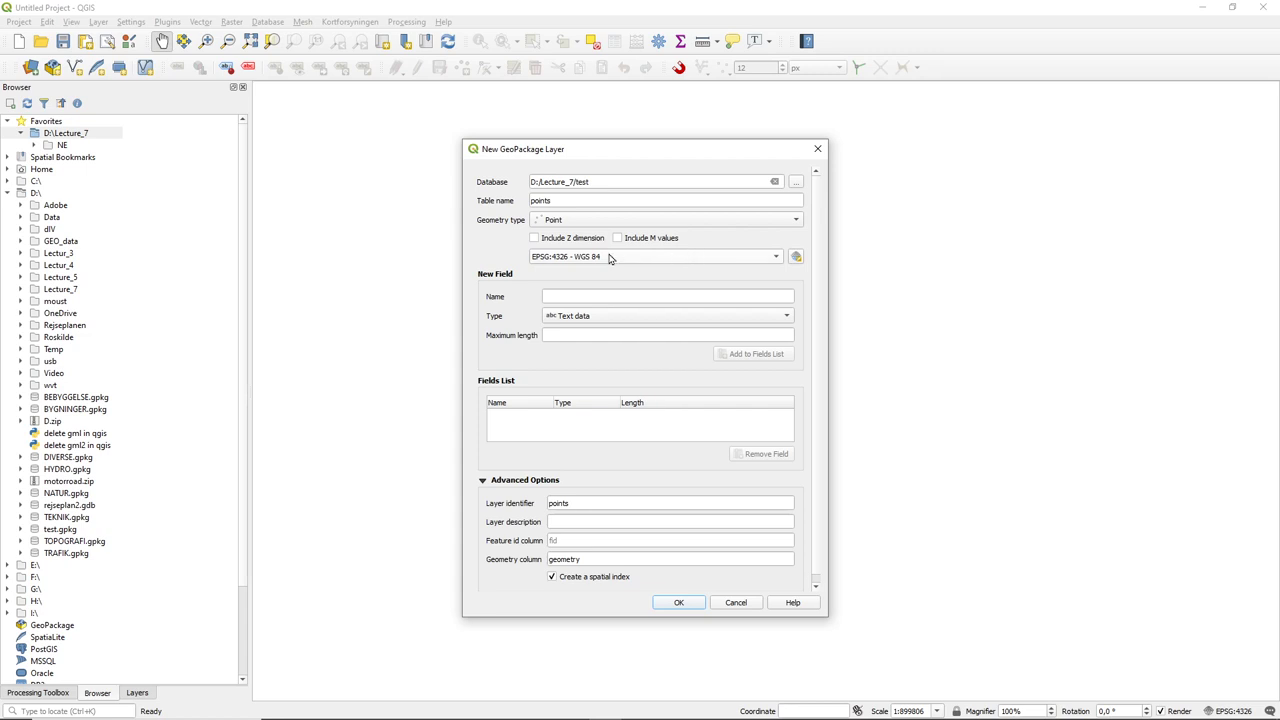
pyautogui.moveTo(772, 258)
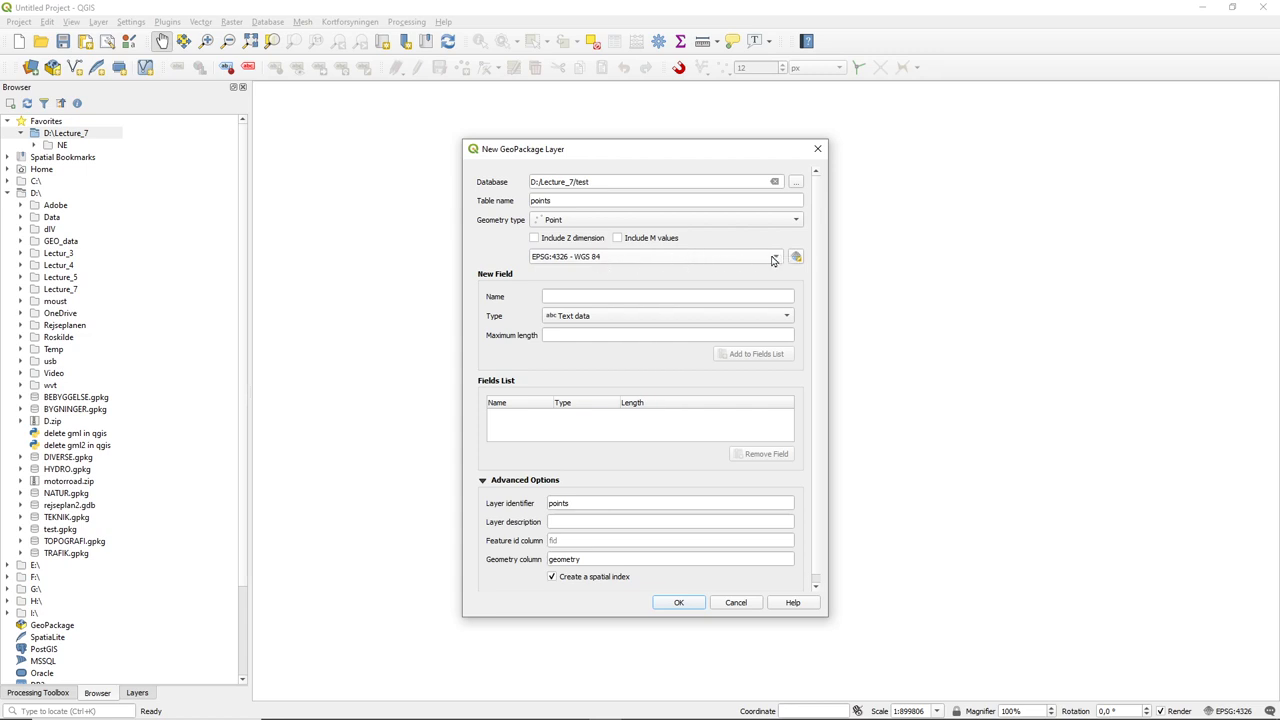
pyautogui.moveTo(772, 258)
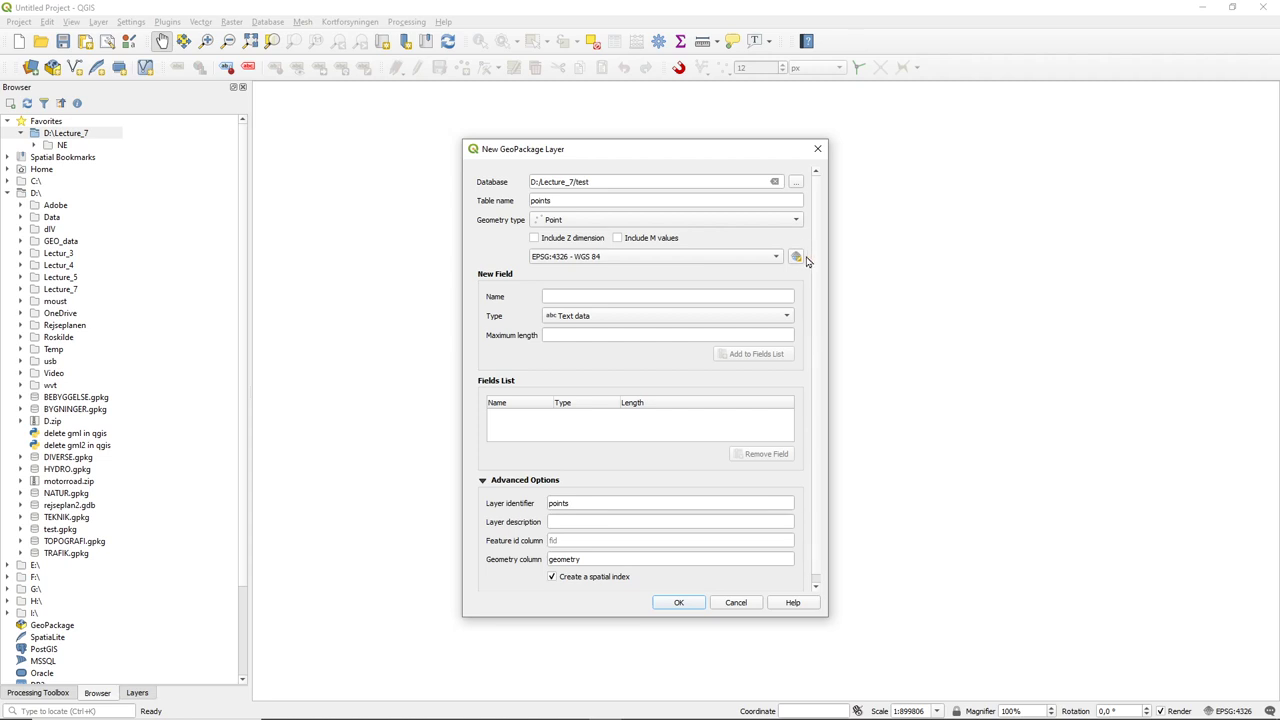
# Step: Filter the CRS chooser with '258' and apply ETRS89 / UTM zone 32N (EPSG:25832)
pyautogui.click(796, 256)
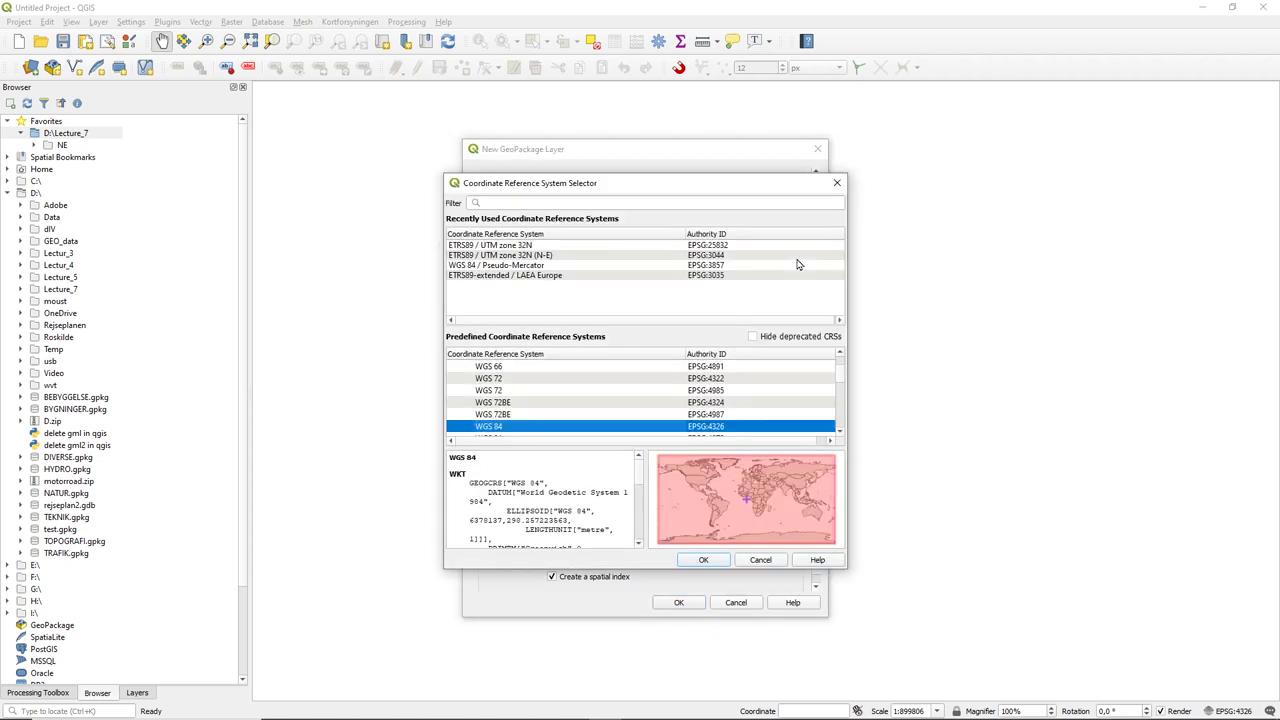
pyautogui.click(640, 204)
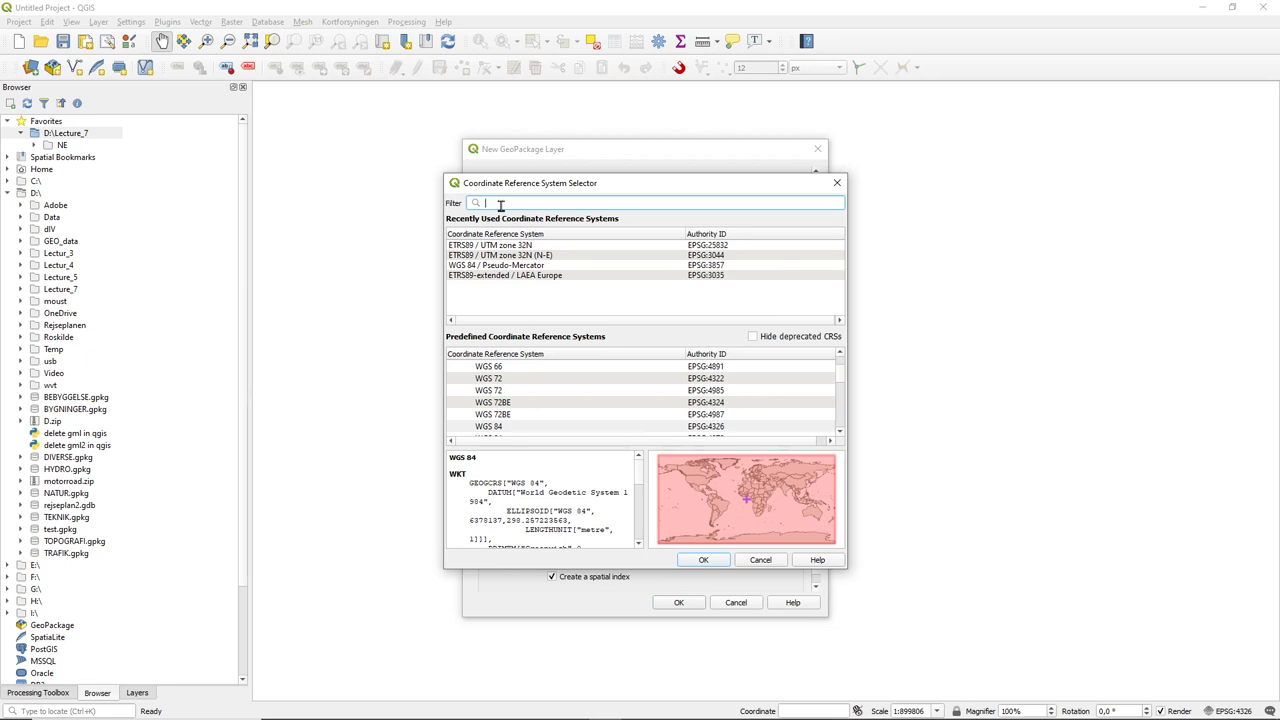
pyautogui.write('25832')
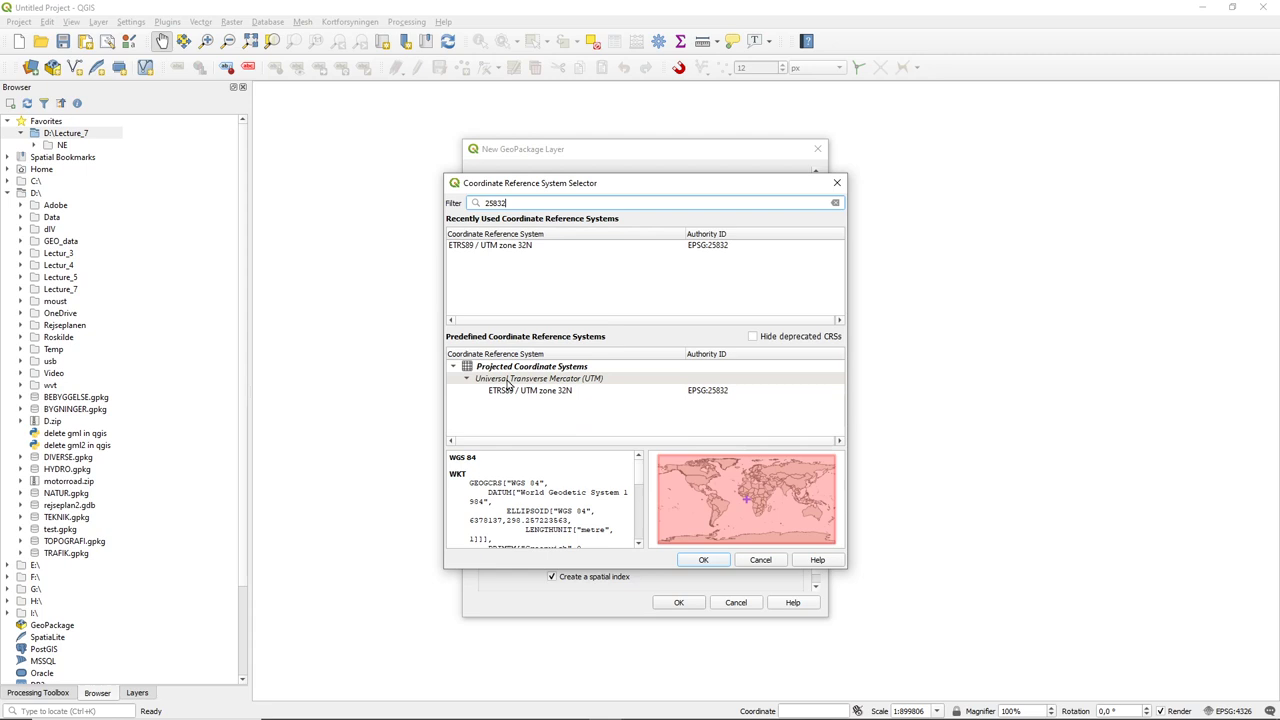
pyautogui.moveTo(524, 392)
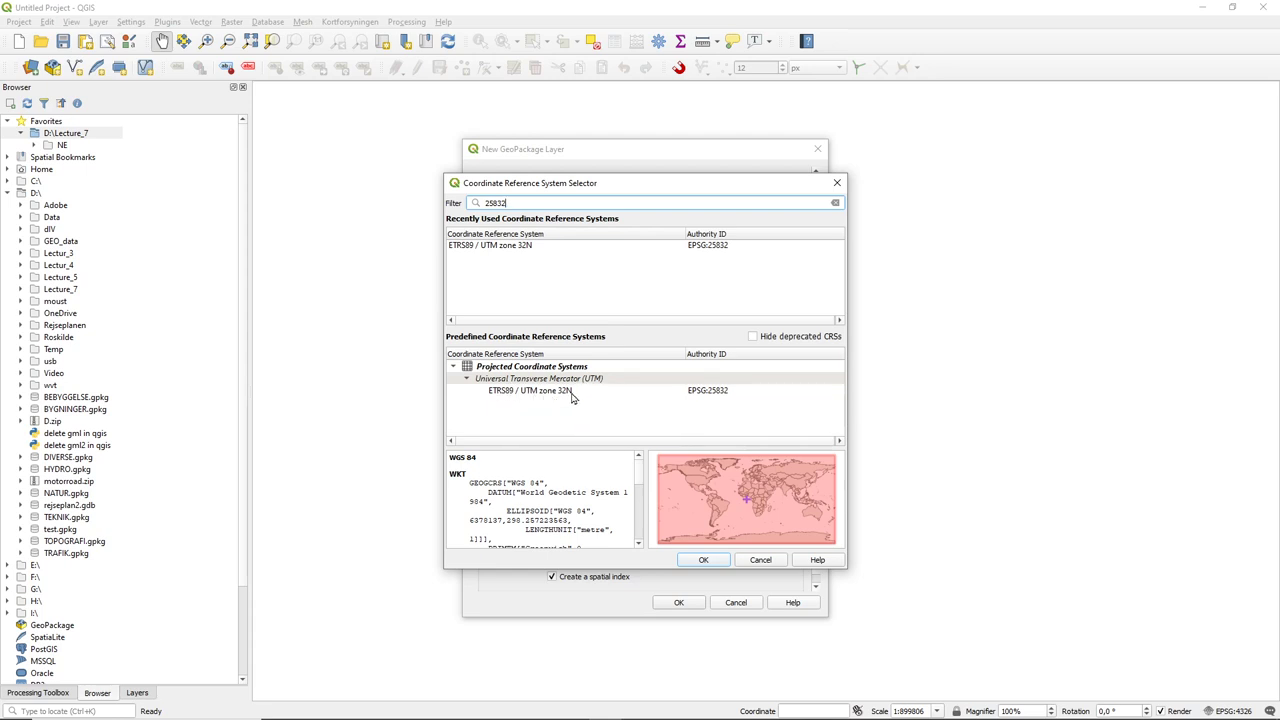
pyautogui.click(530, 390)
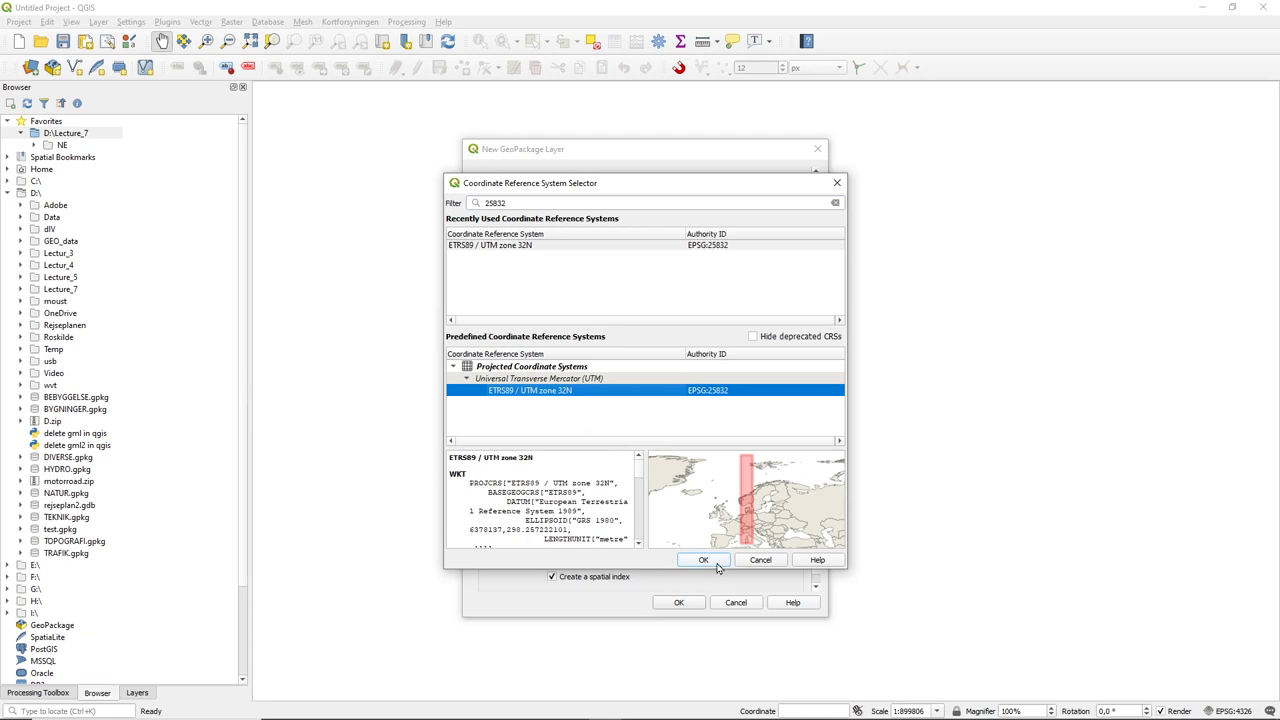
pyautogui.click(704, 560)
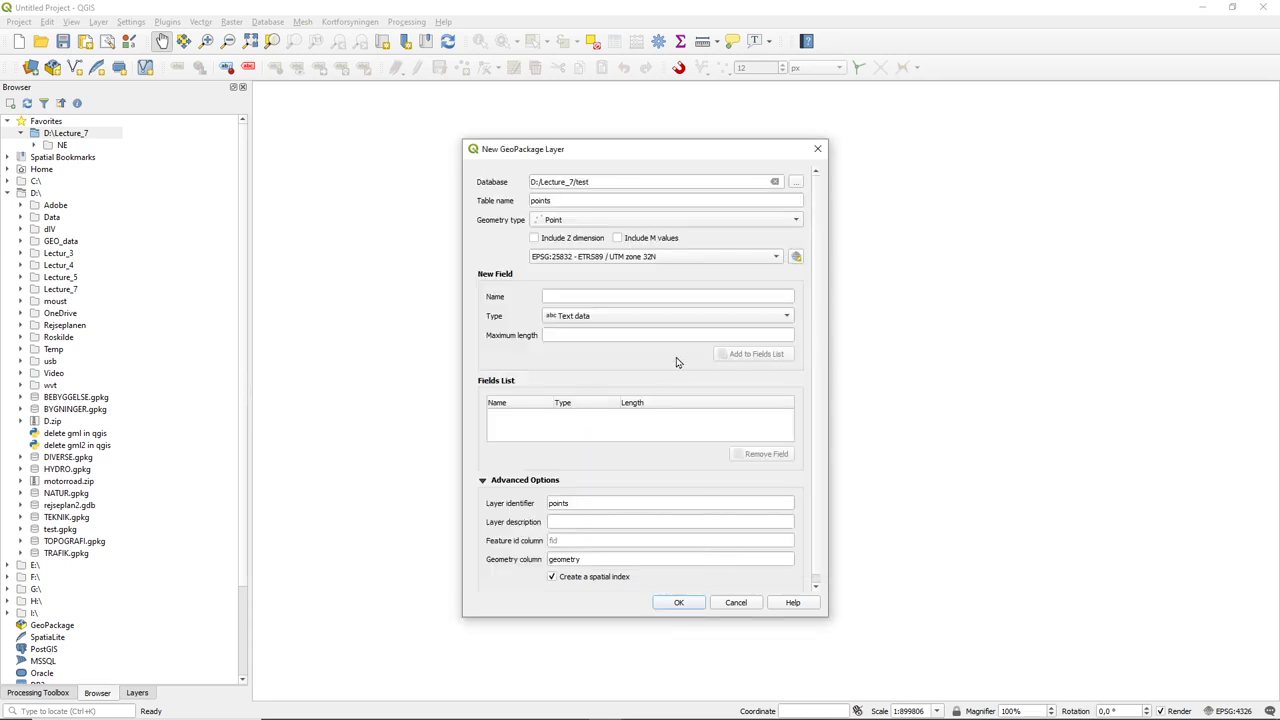
pyautogui.moveTo(658, 292)
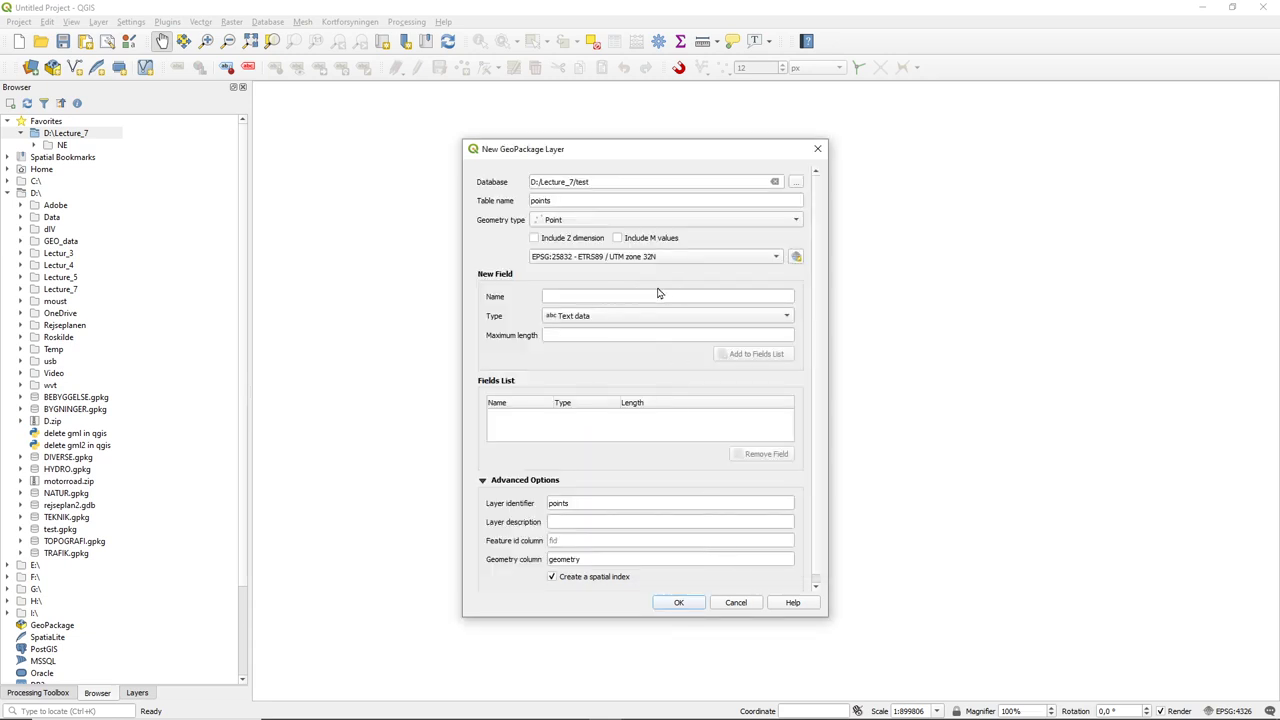
# Step: Add a text field 'namne', describe the layer as points for buffer demo, and create the GeoPackage
pyautogui.click(646, 296)
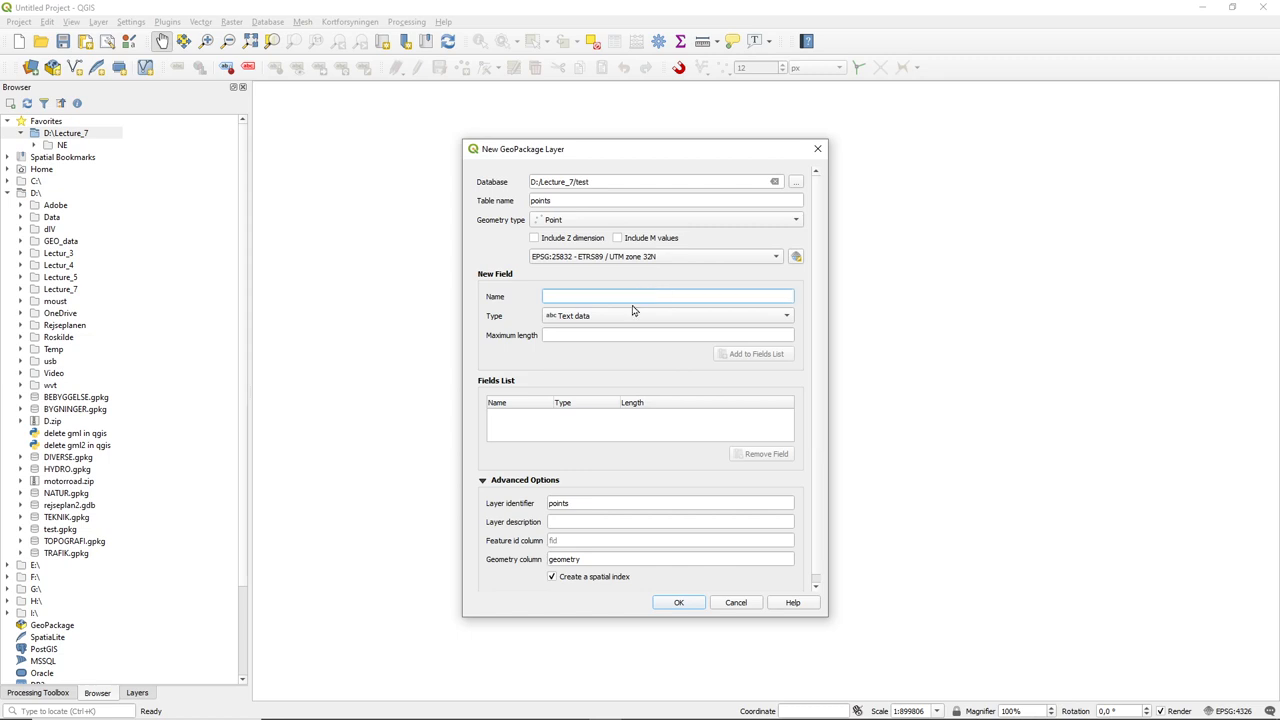
pyautogui.write('namne')
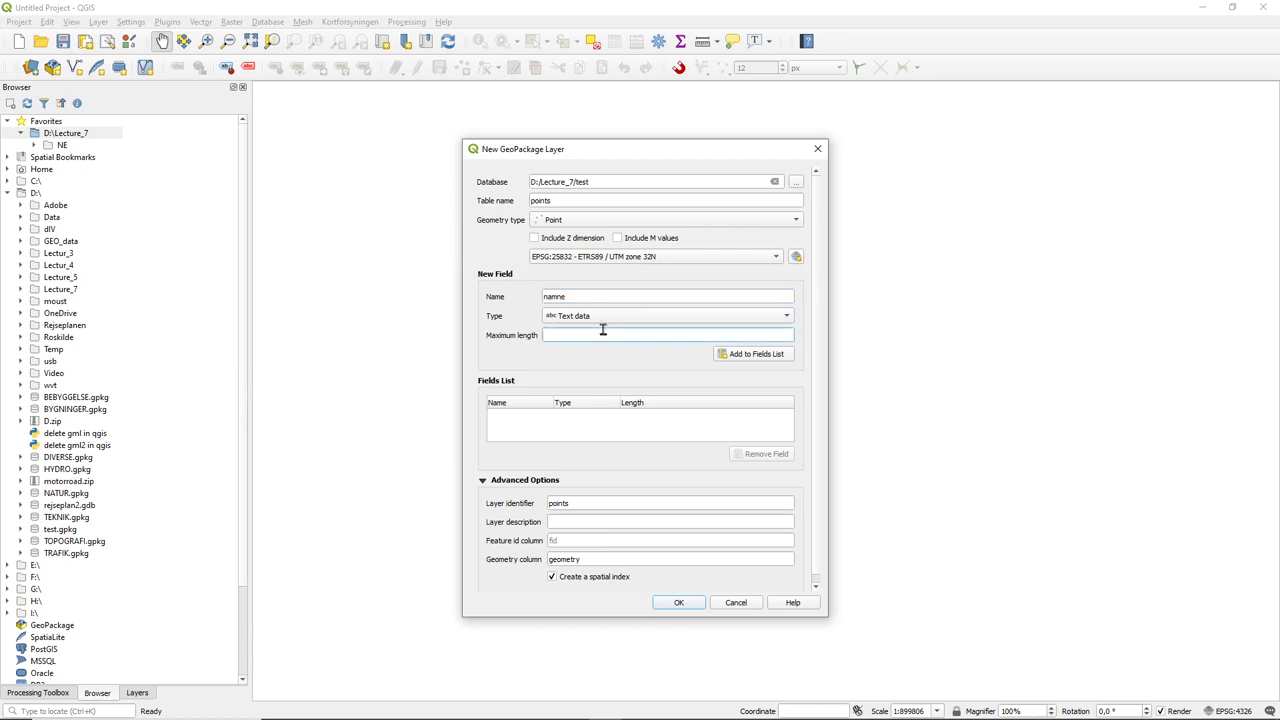
pyautogui.write('1')
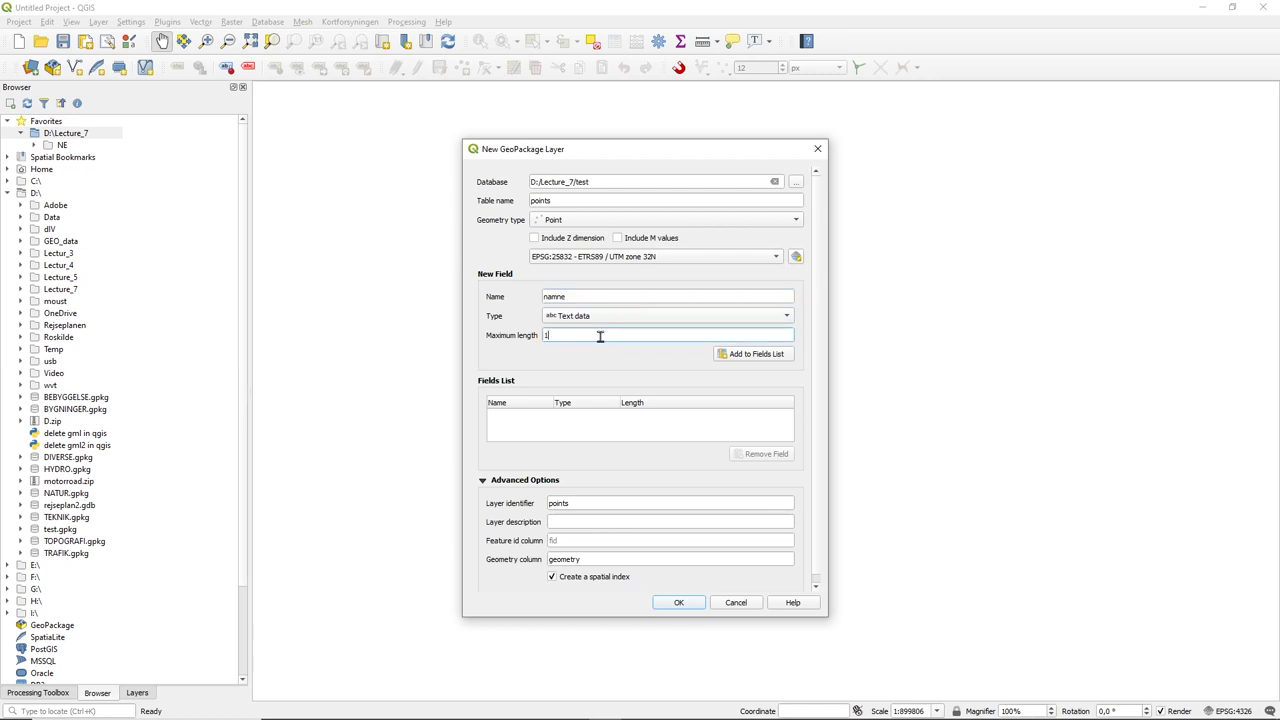
pyautogui.click(670, 520)
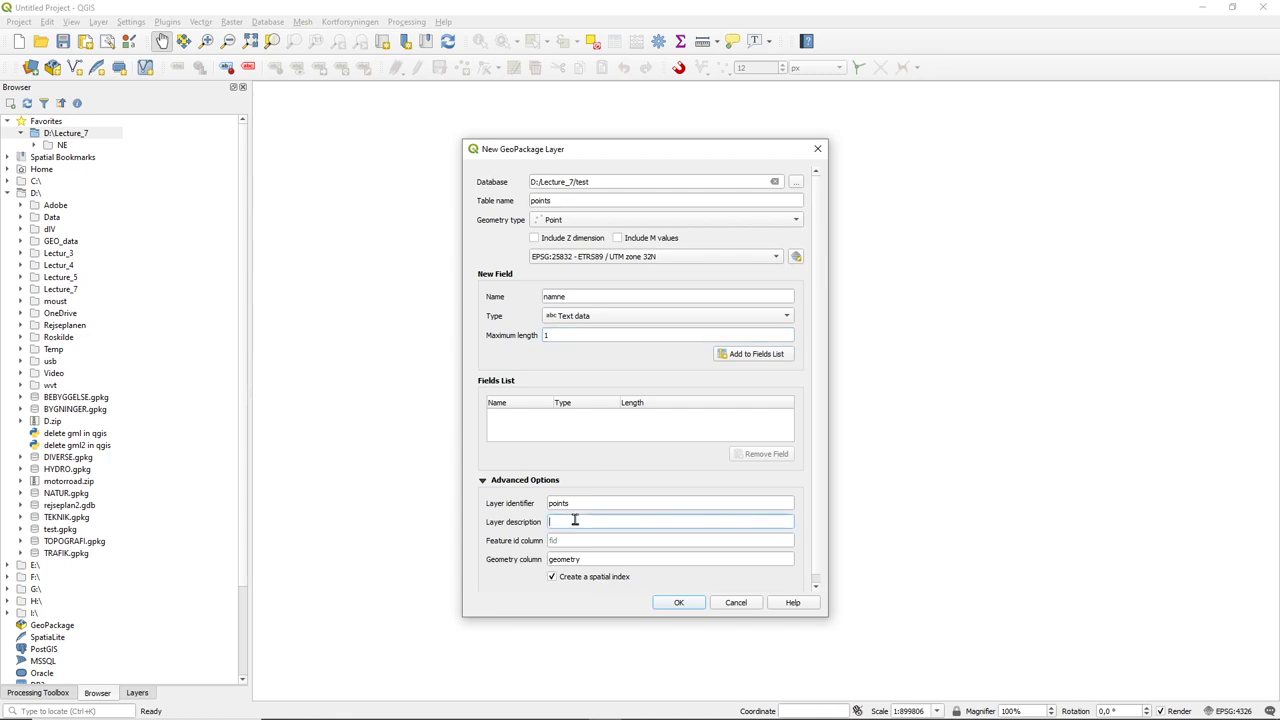
pyautogui.write('points for buffer demo')
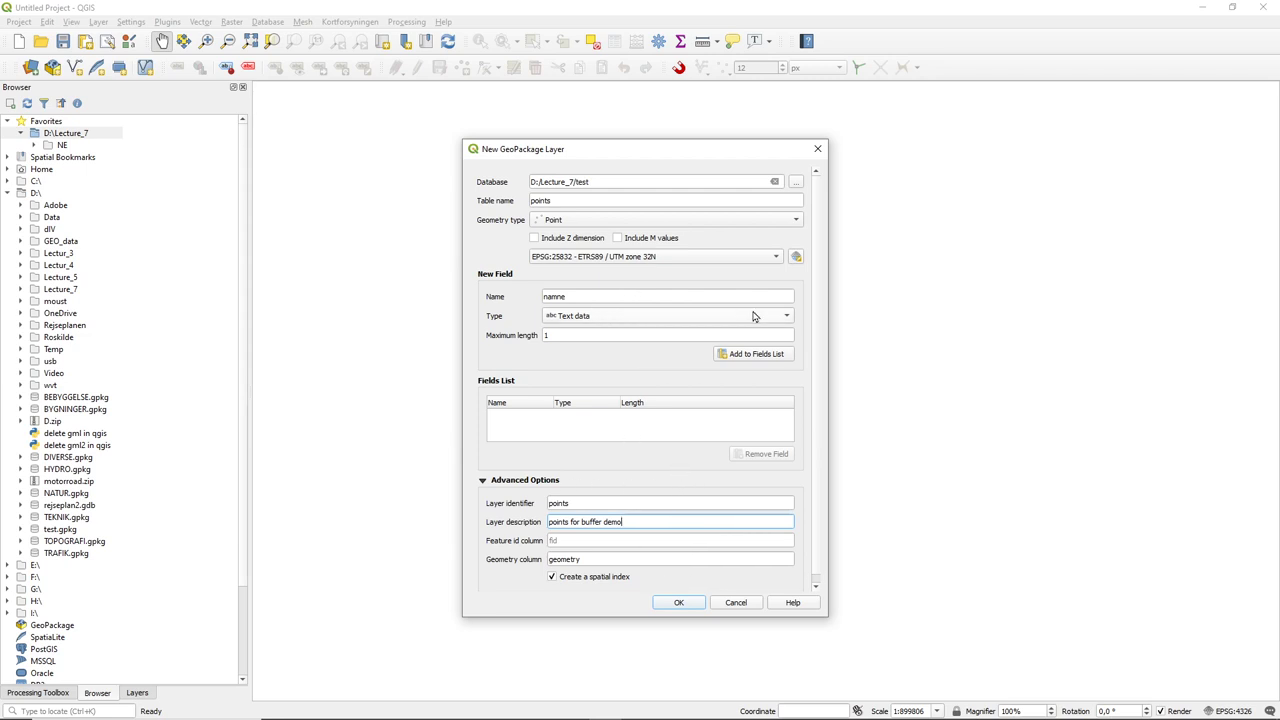
pyautogui.click(756, 352)
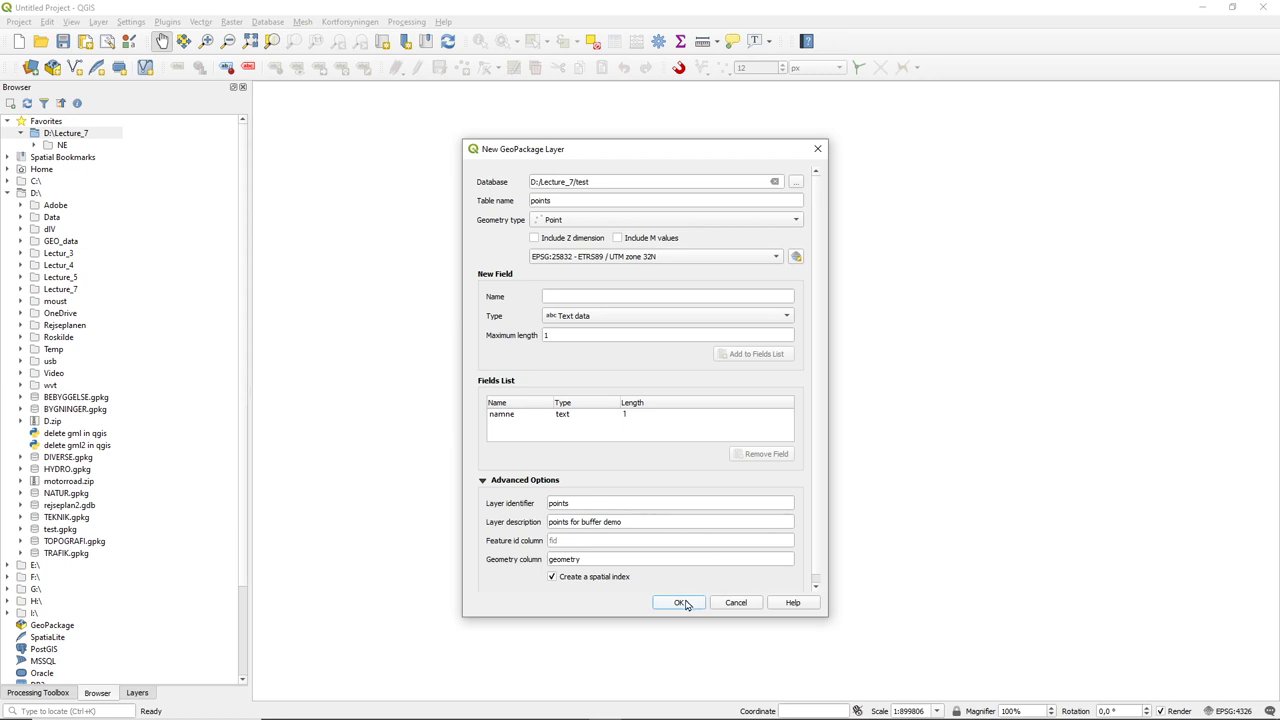
pyautogui.click(680, 602)
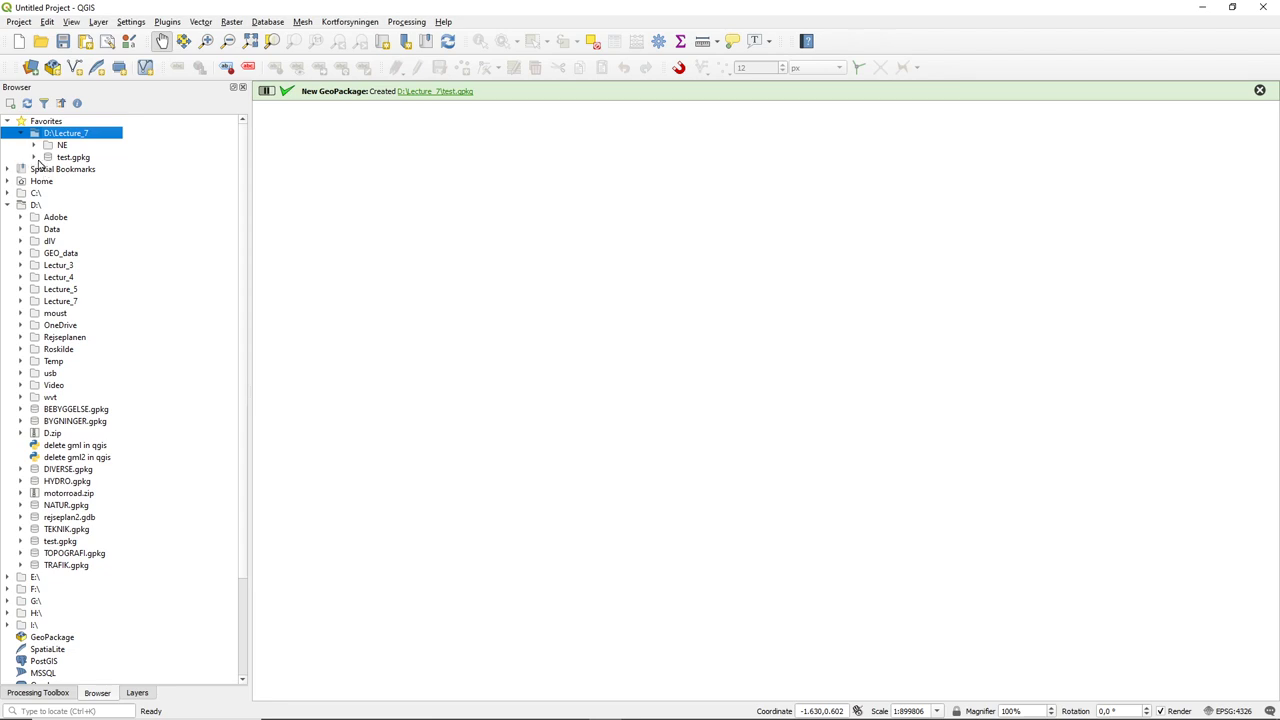
# Step: Show the Layers panel, set the map scale to 1:10000 and select the points layer
pyautogui.click(34, 156)
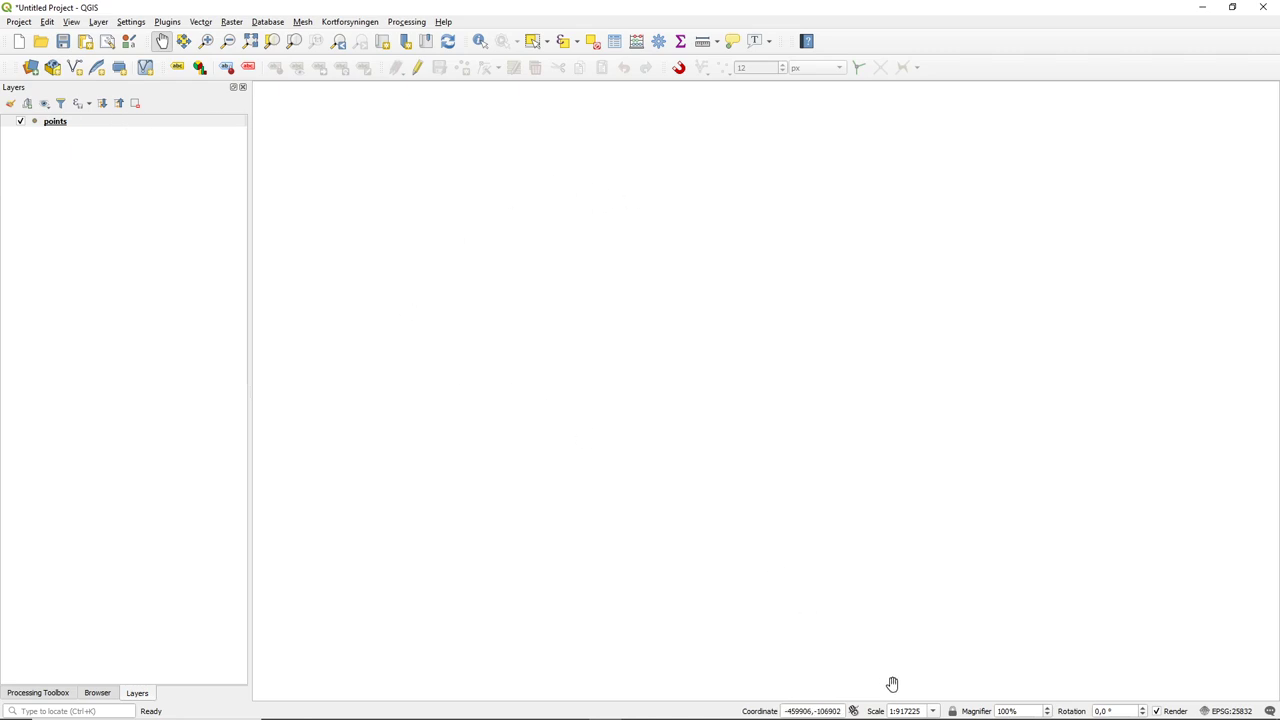
pyautogui.click(932, 712)
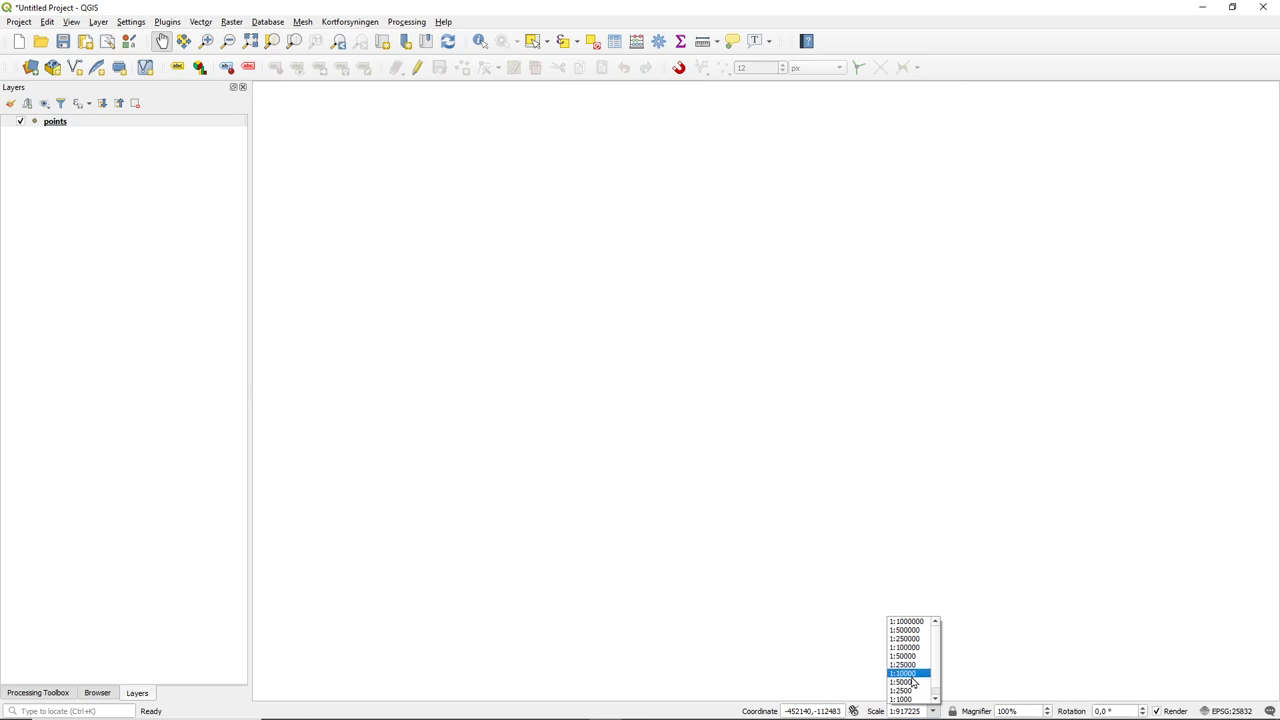
pyautogui.click(902, 672)
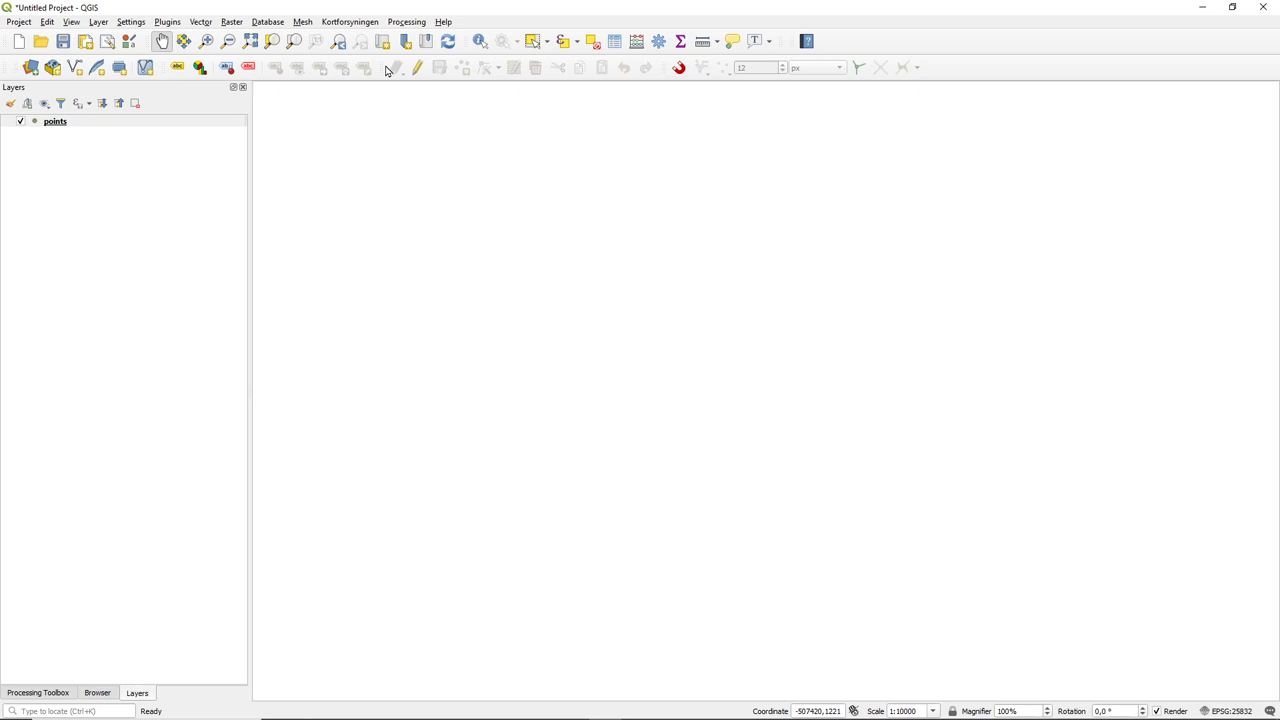
pyautogui.click(56, 122)
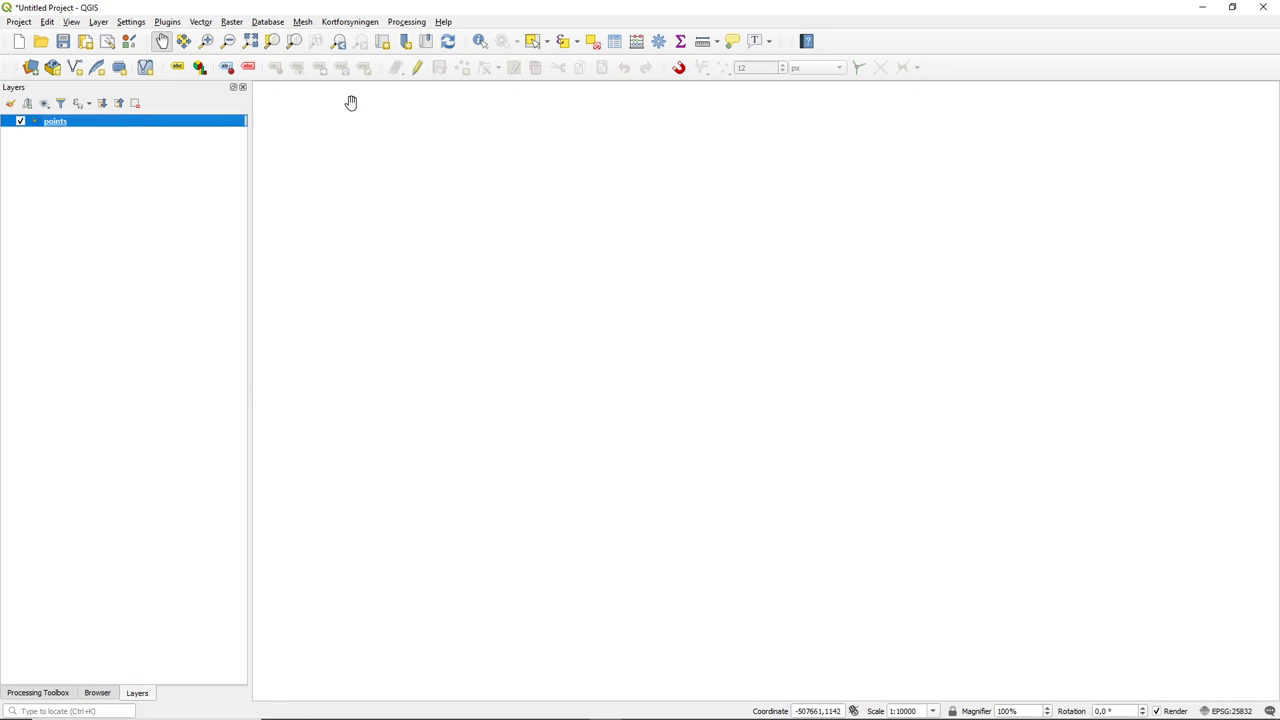
# Step: Enable editing and digitize points A and B along the bottom and a third near the top centre
pyautogui.click(396, 68)
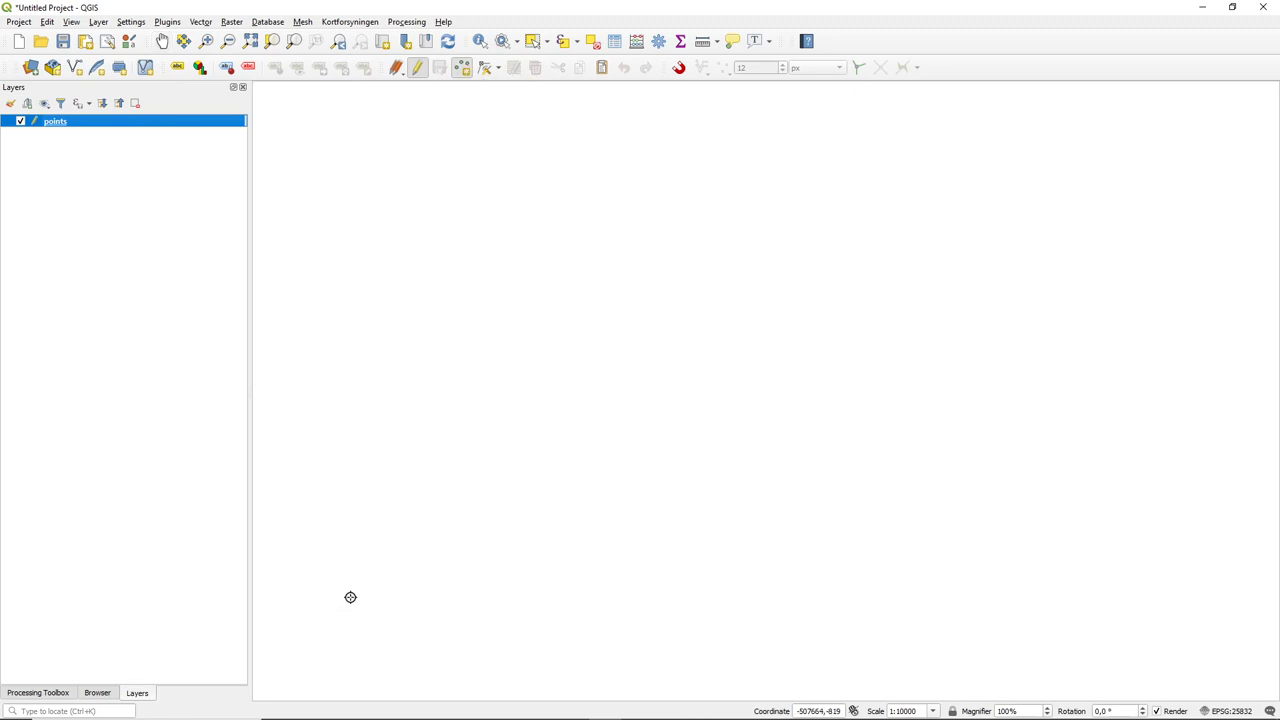
pyautogui.click(350, 596)
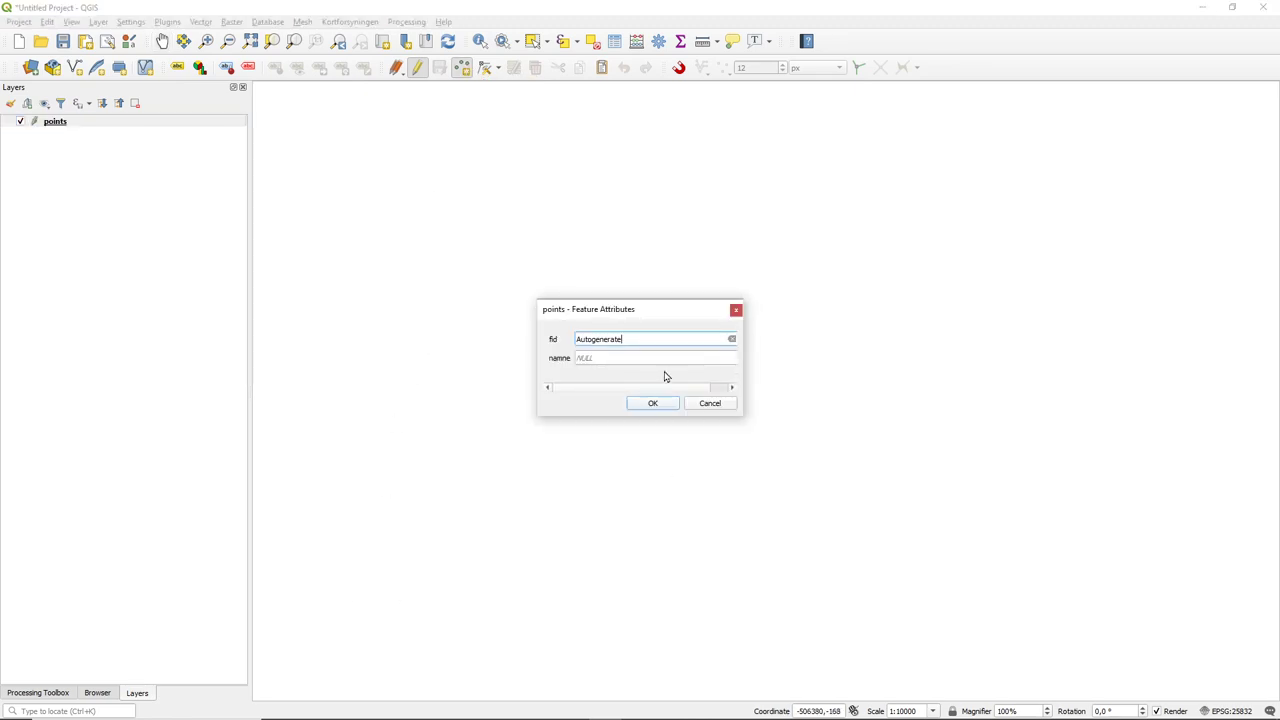
pyautogui.write('A')
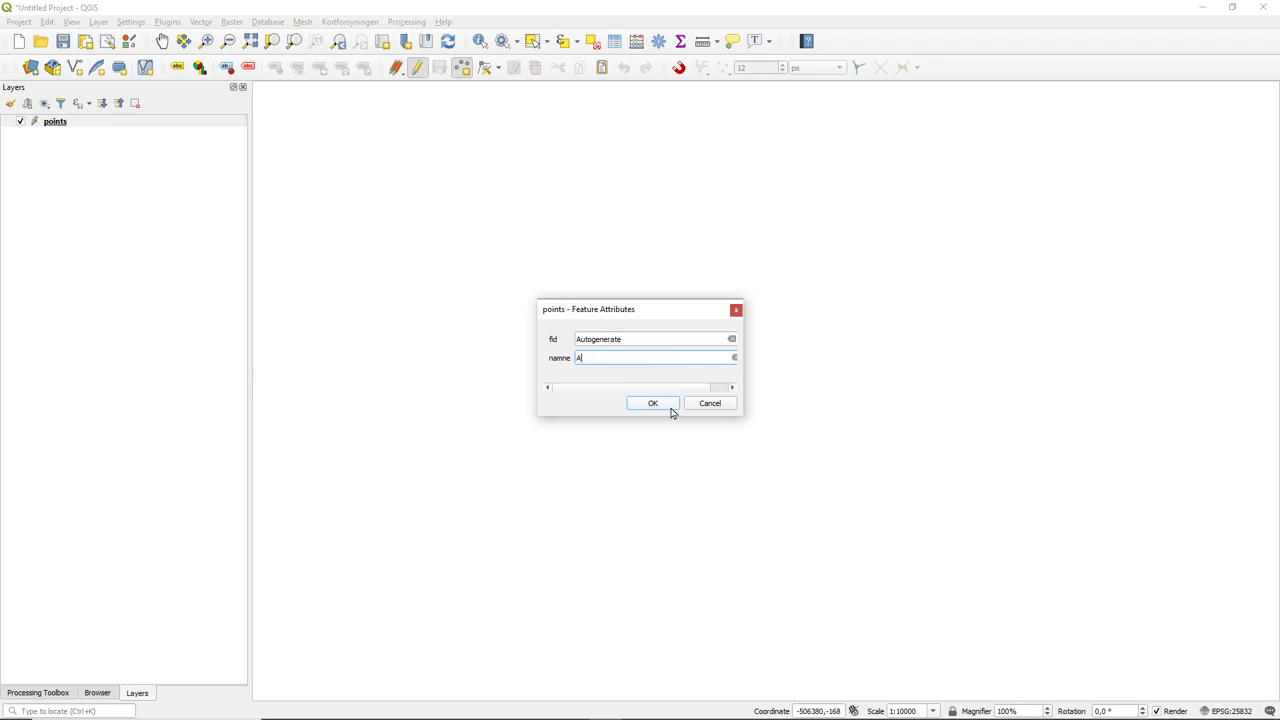
pyautogui.click(652, 402)
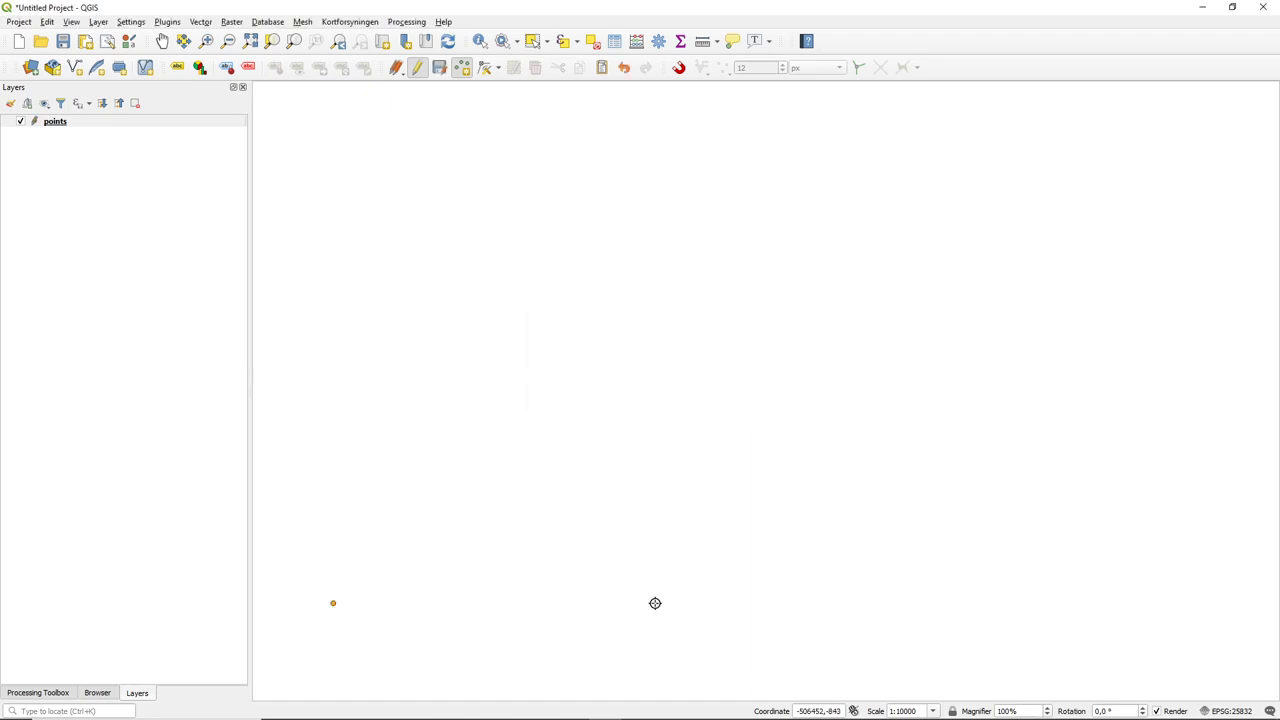
pyautogui.click(656, 604)
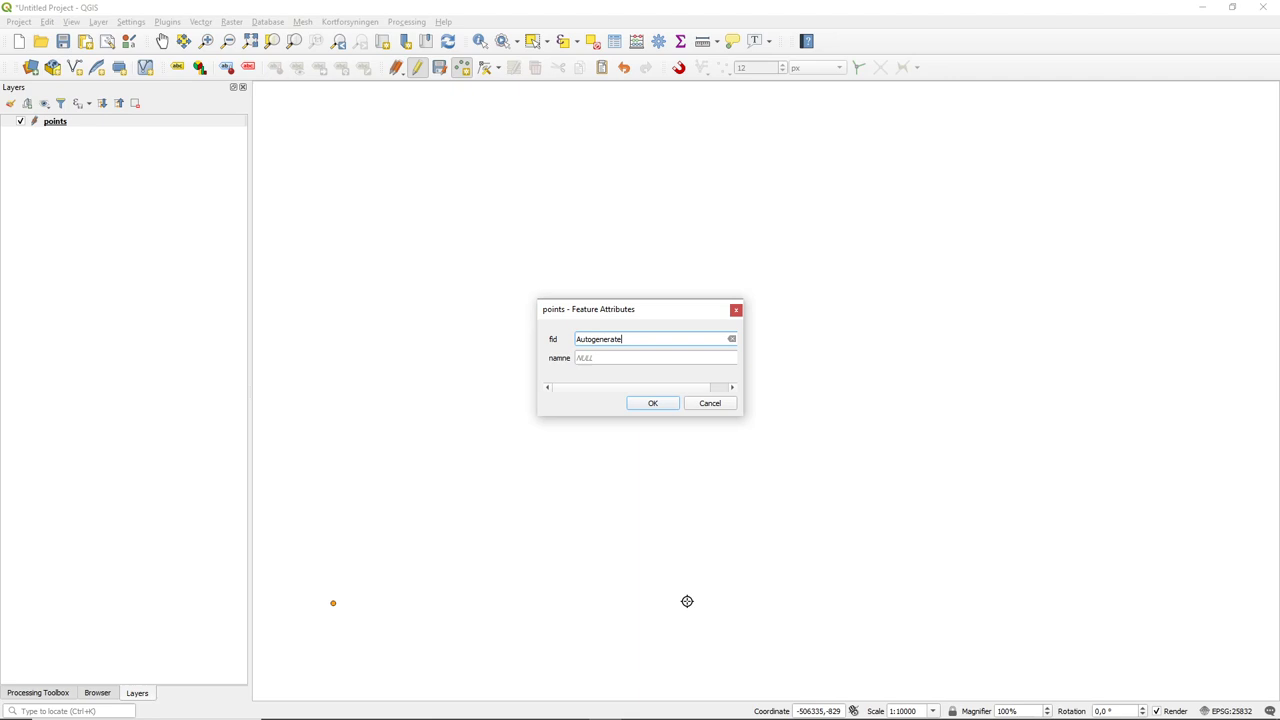
pyautogui.click(656, 358)
pyautogui.write('B')
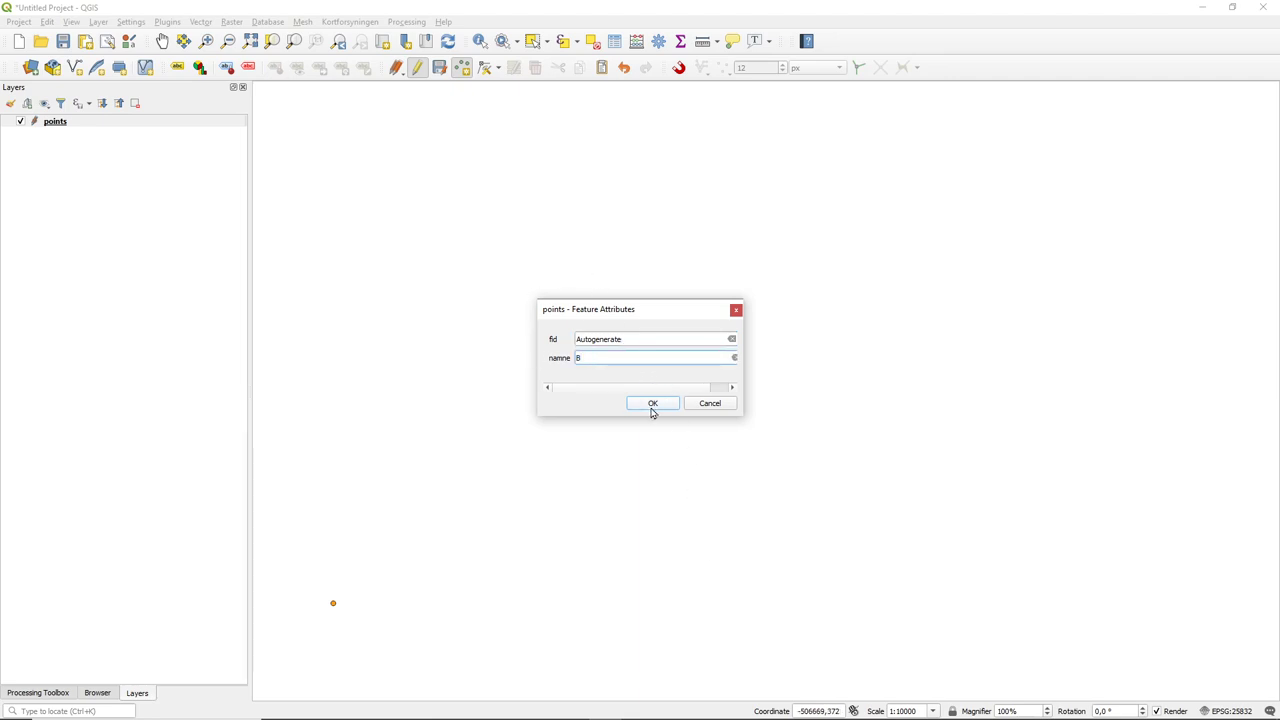
pyautogui.click(652, 404)
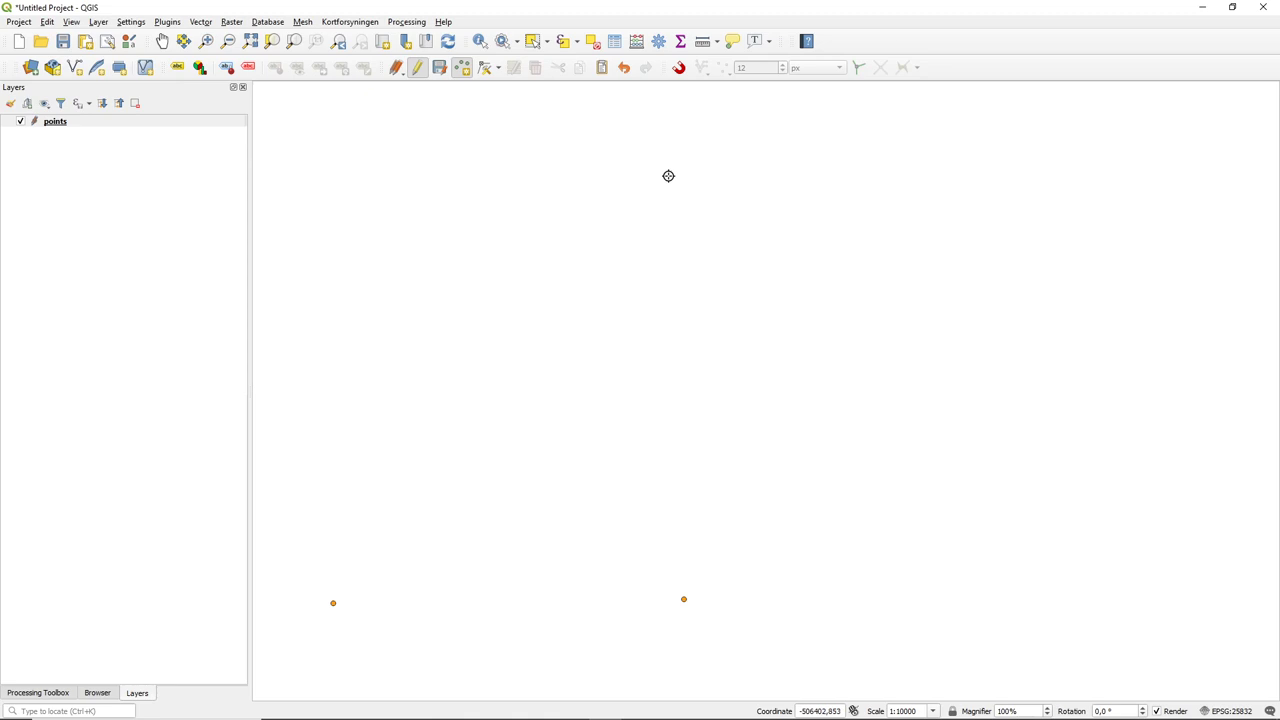
pyautogui.click(668, 176)
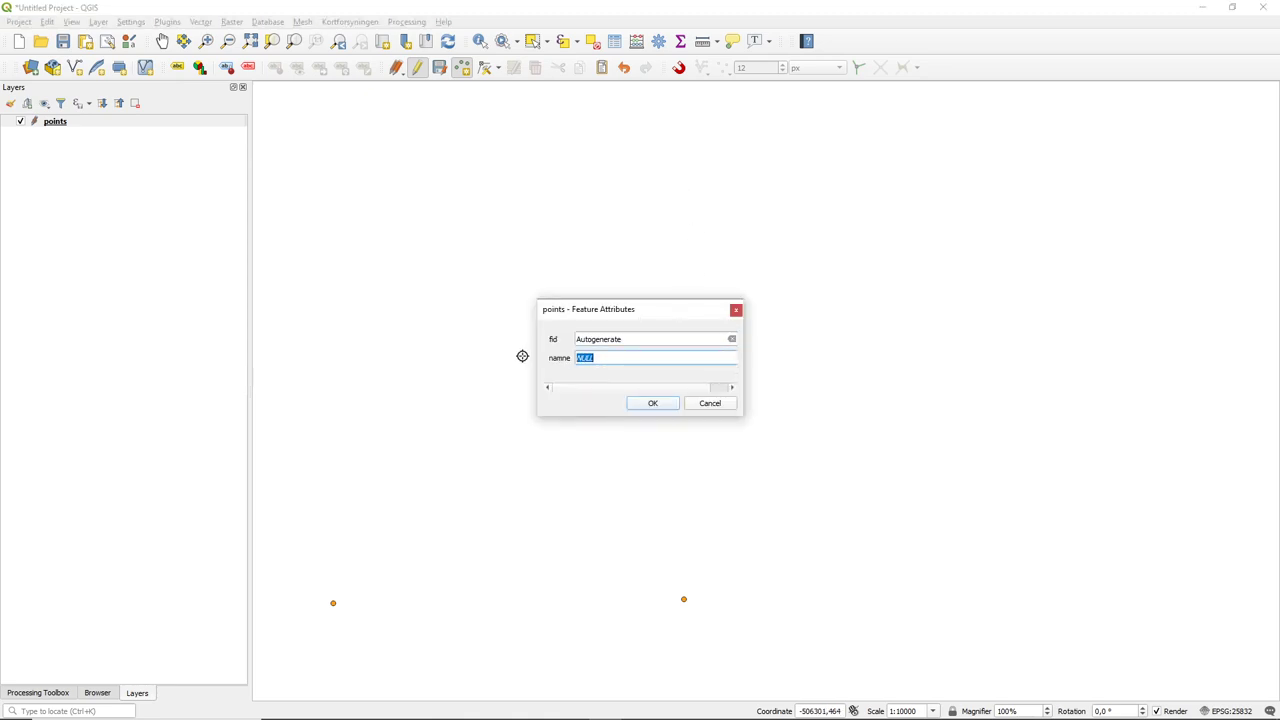
pyautogui.click(652, 402)
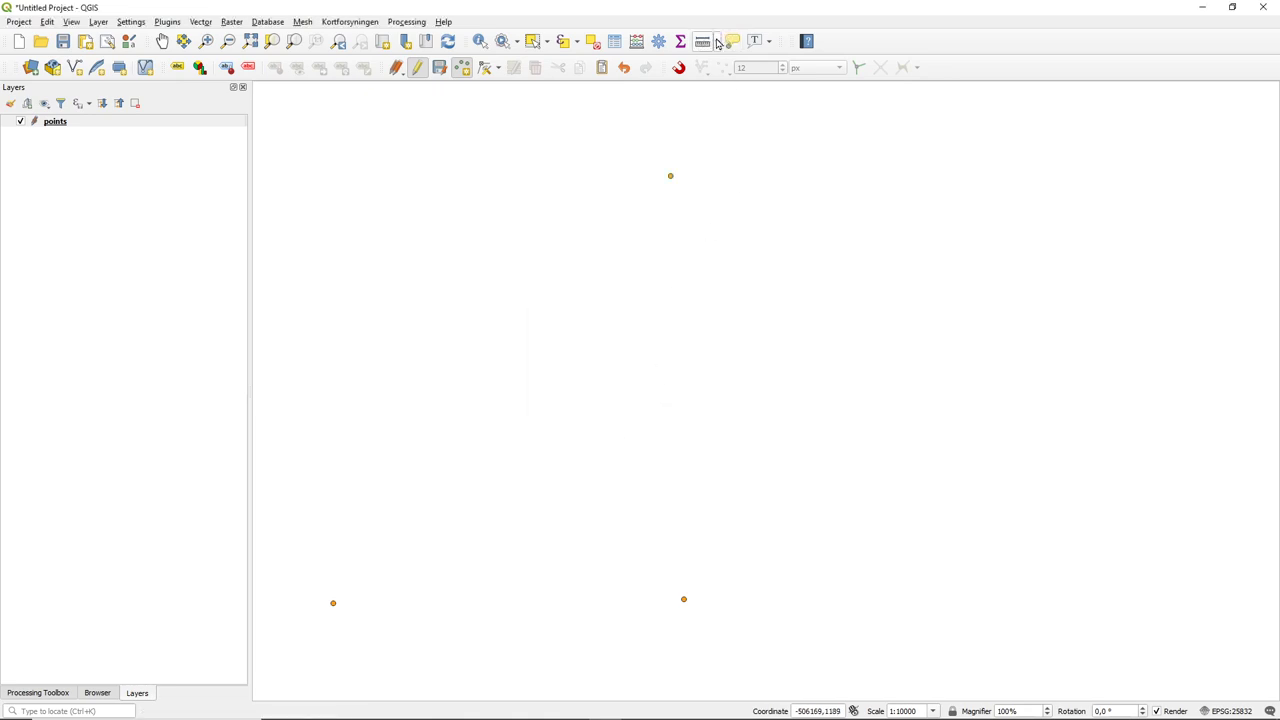
pyautogui.click(704, 40)
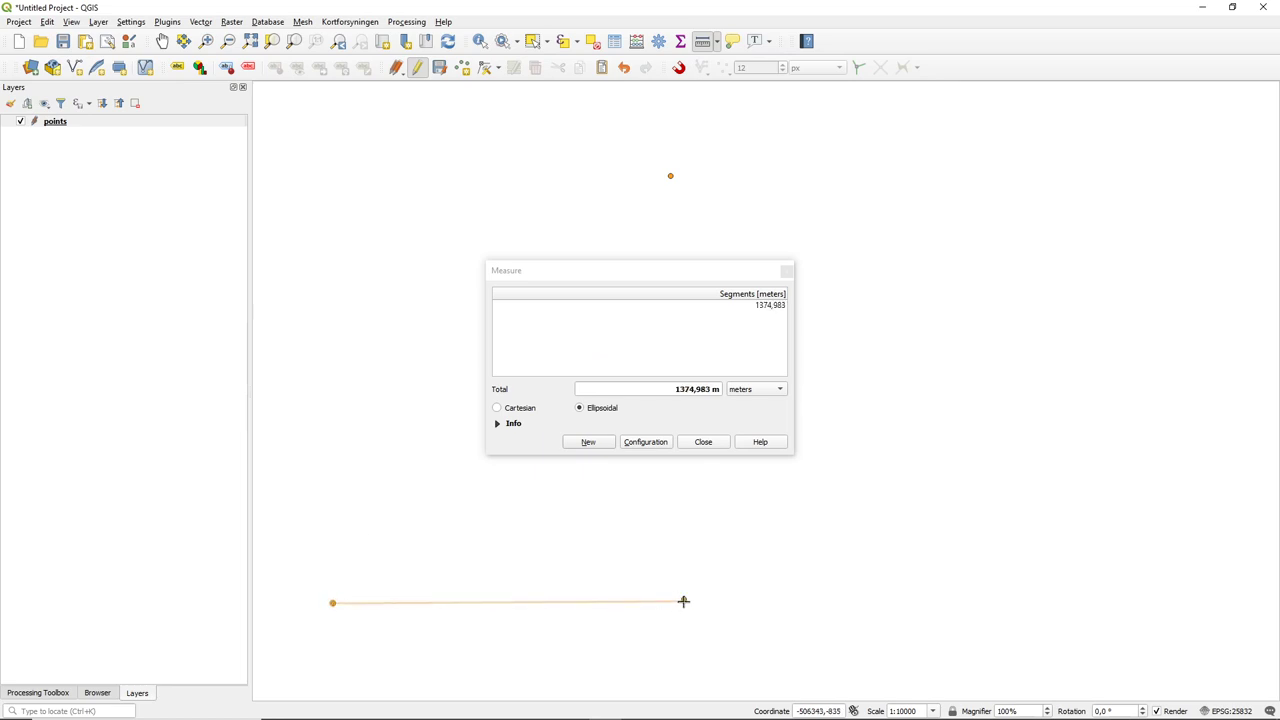
pyautogui.moveTo(684, 600)
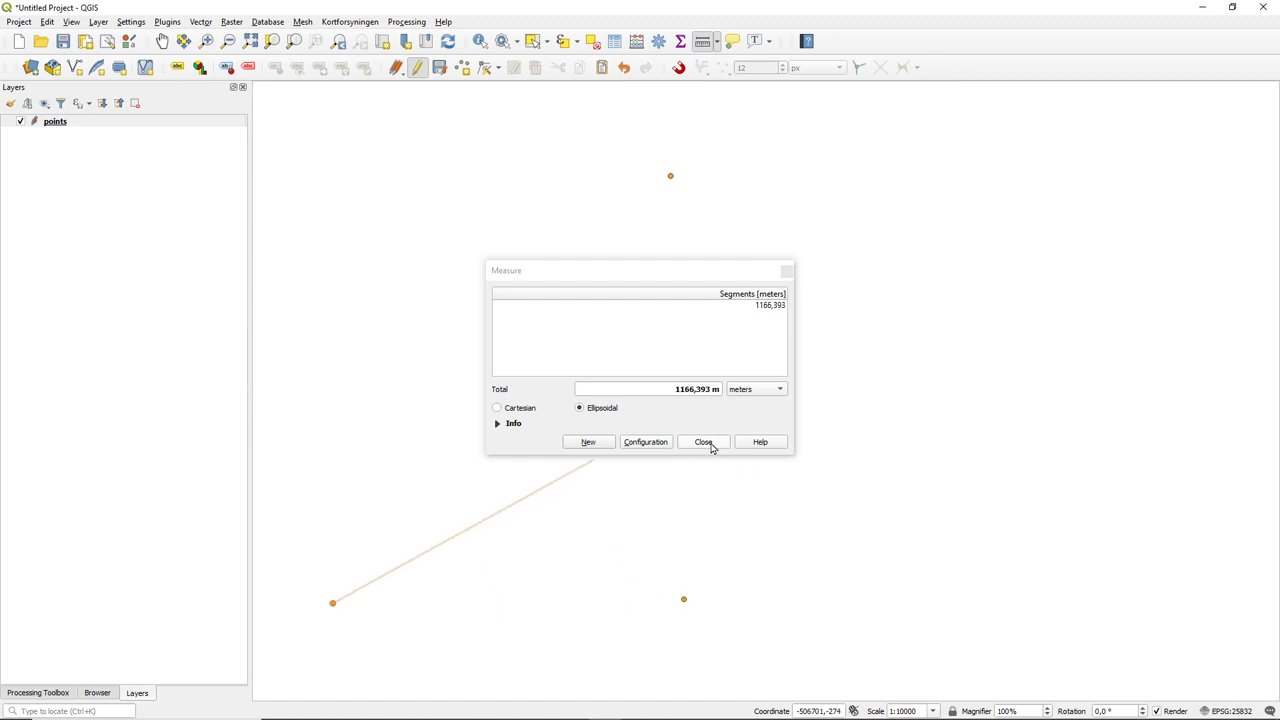
pyautogui.click(704, 442)
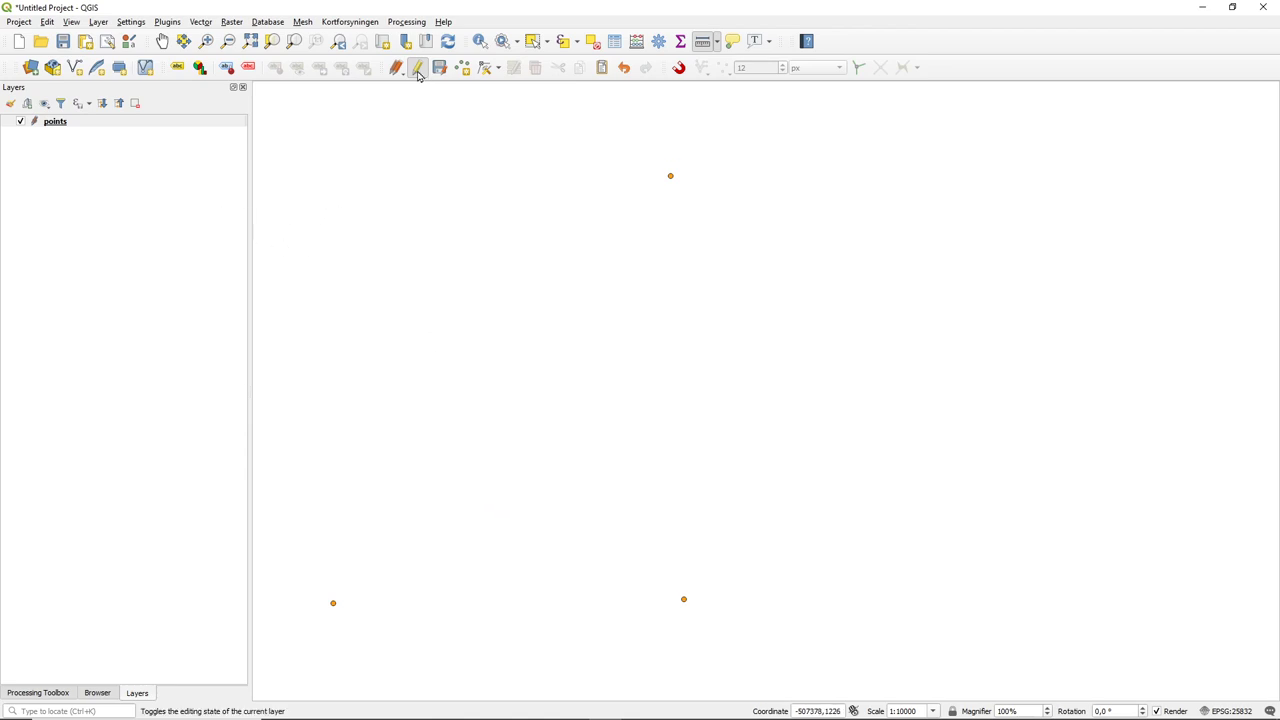
# Step: Stop editing the points layer, saving the three new points
pyautogui.click(416, 68)
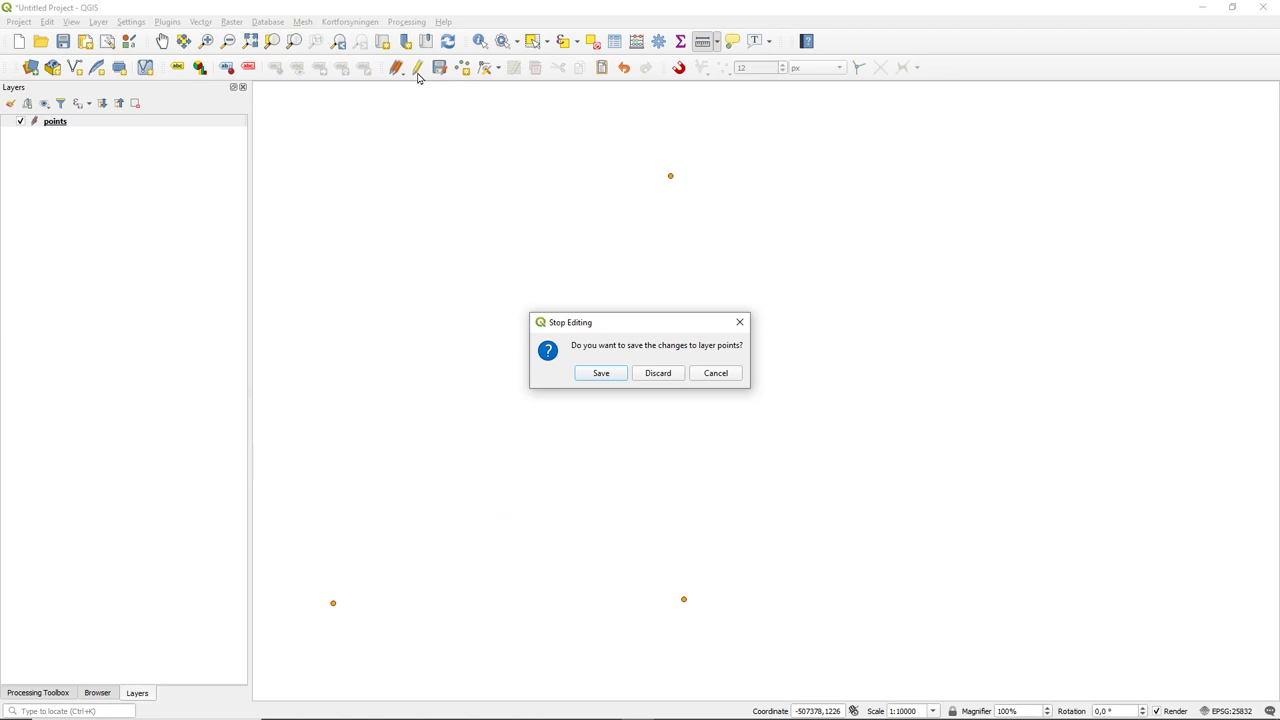
pyautogui.click(600, 372)
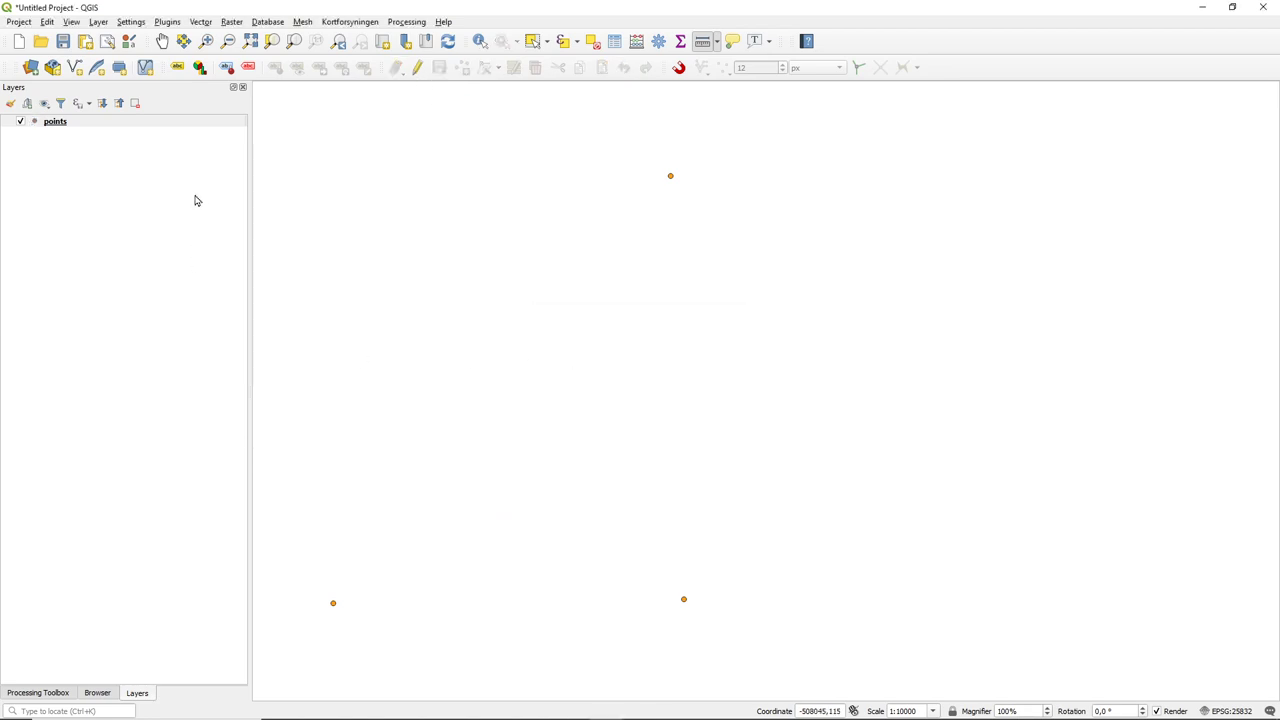
pyautogui.moveTo(226, 290)
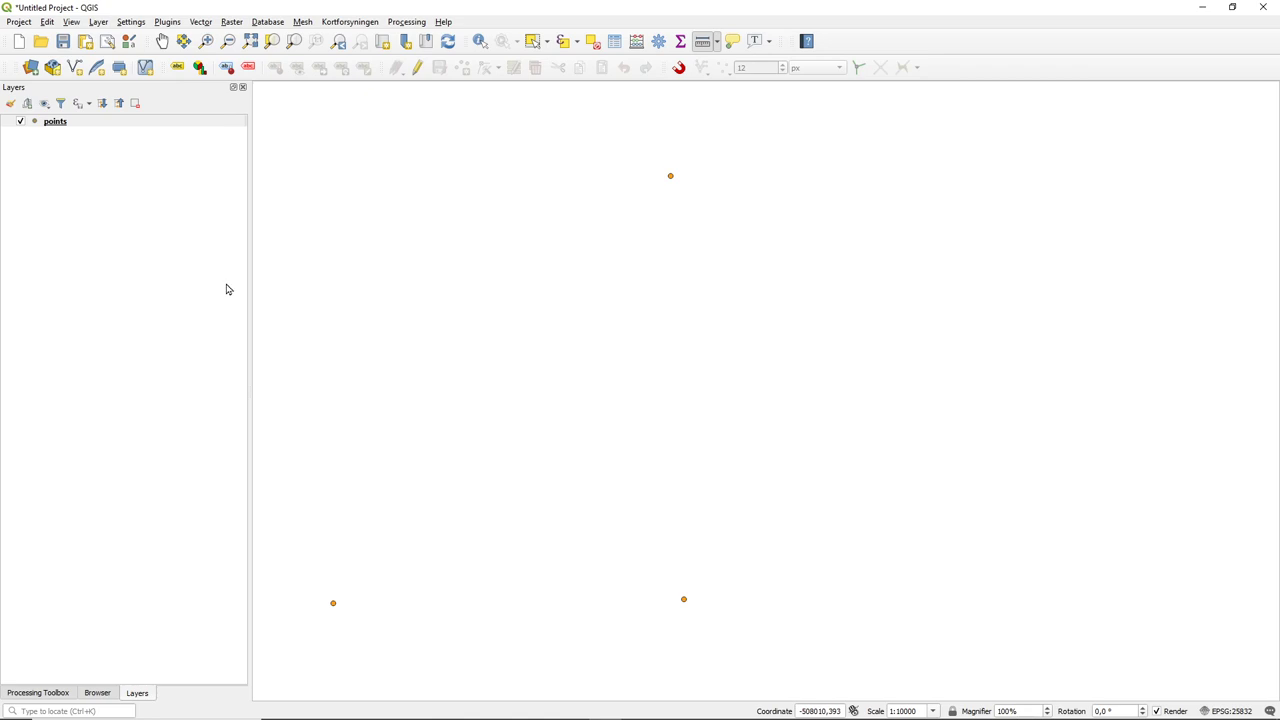
pyautogui.moveTo(228, 236)
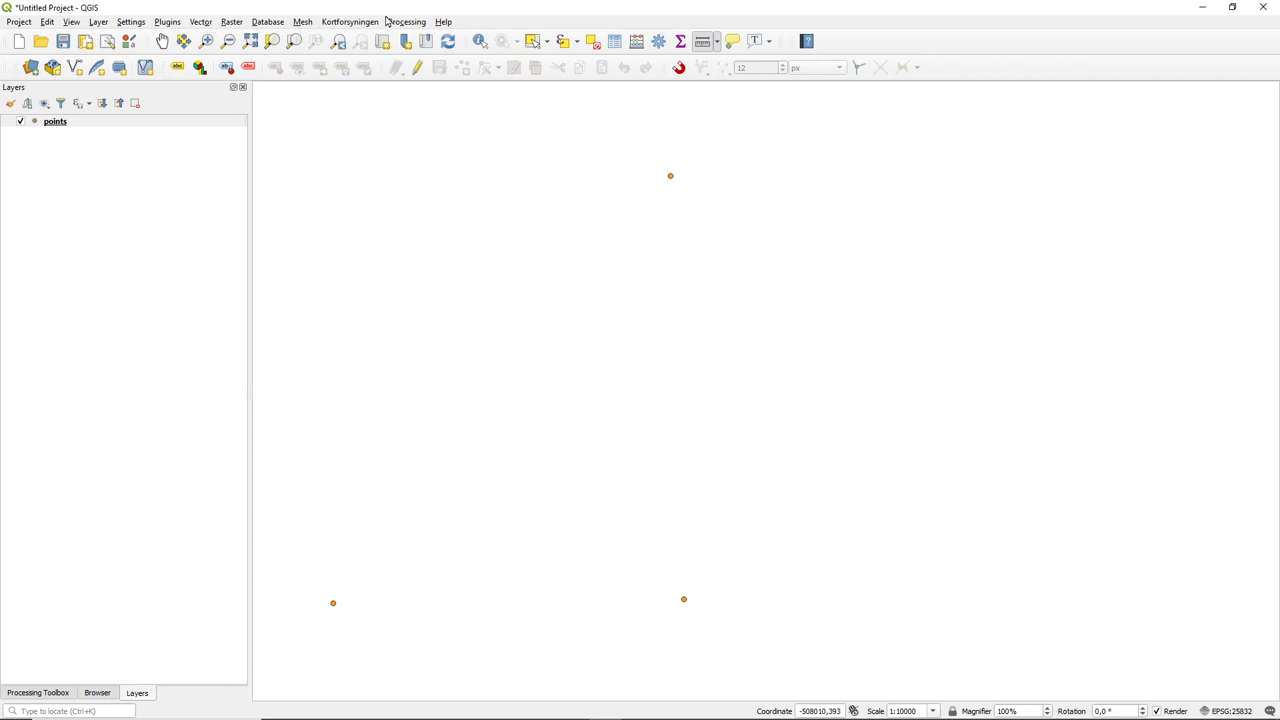
pyautogui.moveTo(390, 24)
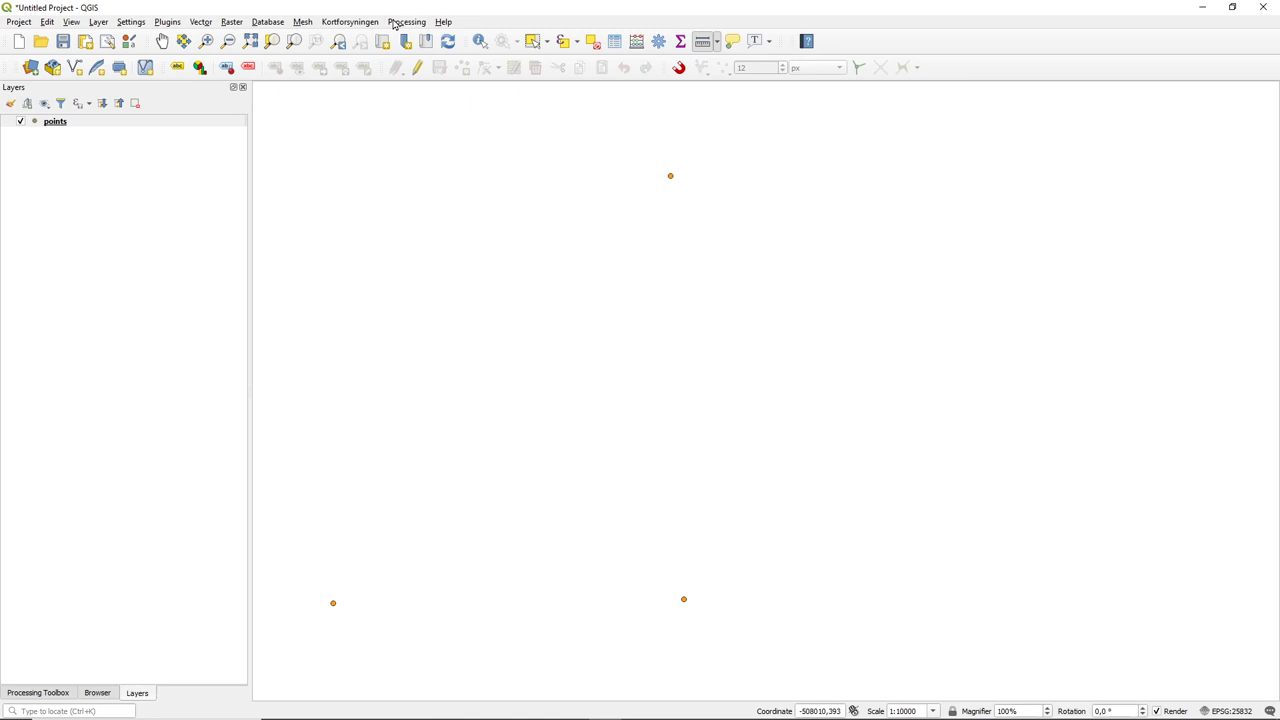
pyautogui.moveTo(408, 24)
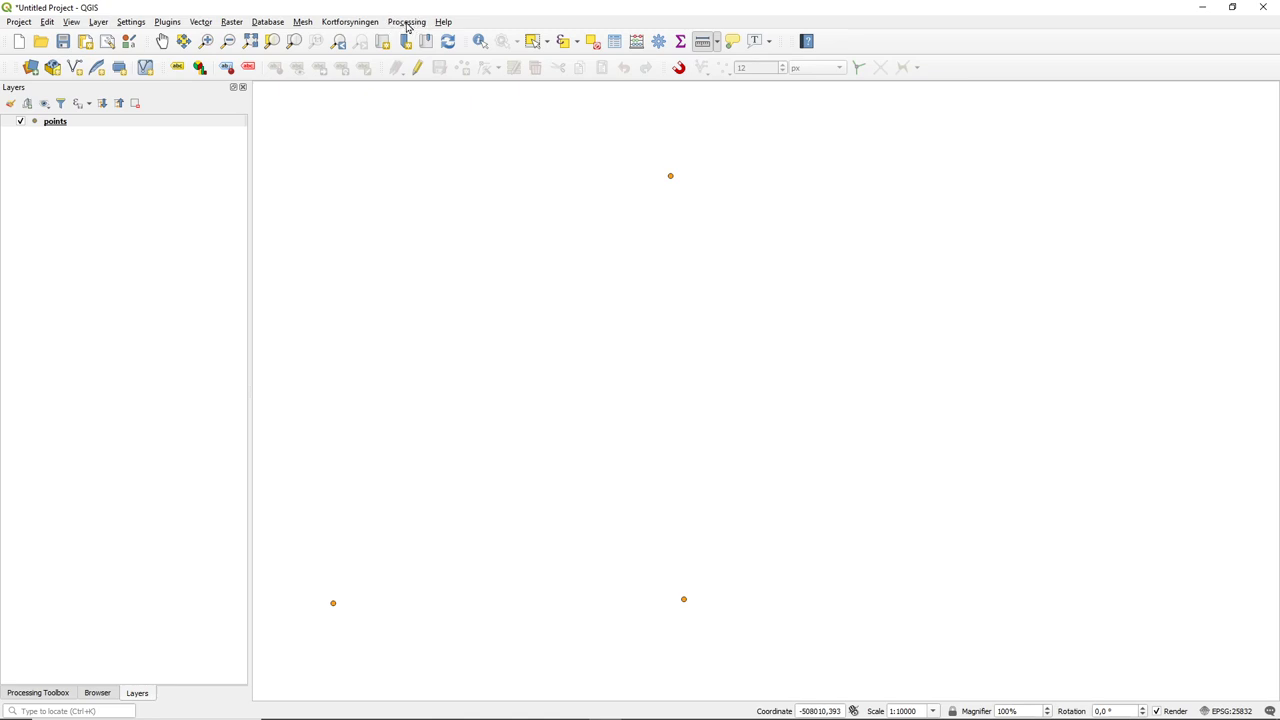
pyautogui.moveTo(44, 556)
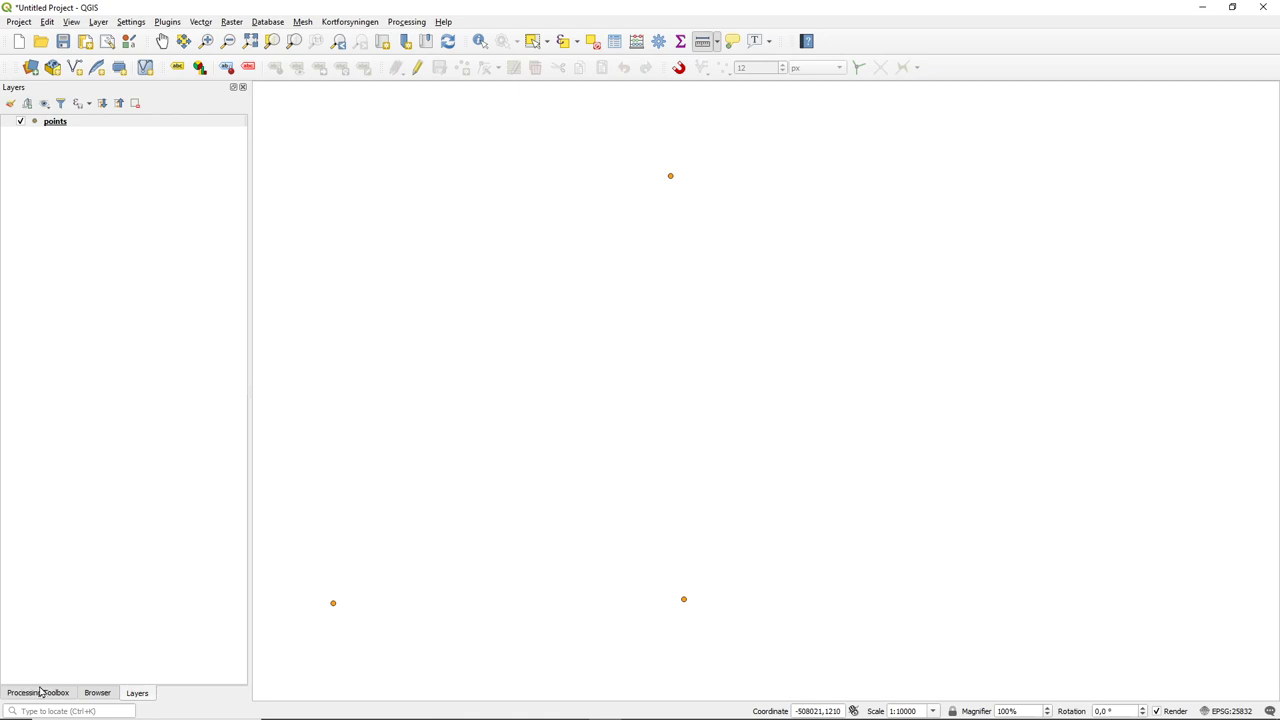
pyautogui.moveTo(142, 660)
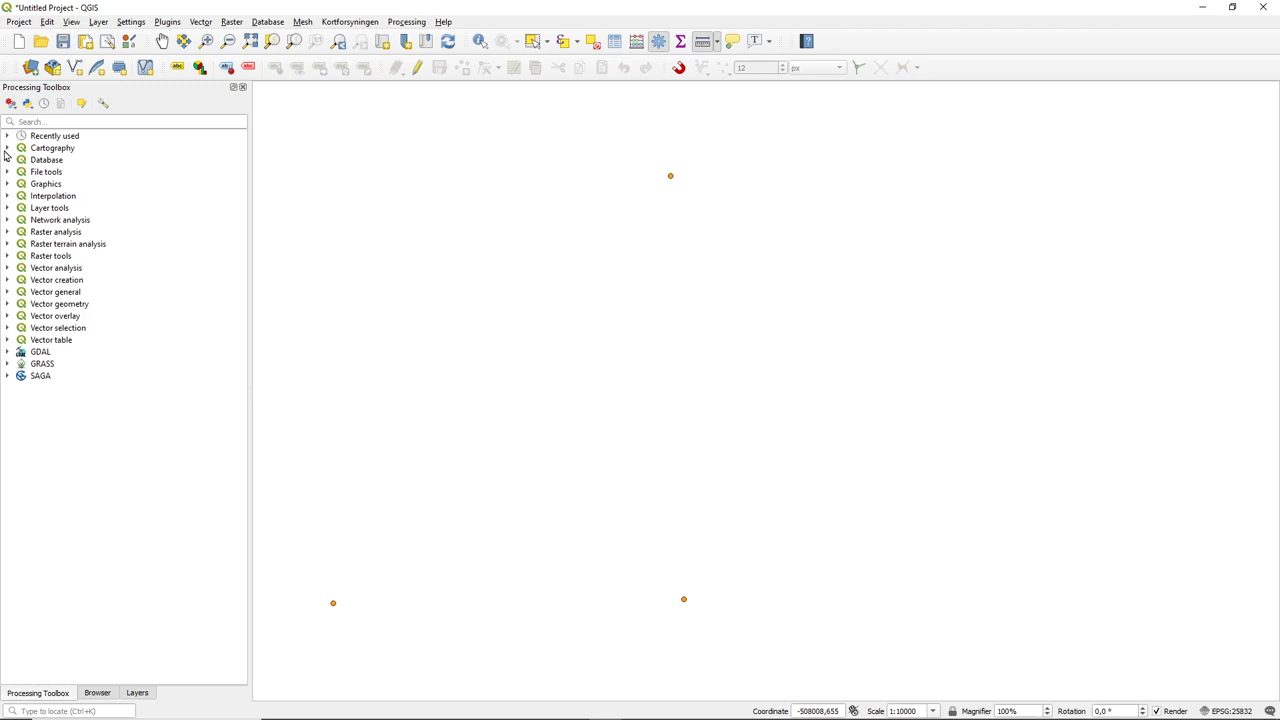
pyautogui.moveTo(110, 200)
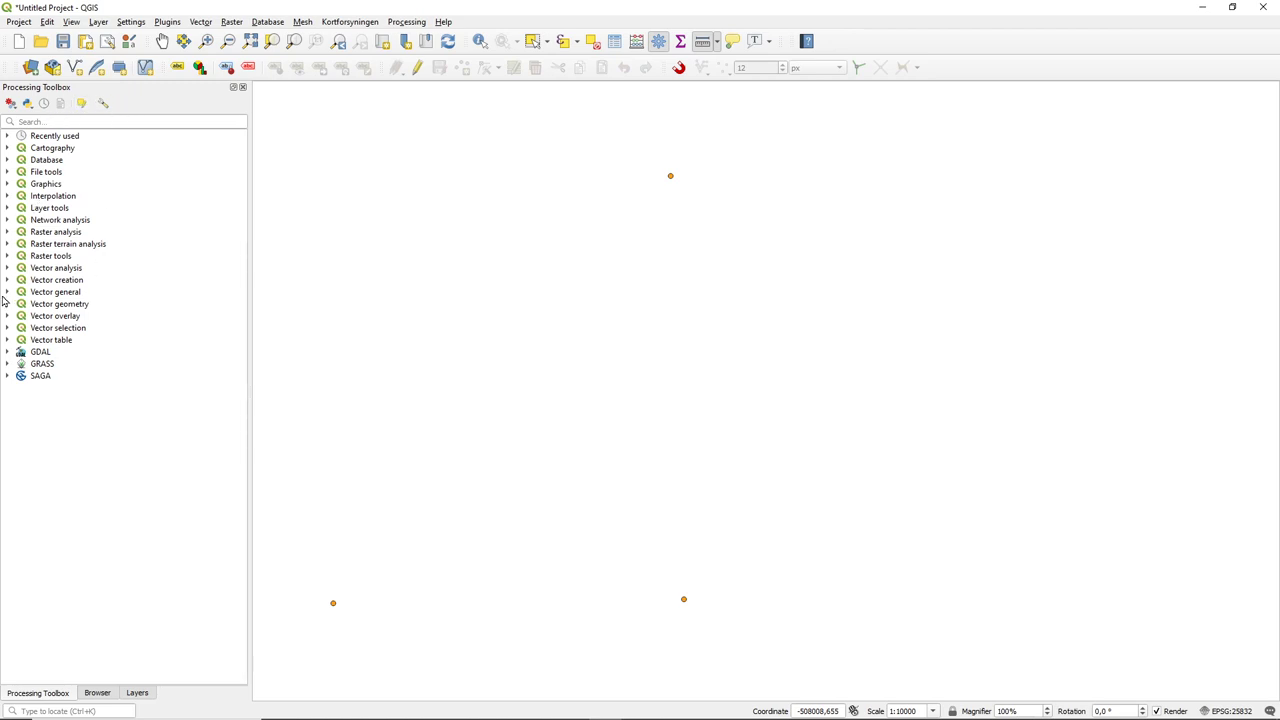
pyautogui.moveTo(16, 300)
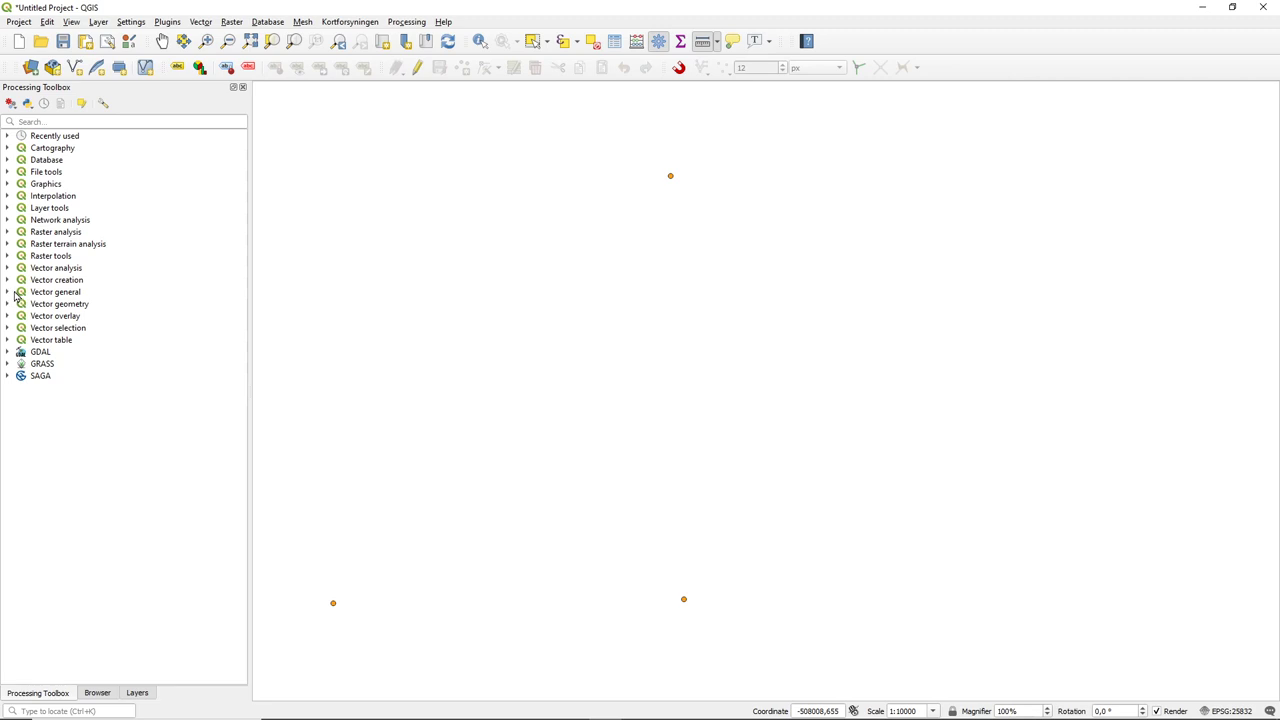
pyautogui.moveTo(16, 304)
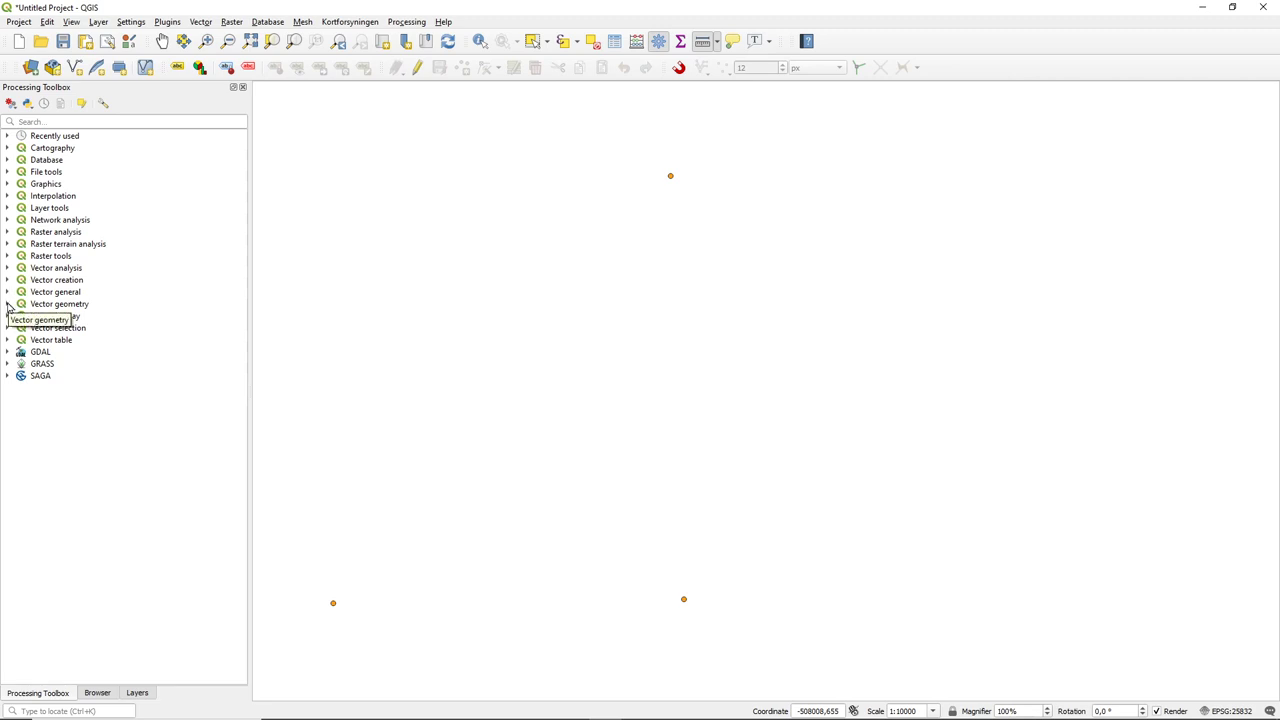
# Step: Search the Processing Toolbox for 'buf' and select the Vector geometry Buffer algorithm
pyautogui.click(8, 304)
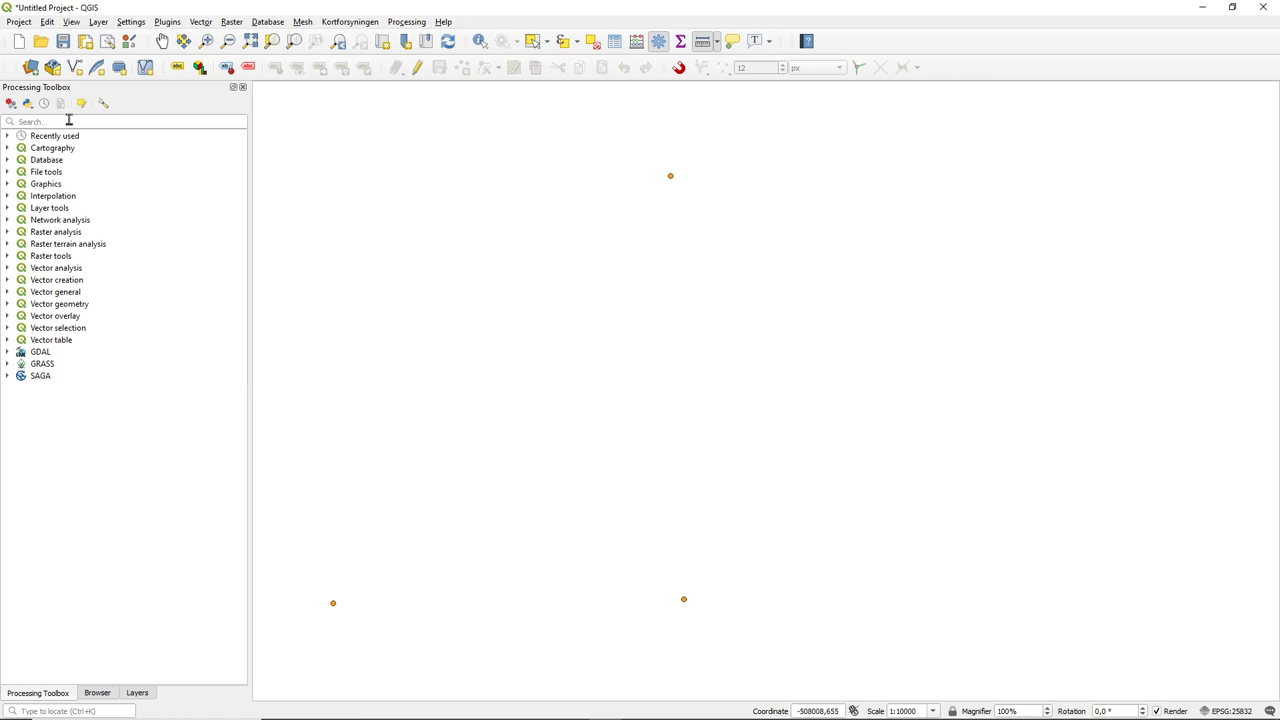
pyautogui.click(124, 122)
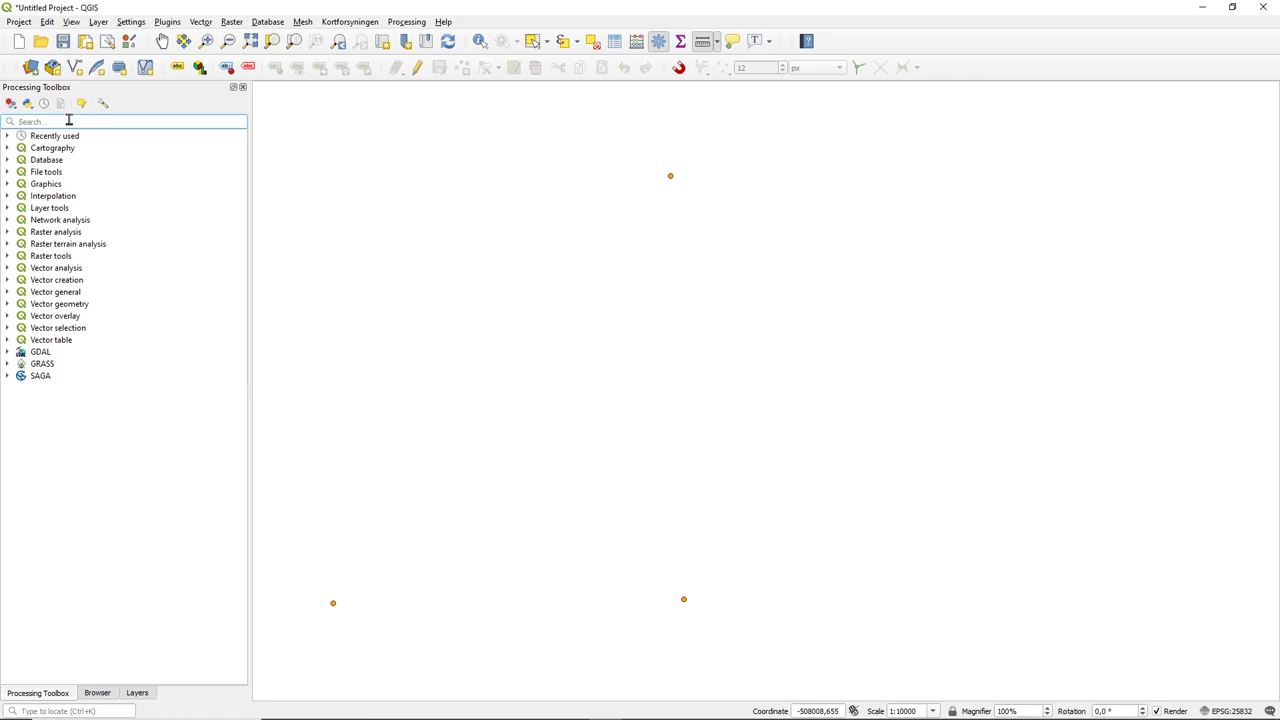
pyautogui.write('b')
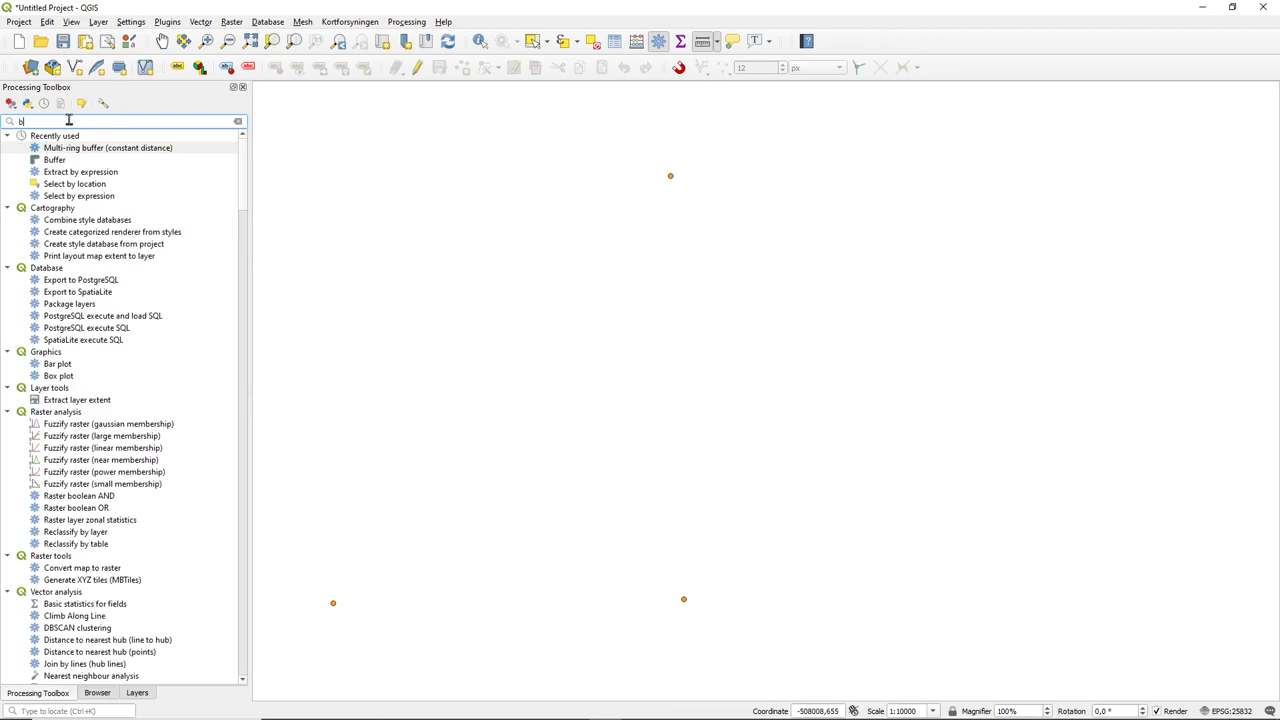
pyautogui.write('uff')
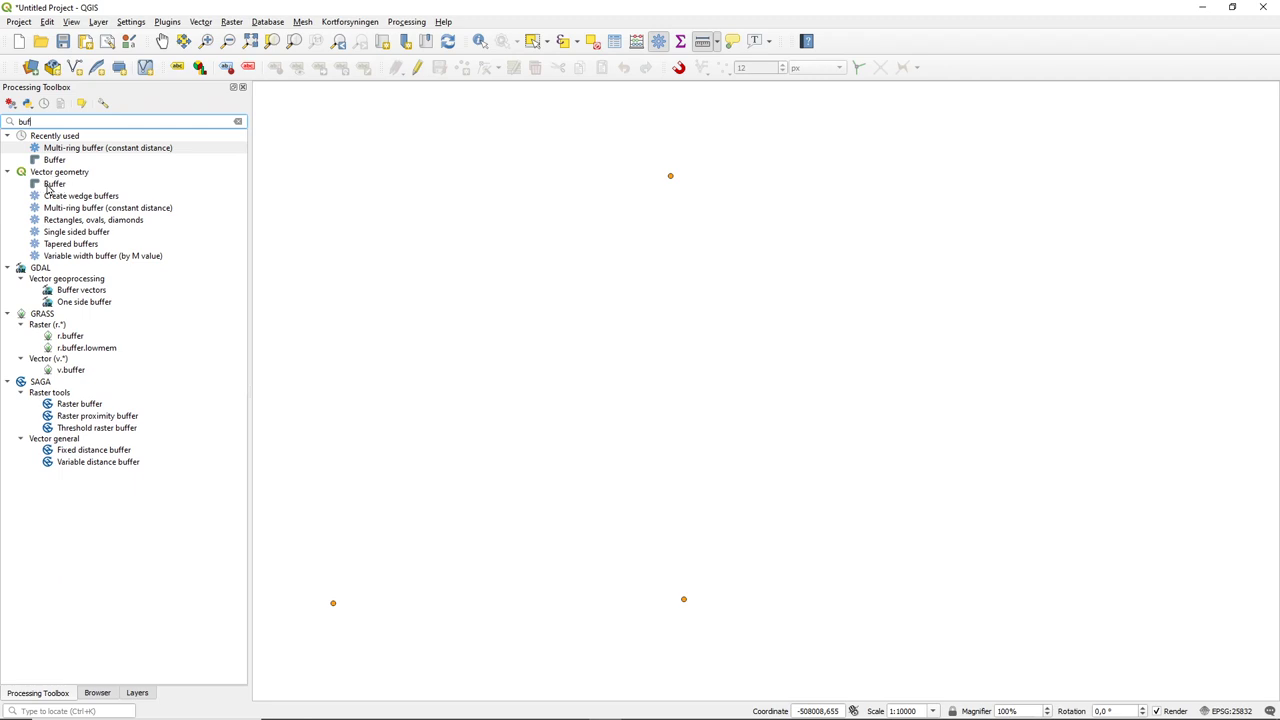
pyautogui.moveTo(54, 184)
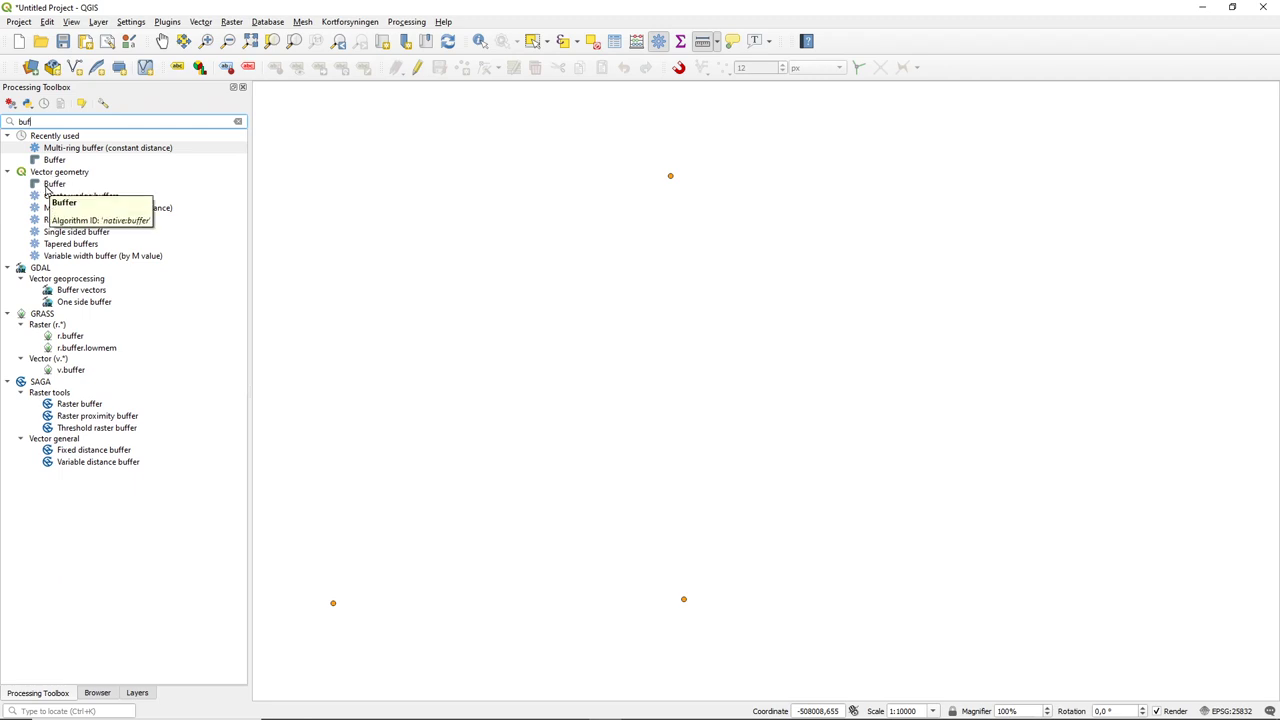
pyautogui.click(54, 184)
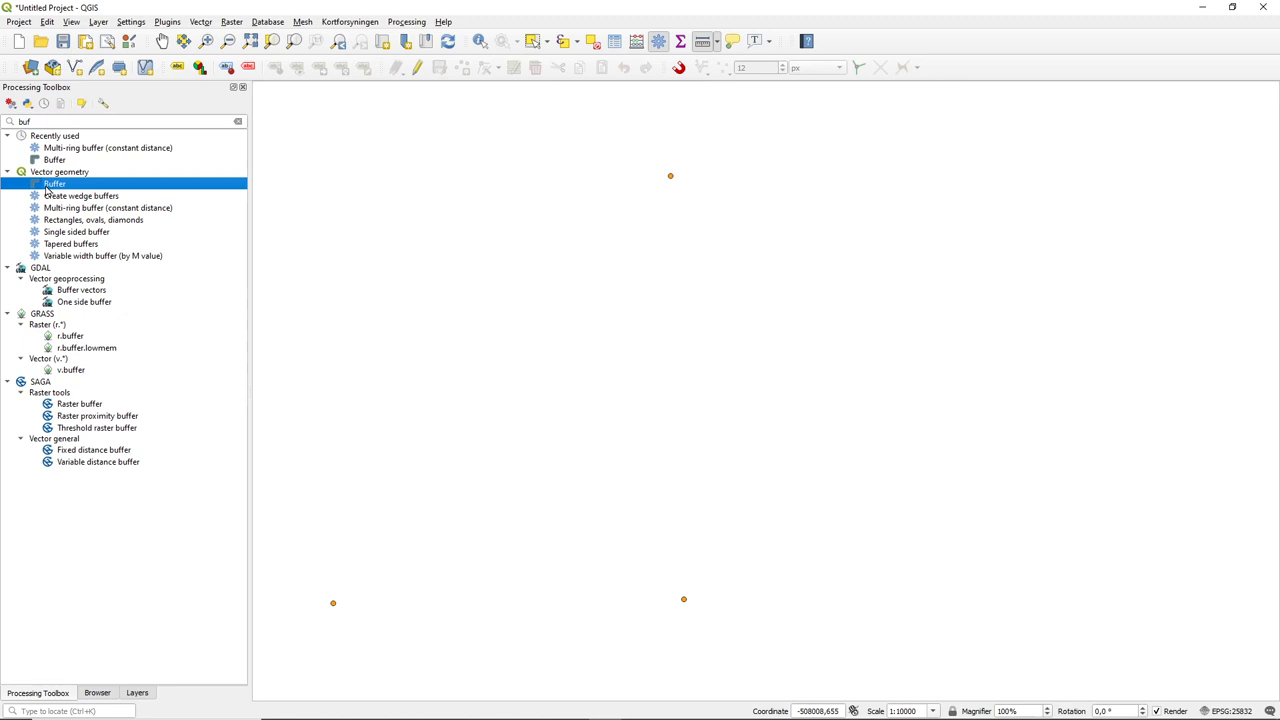
# Step: Configure Buffer on the points layer with an 800 m distance and 5 segments, undissolved
pyautogui.doubleClick(54, 184)
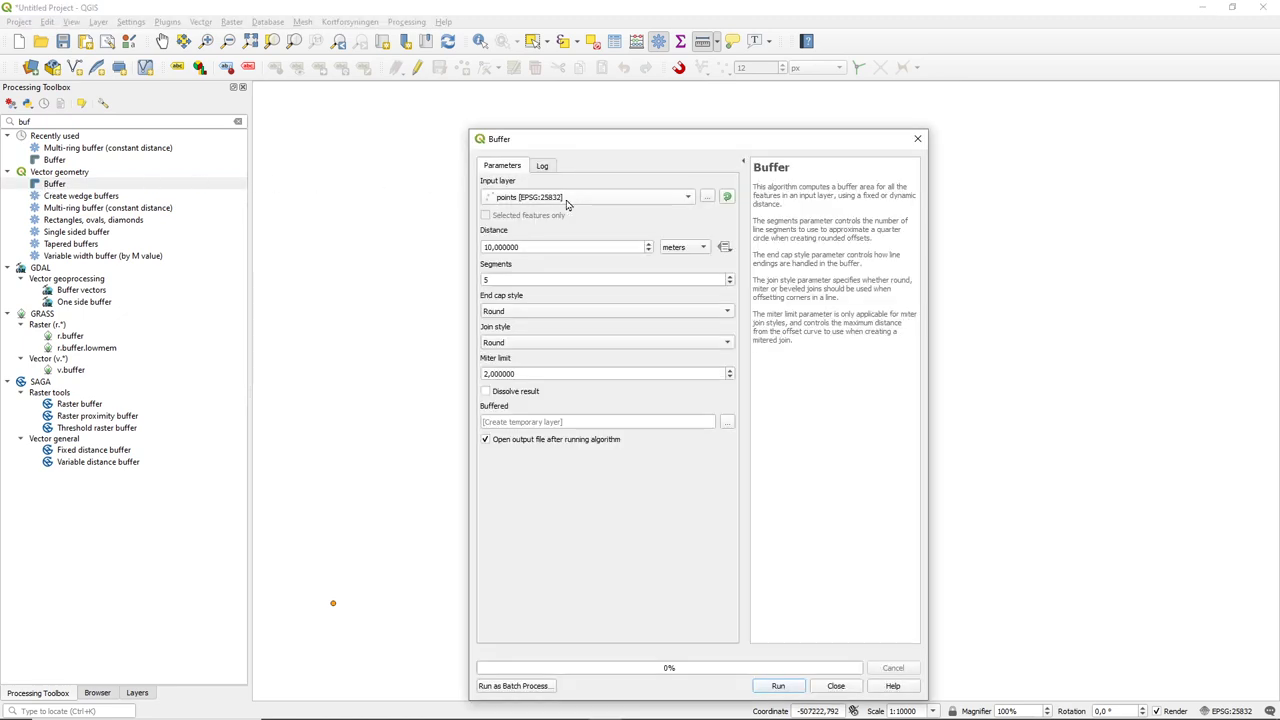
pyautogui.moveTo(492, 218)
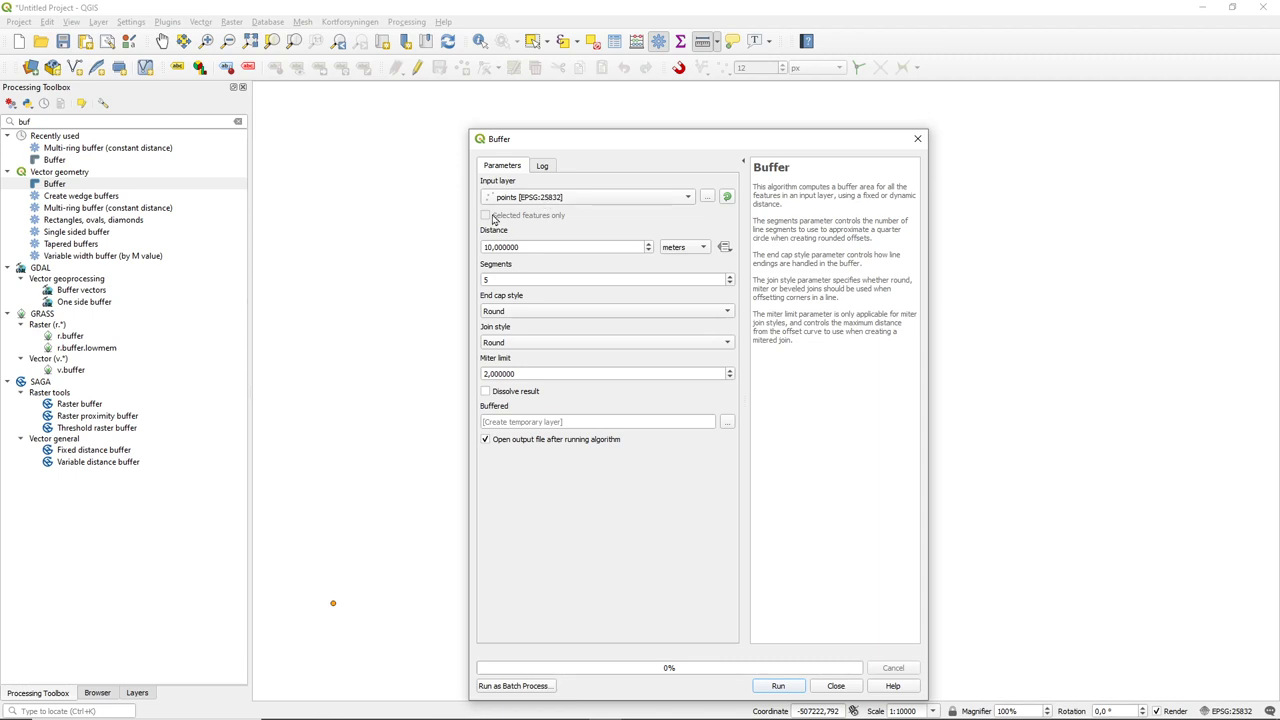
pyautogui.click(564, 248)
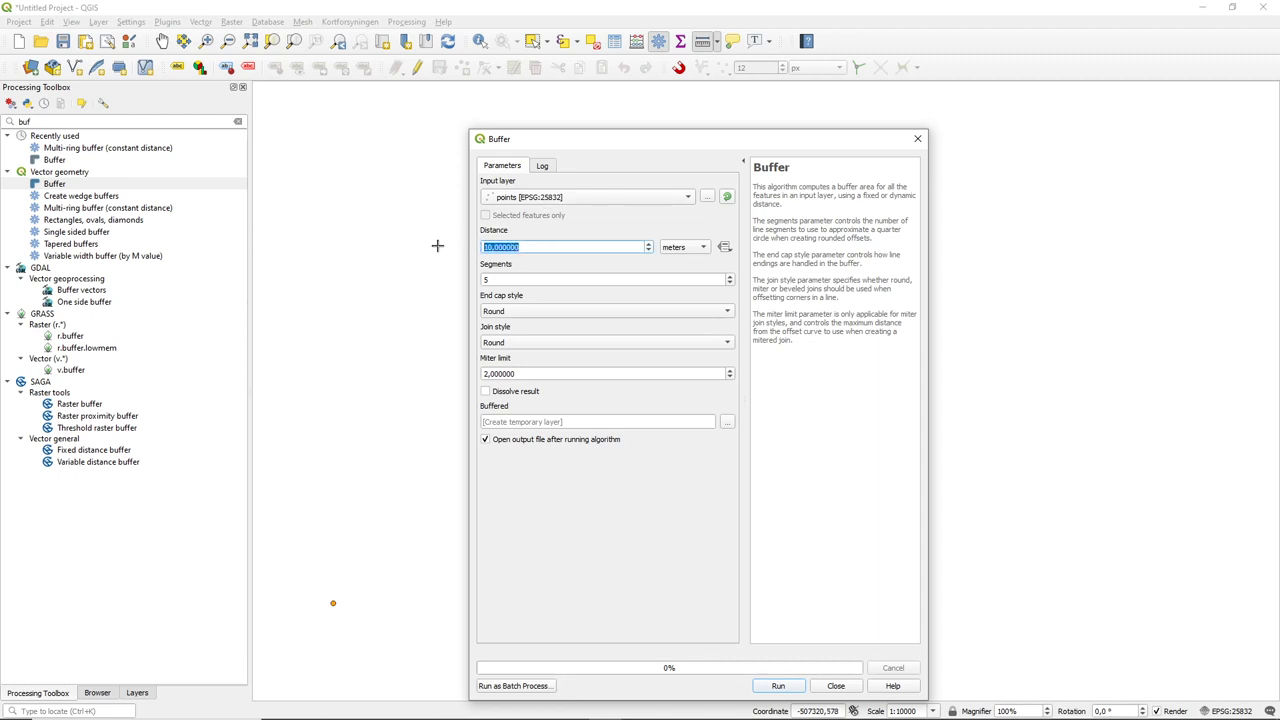
pyautogui.write('80')
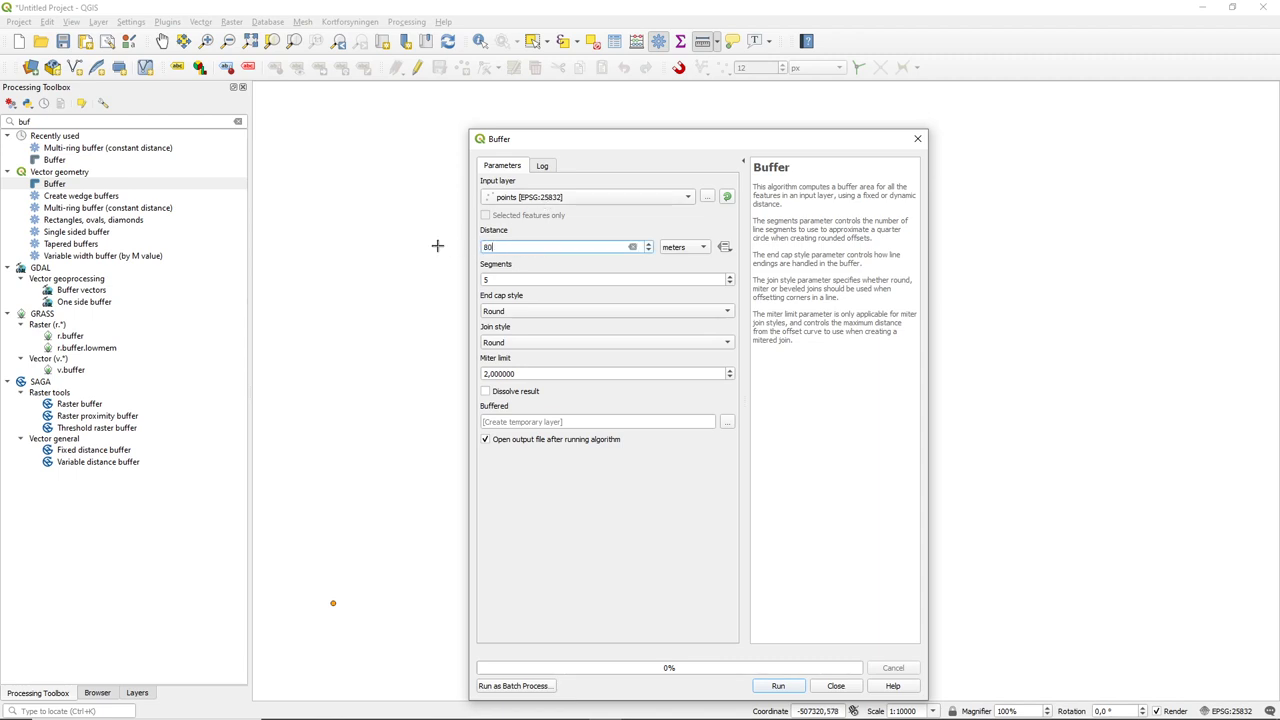
pyautogui.click(548, 280)
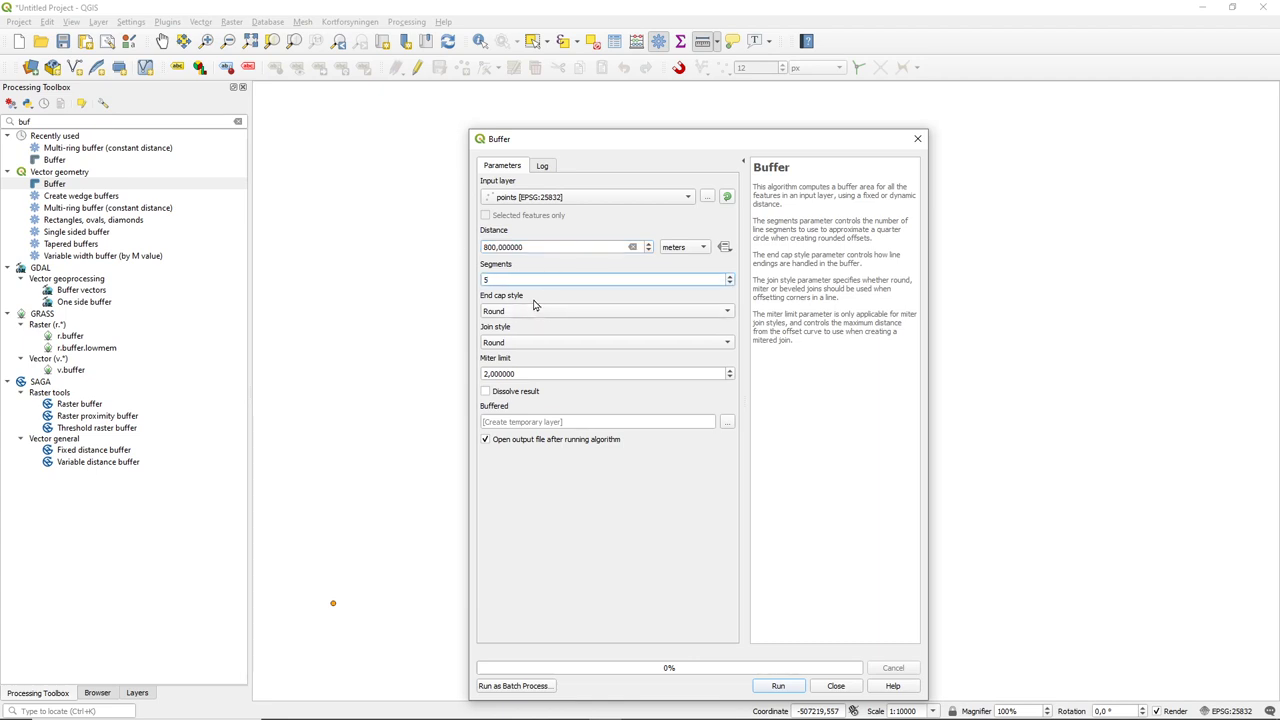
pyautogui.click(604, 280)
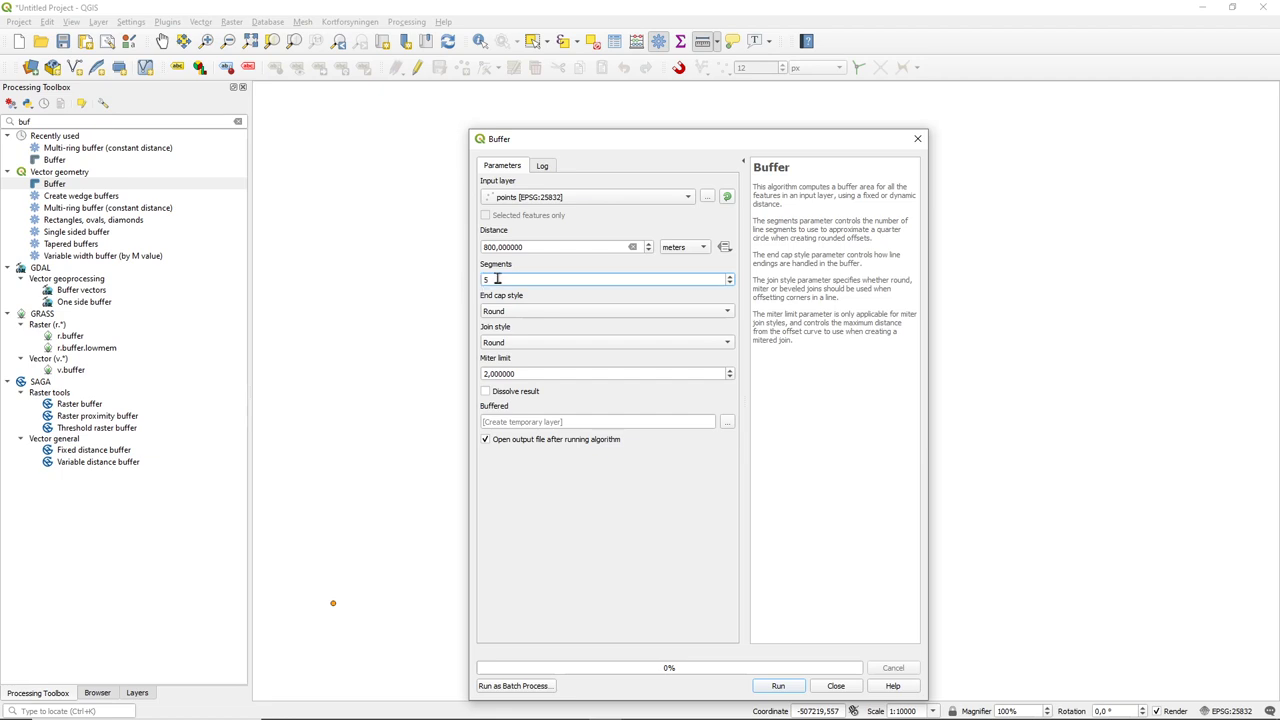
pyautogui.moveTo(564, 304)
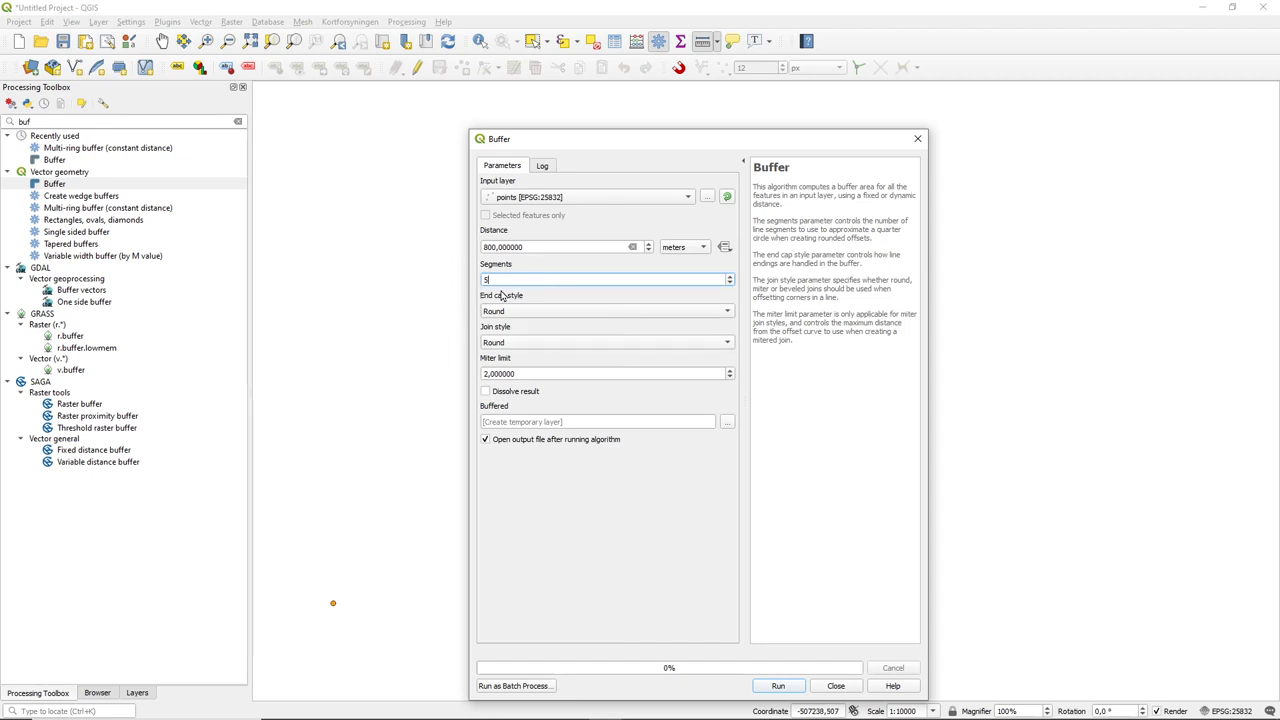
pyautogui.moveTo(600, 304)
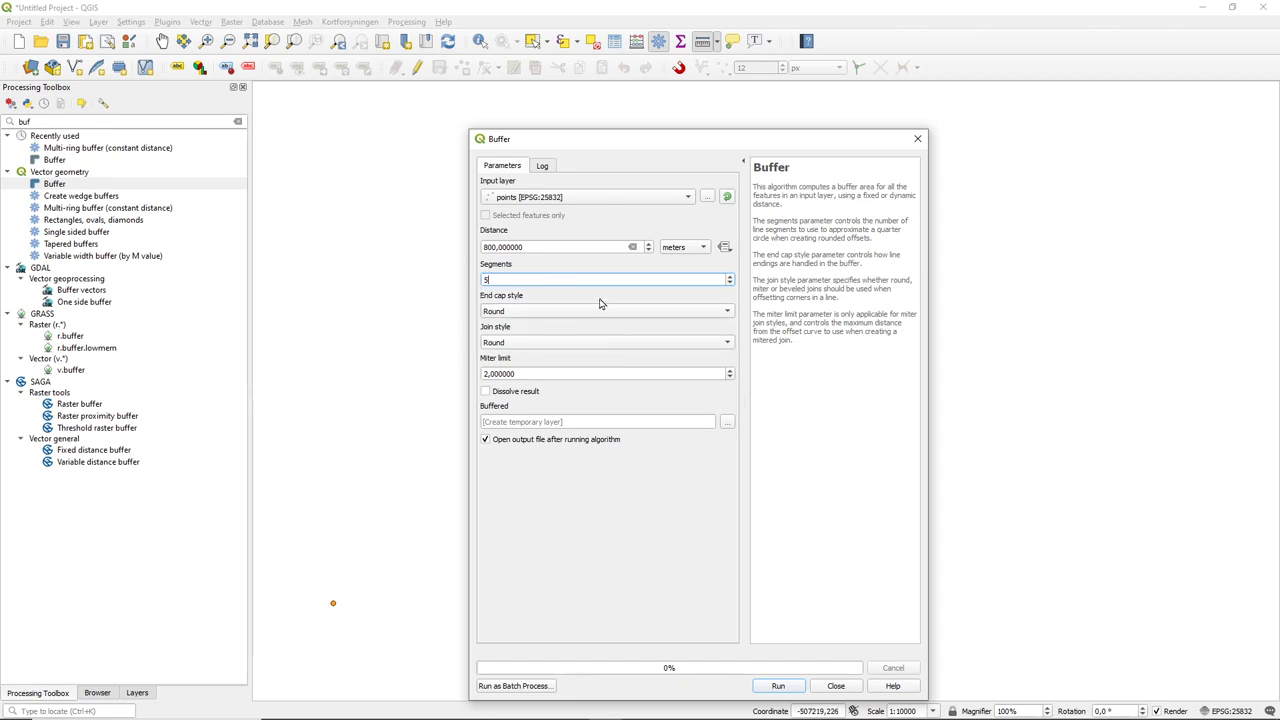
pyautogui.moveTo(600, 304)
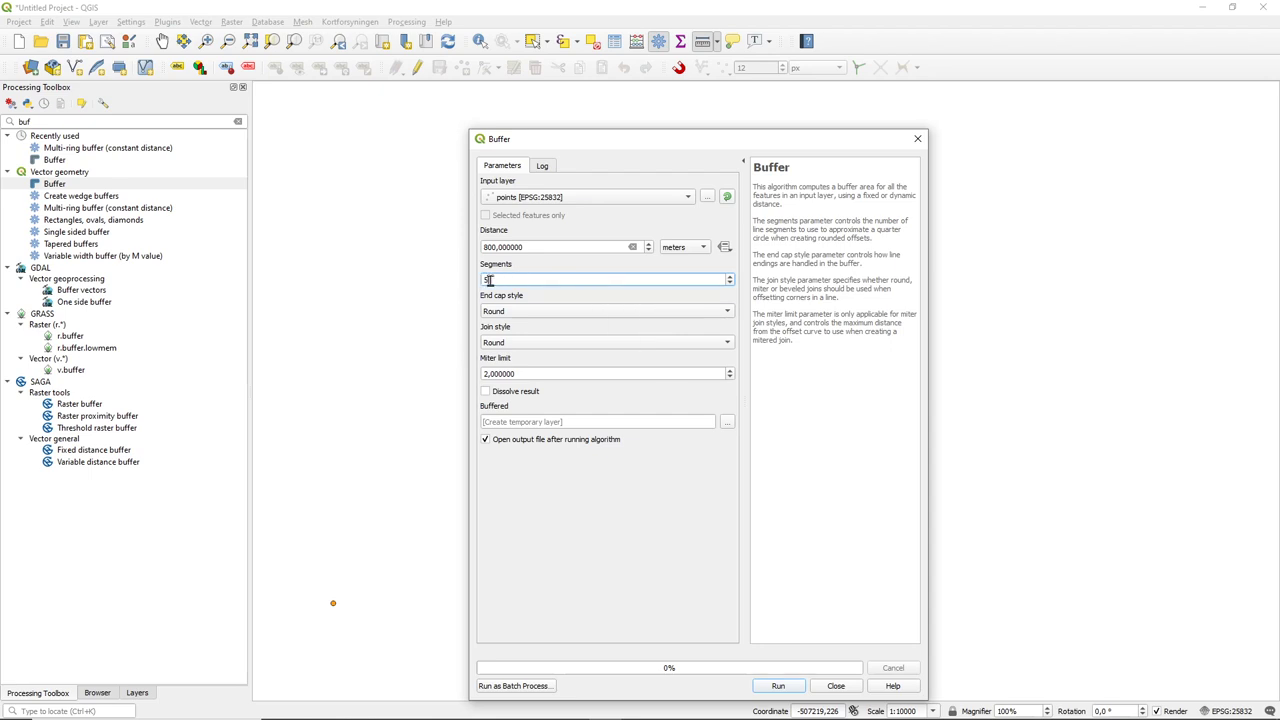
pyautogui.write('5')
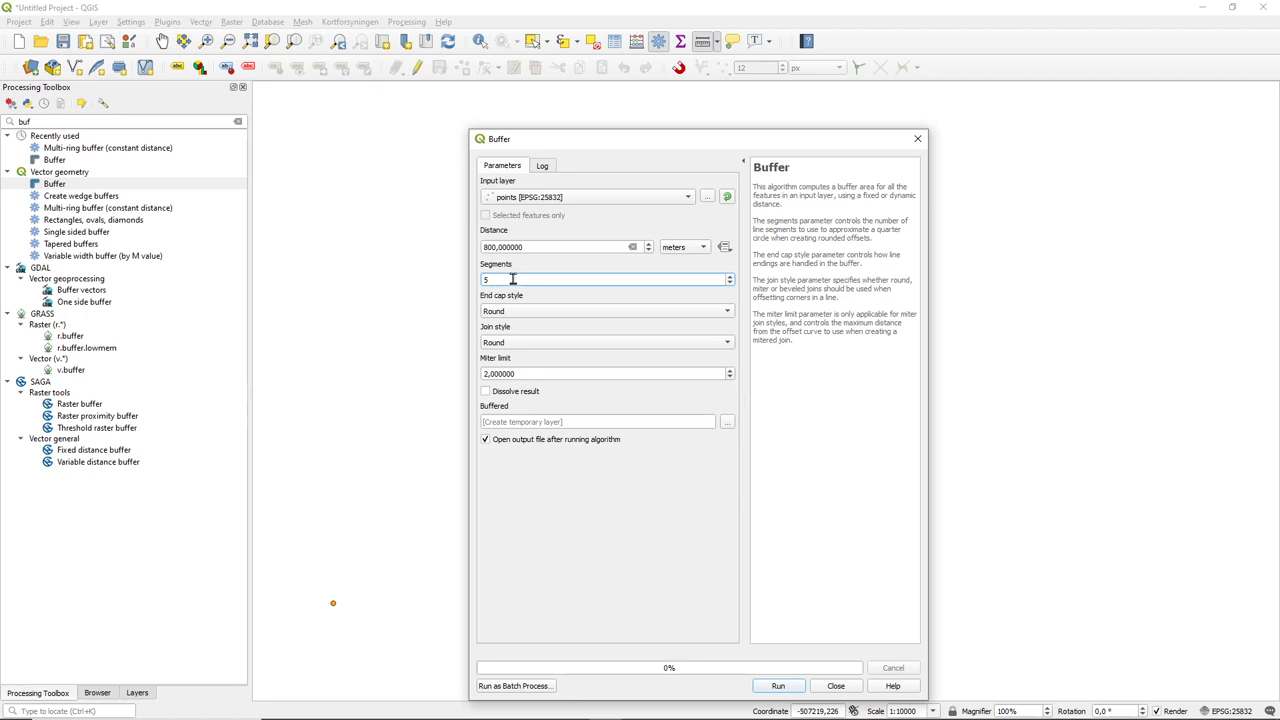
pyautogui.moveTo(520, 280)
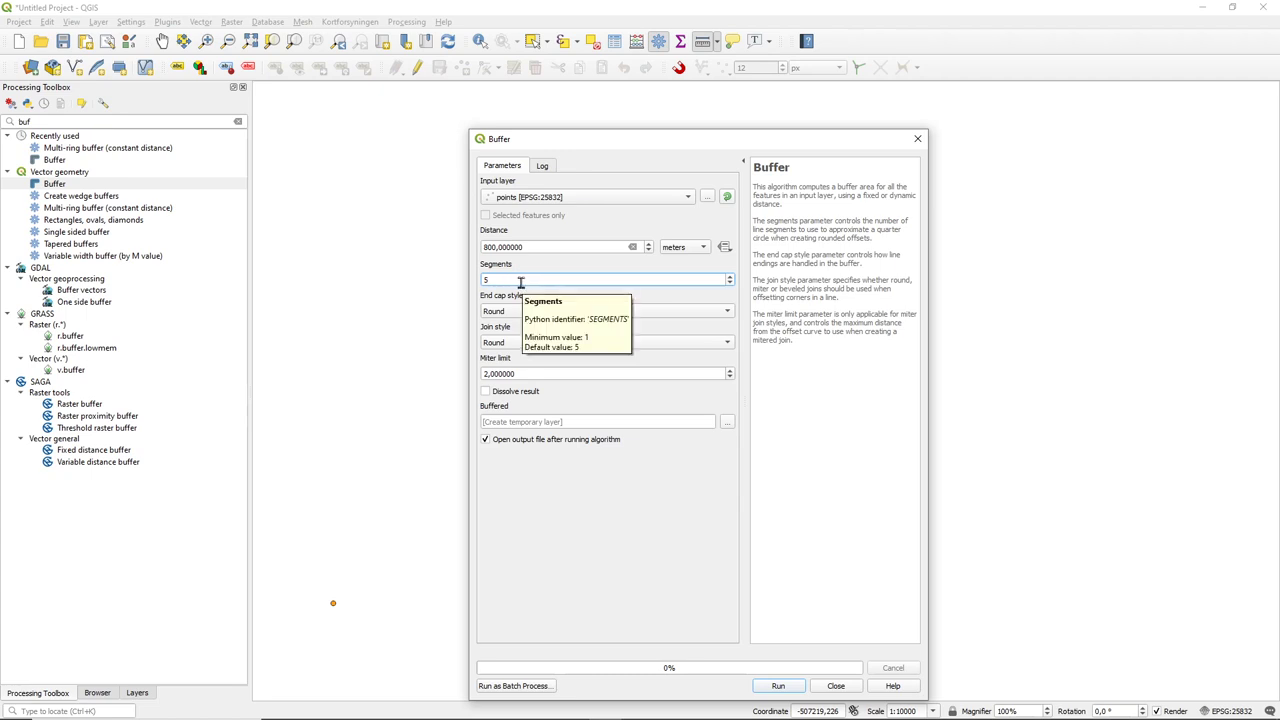
pyautogui.moveTo(520, 280)
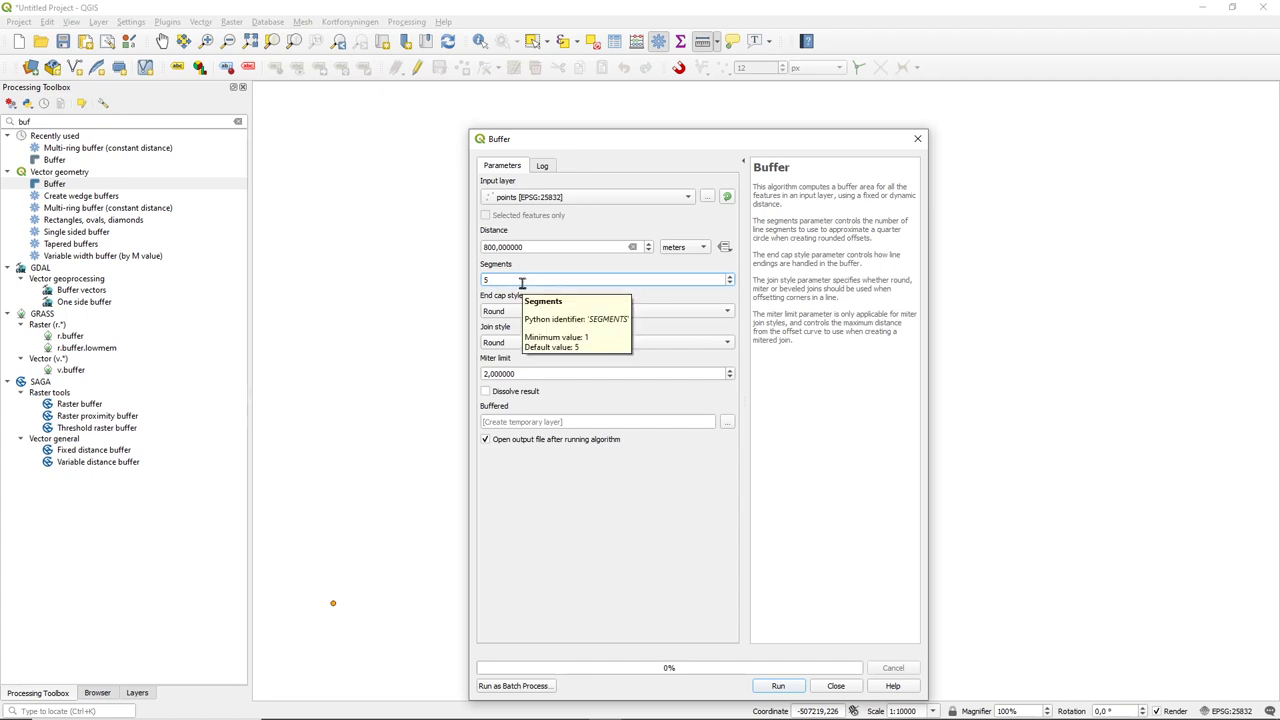
pyautogui.moveTo(584, 356)
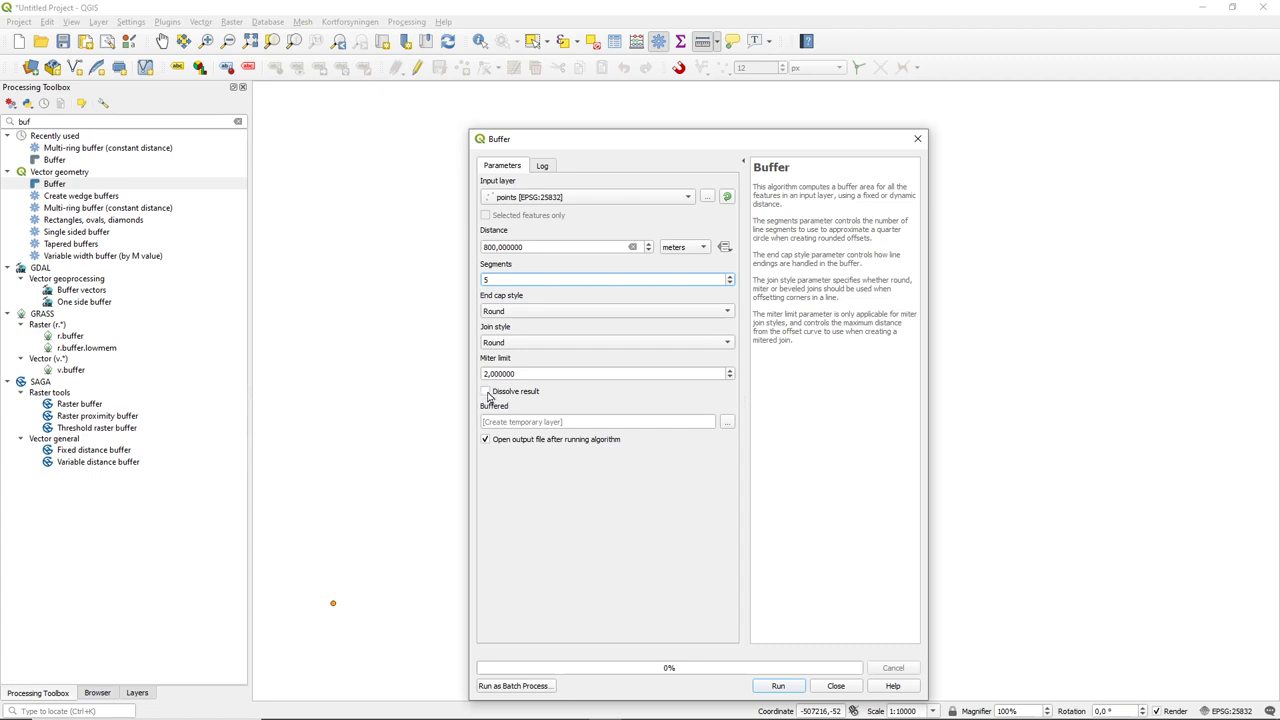
pyautogui.moveTo(528, 392)
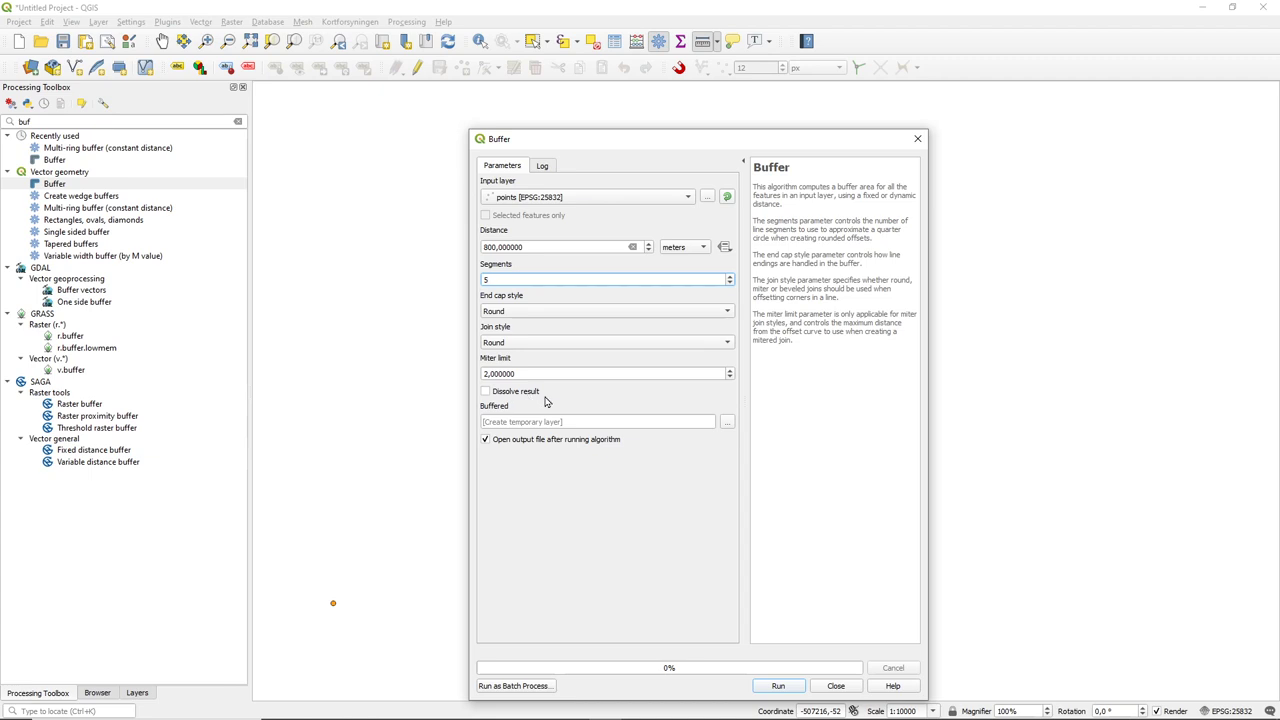
pyautogui.moveTo(688, 450)
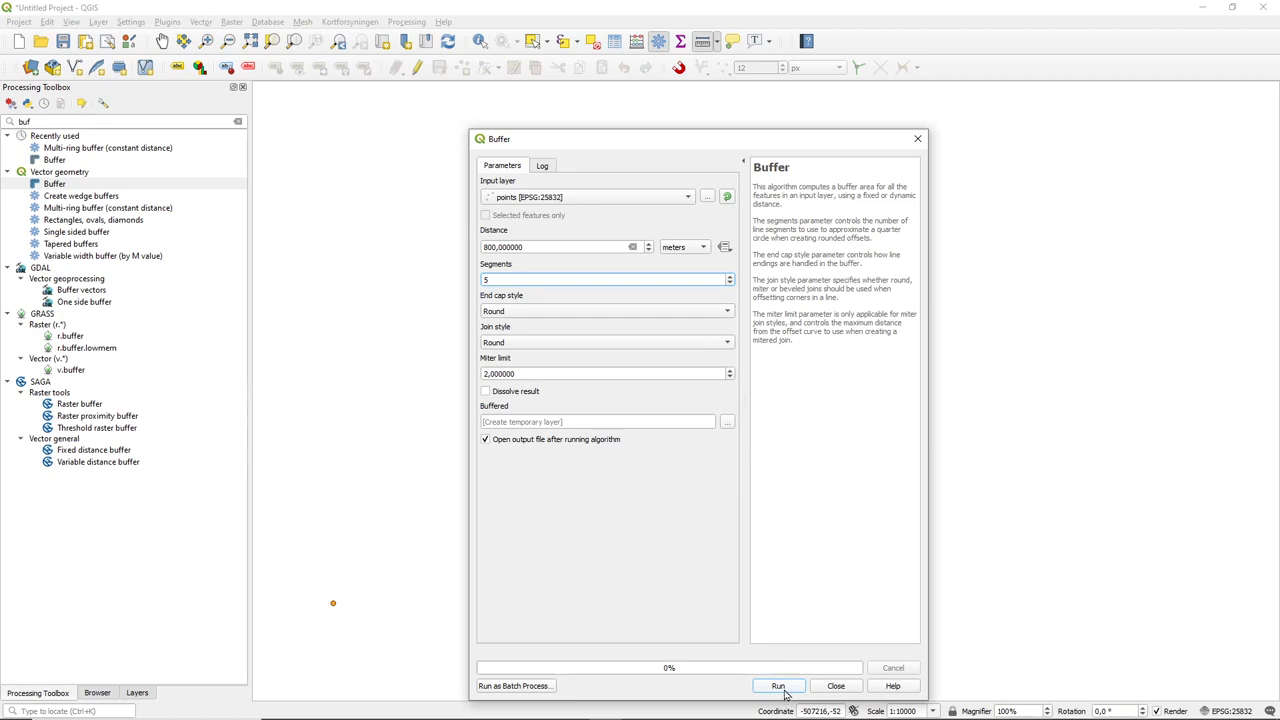
# Step: Run the buffer and close the dialog, leaving three overlapping 800 m circles on the map
pyautogui.click(778, 684)
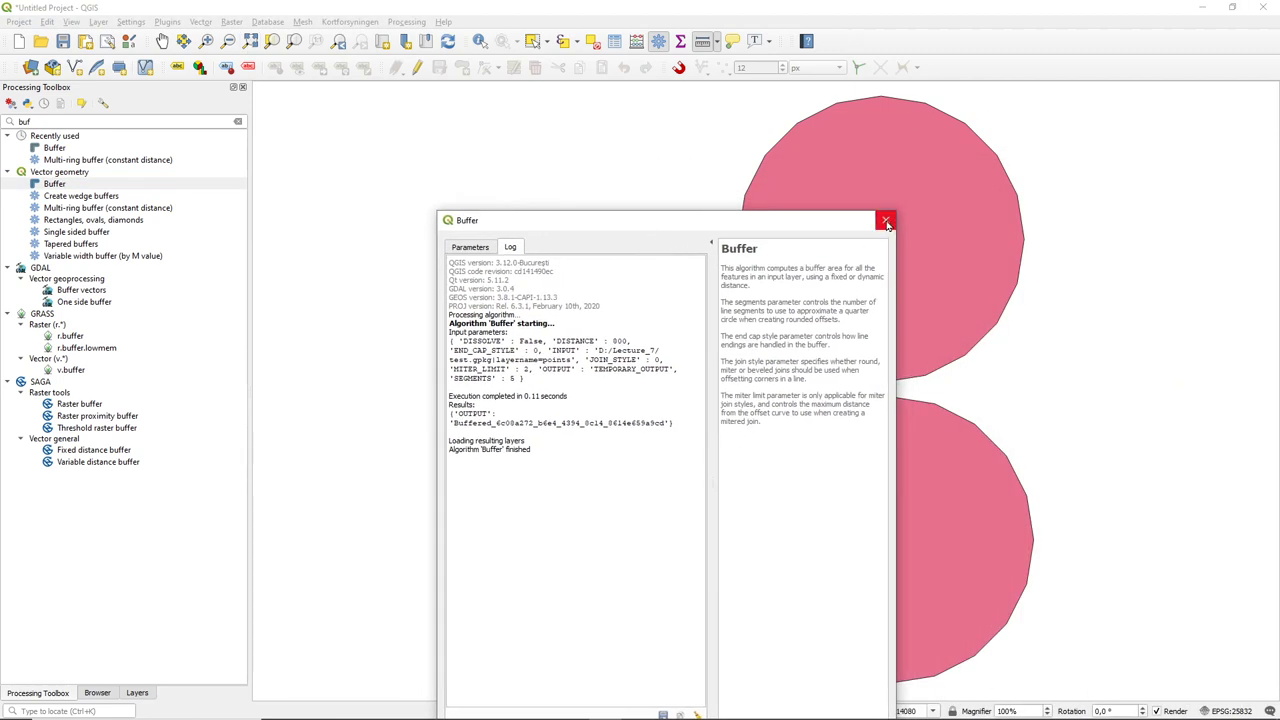
pyautogui.click(884, 220)
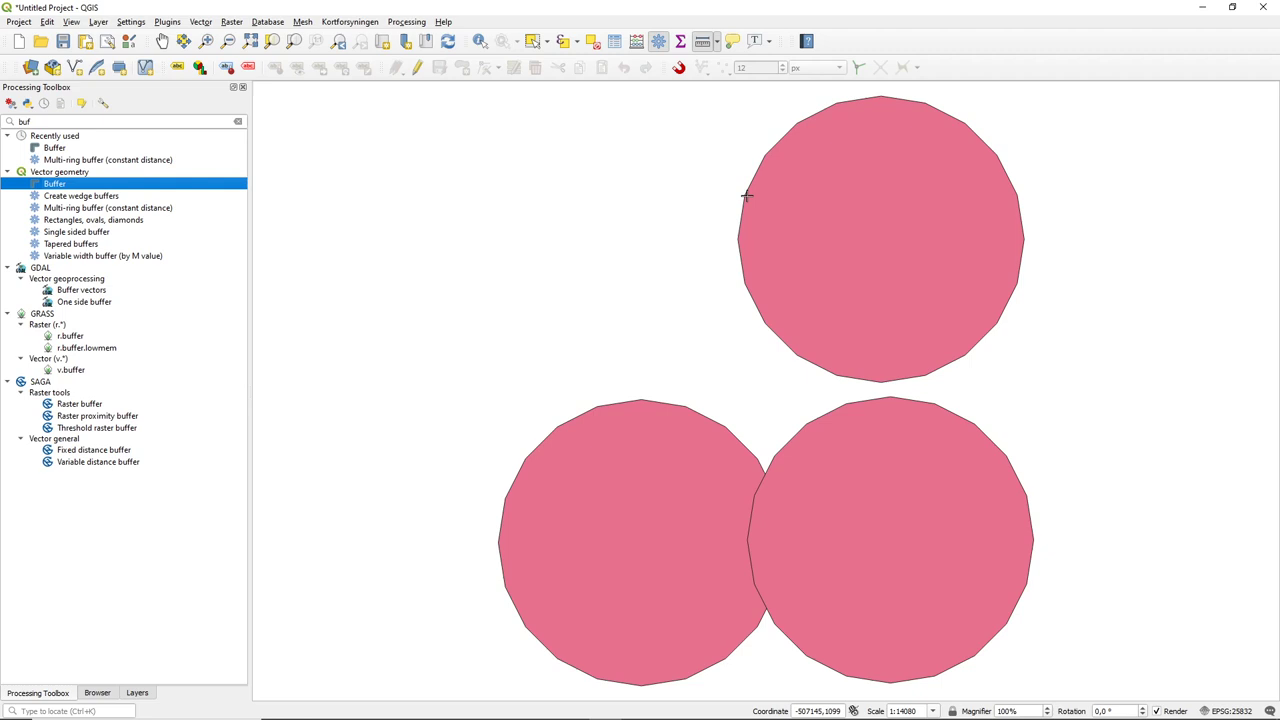
pyautogui.moveTo(778, 148)
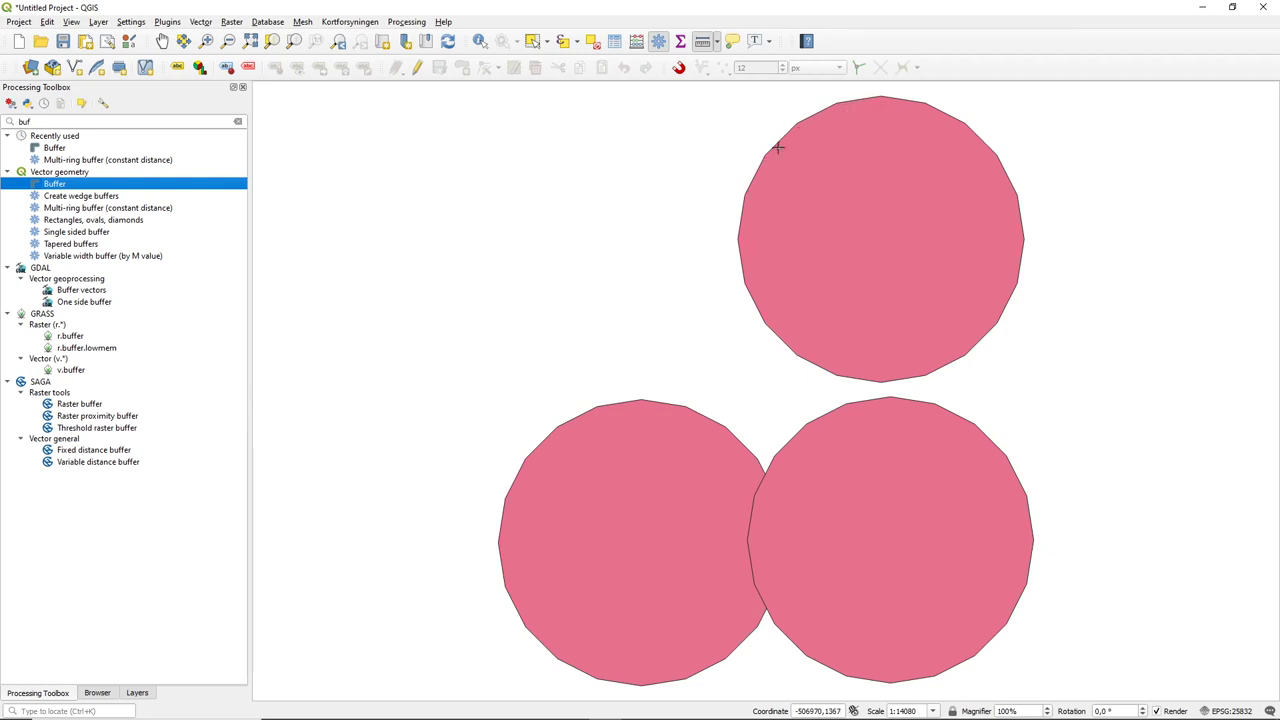
pyautogui.moveTo(700, 268)
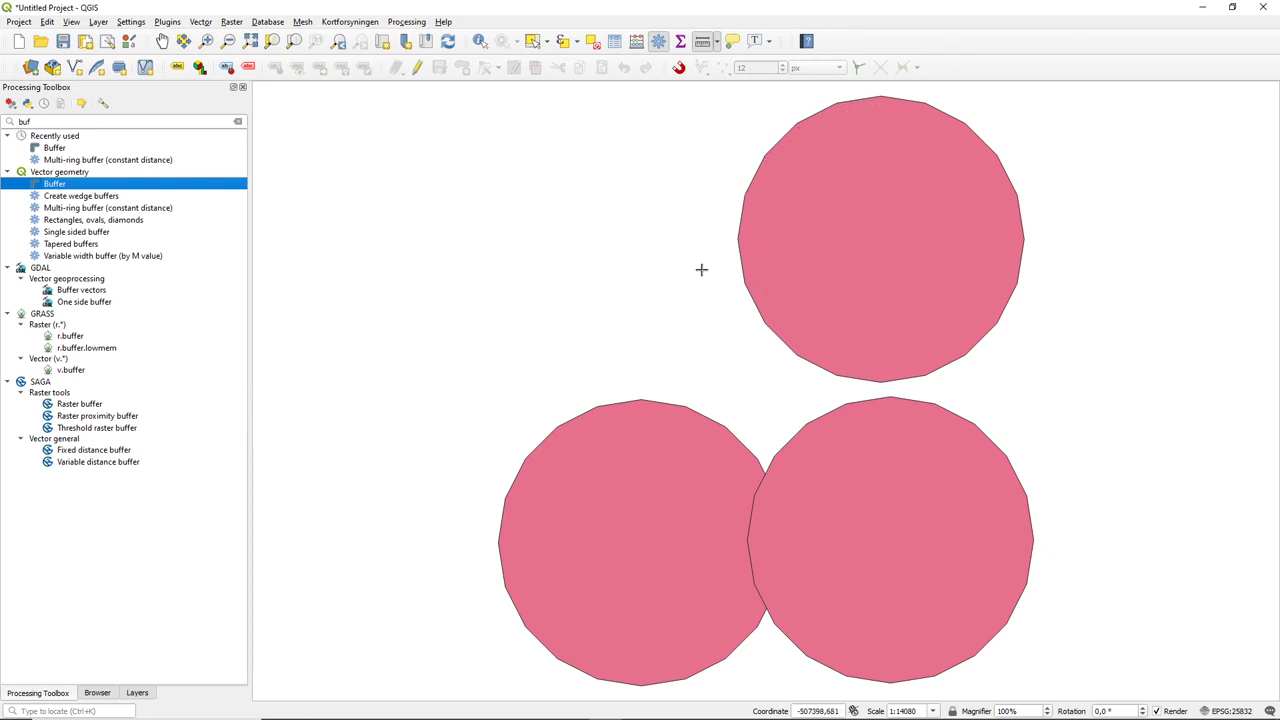
pyautogui.moveTo(848, 268)
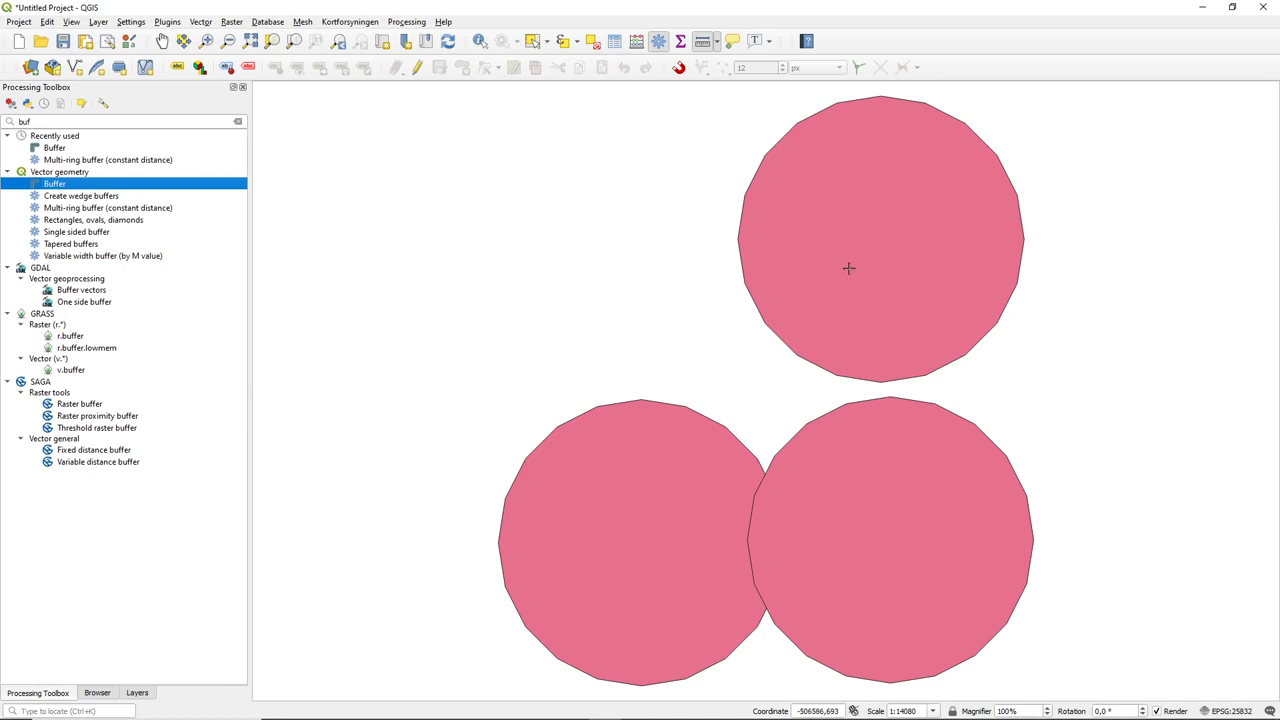
pyautogui.moveTo(812, 300)
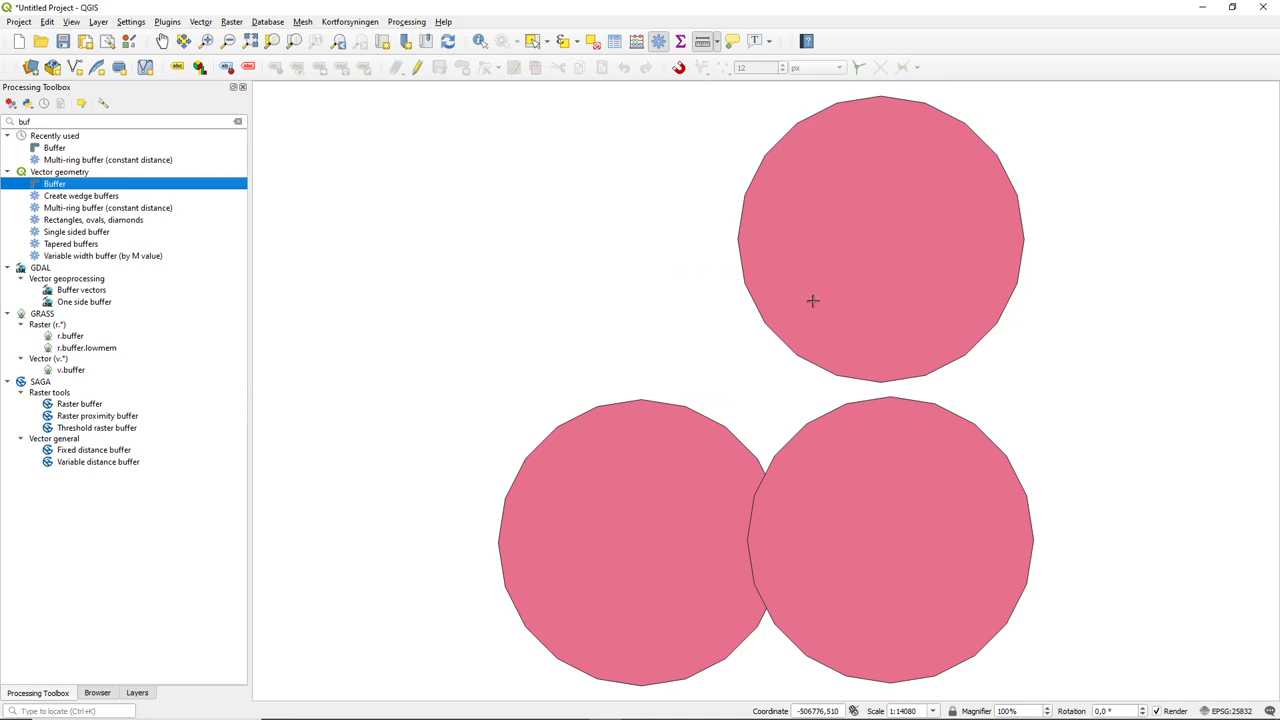
pyautogui.moveTo(420, 162)
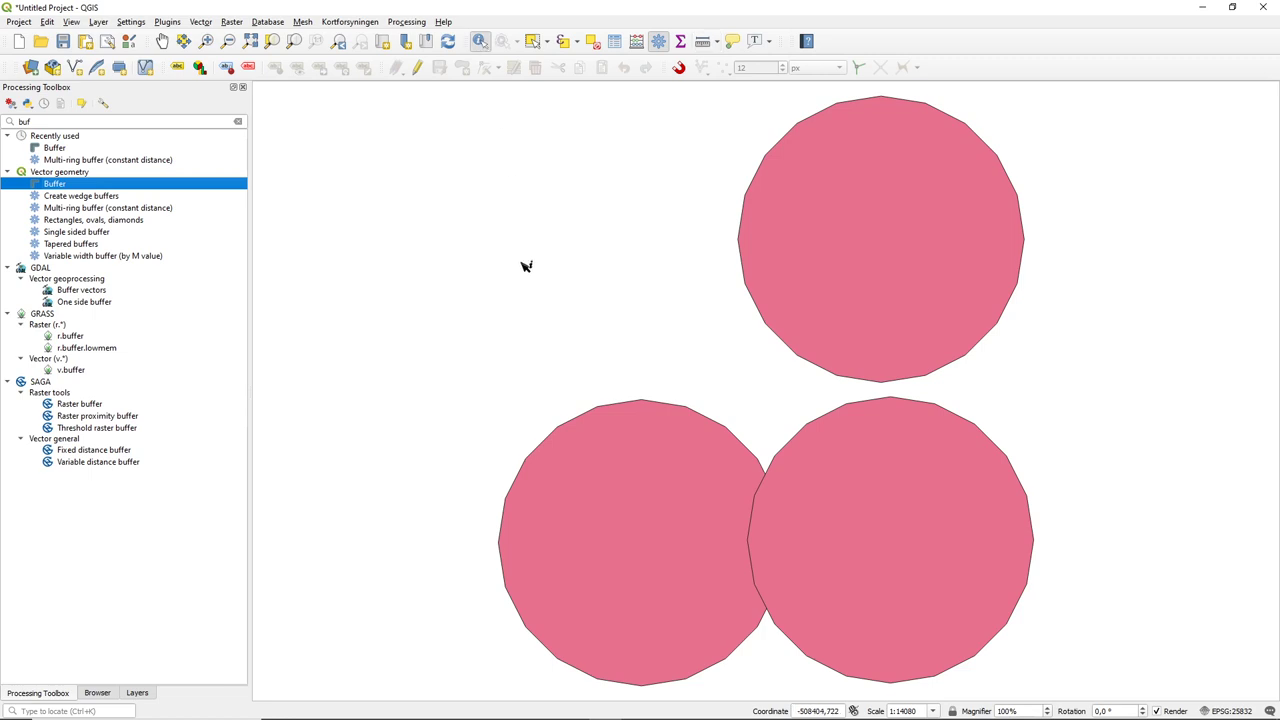
pyautogui.moveTo(658, 534)
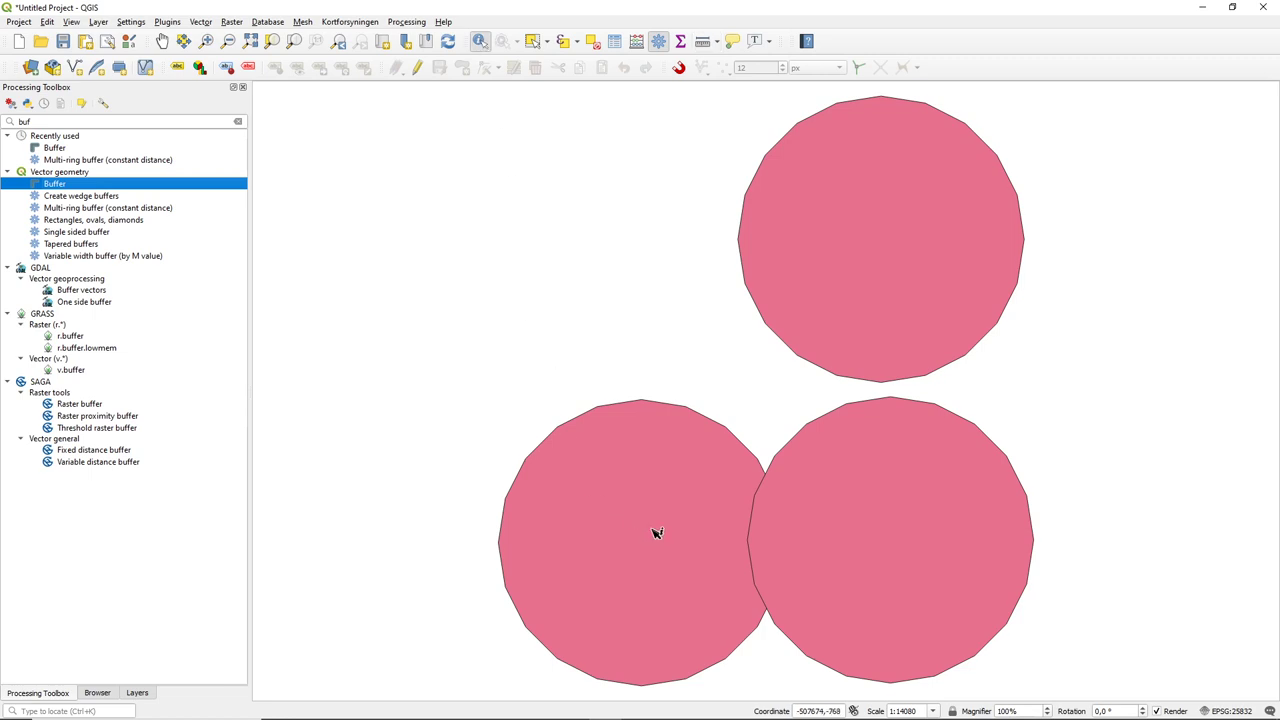
# Step: Identify the lower-left and top buffer circles, highlight a result row, then dismiss the results
pyautogui.click(656, 532)
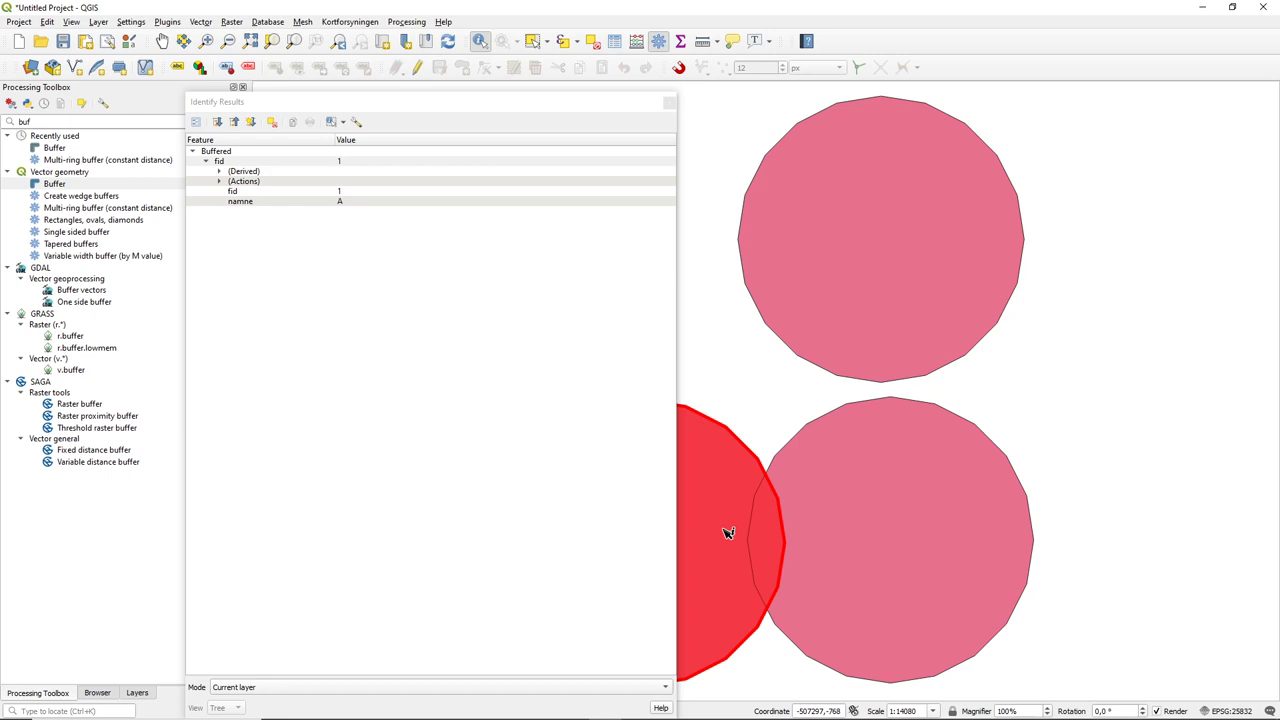
pyautogui.moveTo(680, 348)
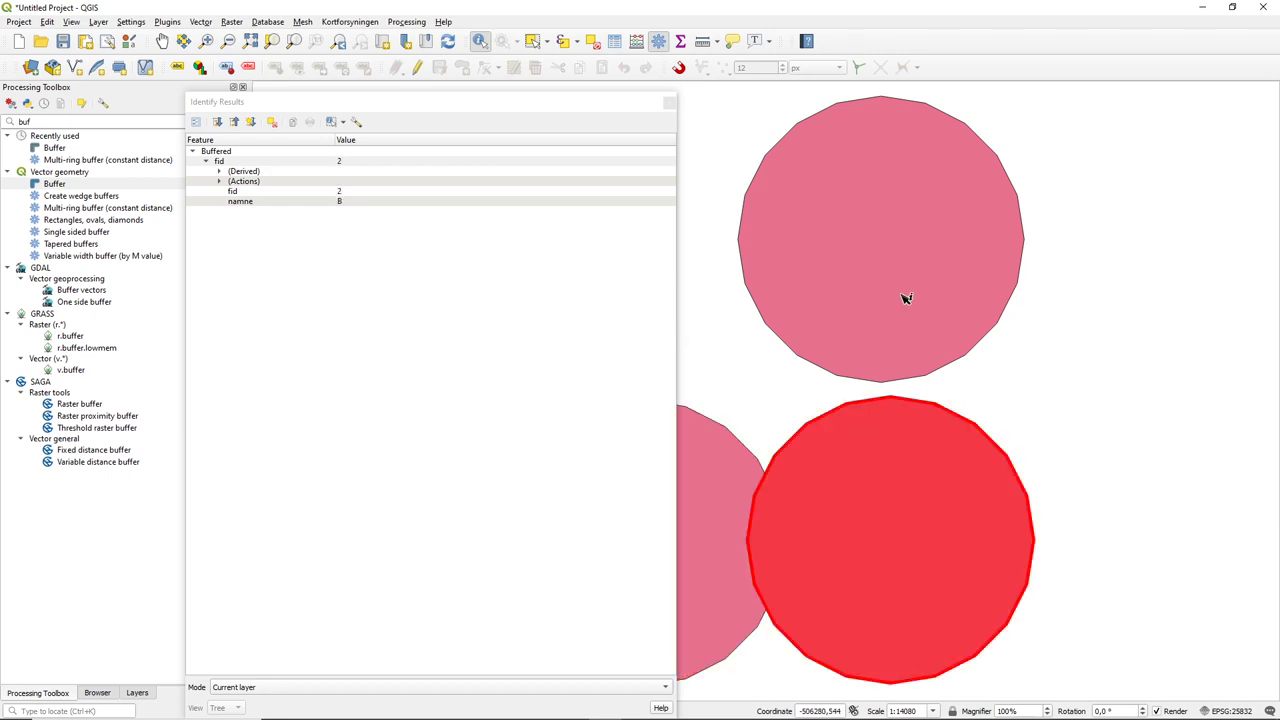
pyautogui.click(876, 210)
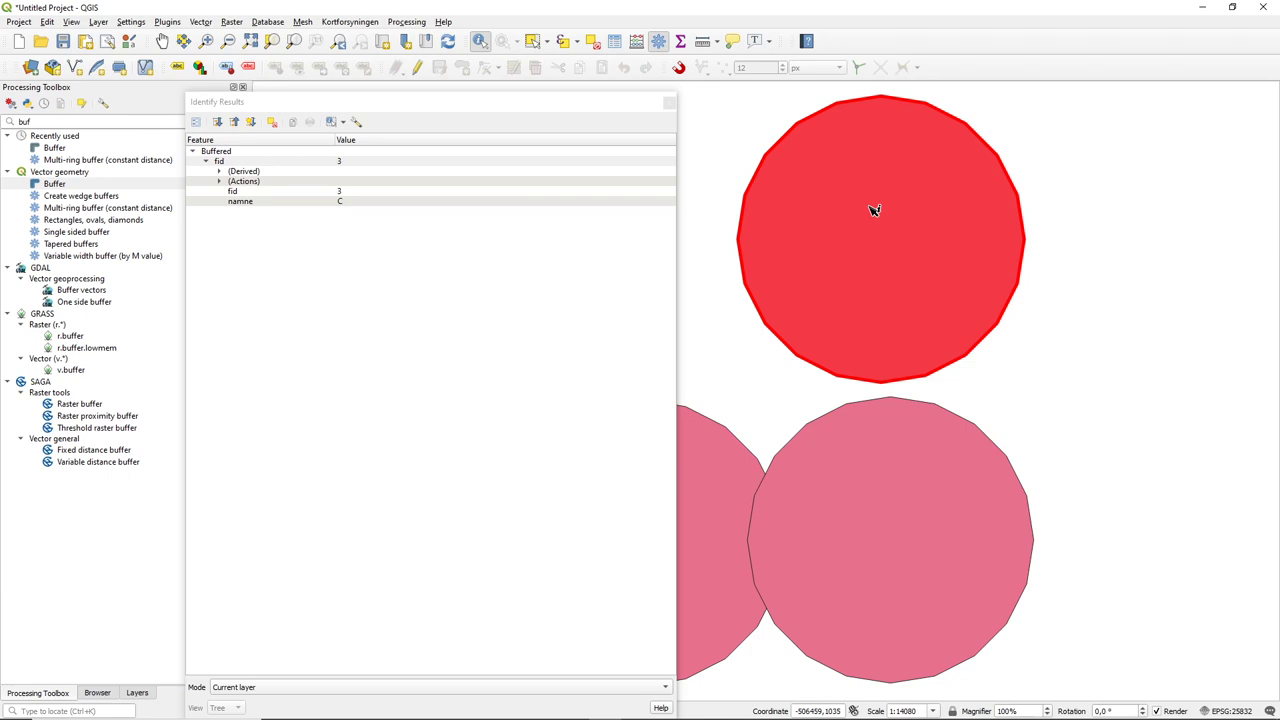
pyautogui.moveTo(868, 494)
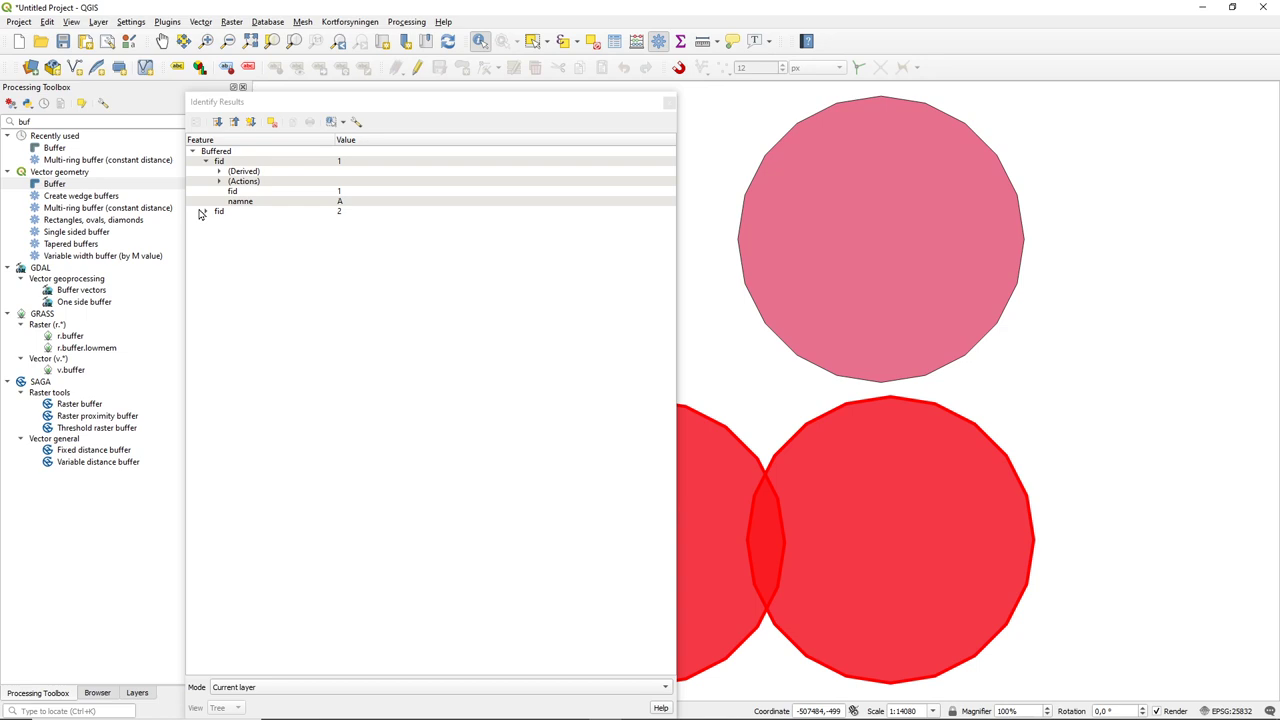
pyautogui.click(220, 212)
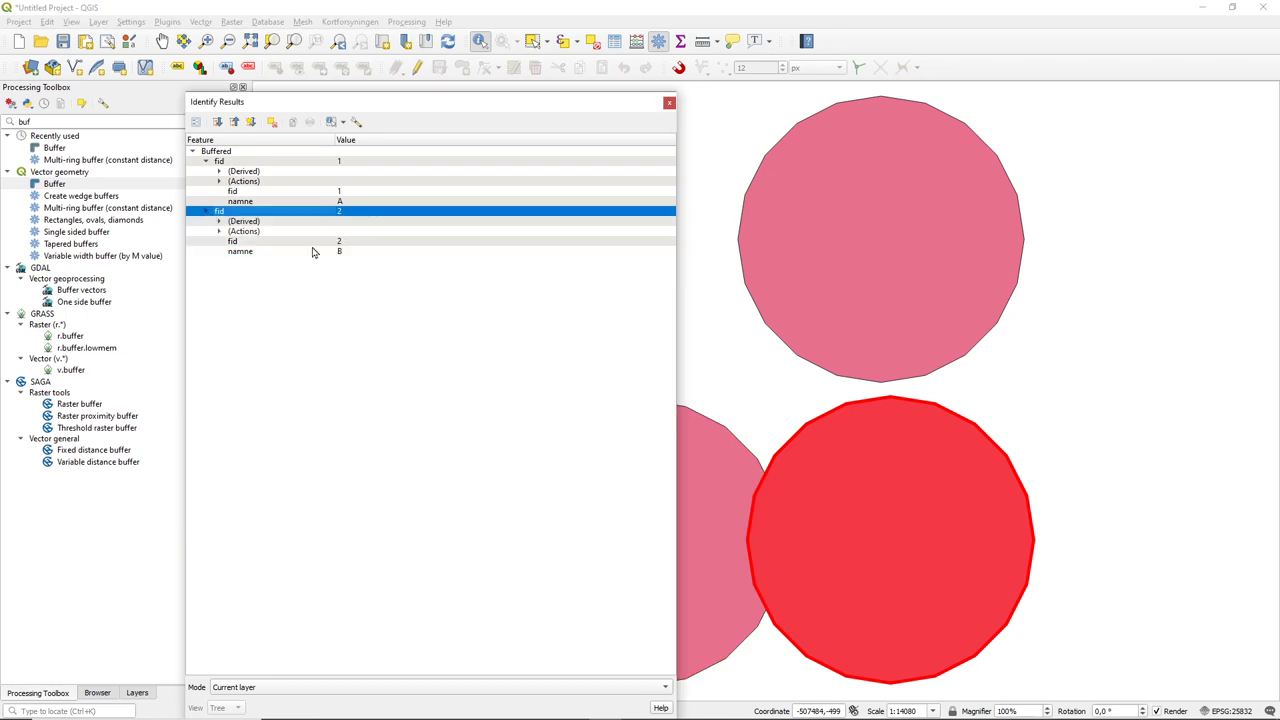
pyautogui.moveTo(404, 212)
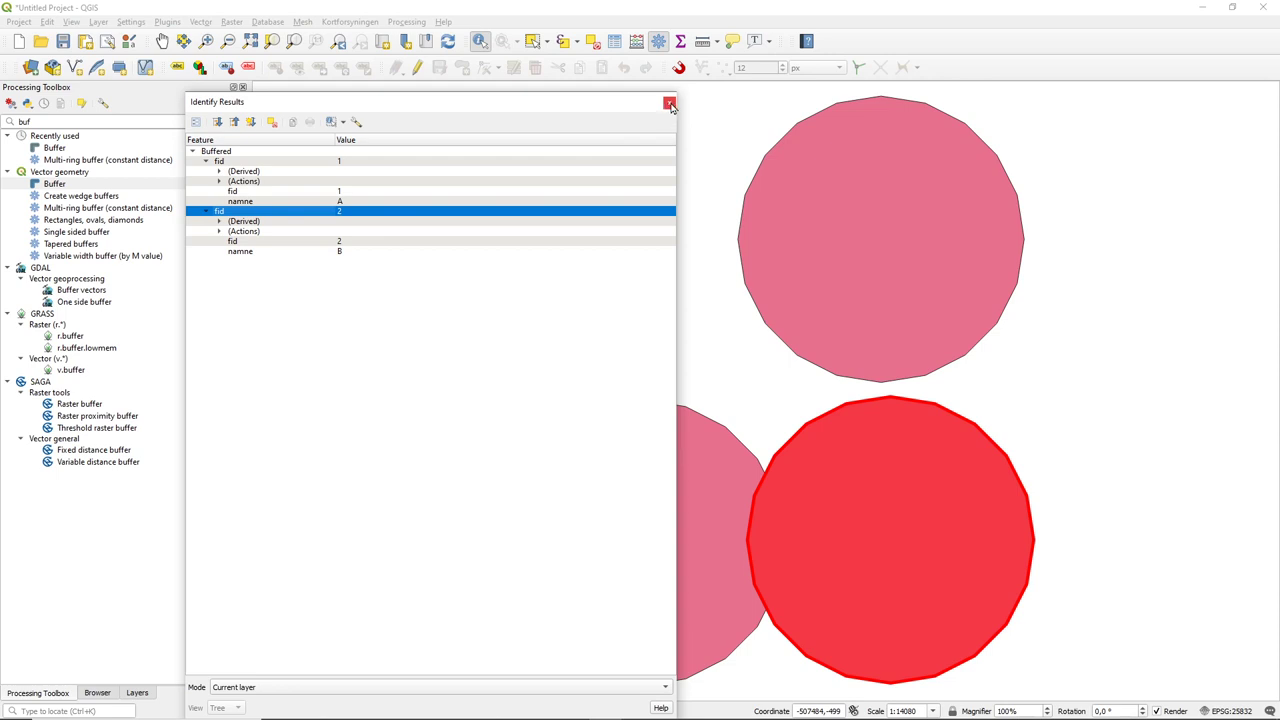
pyautogui.click(670, 102)
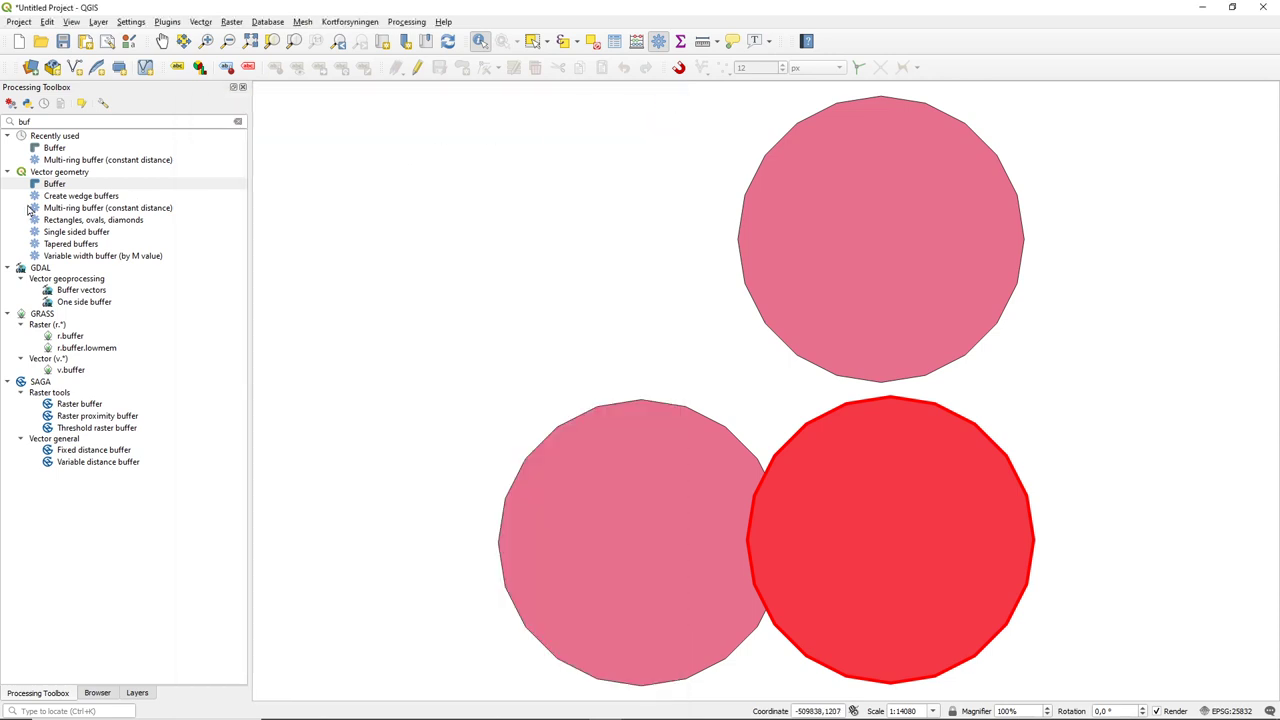
pyautogui.moveTo(68, 156)
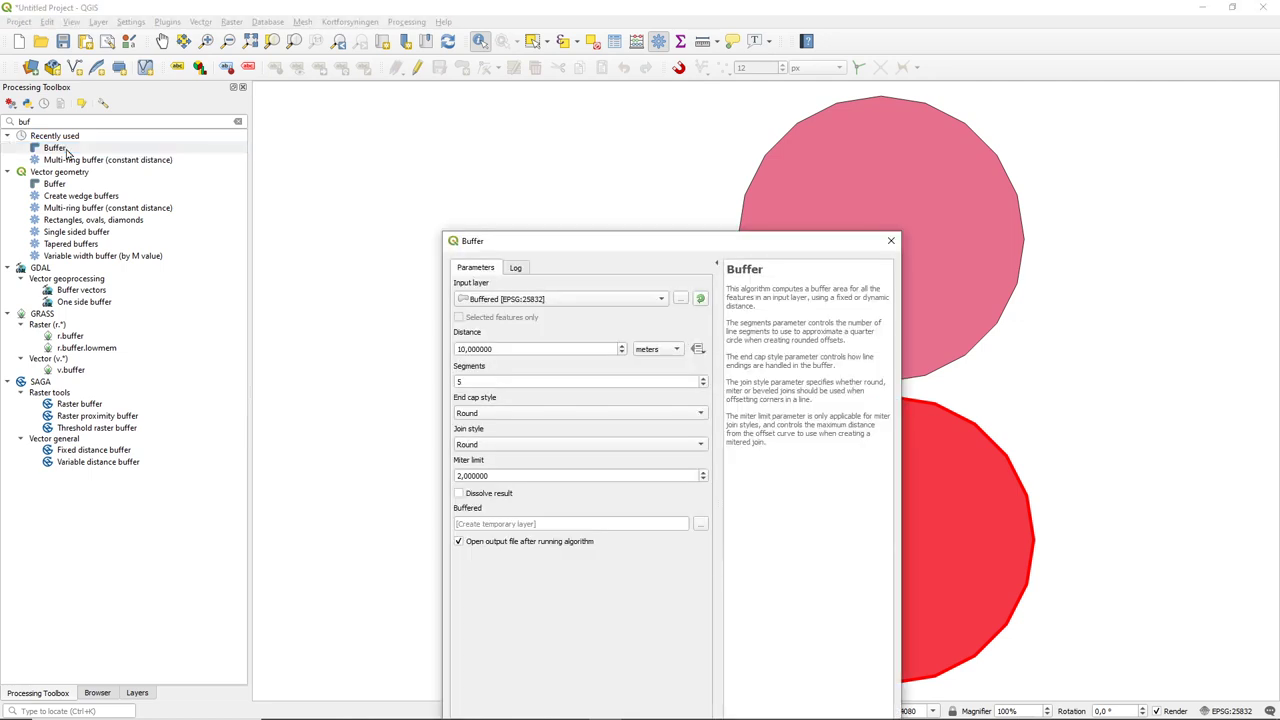
# Step: Run Buffer on the points layer with 10 segments and Dissolve result enabled
pyautogui.click(580, 380)
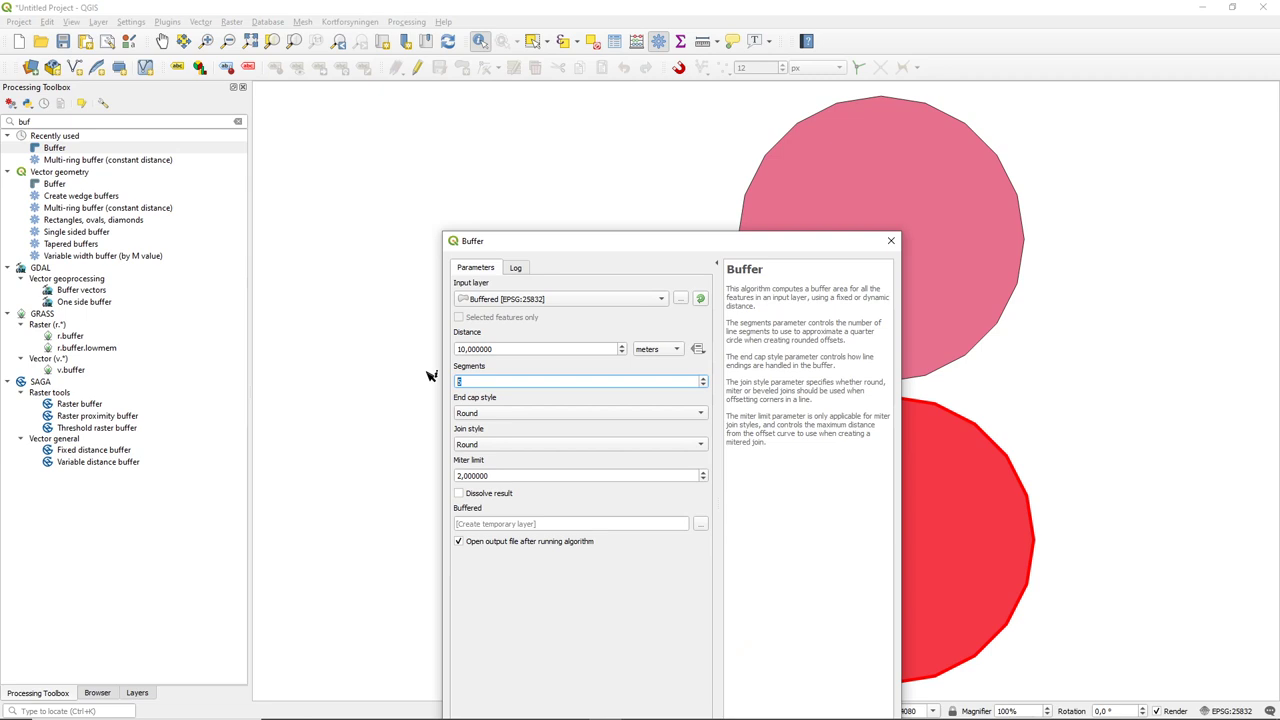
pyautogui.write('10')
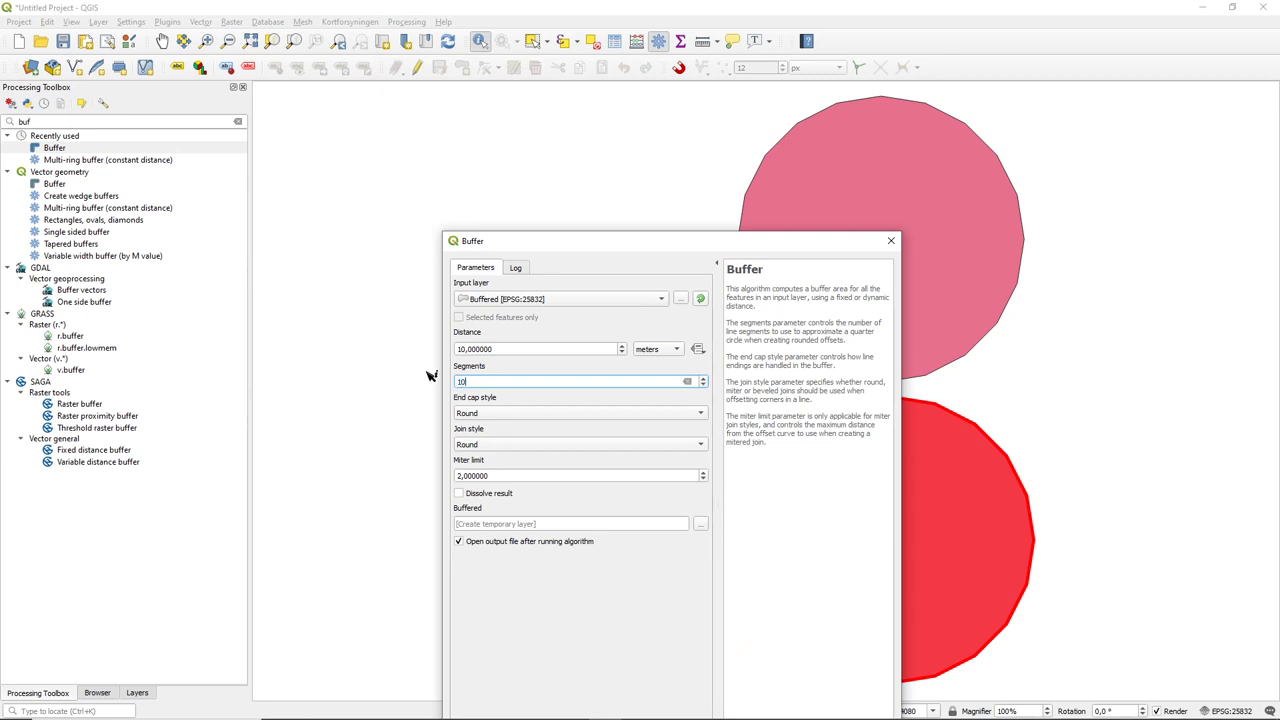
pyautogui.moveTo(502, 362)
pyautogui.write('800')
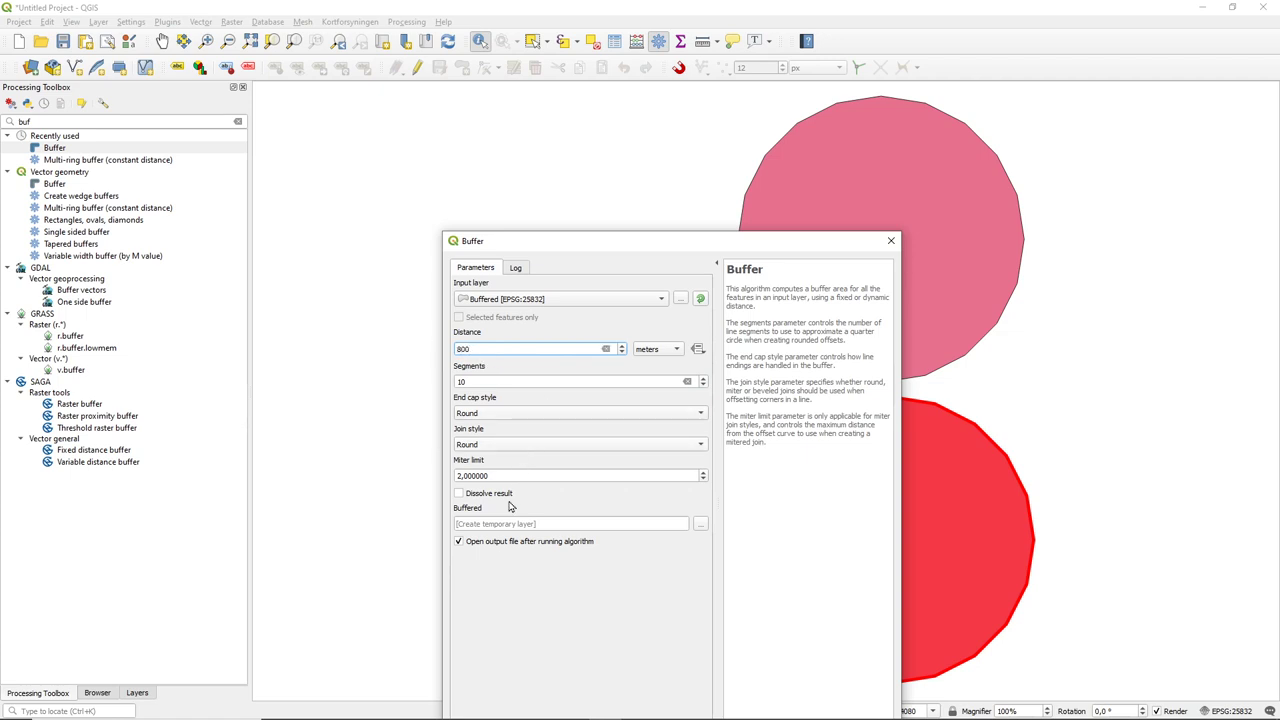
pyautogui.click(460, 492)
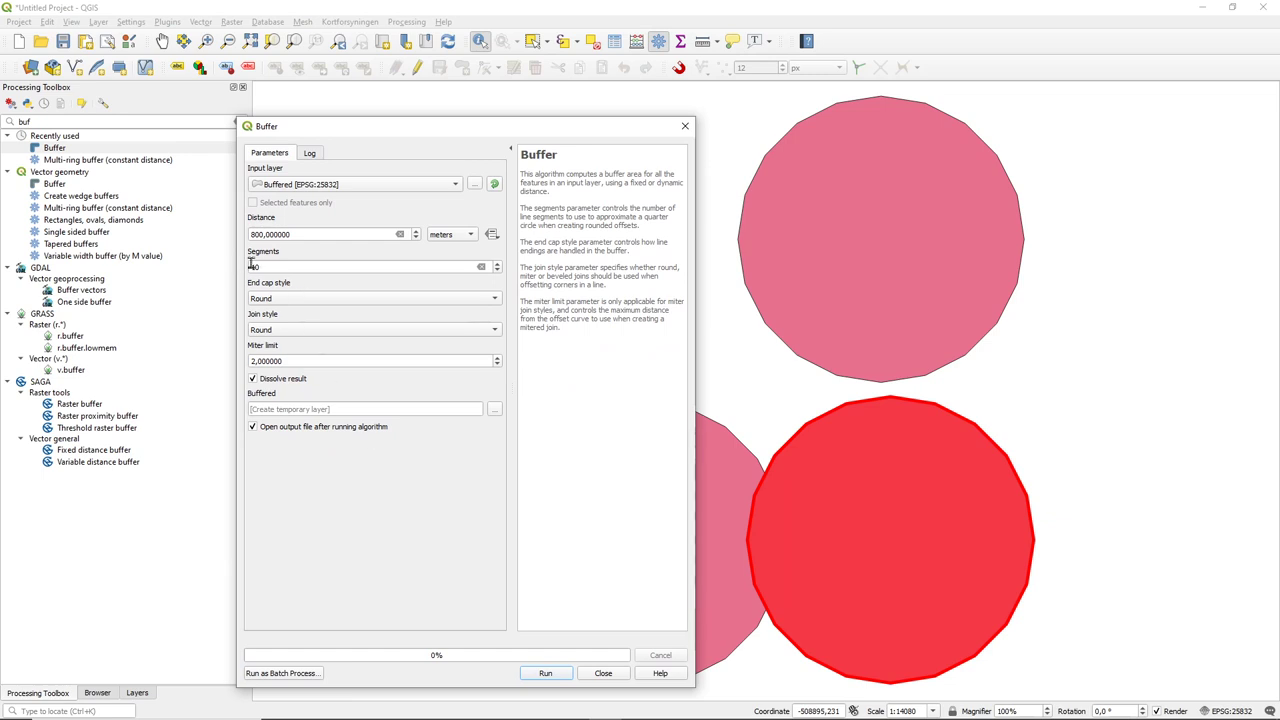
pyautogui.write('10')
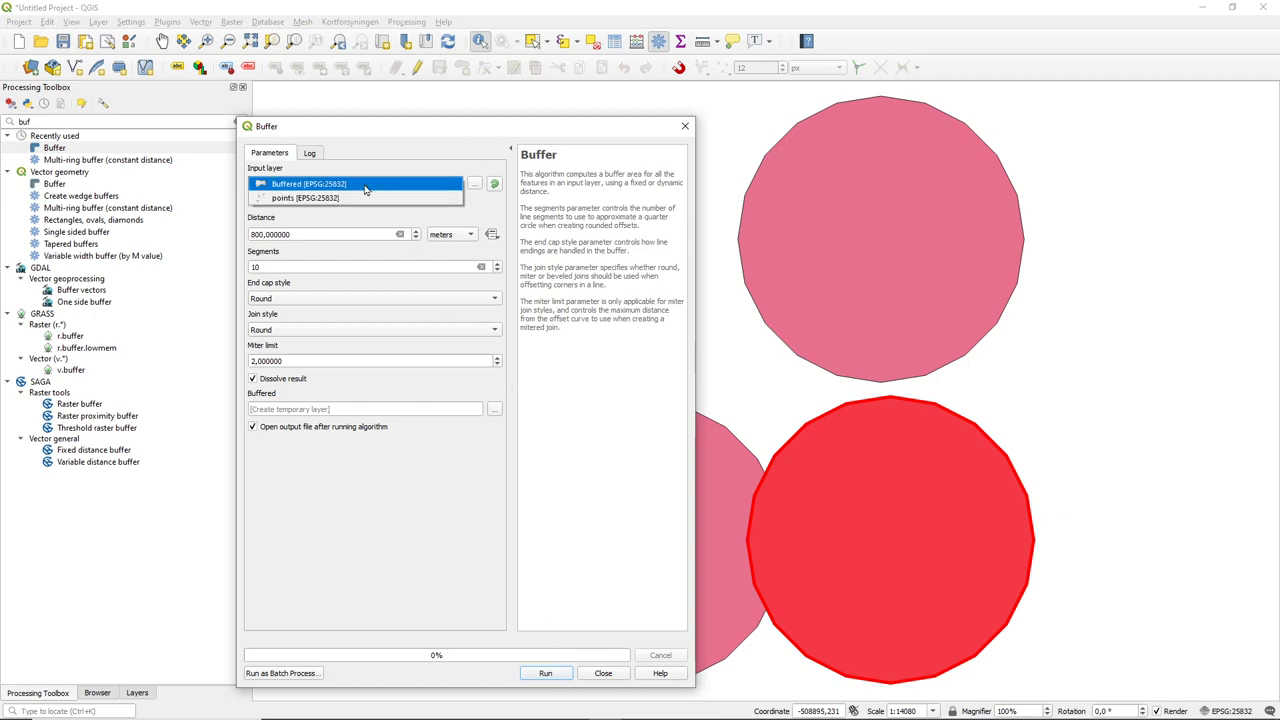
pyautogui.click(304, 198)
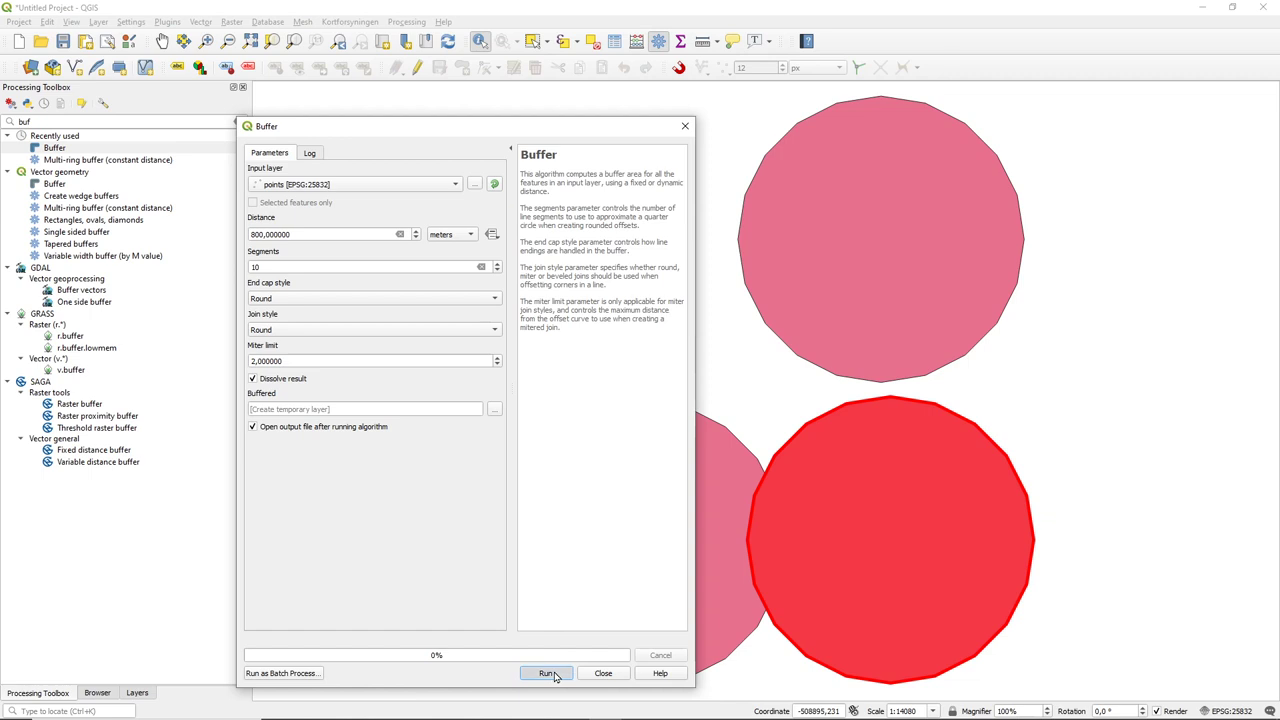
pyautogui.click(544, 672)
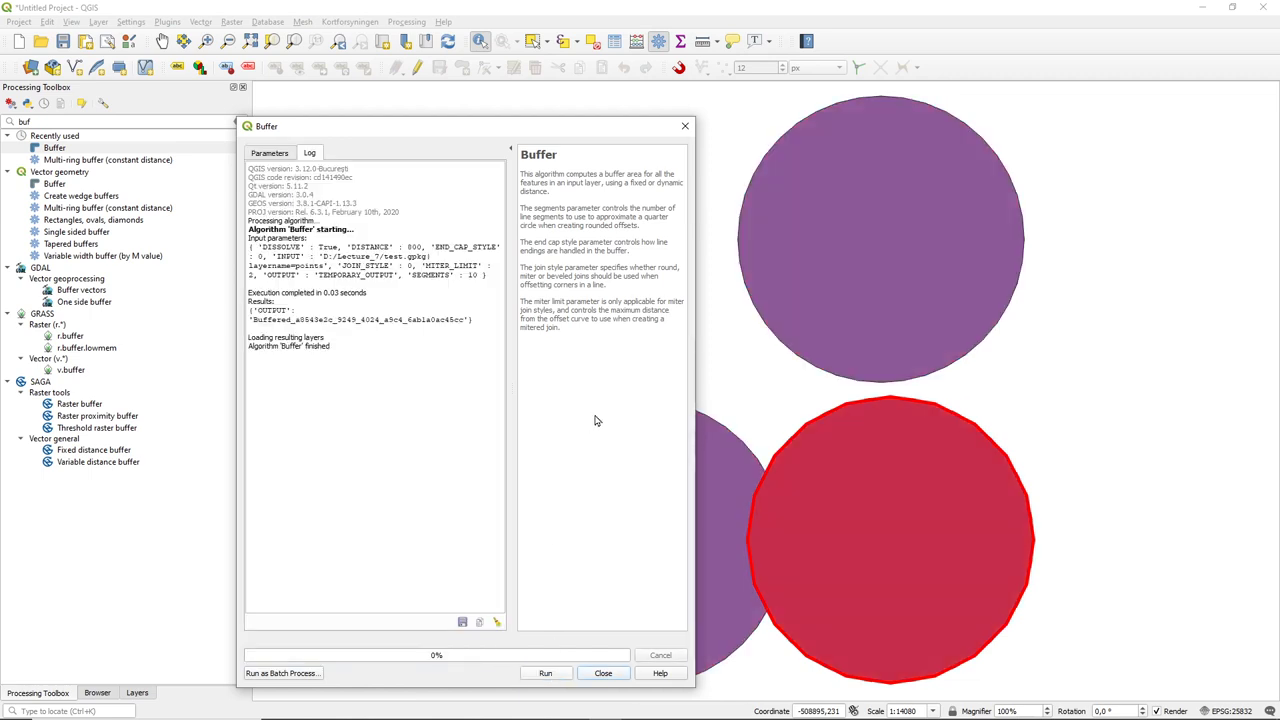
# Step: Close the finished buffer run and the identification results for the single merged feature
pyautogui.click(604, 672)
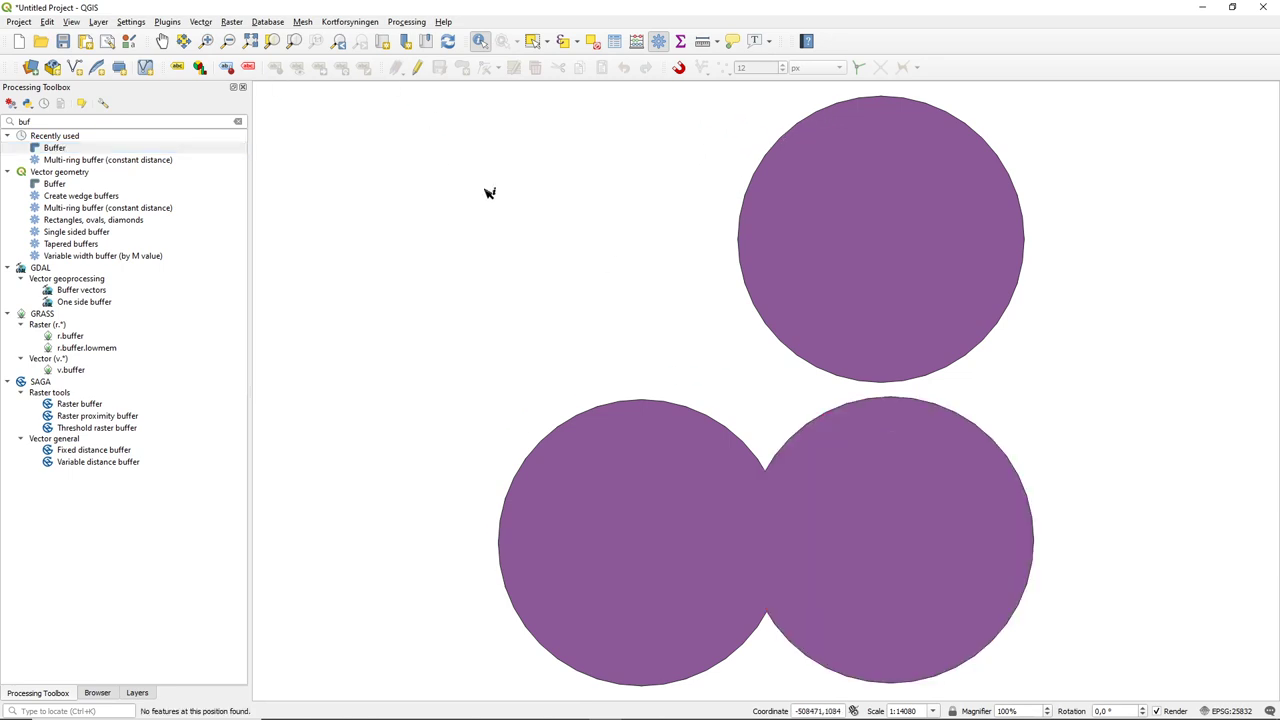
pyautogui.moveTo(864, 172)
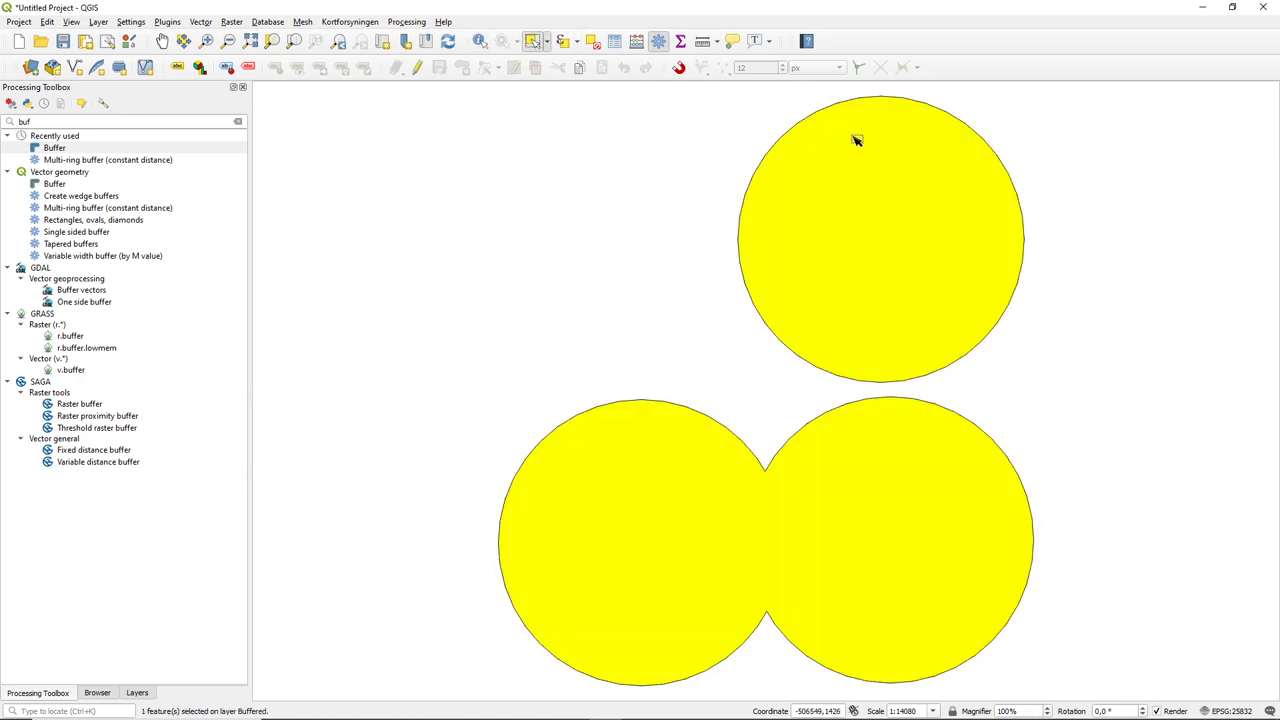
pyautogui.moveTo(764, 276)
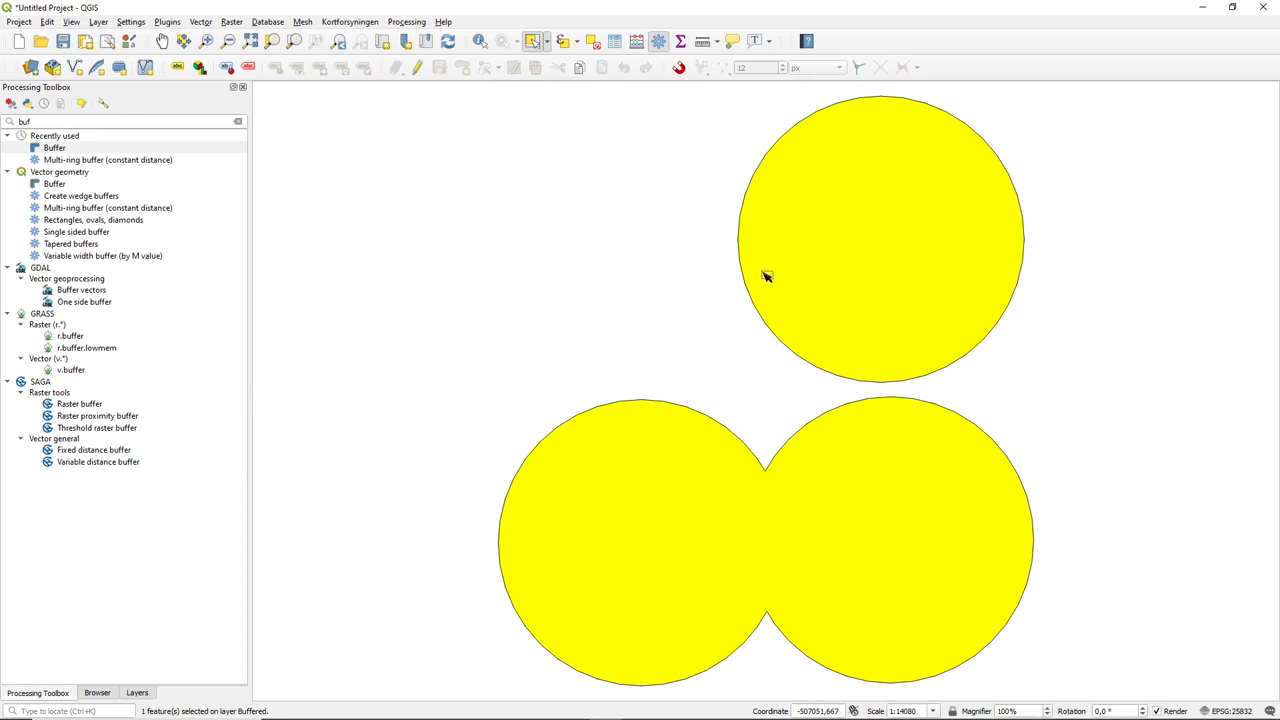
pyautogui.moveTo(822, 288)
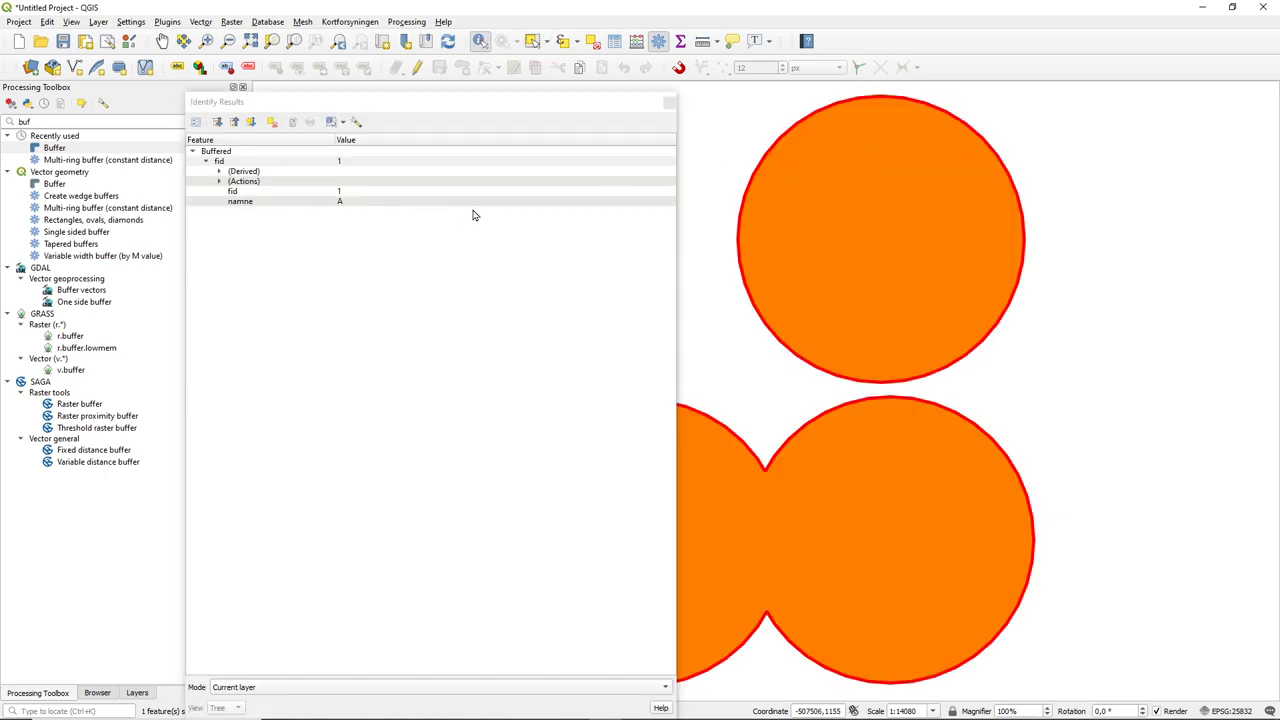
pyautogui.moveTo(880, 222)
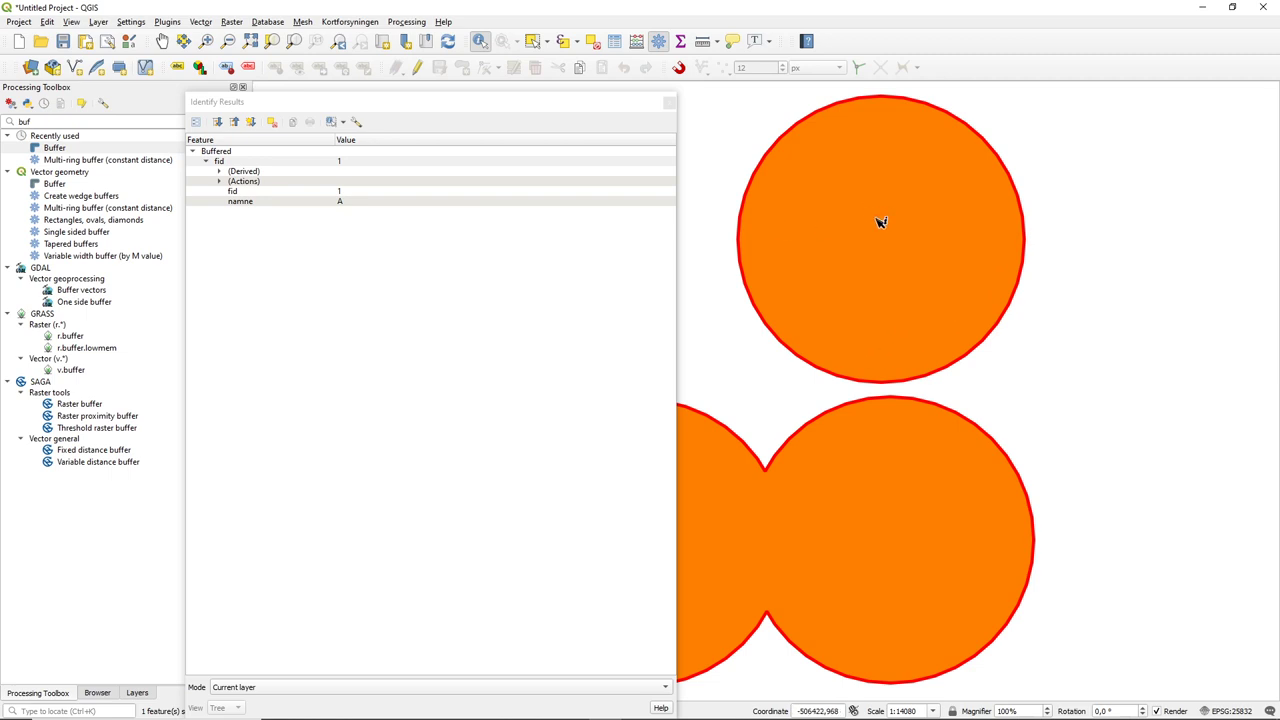
pyautogui.moveTo(430, 264)
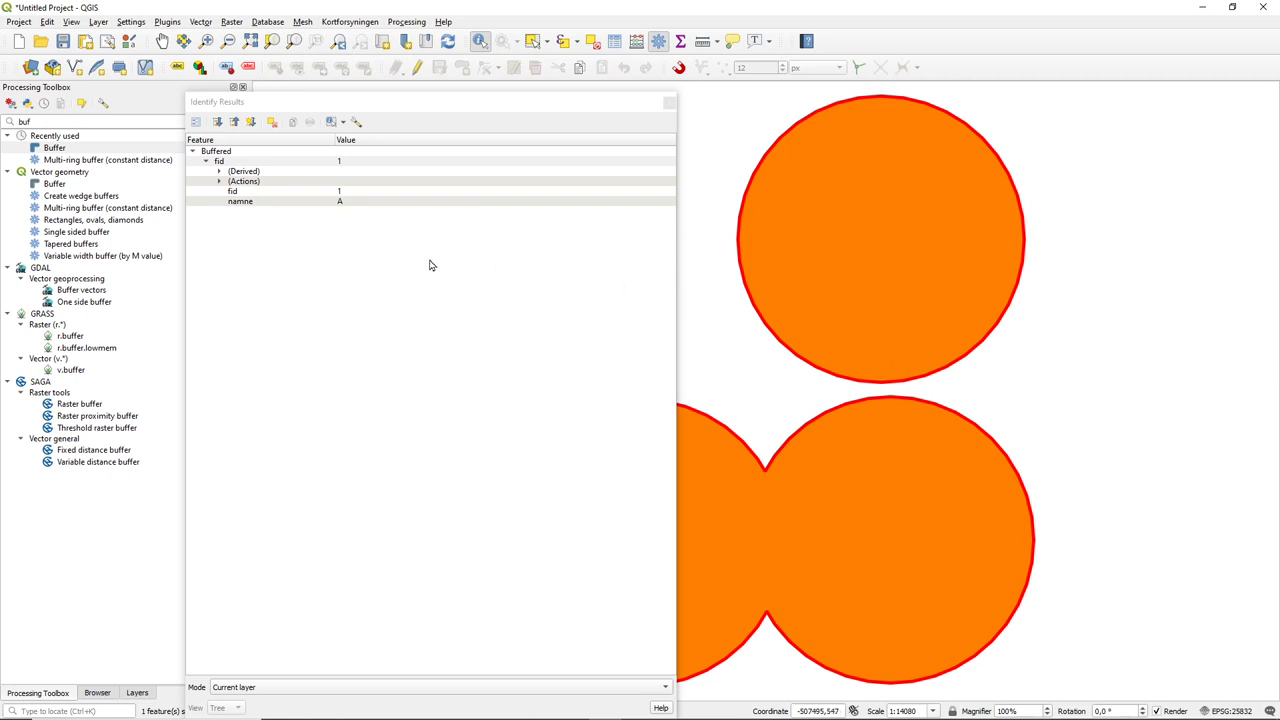
pyautogui.moveTo(414, 208)
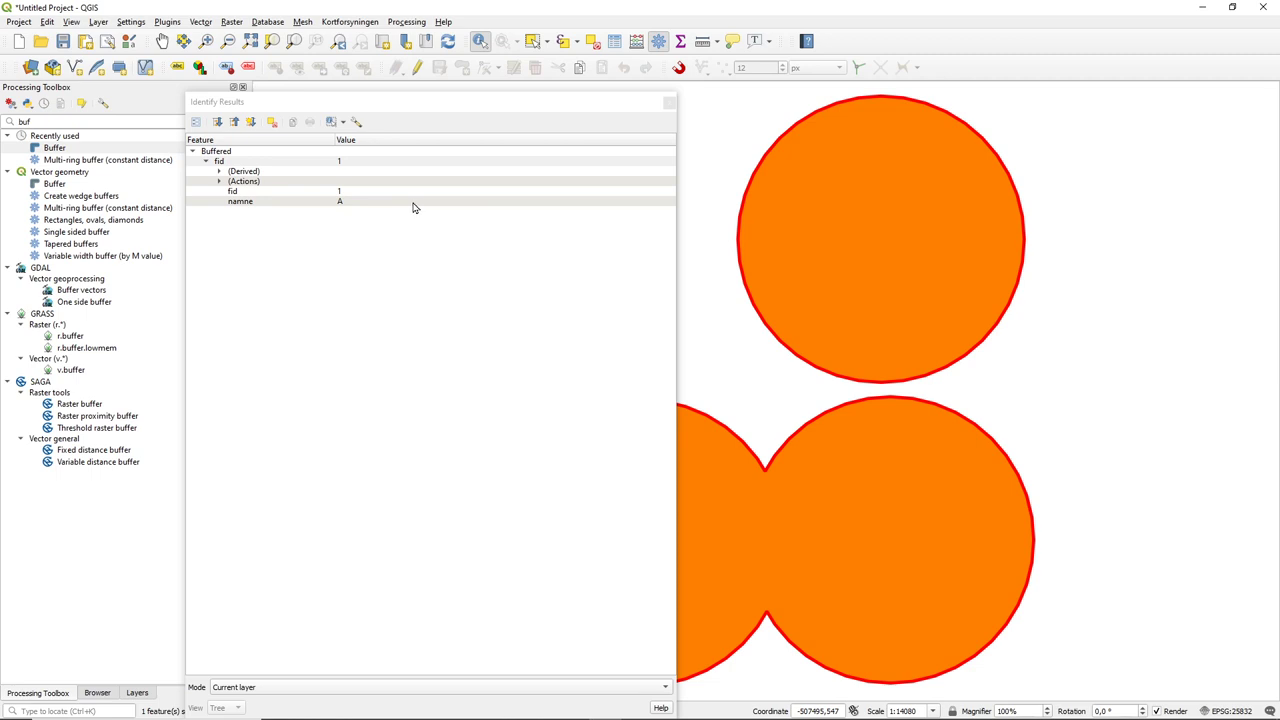
pyautogui.moveTo(524, 216)
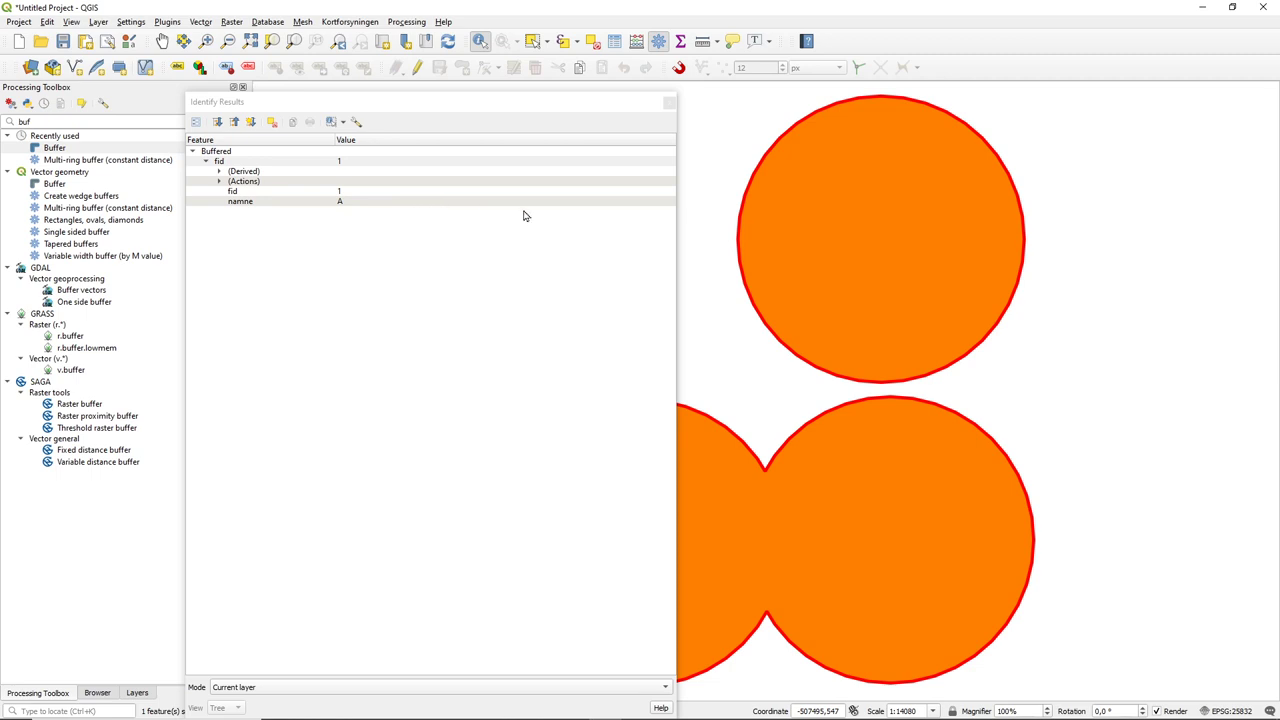
pyautogui.moveTo(824, 350)
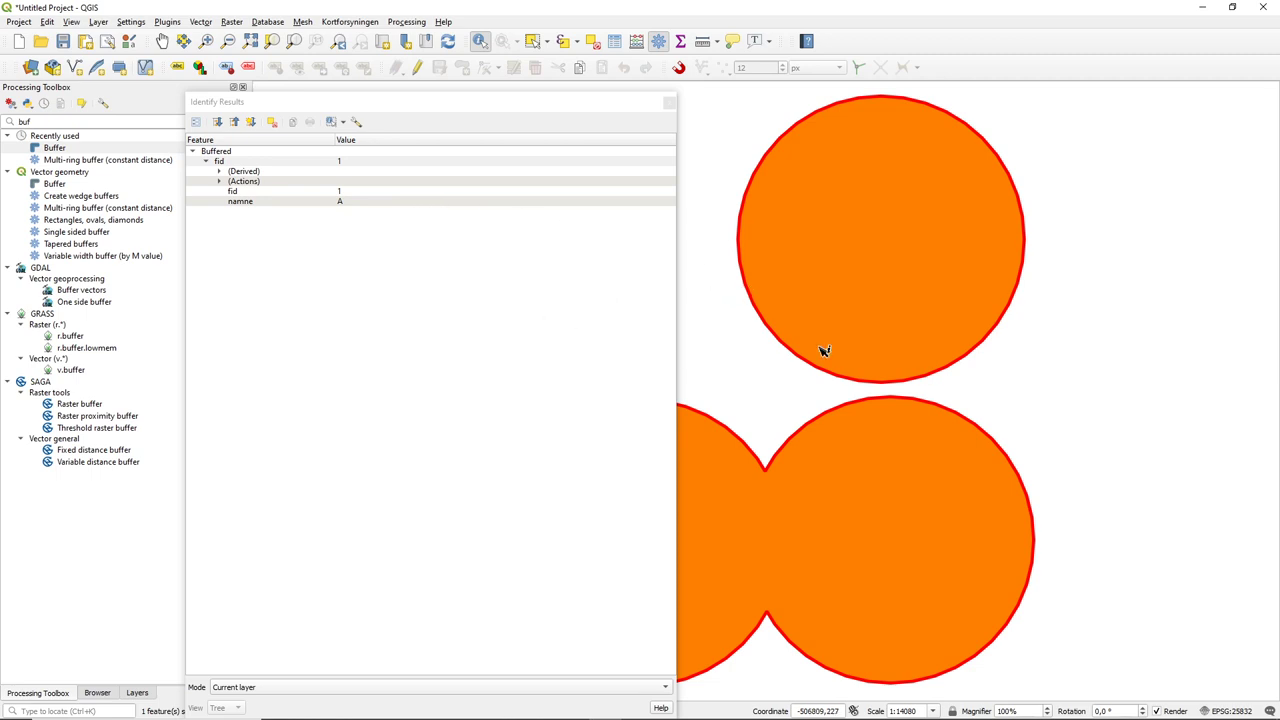
pyautogui.moveTo(736, 614)
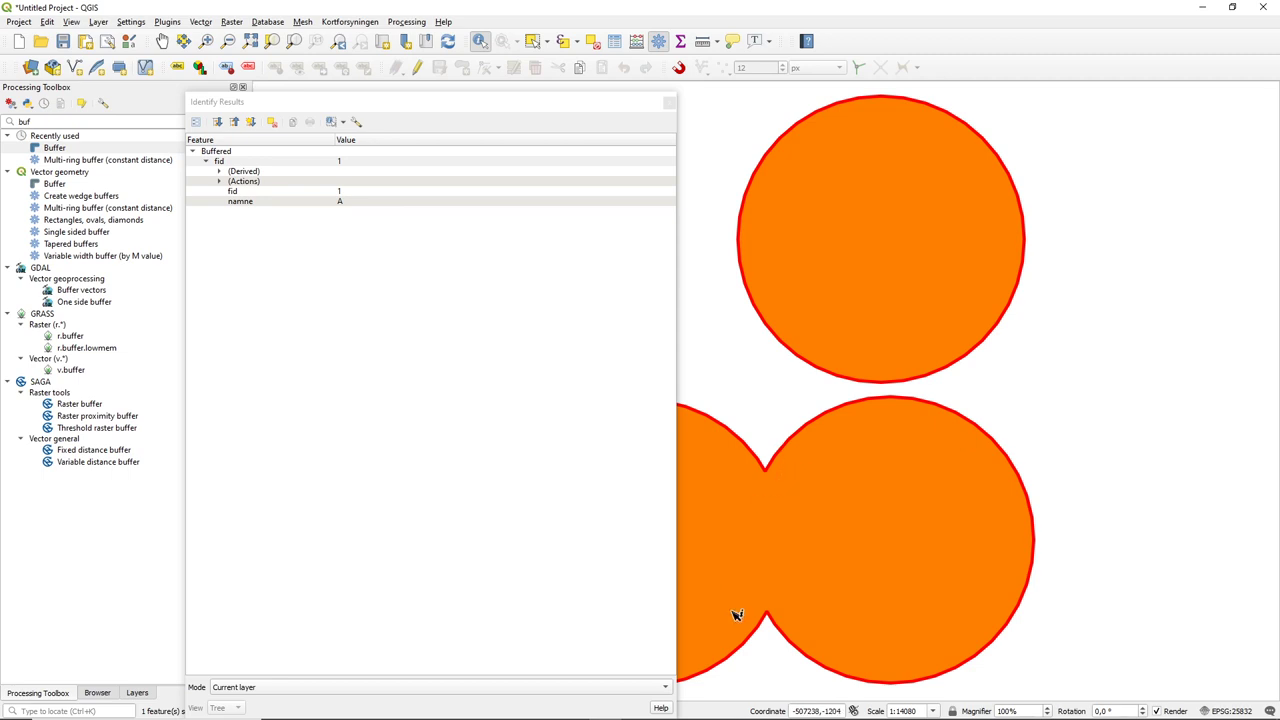
pyautogui.moveTo(770, 512)
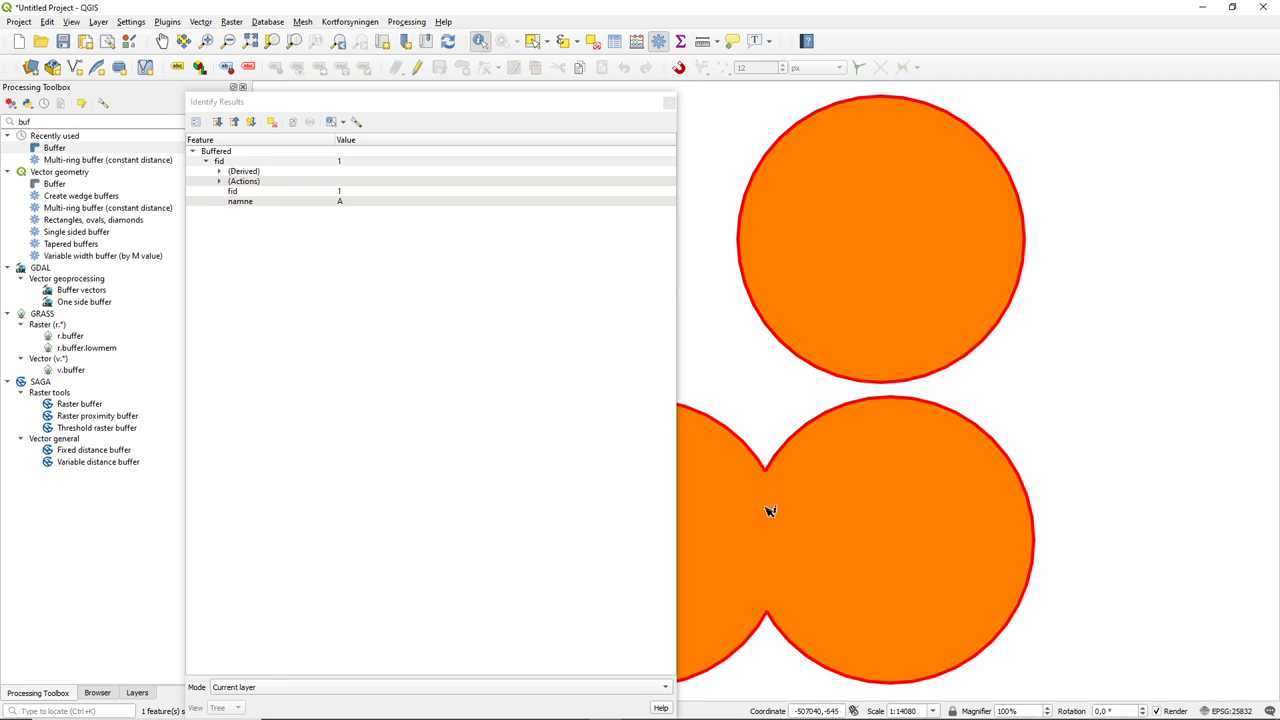
pyautogui.moveTo(780, 448)
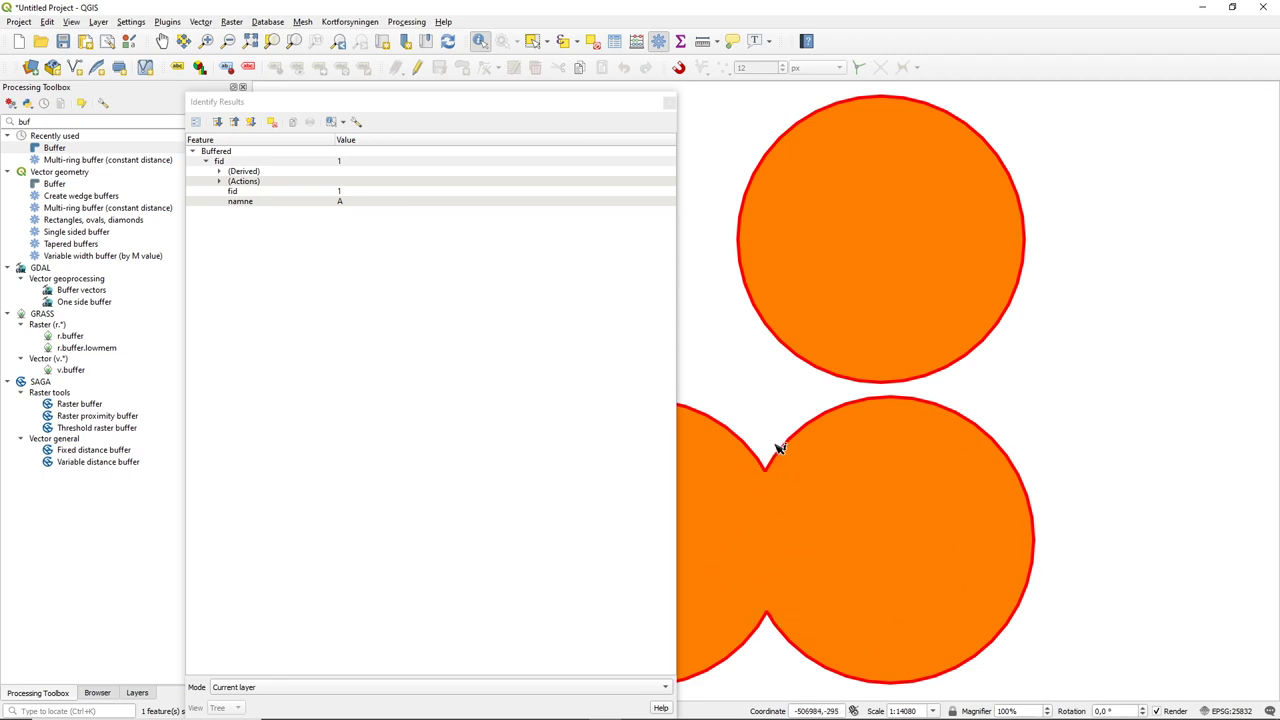
pyautogui.moveTo(700, 356)
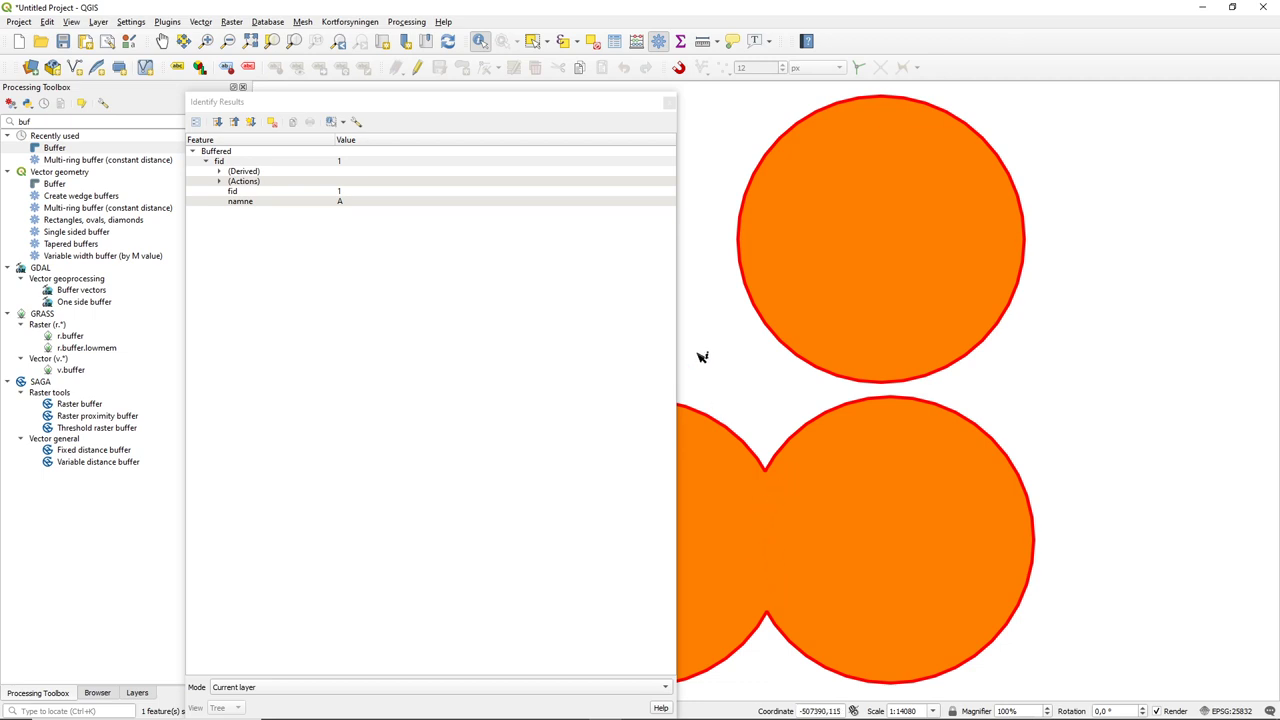
pyautogui.click(668, 102)
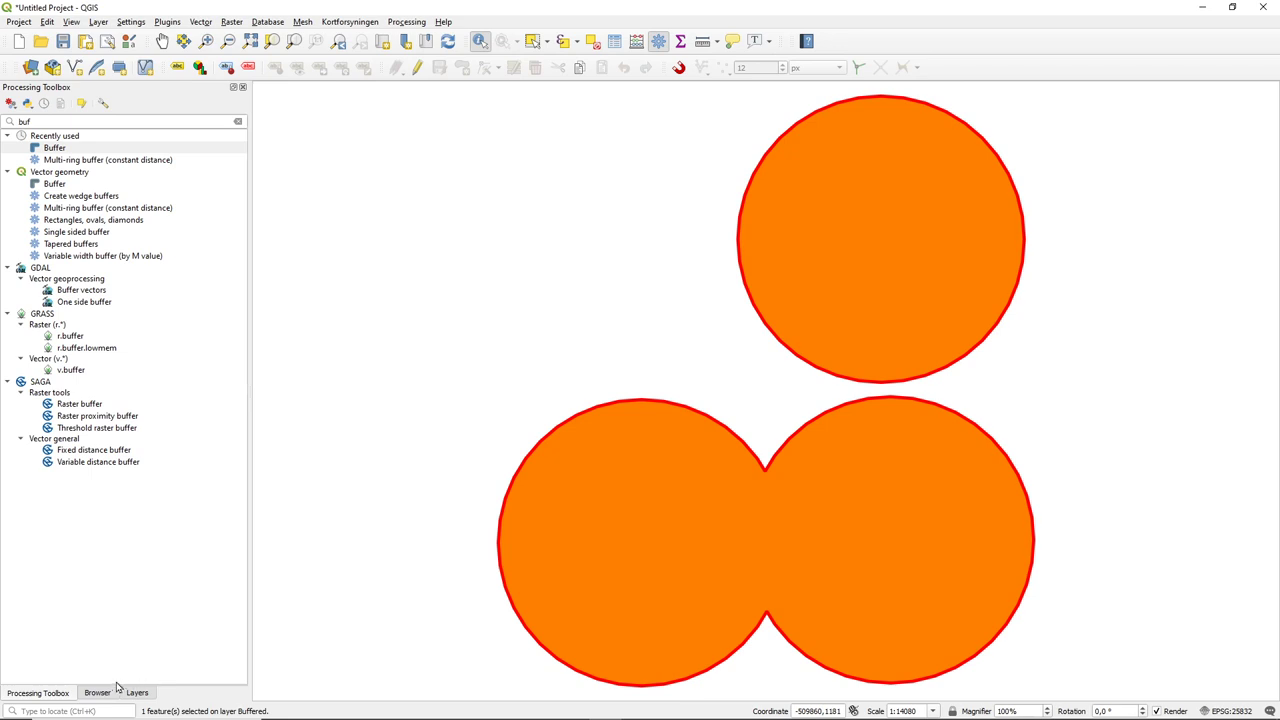
# Step: In the Layers panel, rename the new top buffer layer to Buffered_dissolve
pyautogui.click(136, 692)
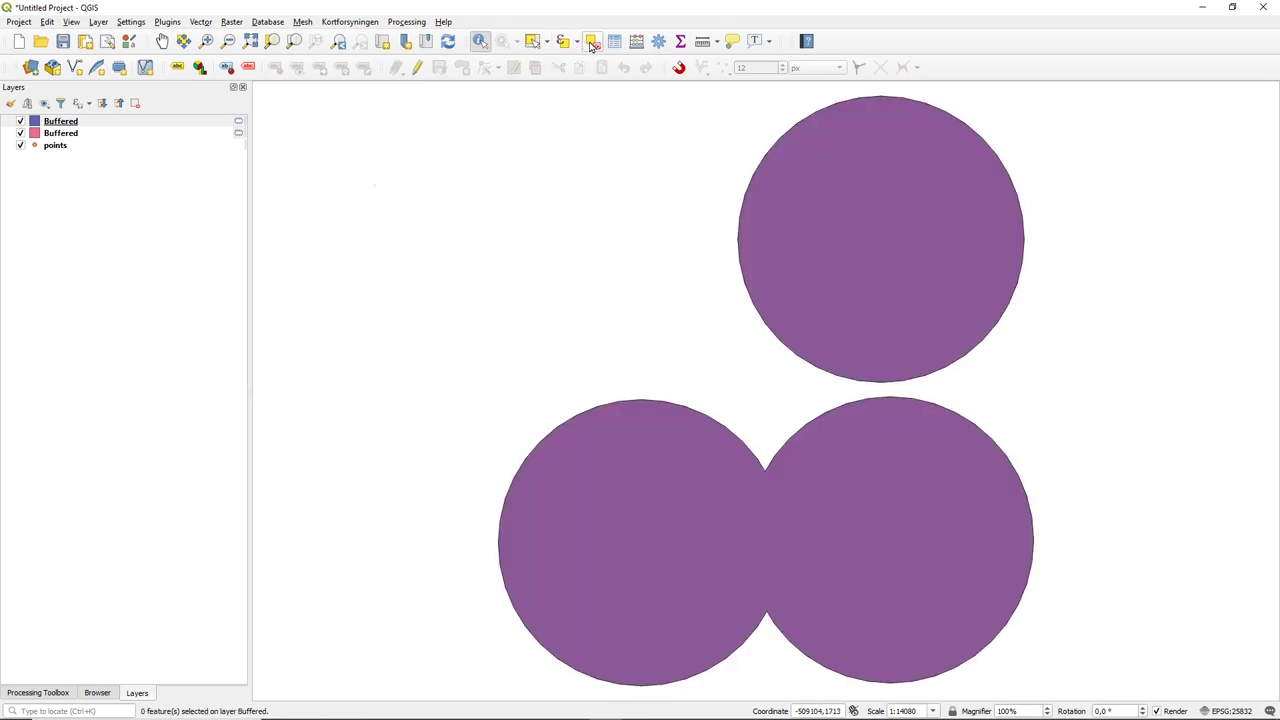
pyautogui.click(60, 122)
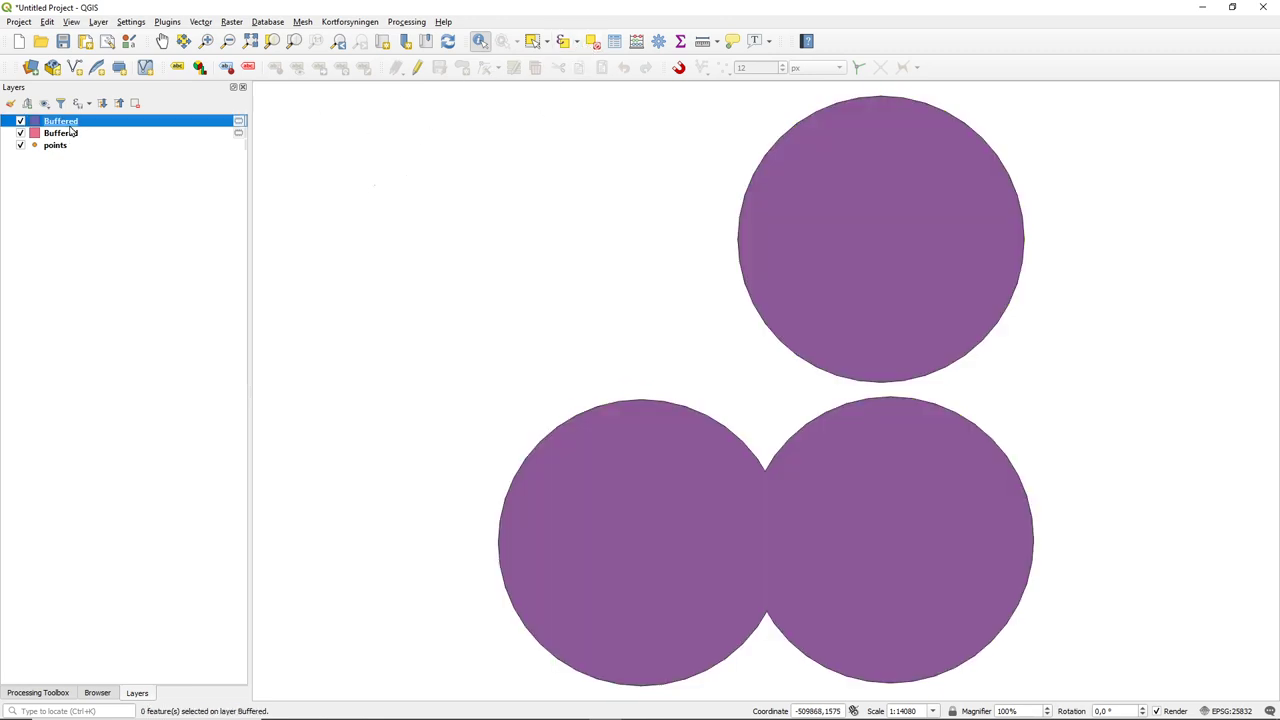
pyautogui.rightClick(60, 122)
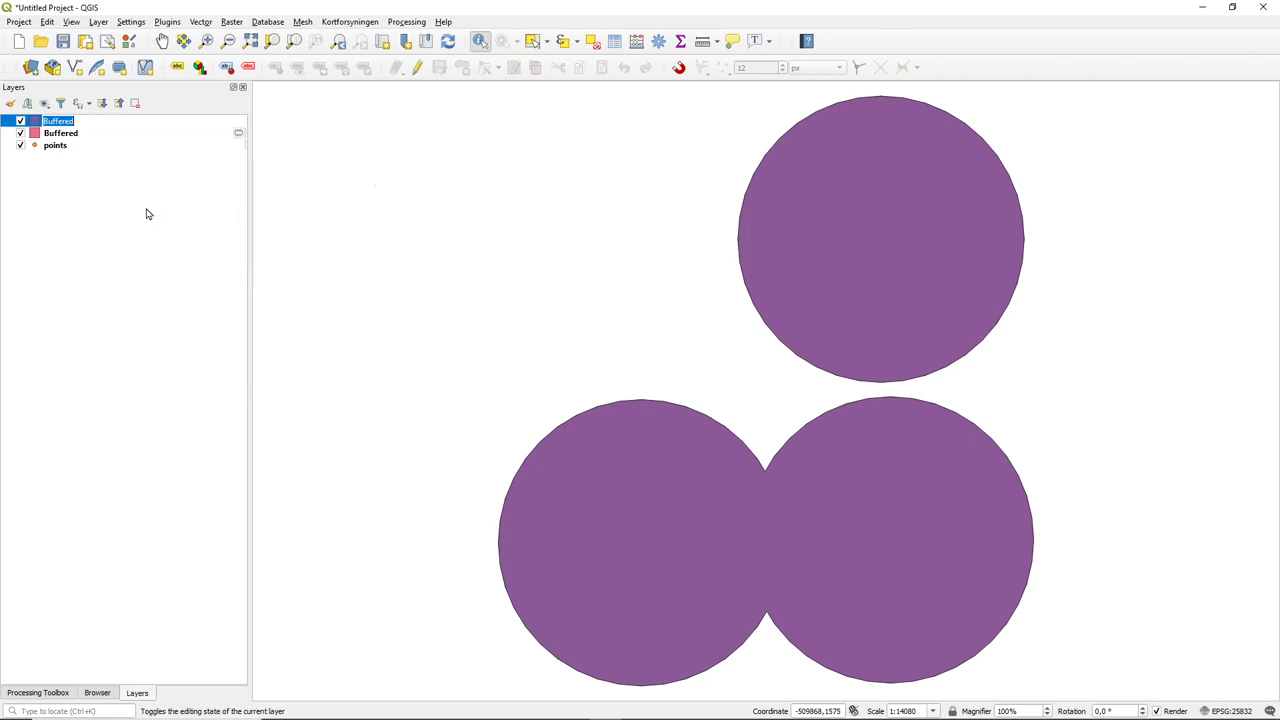
pyautogui.doubleClick(56, 122)
pyautogui.write('_disso')
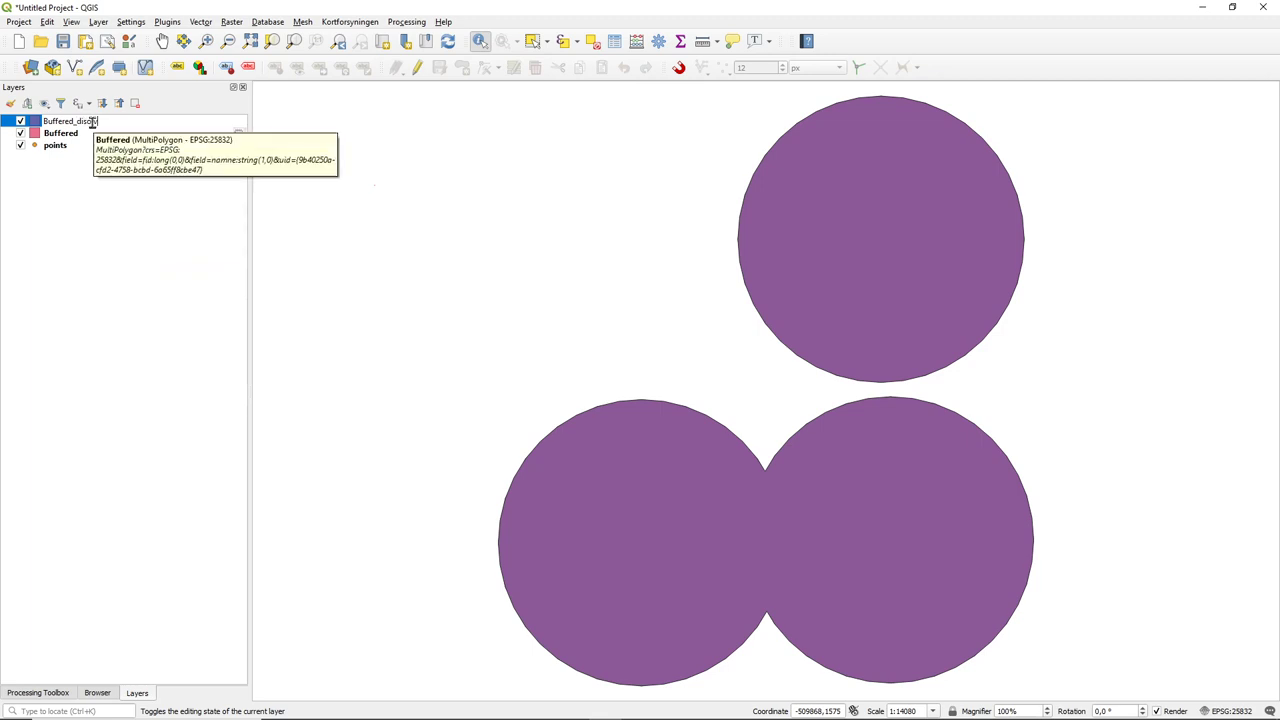
pyautogui.click(60, 132)
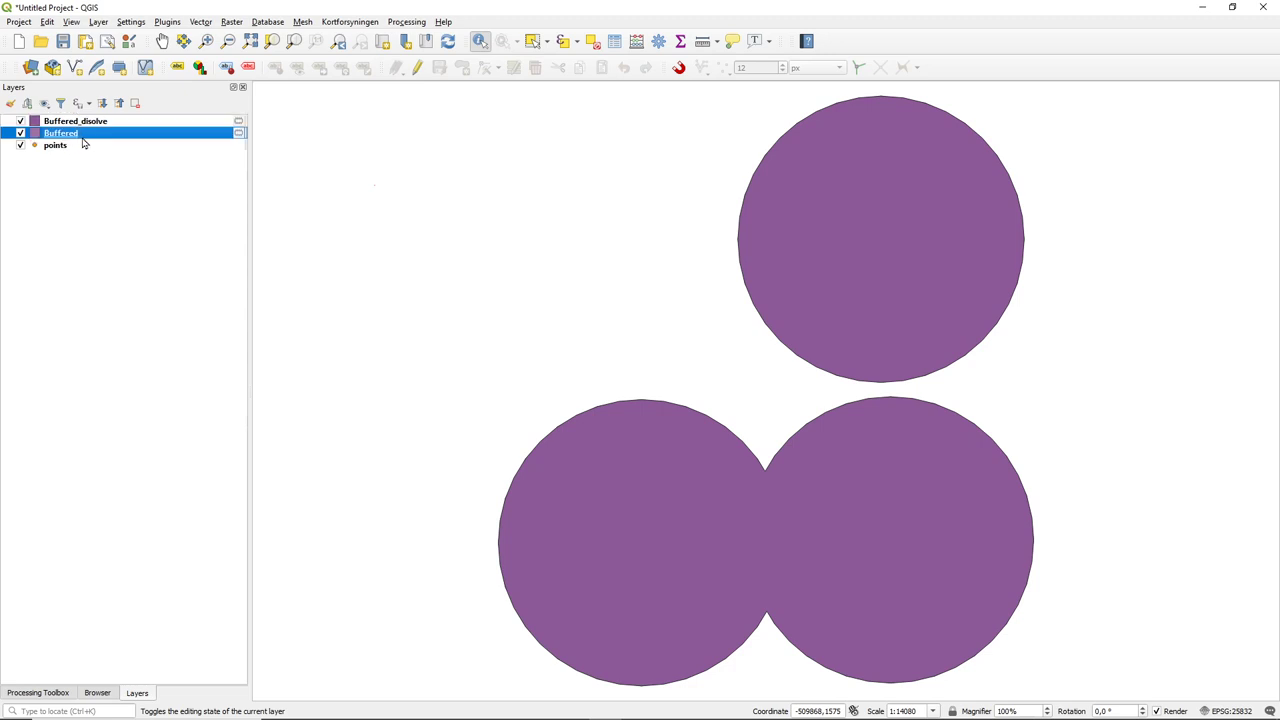
# Step: Rename the other buffer layer to Buffered no dissolve via Rename Layer
pyautogui.rightClick(60, 132)
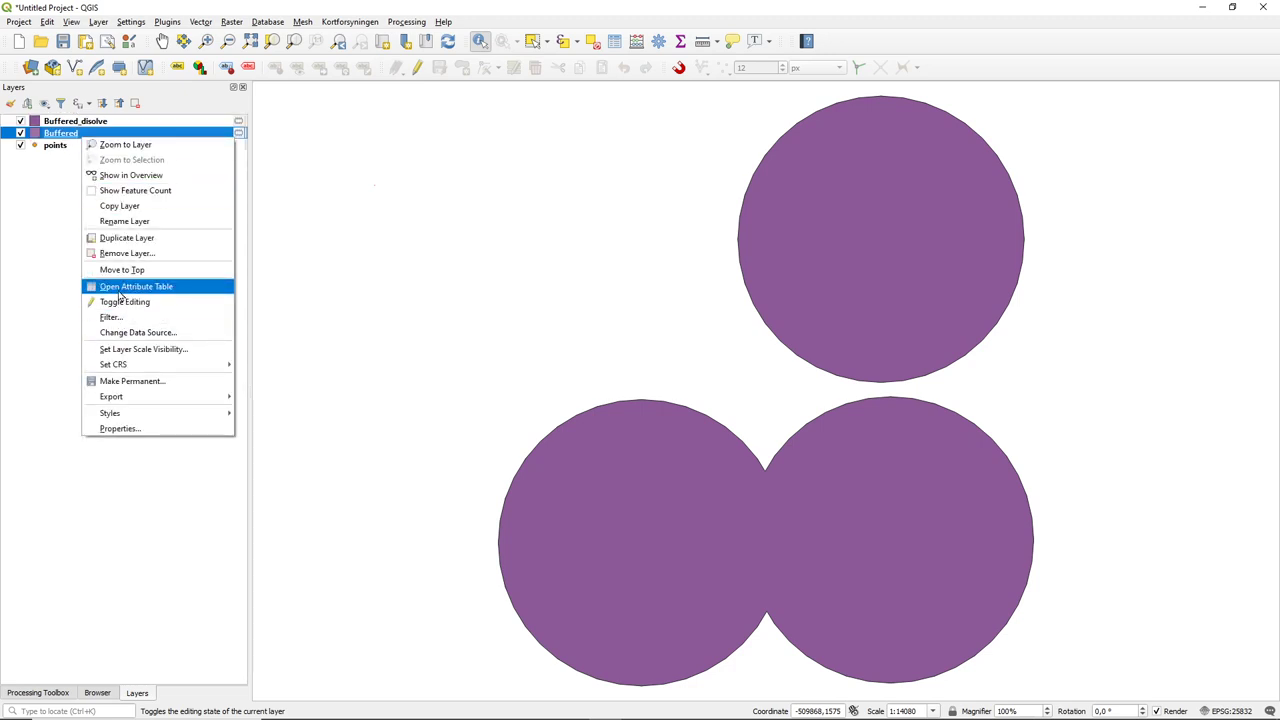
pyautogui.moveTo(128, 238)
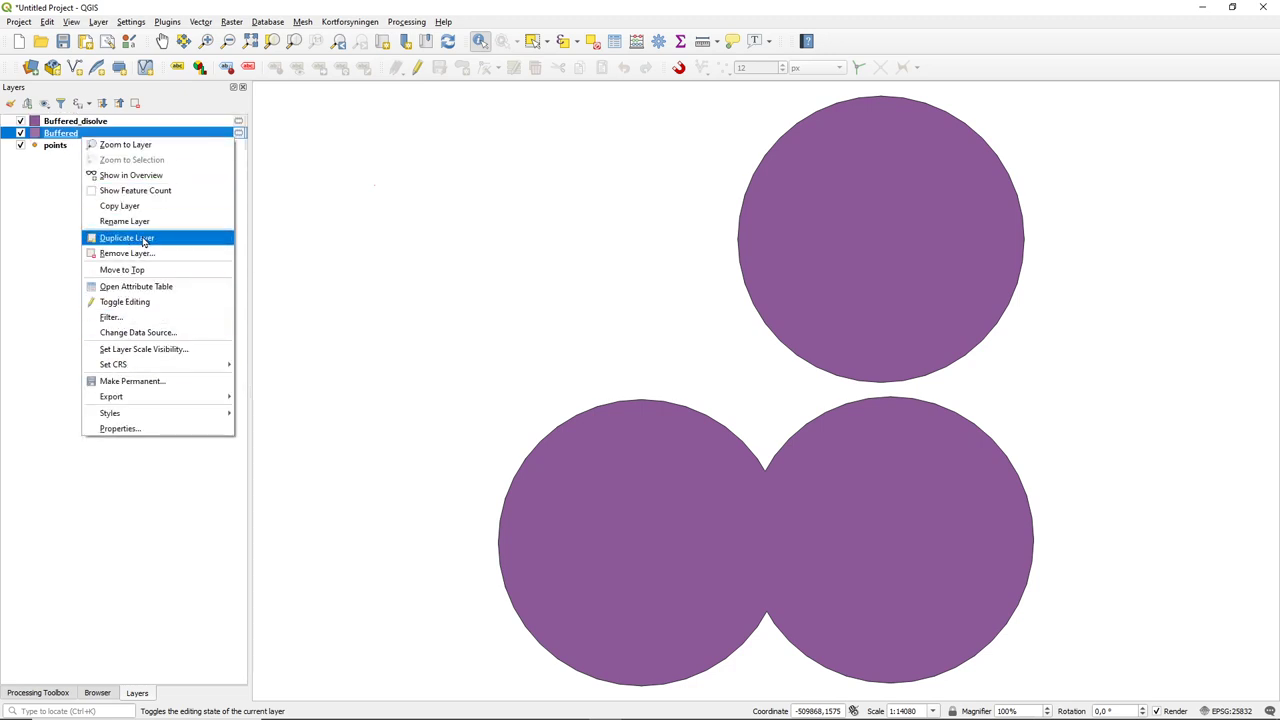
pyautogui.click(128, 252)
pyautogui.write(' no d')
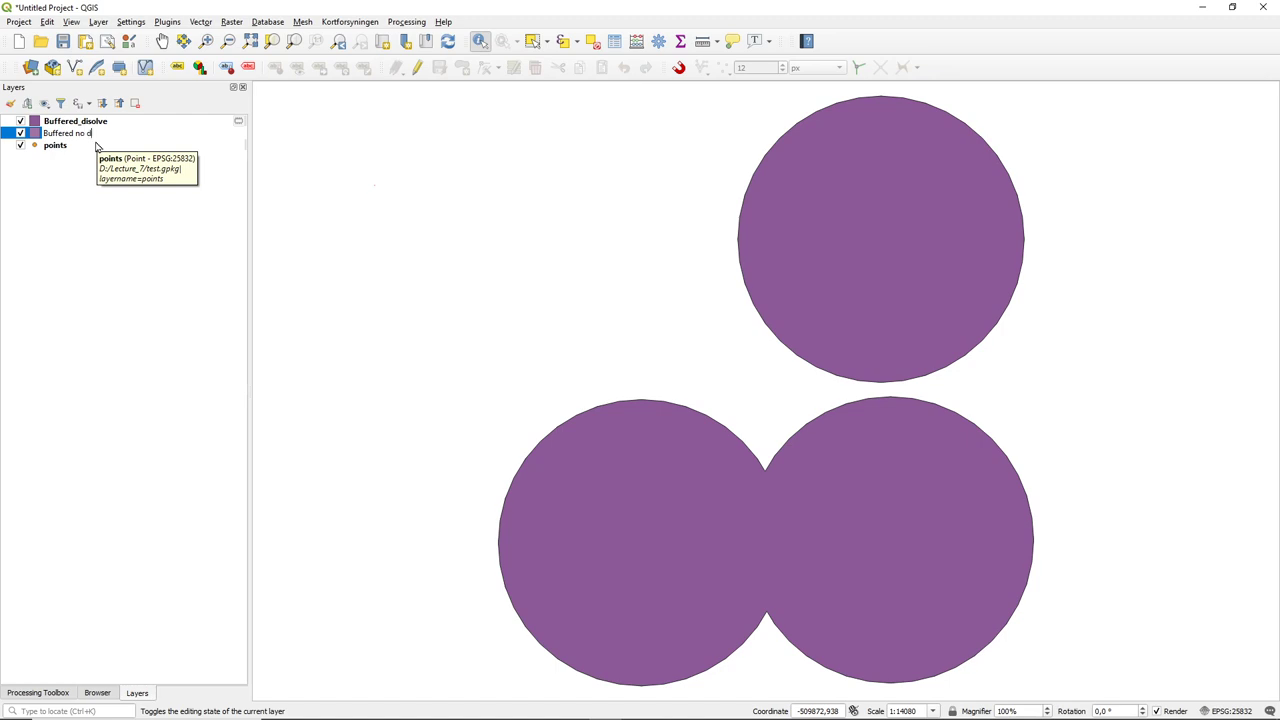
pyautogui.click(80, 132)
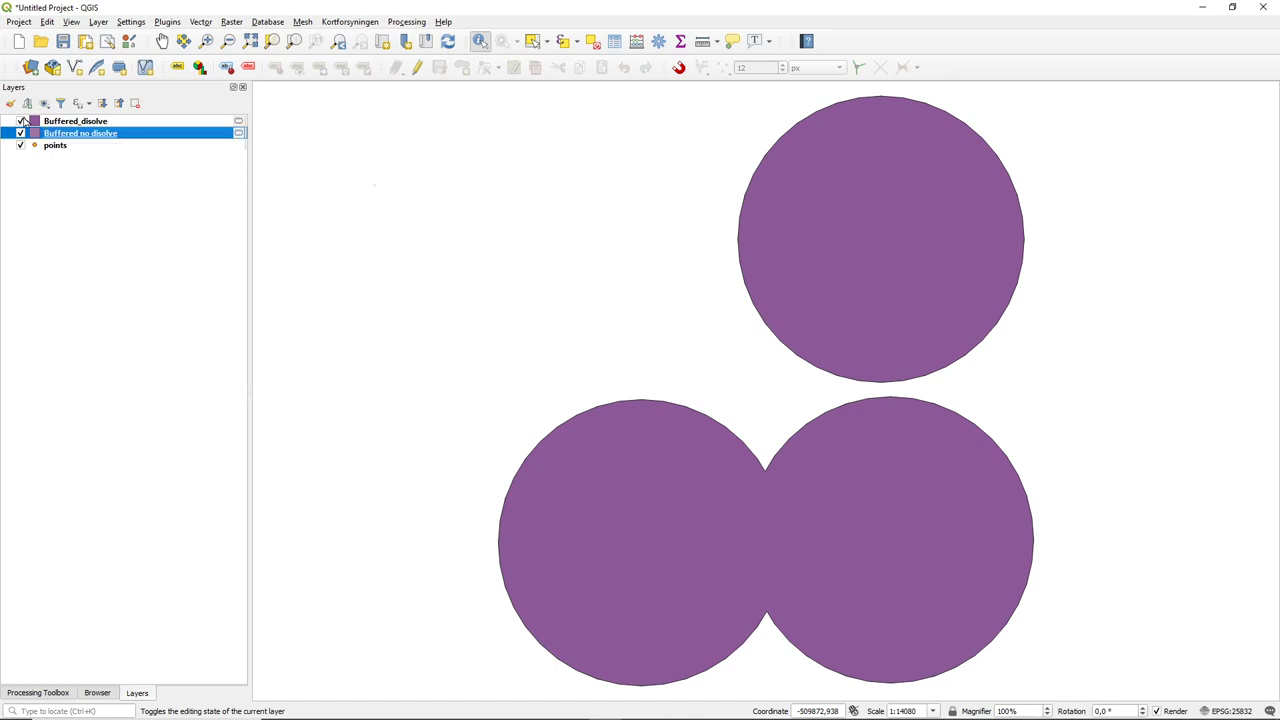
pyautogui.click(76, 120)
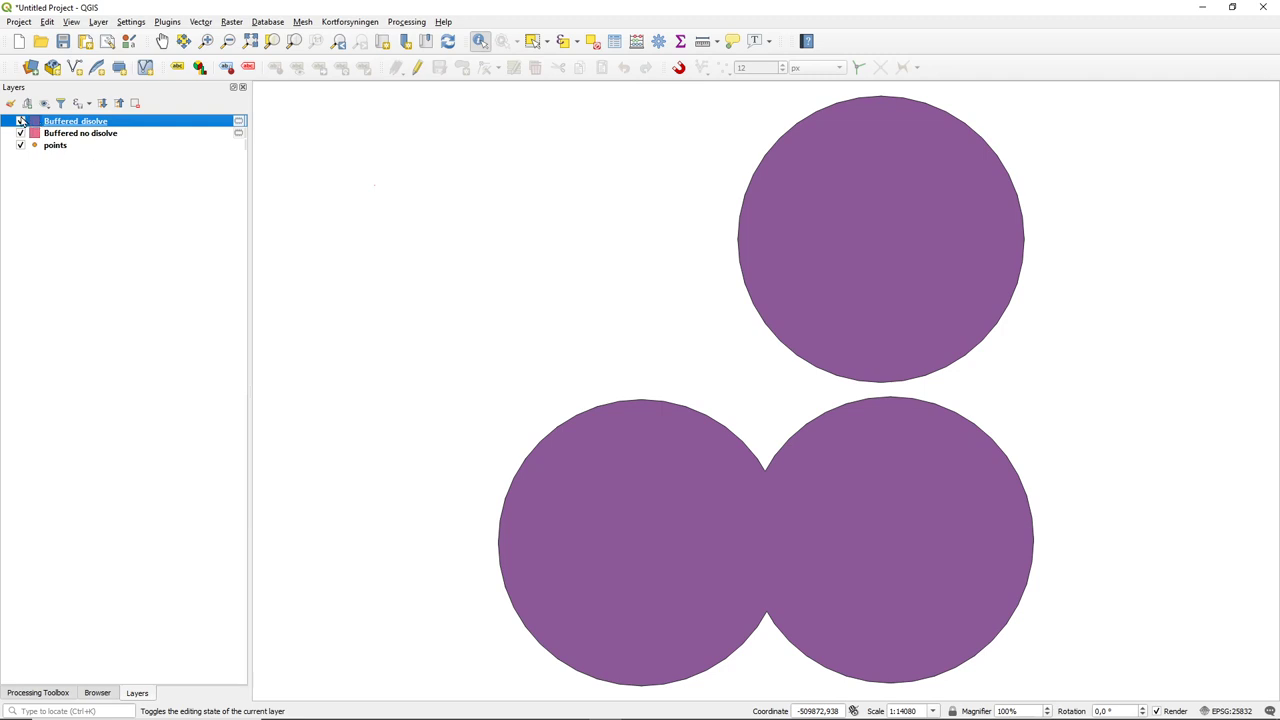
# Step: Hide Buffered_dissolve and identify the overlapping circles on the Buffered no dissolve layer
pyautogui.click(20, 122)
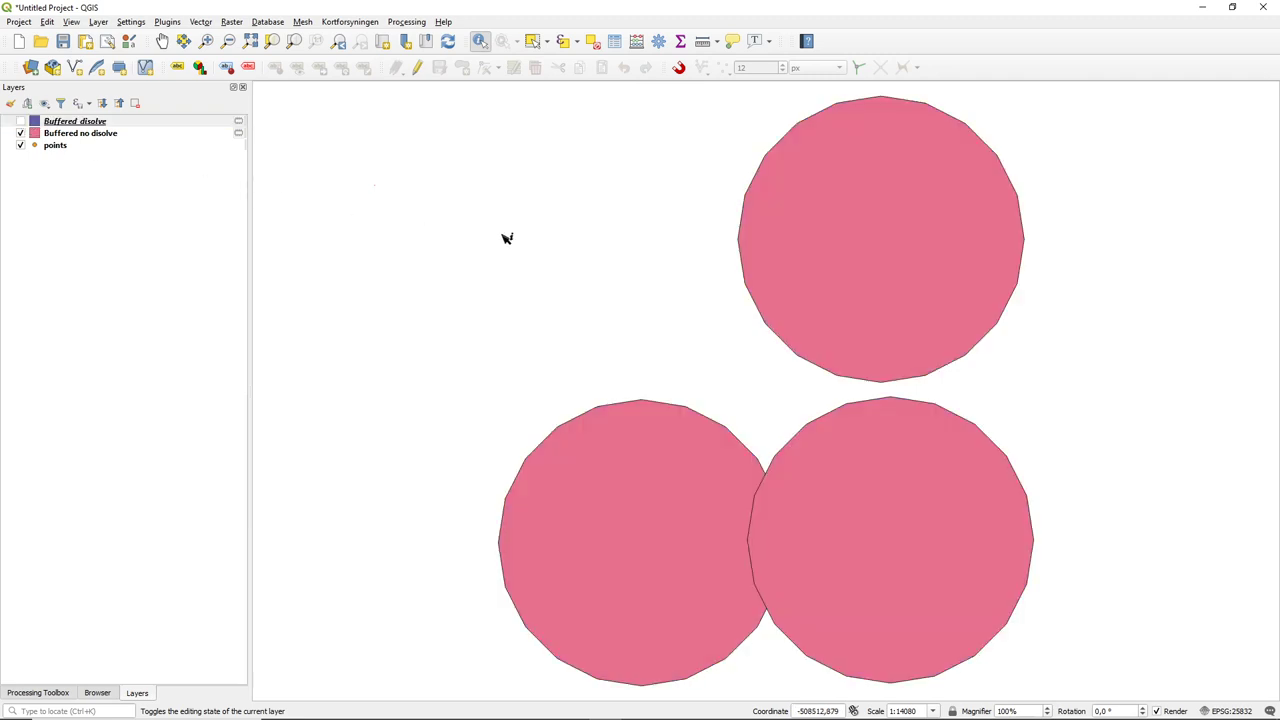
pyautogui.click(778, 540)
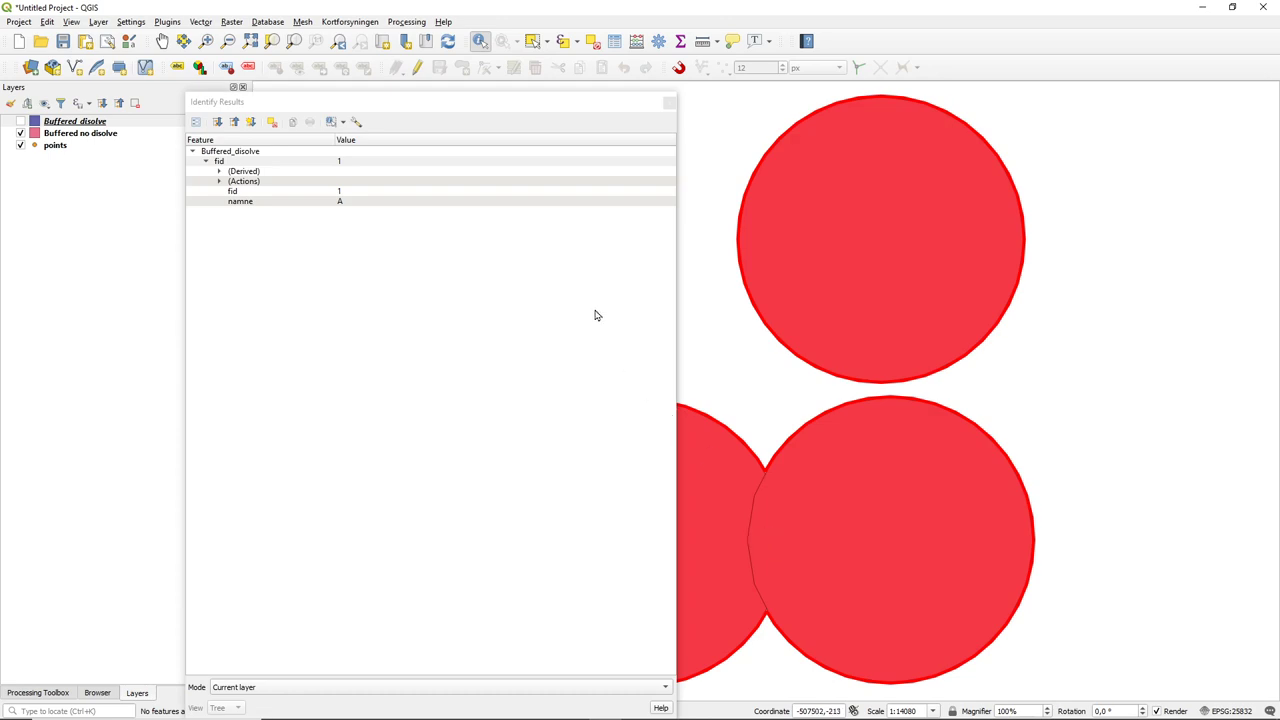
pyautogui.moveTo(488, 348)
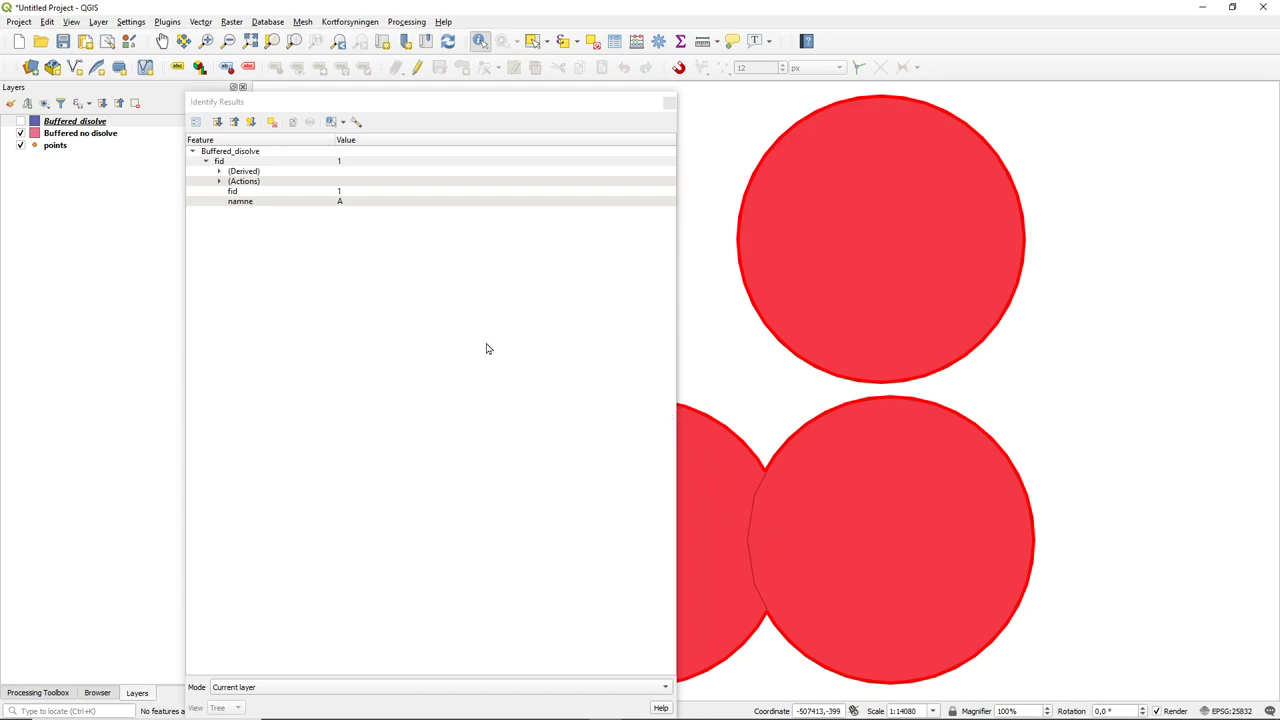
pyautogui.click(80, 132)
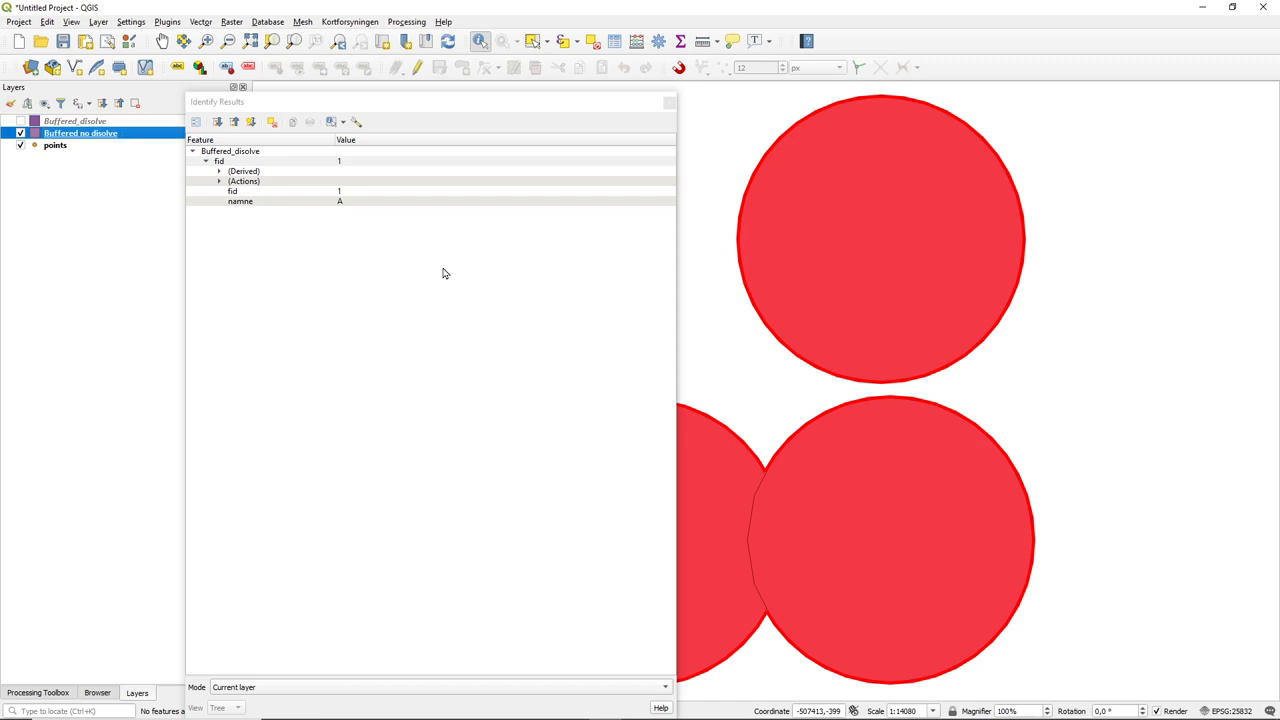
pyautogui.click(770, 530)
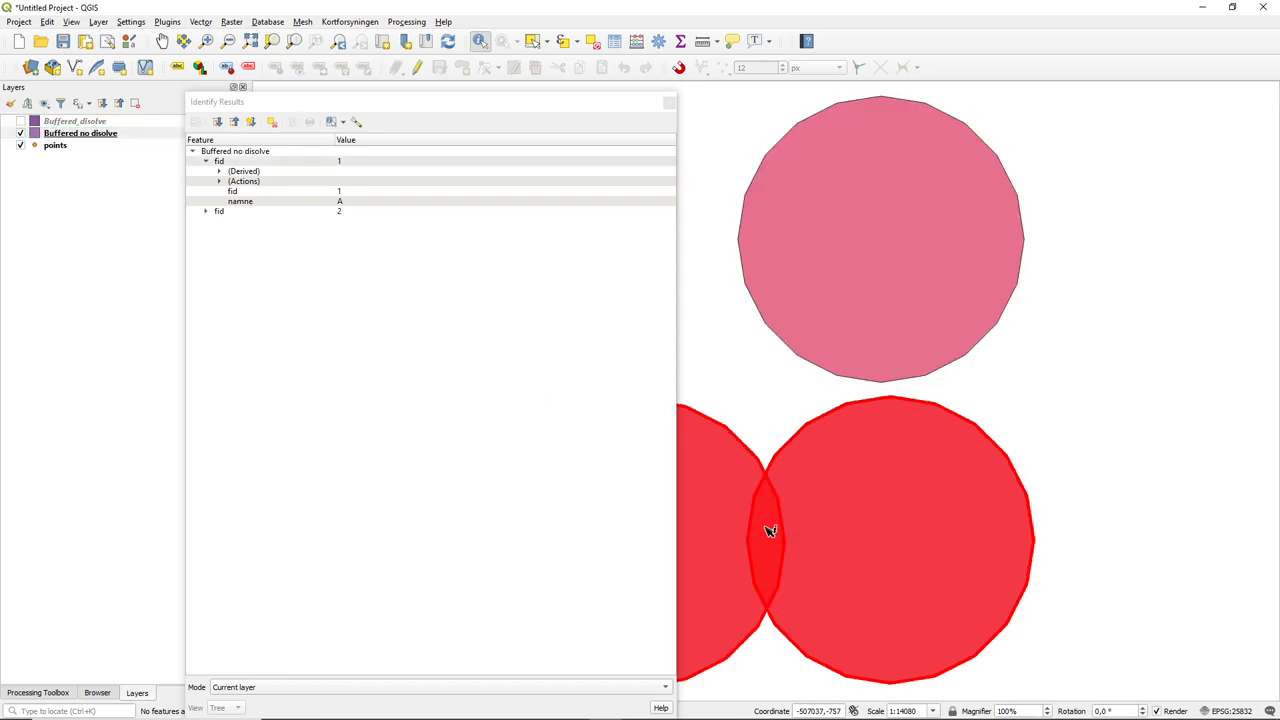
pyautogui.moveTo(316, 240)
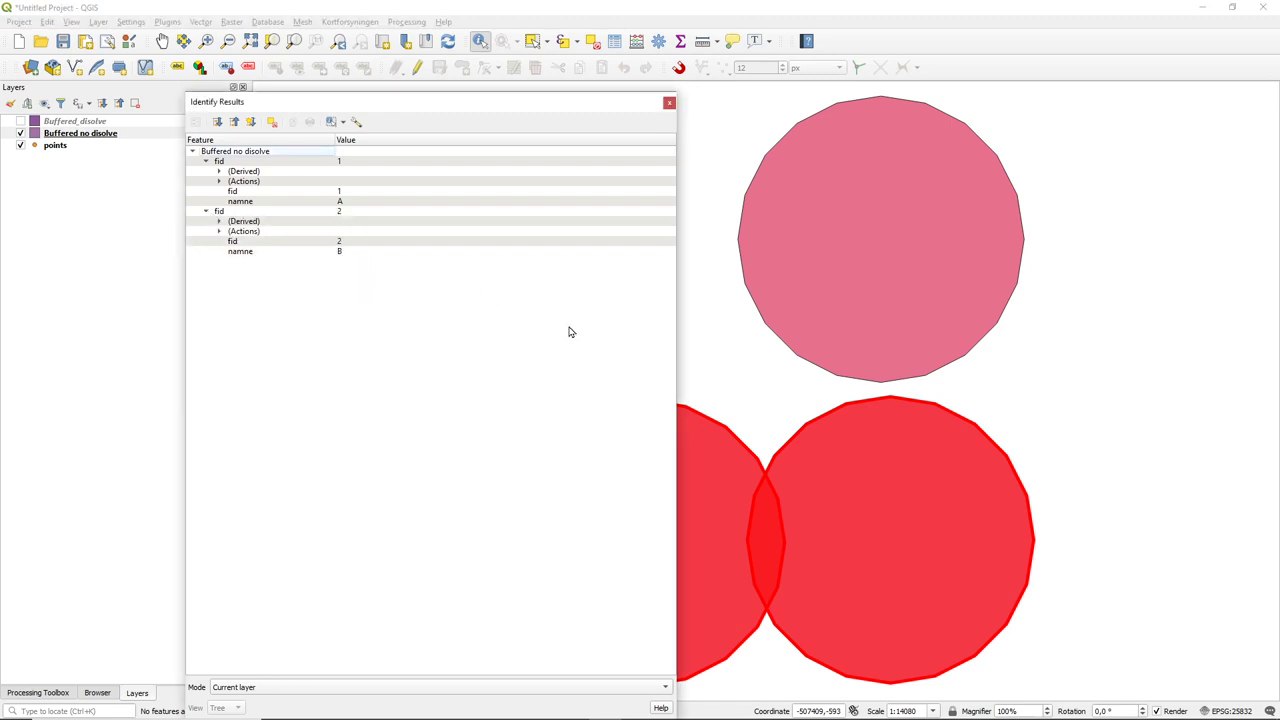
pyautogui.moveTo(956, 576)
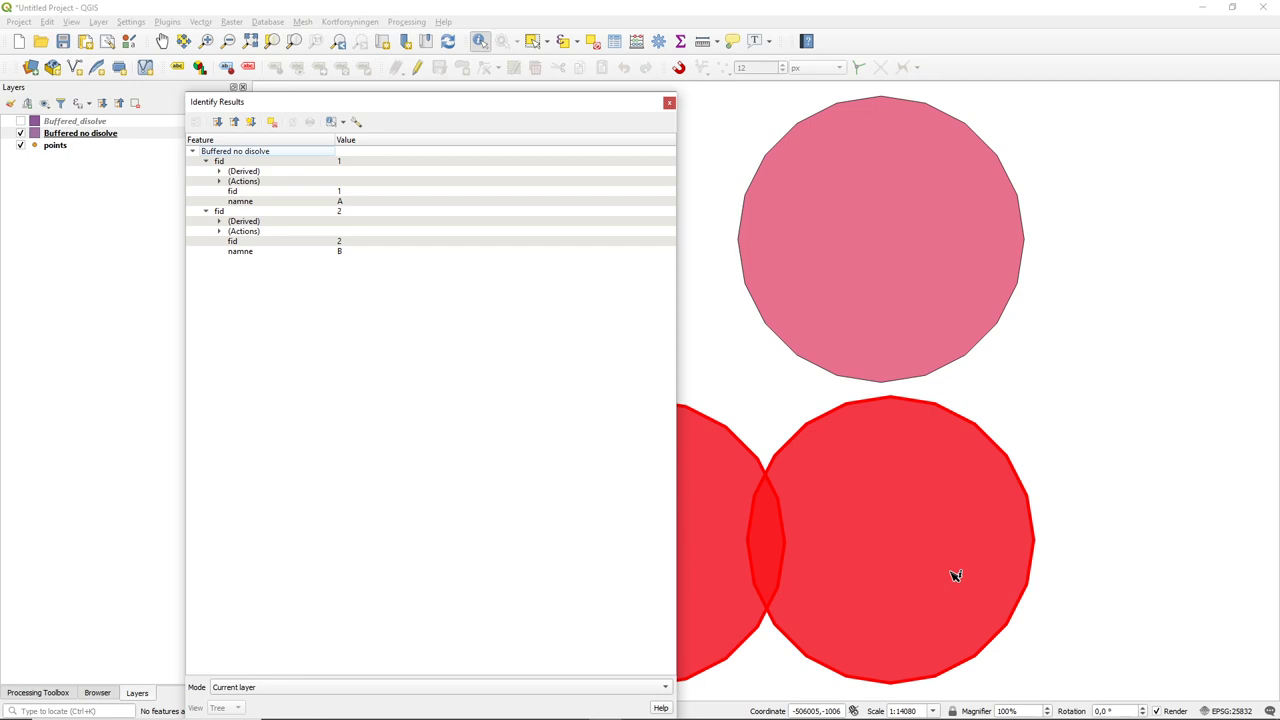
pyautogui.moveTo(956, 568)
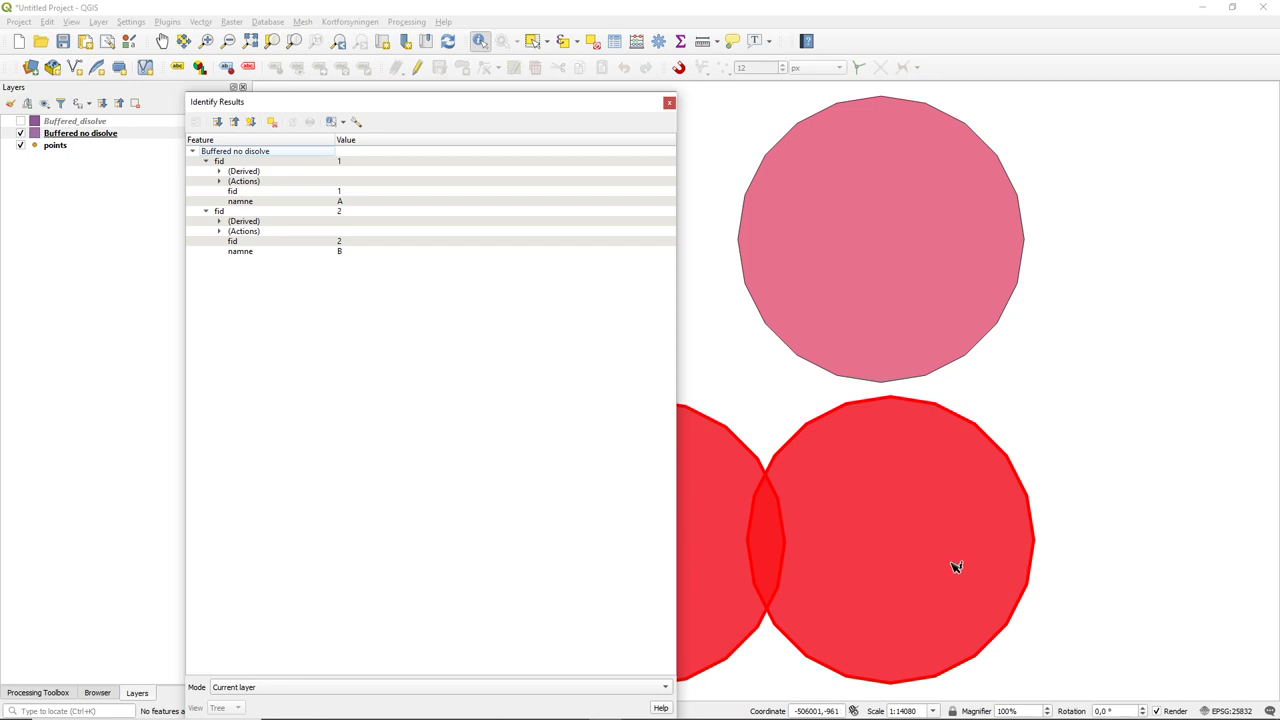
pyautogui.moveTo(916, 360)
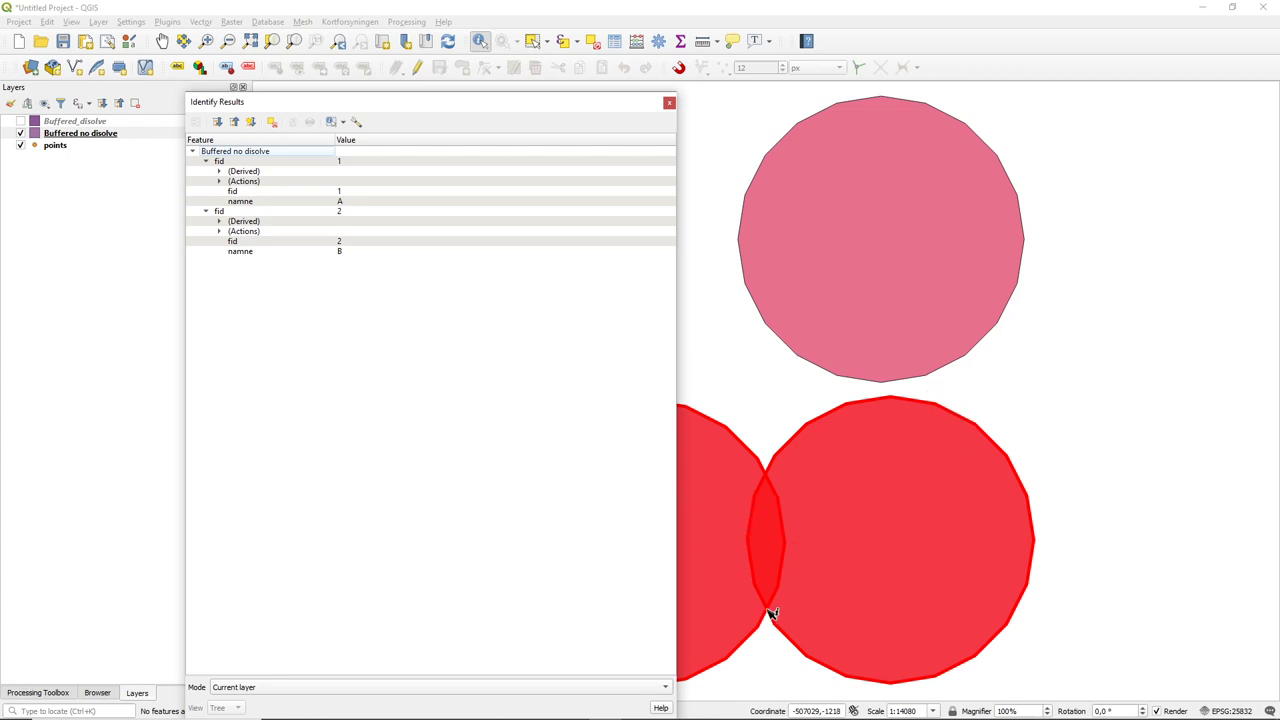
pyautogui.moveTo(808, 540)
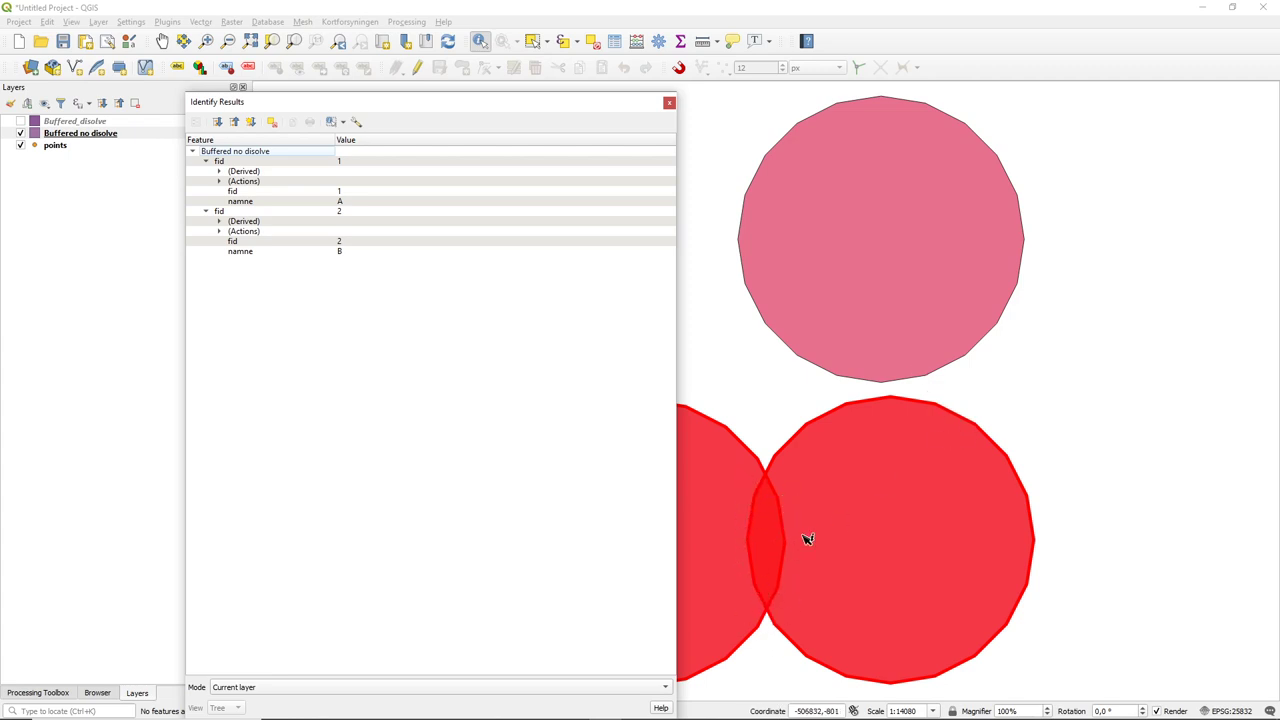
pyautogui.moveTo(728, 584)
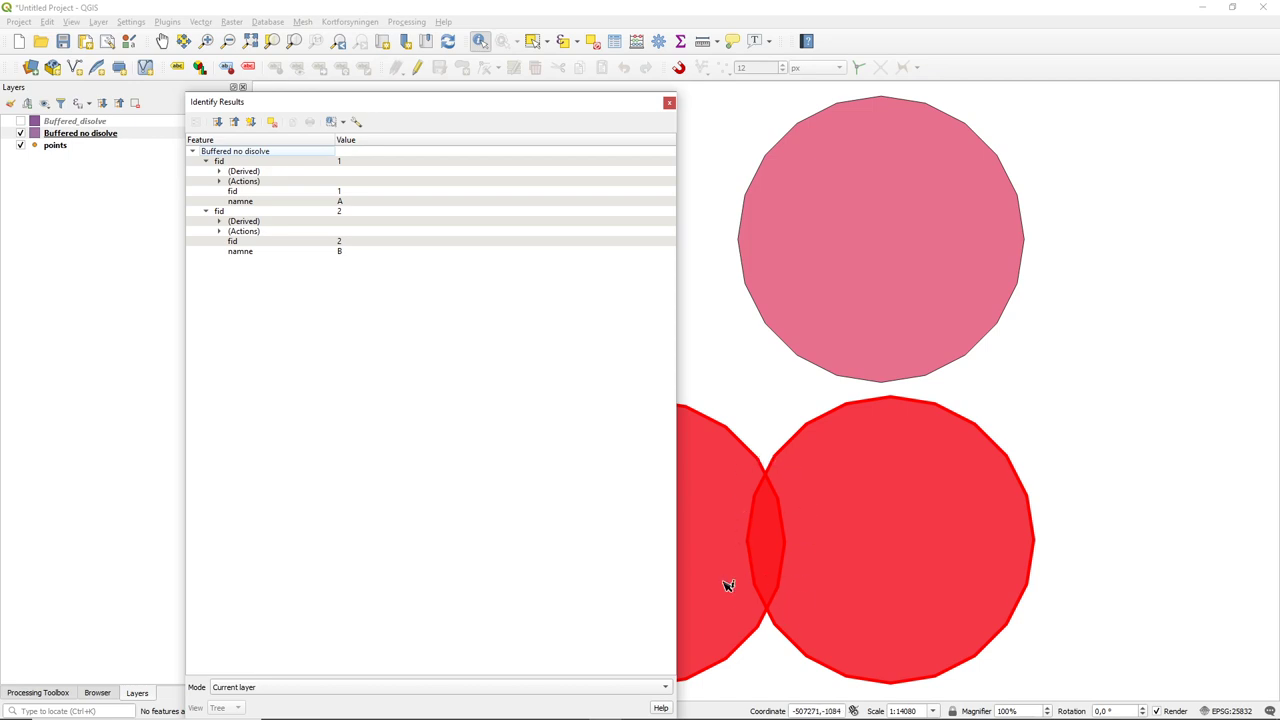
pyautogui.moveTo(908, 524)
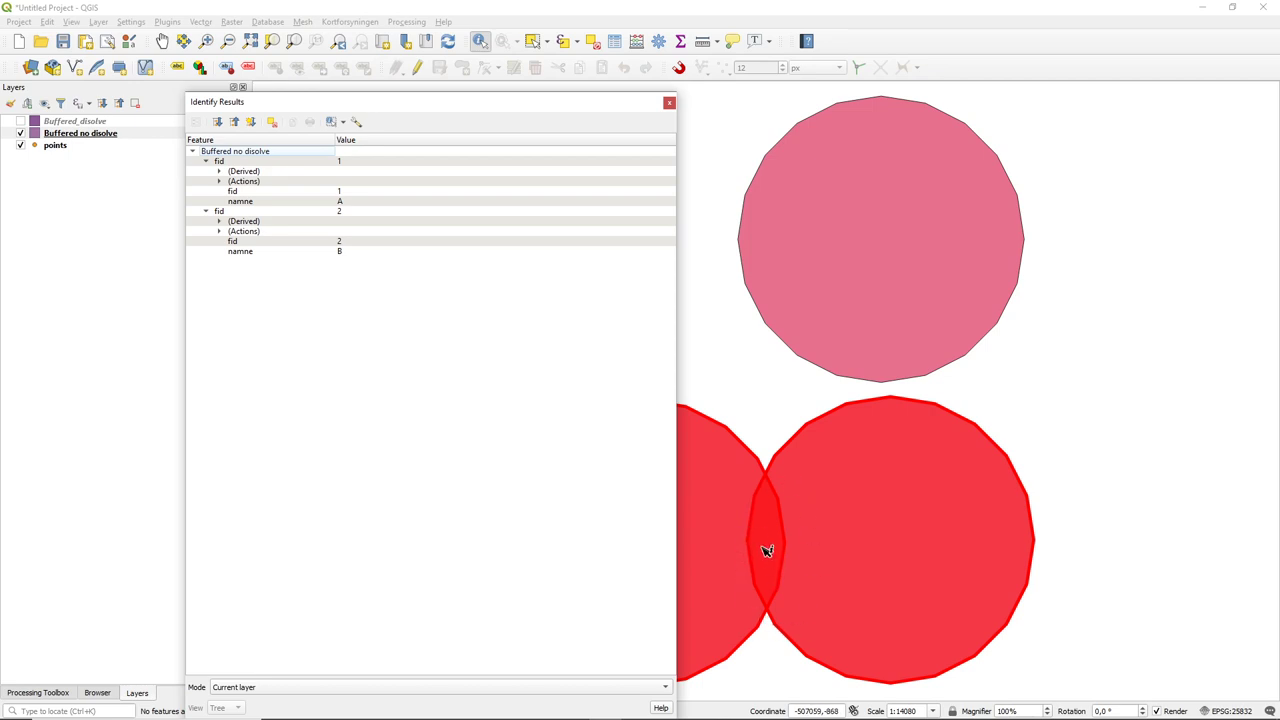
pyautogui.moveTo(770, 544)
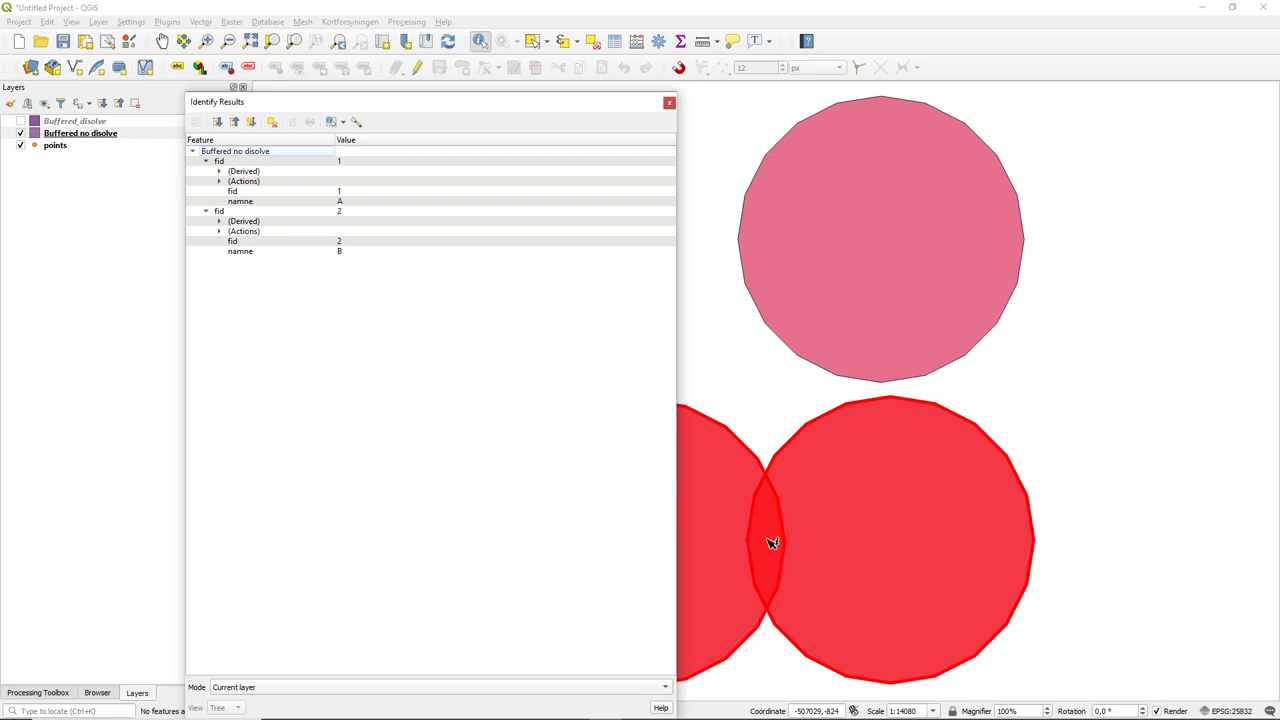
pyautogui.moveTo(760, 536)
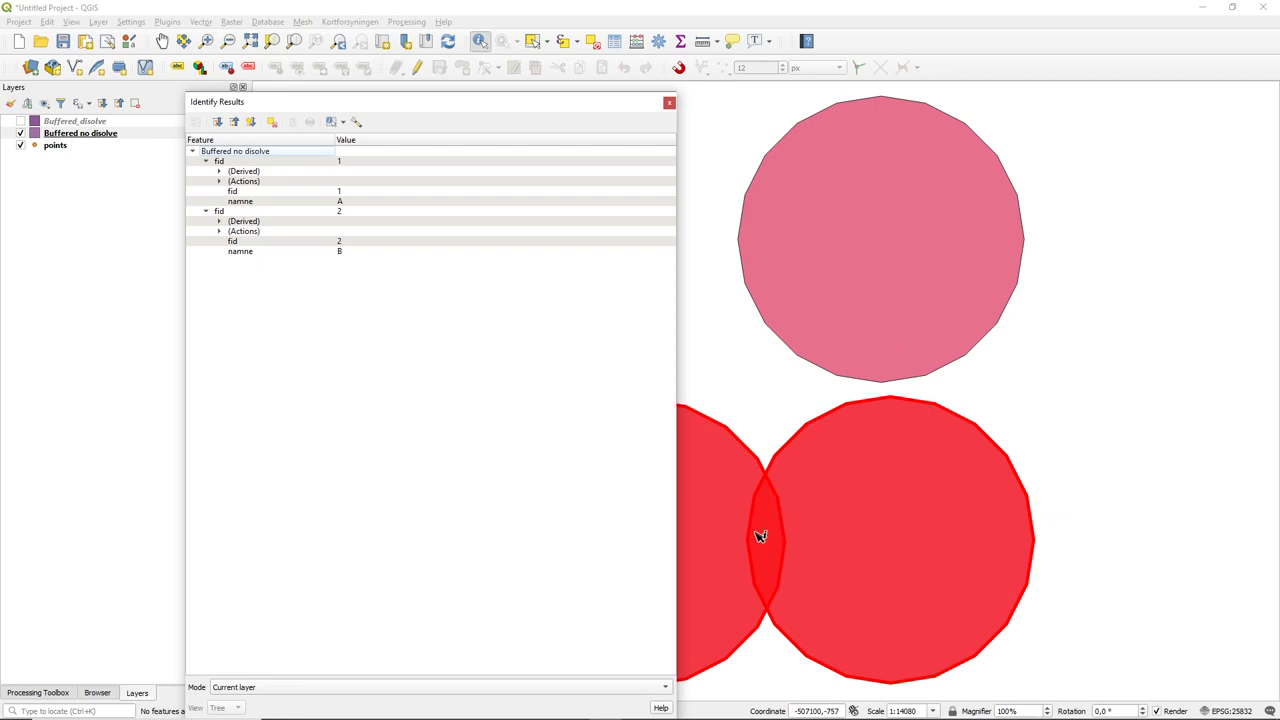
pyautogui.moveTo(892, 526)
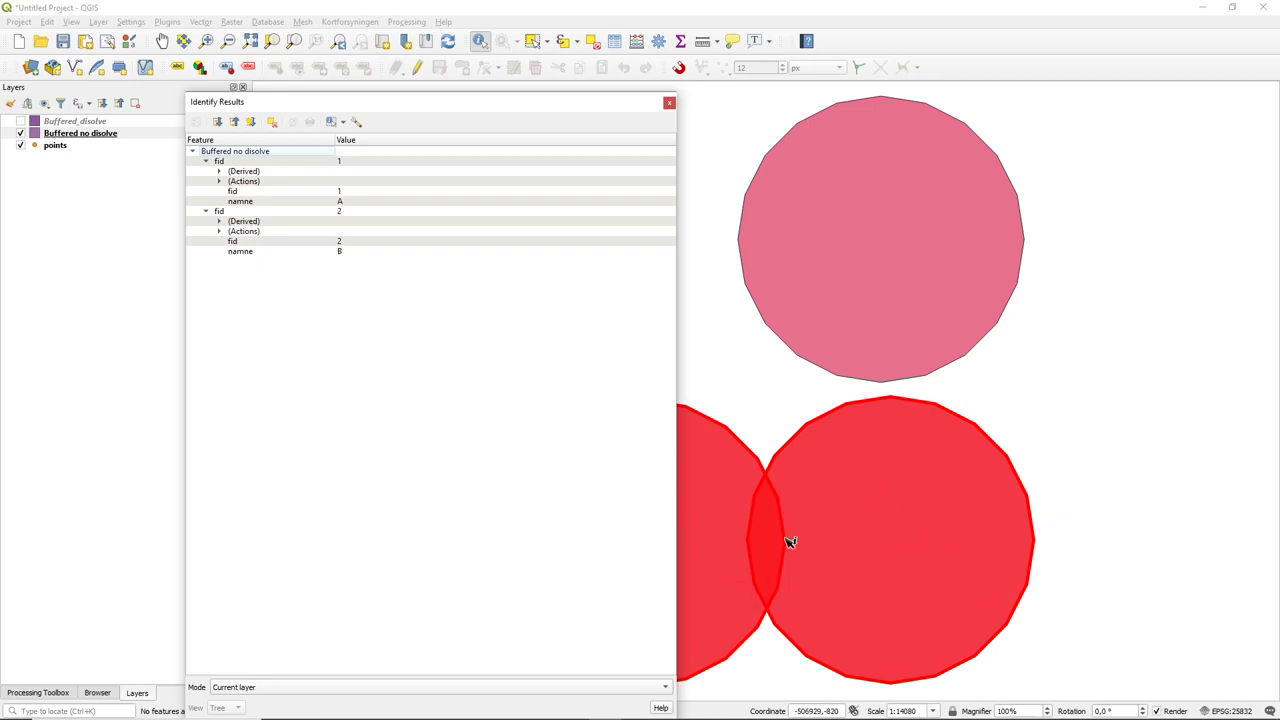
pyautogui.moveTo(780, 504)
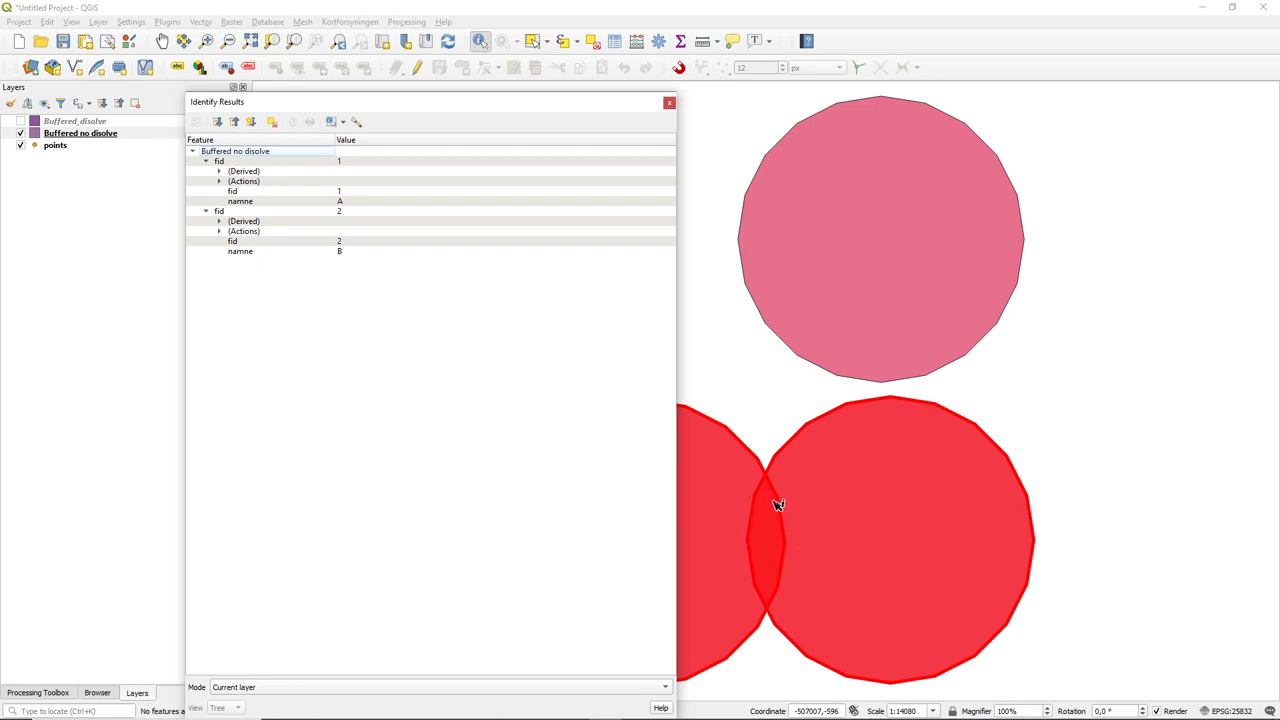
pyautogui.moveTo(768, 568)
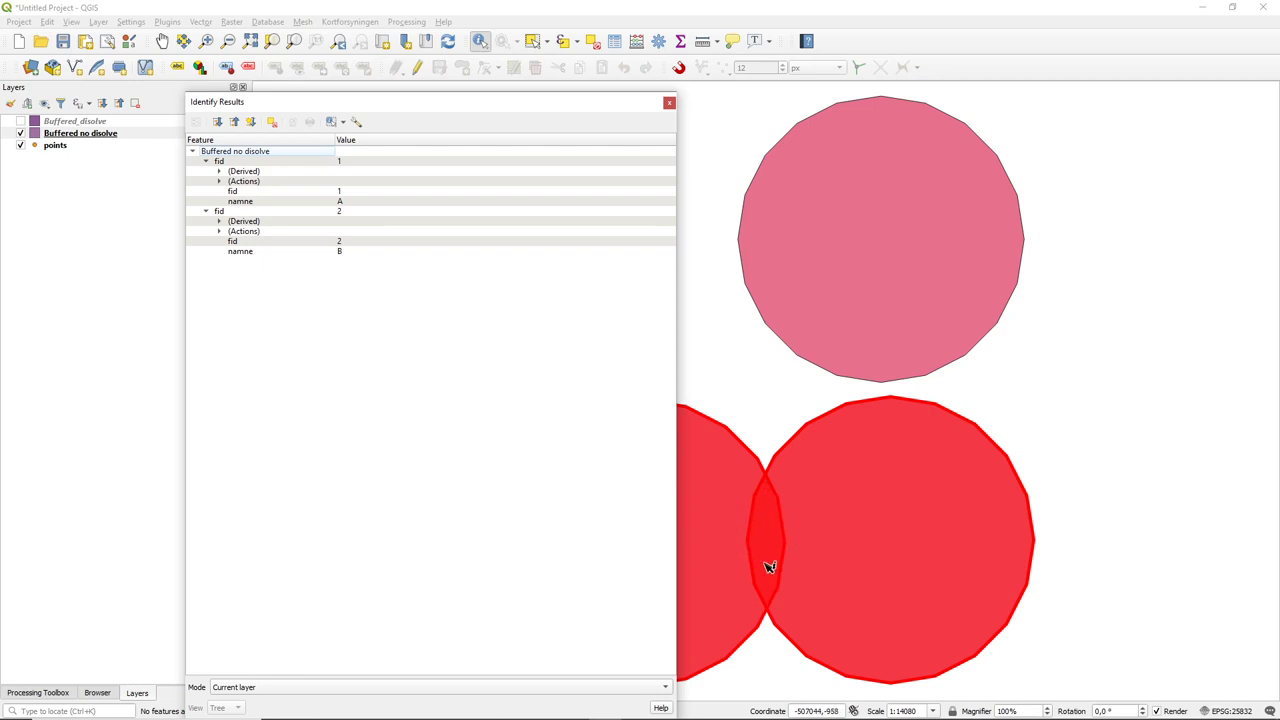
pyautogui.moveTo(500, 246)
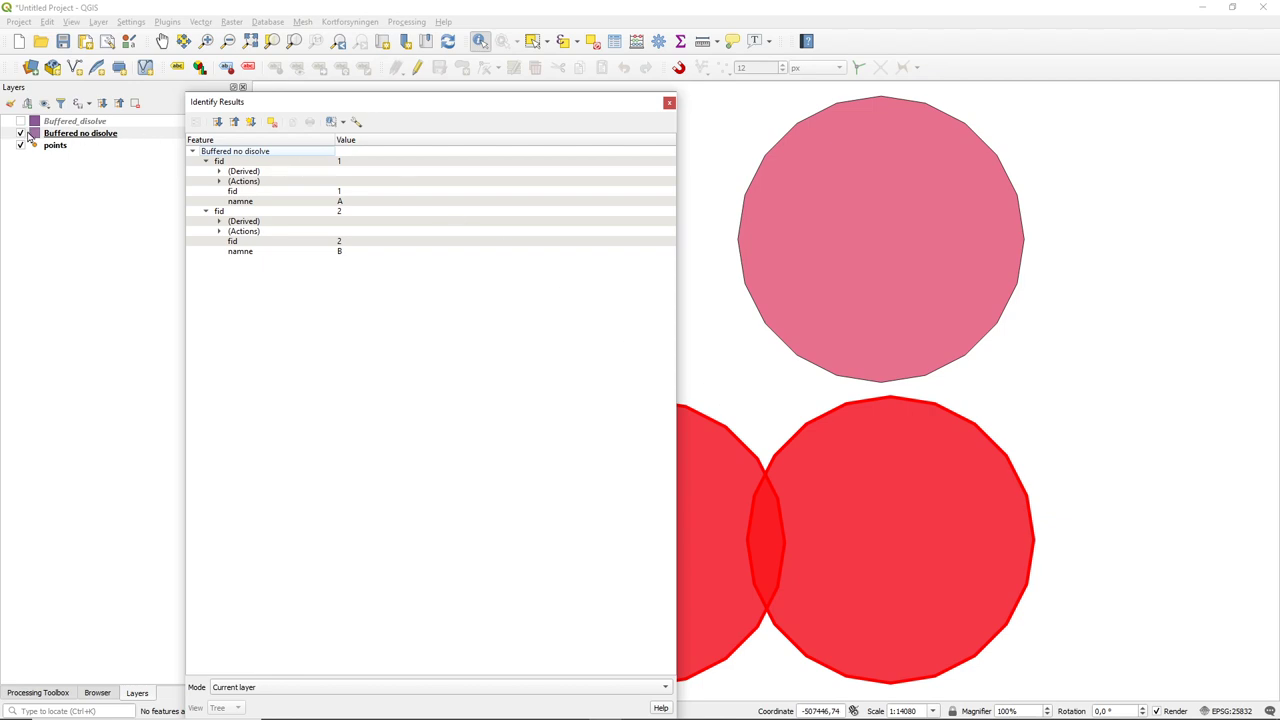
# Step: Show Buffered_dissolve, hide the undissolved layer, and identify the single dissolved feature
pyautogui.click(80, 132)
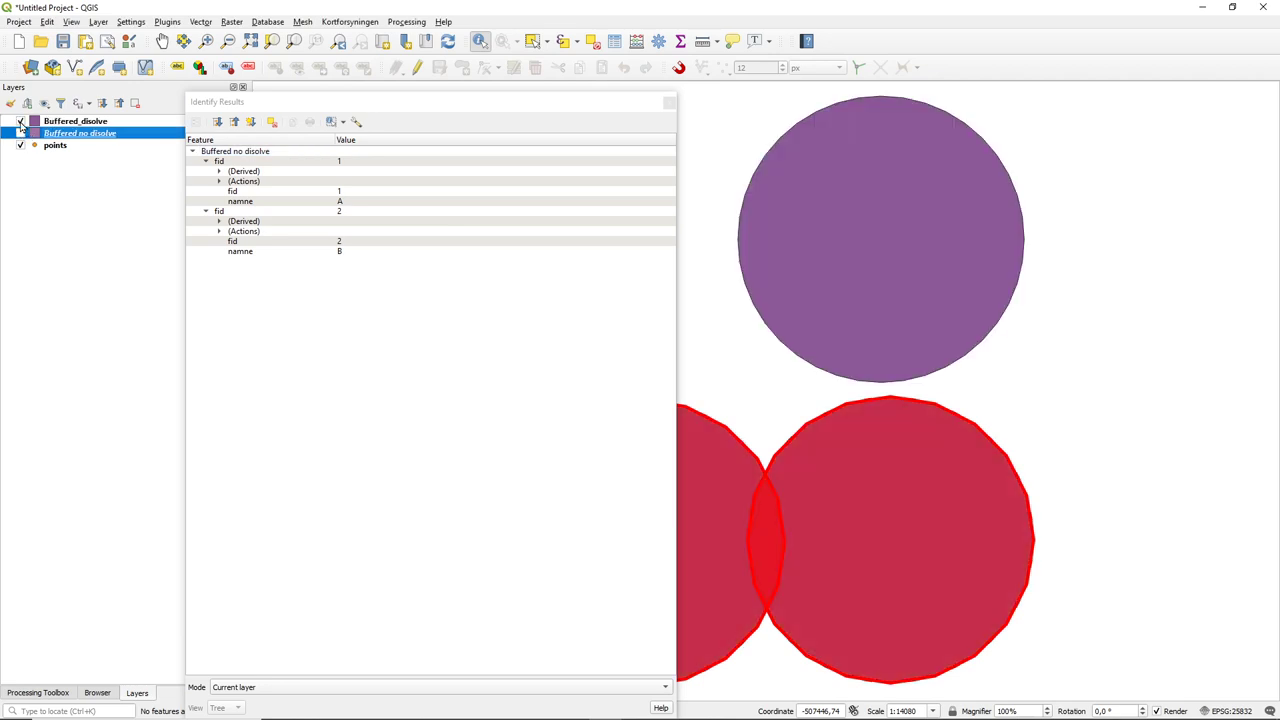
pyautogui.click(20, 120)
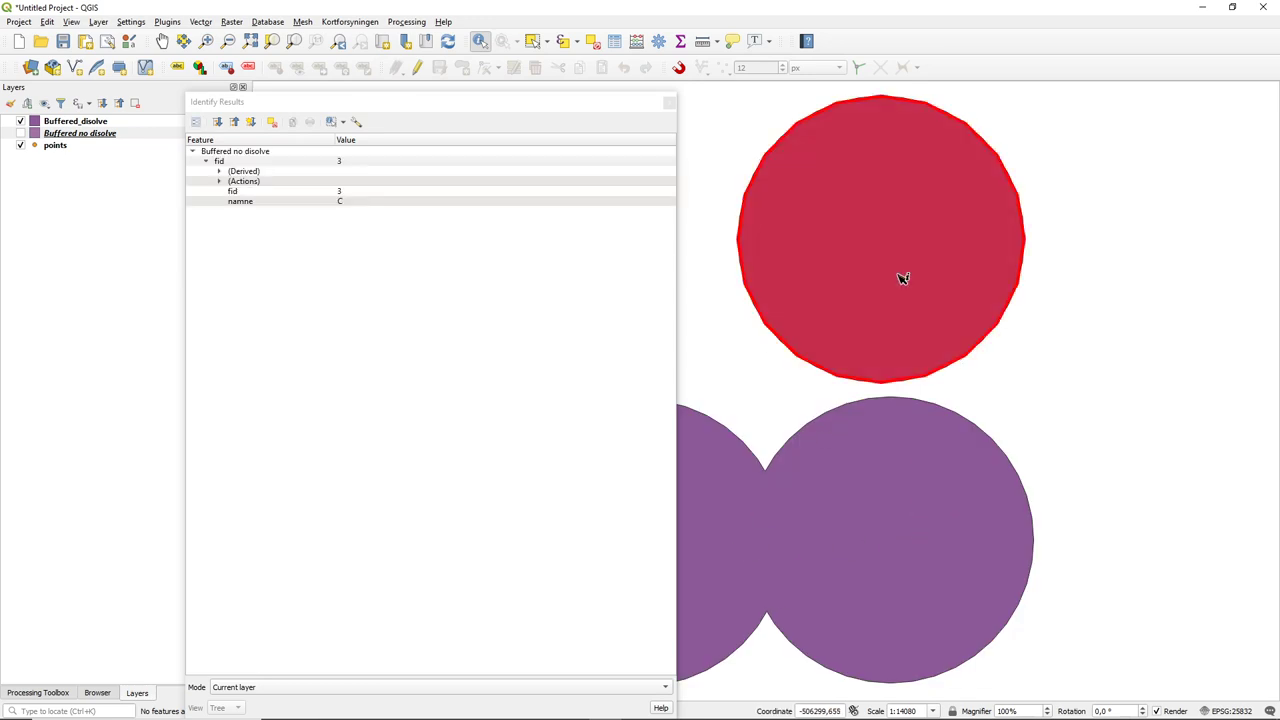
pyautogui.moveTo(466, 116)
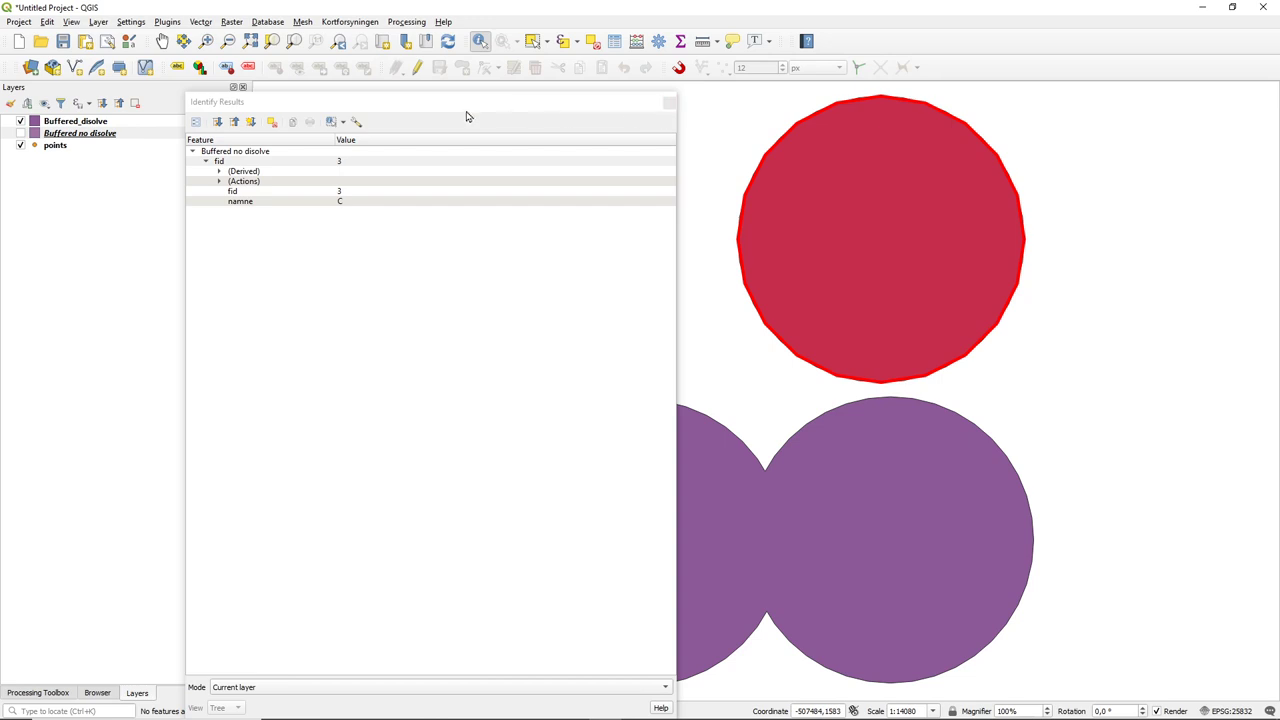
pyautogui.click(76, 120)
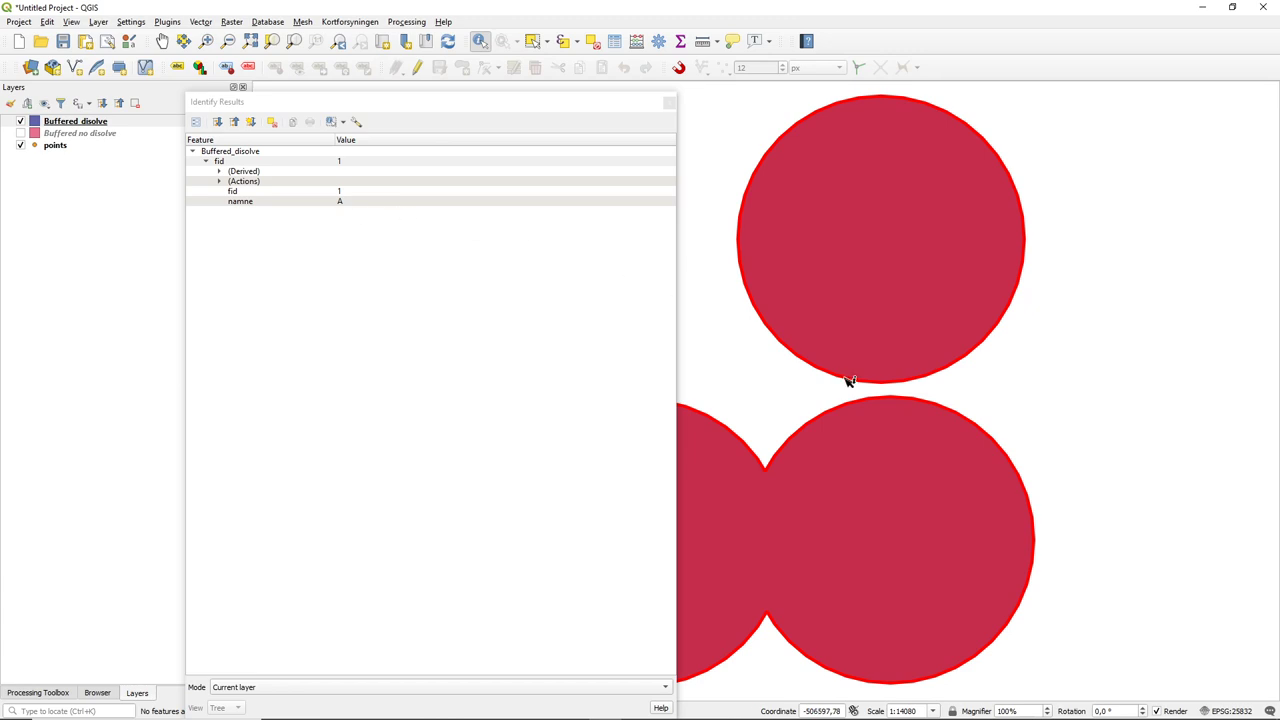
pyautogui.moveTo(720, 556)
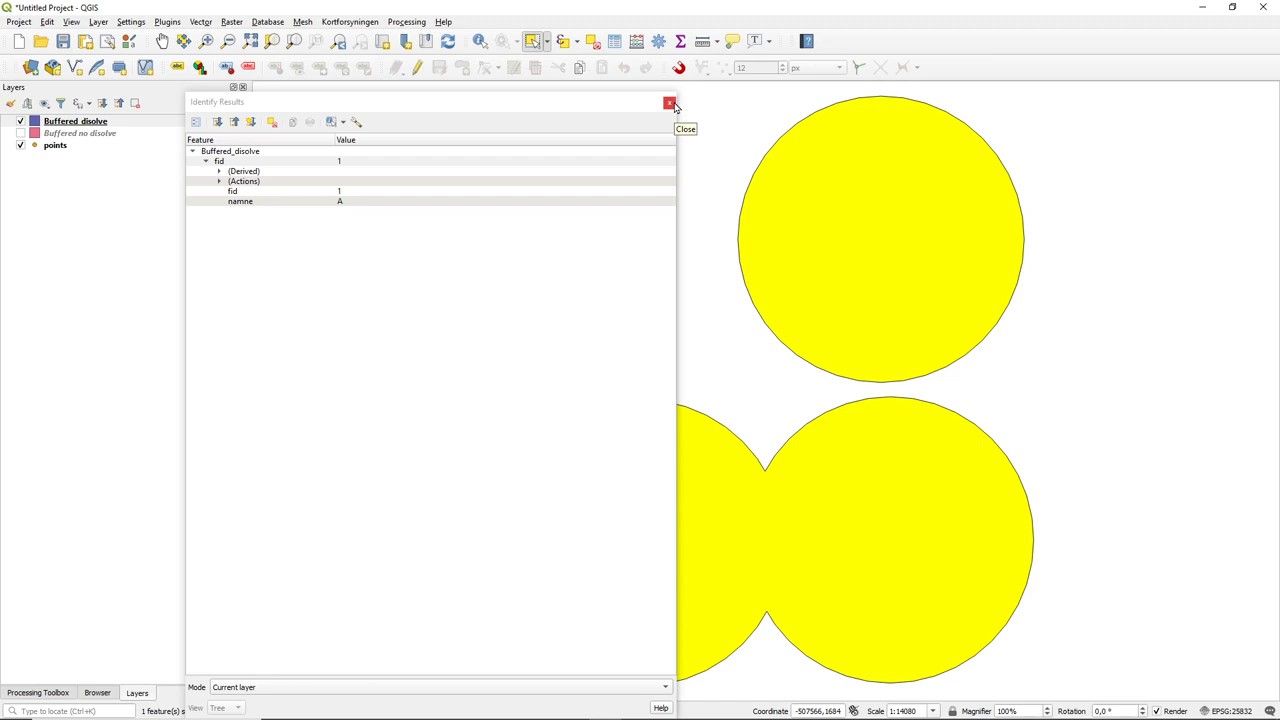
# Step: Dismiss the results, then show Buffered no dissolve and hide Buffered_dissolve
pyautogui.click(670, 104)
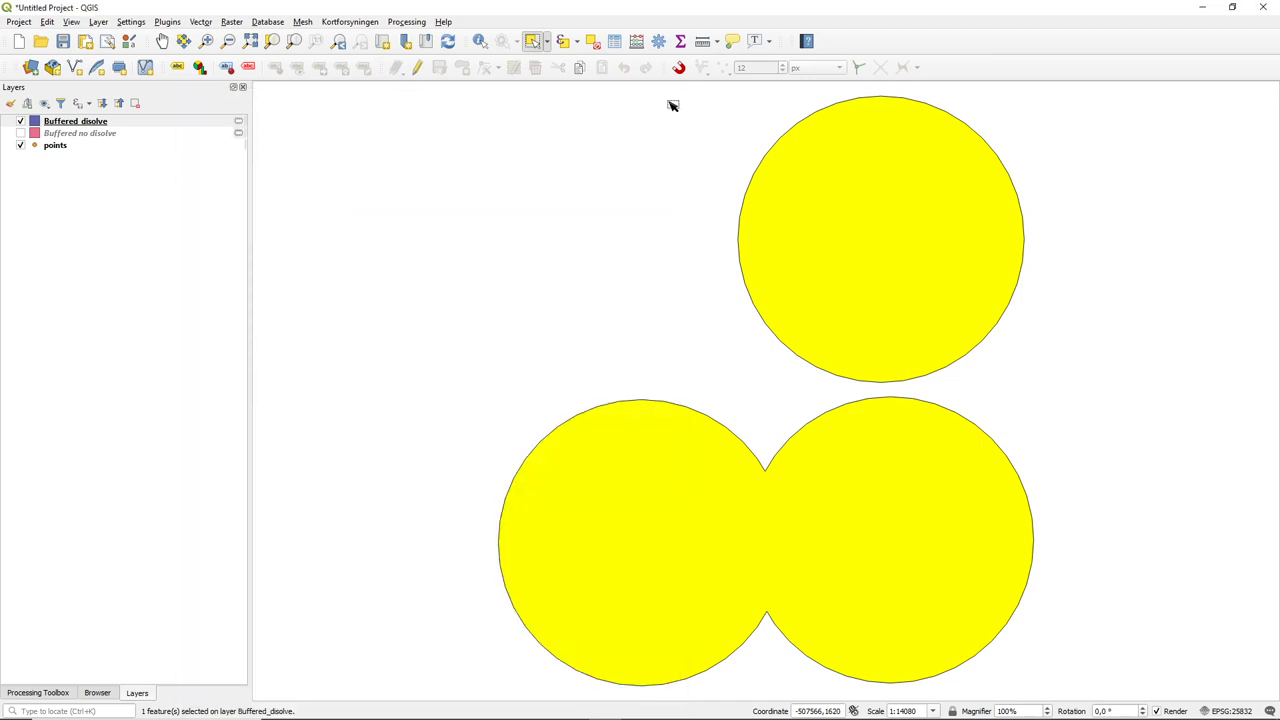
pyautogui.click(76, 120)
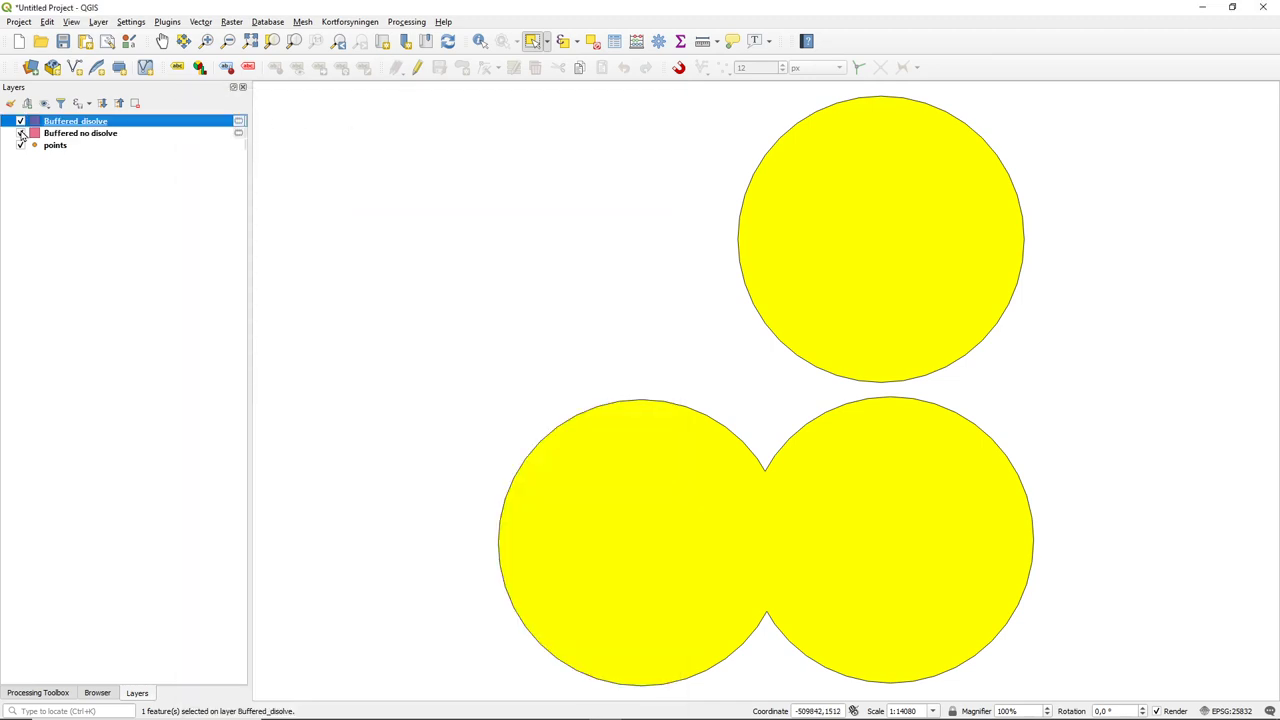
pyautogui.click(20, 122)
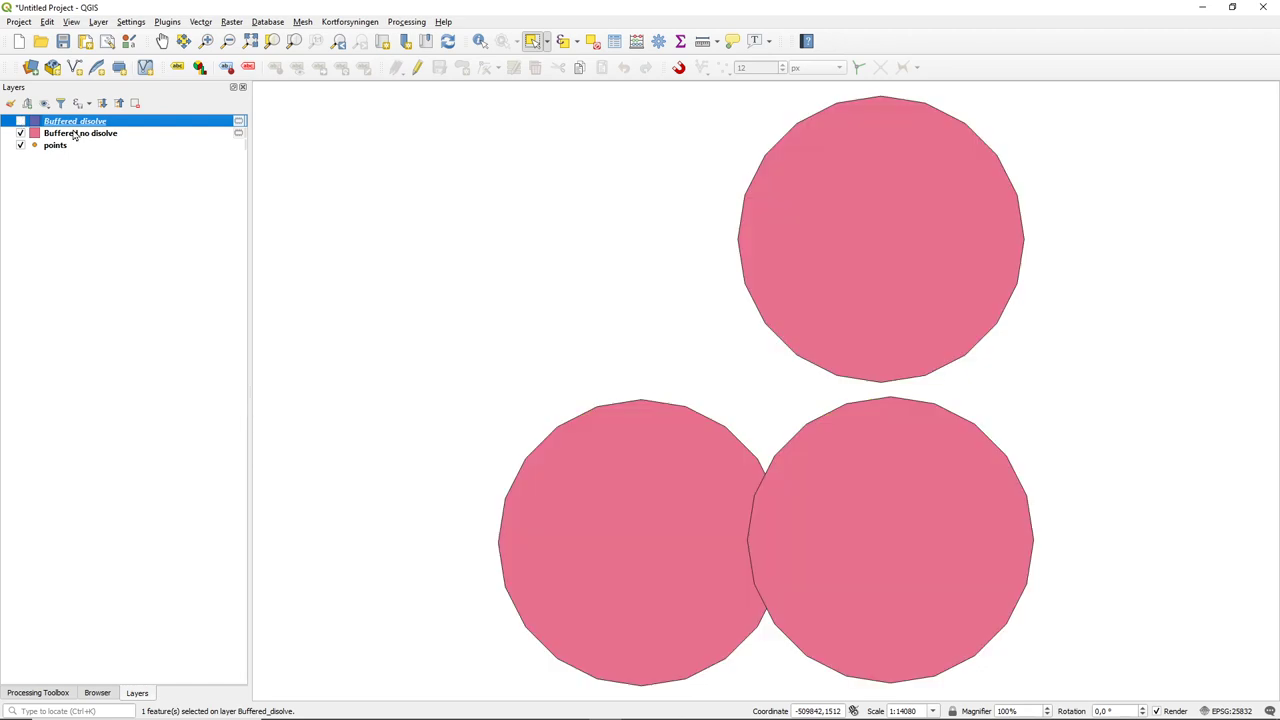
pyautogui.moveTo(104, 138)
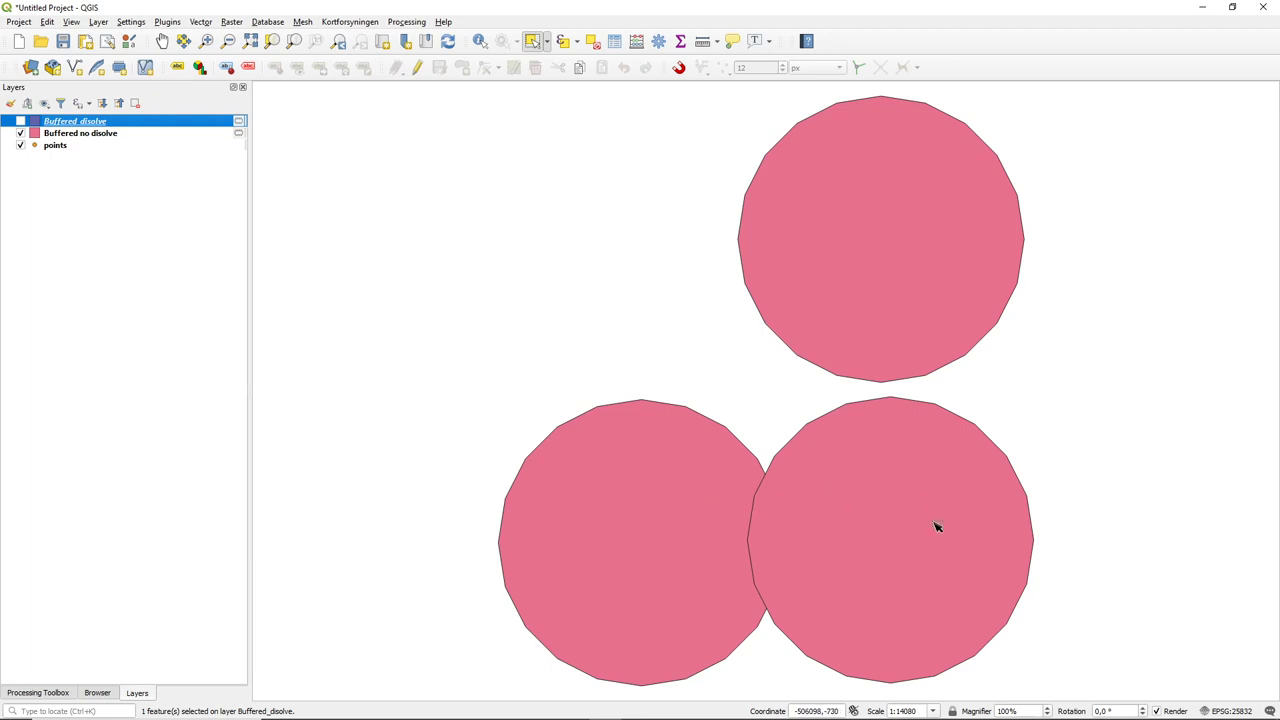
pyautogui.moveTo(752, 552)
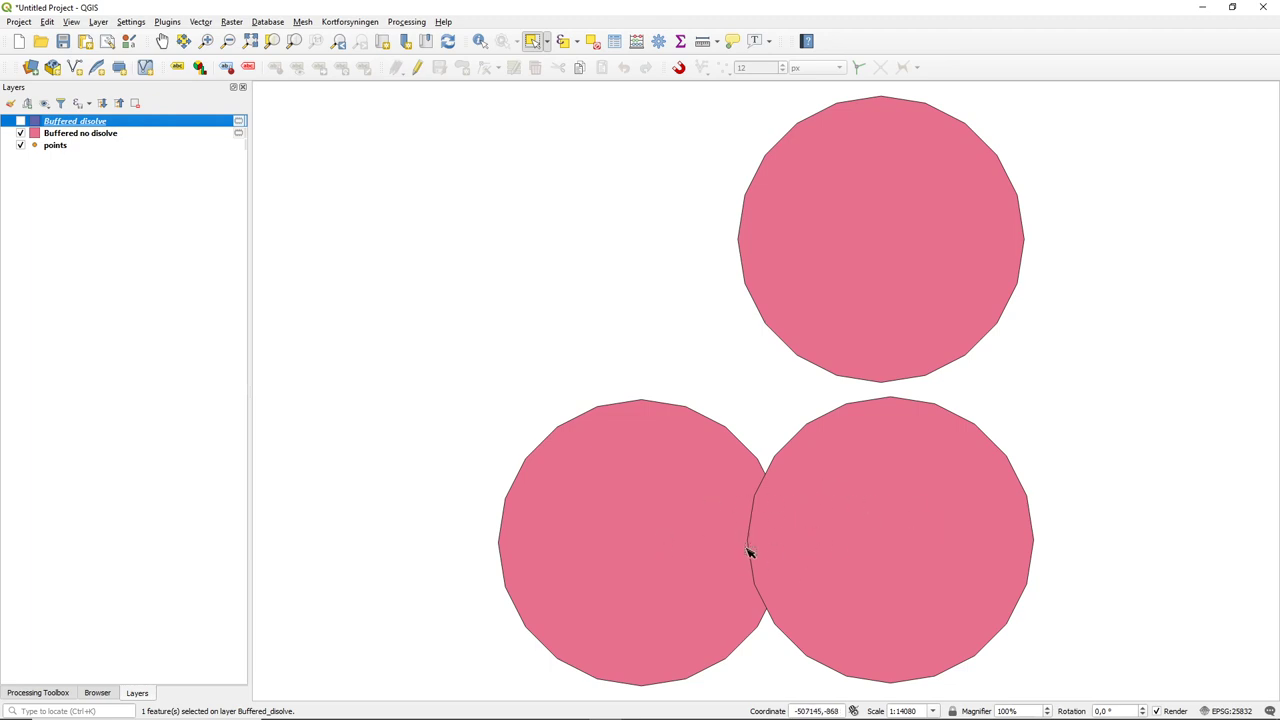
pyautogui.moveTo(788, 544)
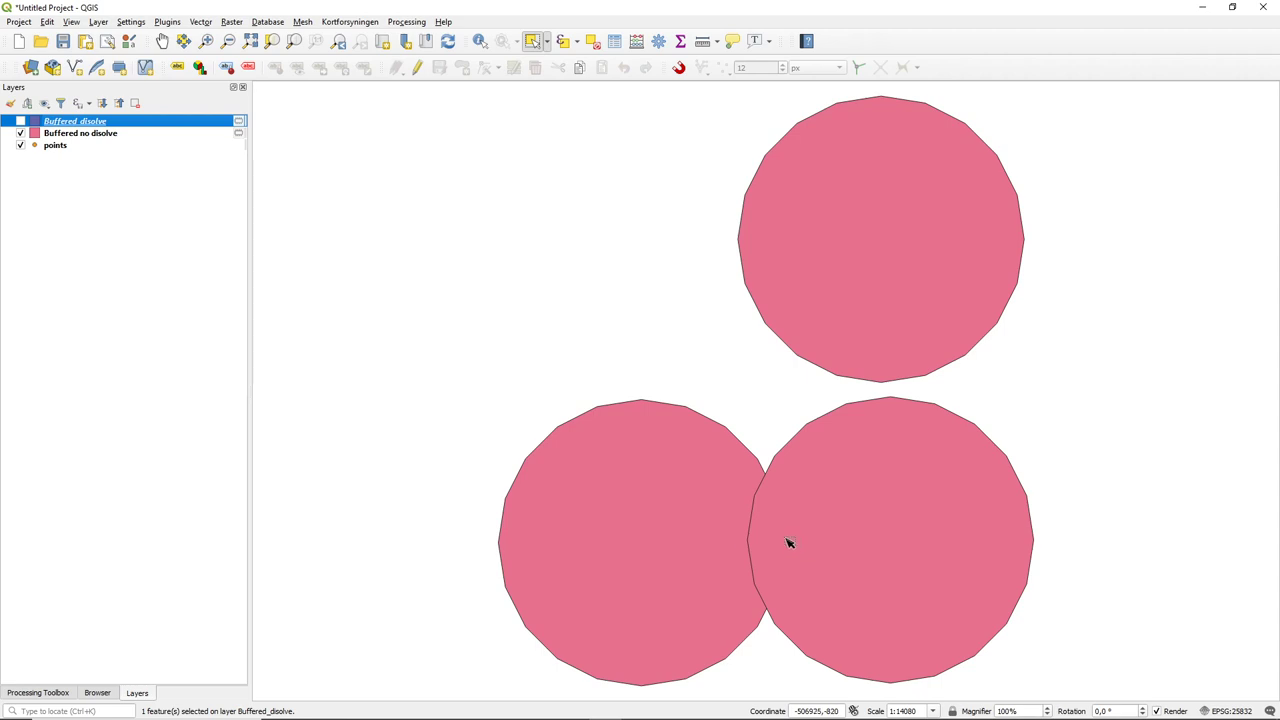
pyautogui.moveTo(576, 450)
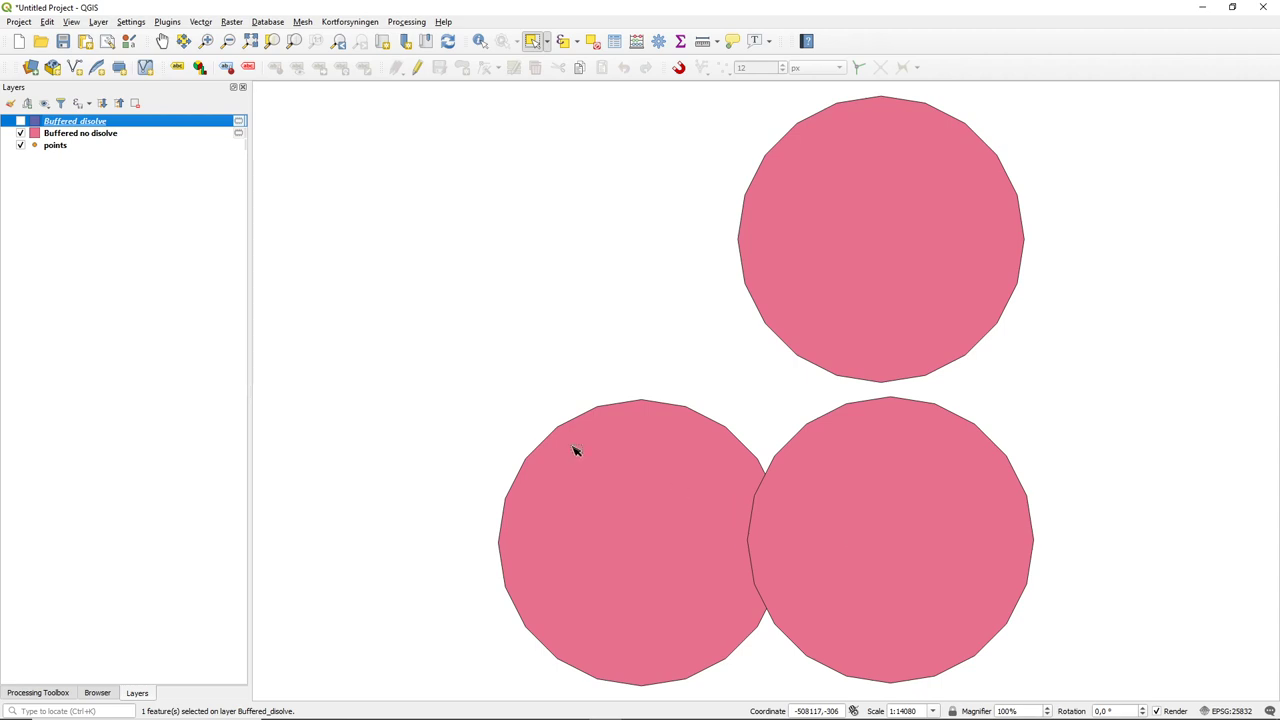
pyautogui.moveTo(378, 224)
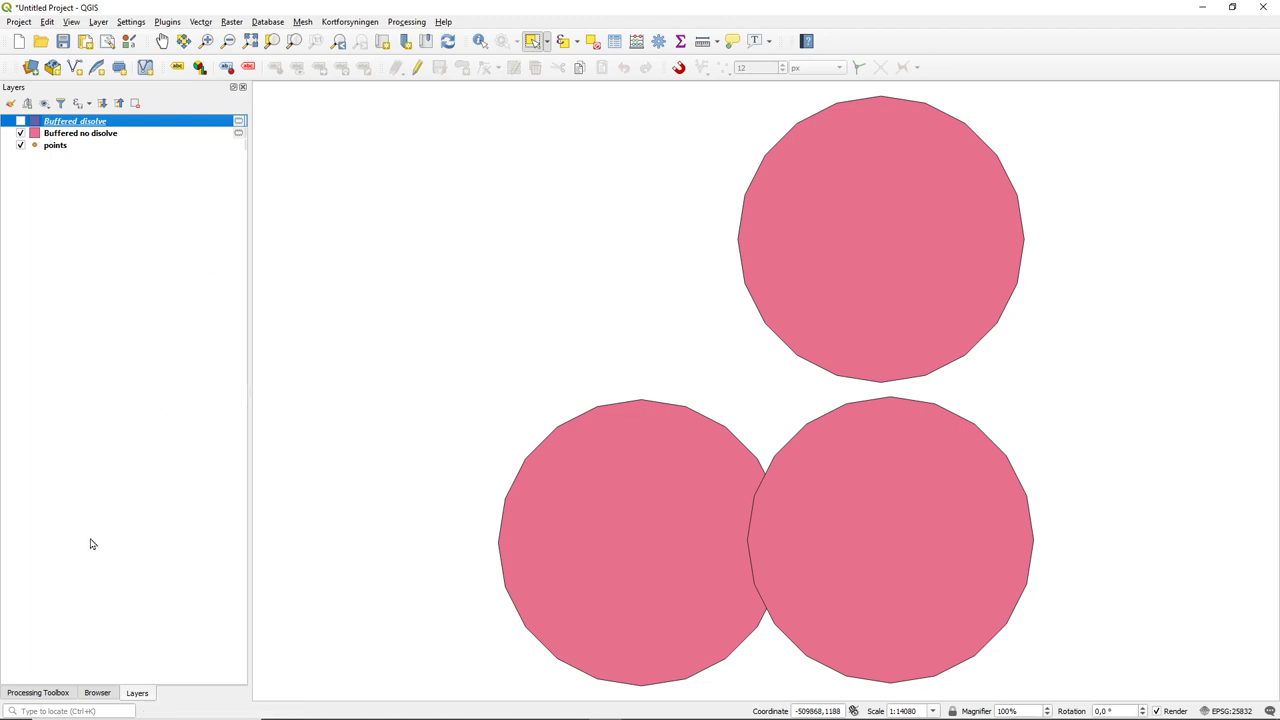
pyautogui.moveTo(28, 696)
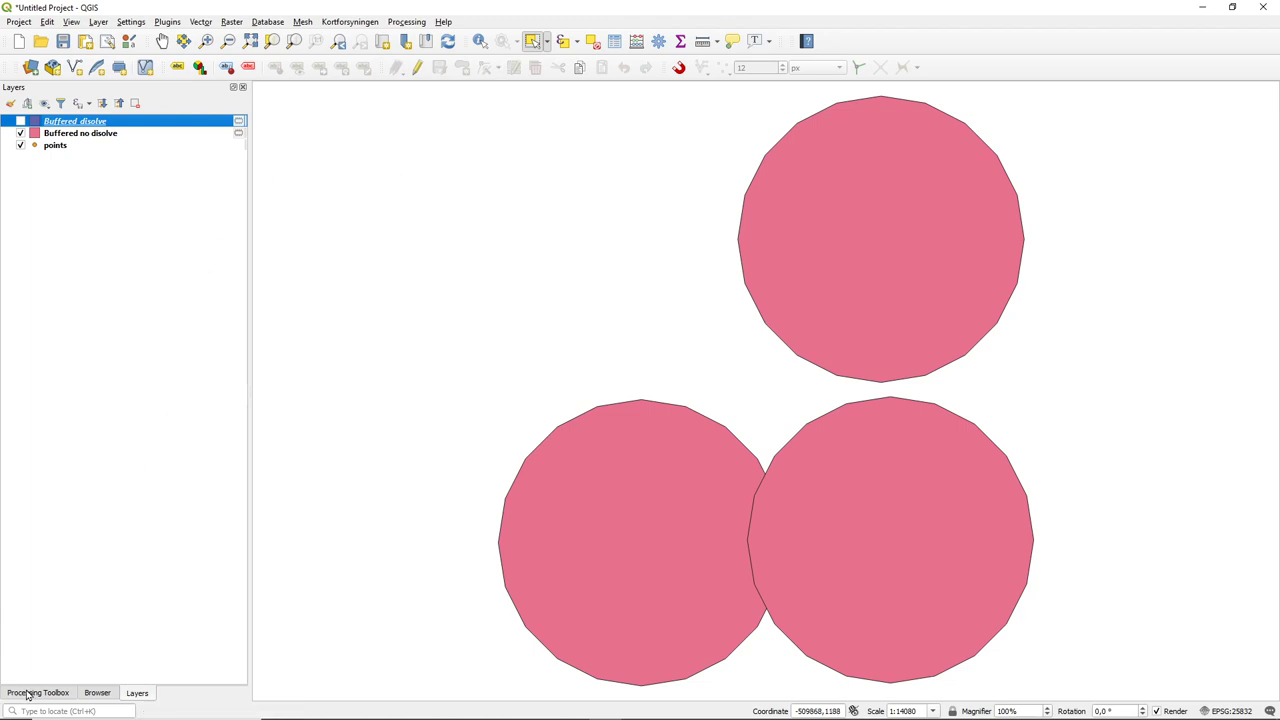
# Step: Search the Processing Toolbox for 'dis' and launch the Dissolve algorithm
pyautogui.click(38, 692)
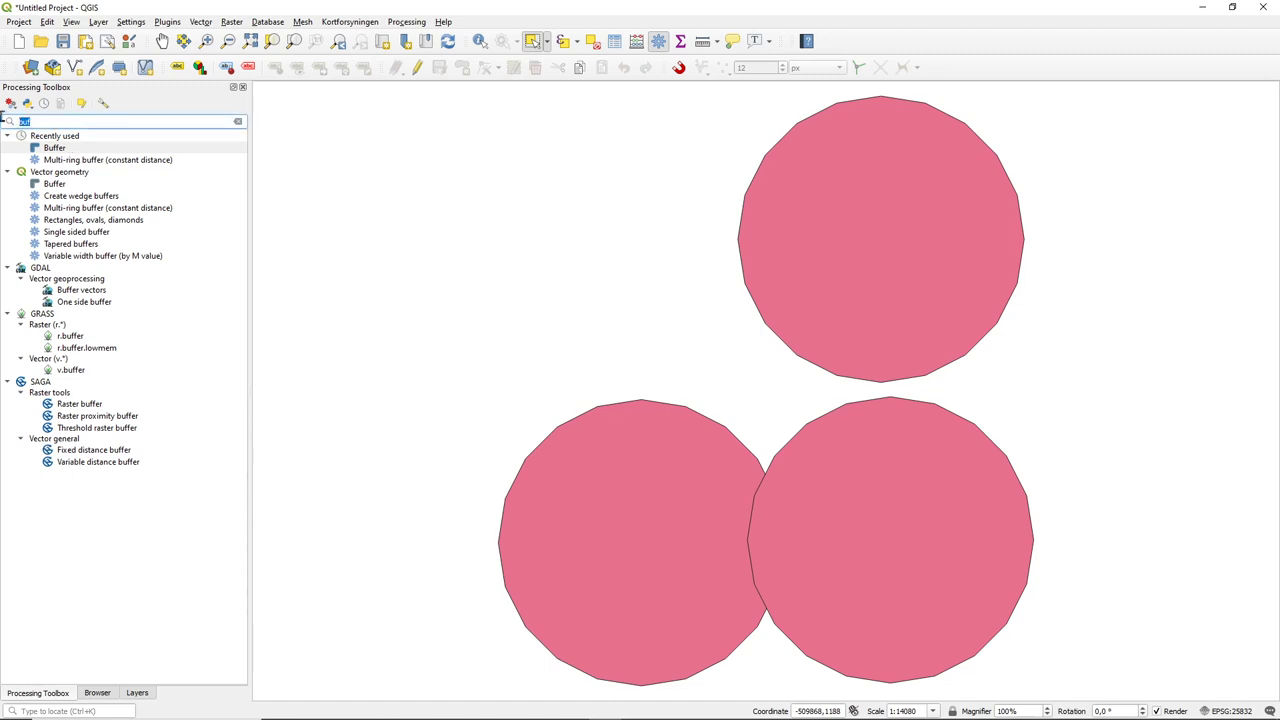
pyautogui.write('dis')
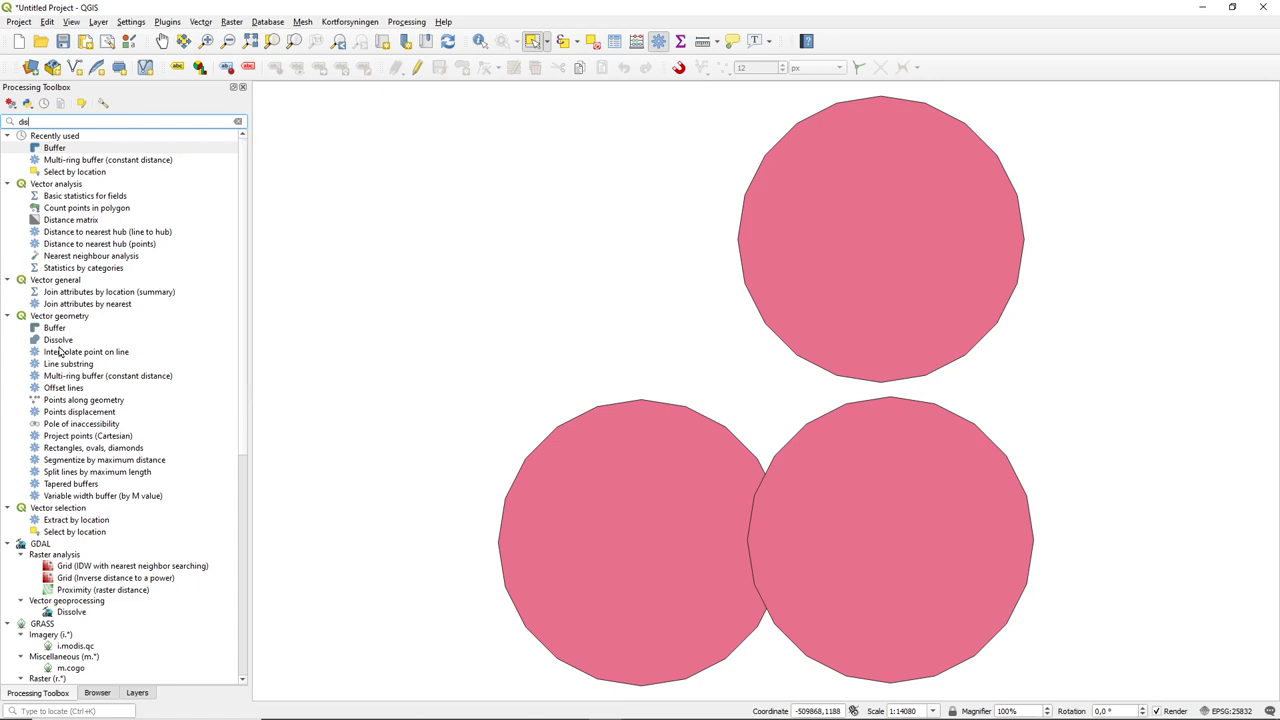
pyautogui.doubleClick(58, 340)
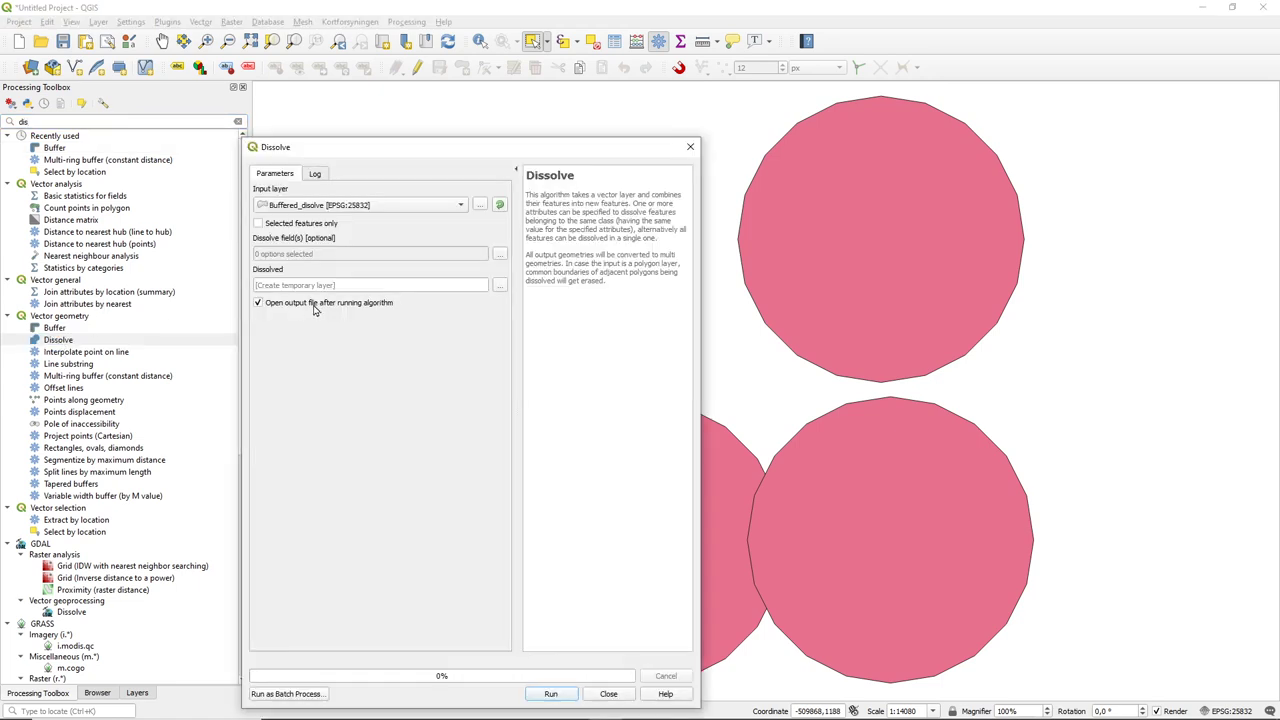
# Step: Run Dissolve with Buffered no dissolve as the input layer, then close the dialog
pyautogui.click(460, 204)
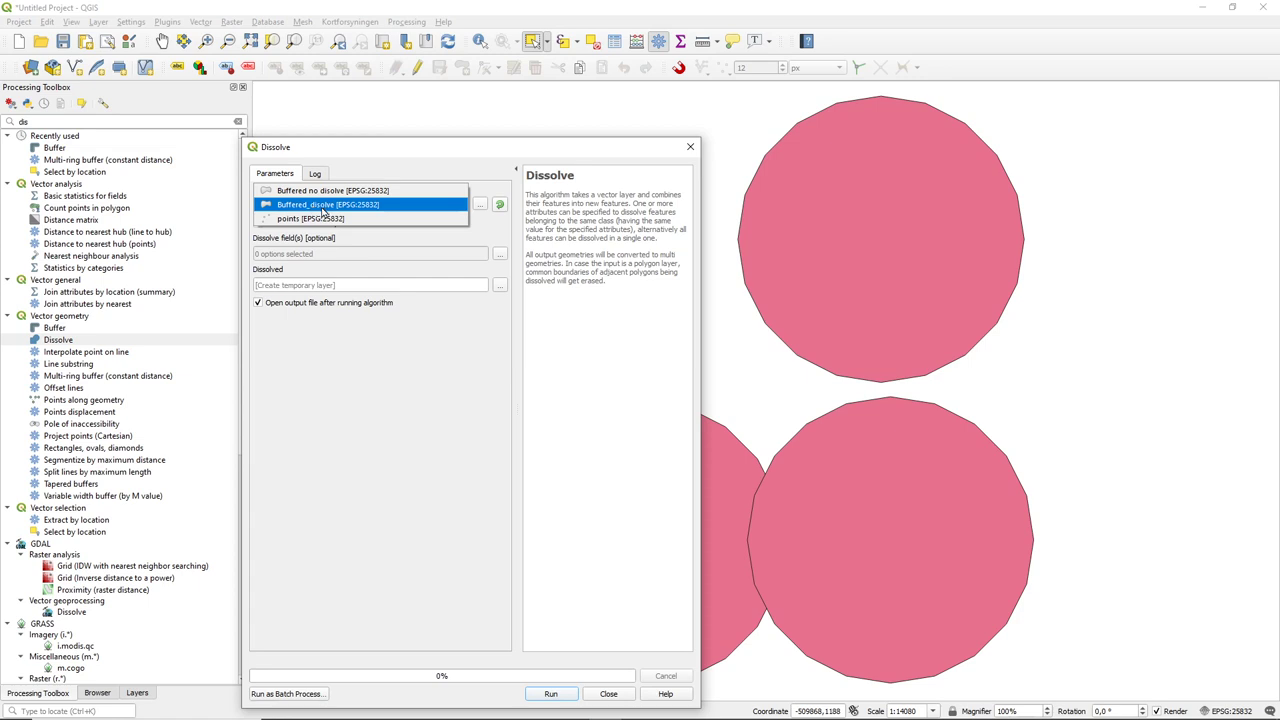
pyautogui.click(334, 190)
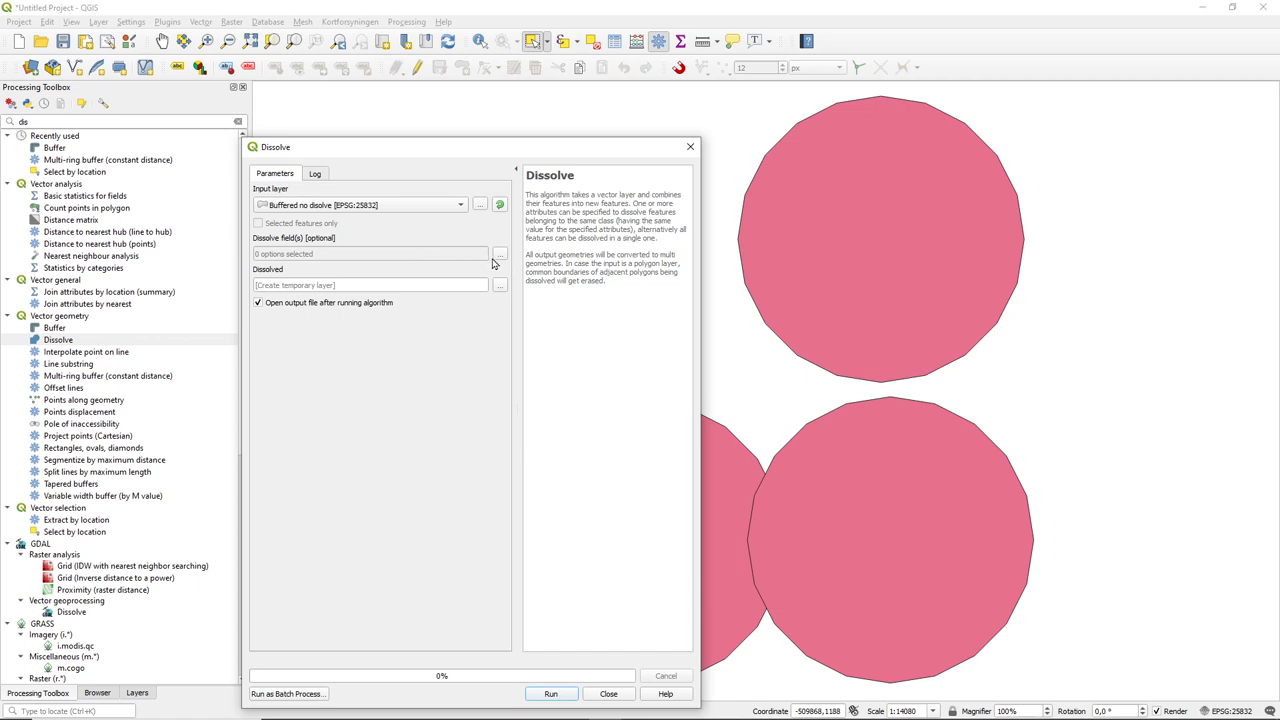
pyautogui.moveTo(502, 252)
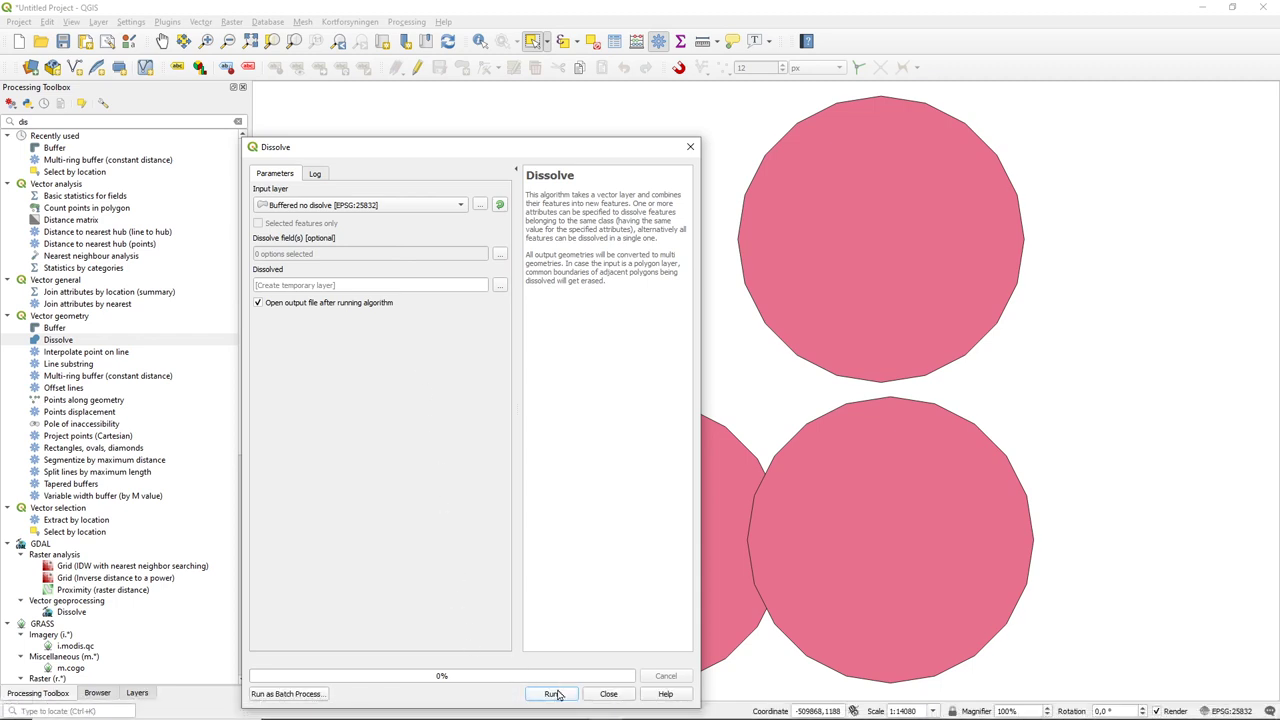
pyautogui.click(552, 692)
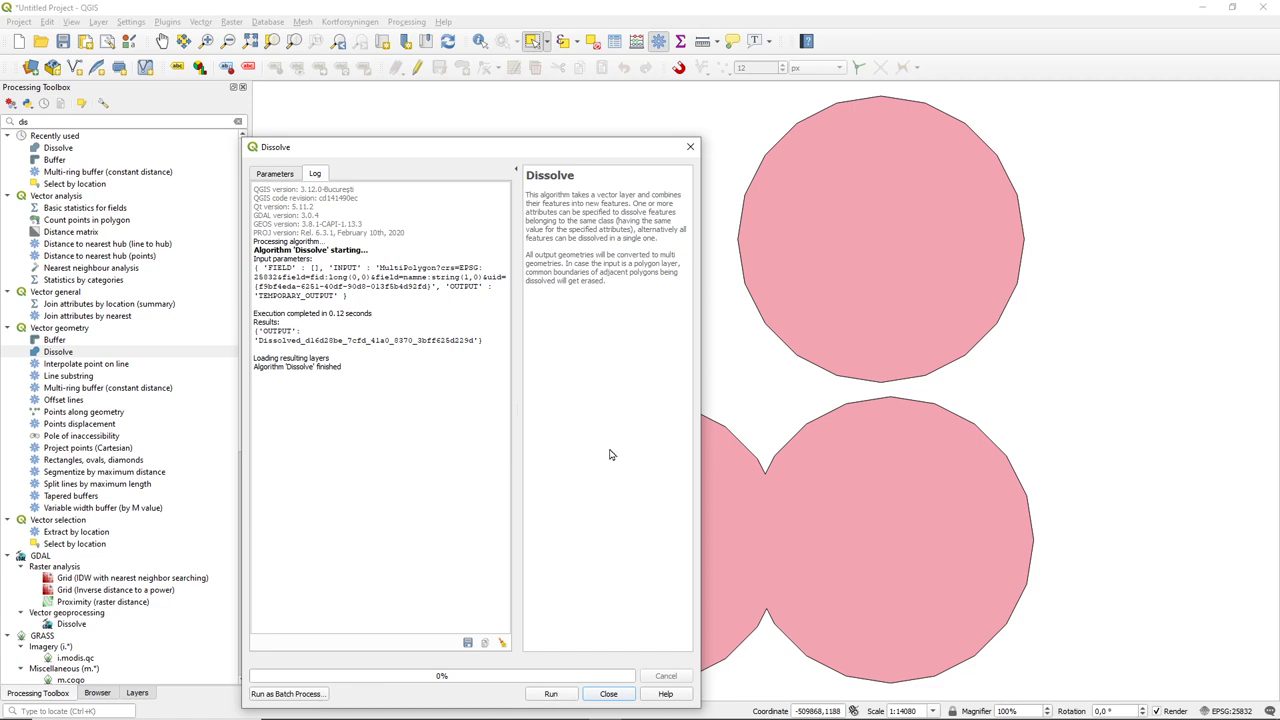
pyautogui.moveTo(876, 222)
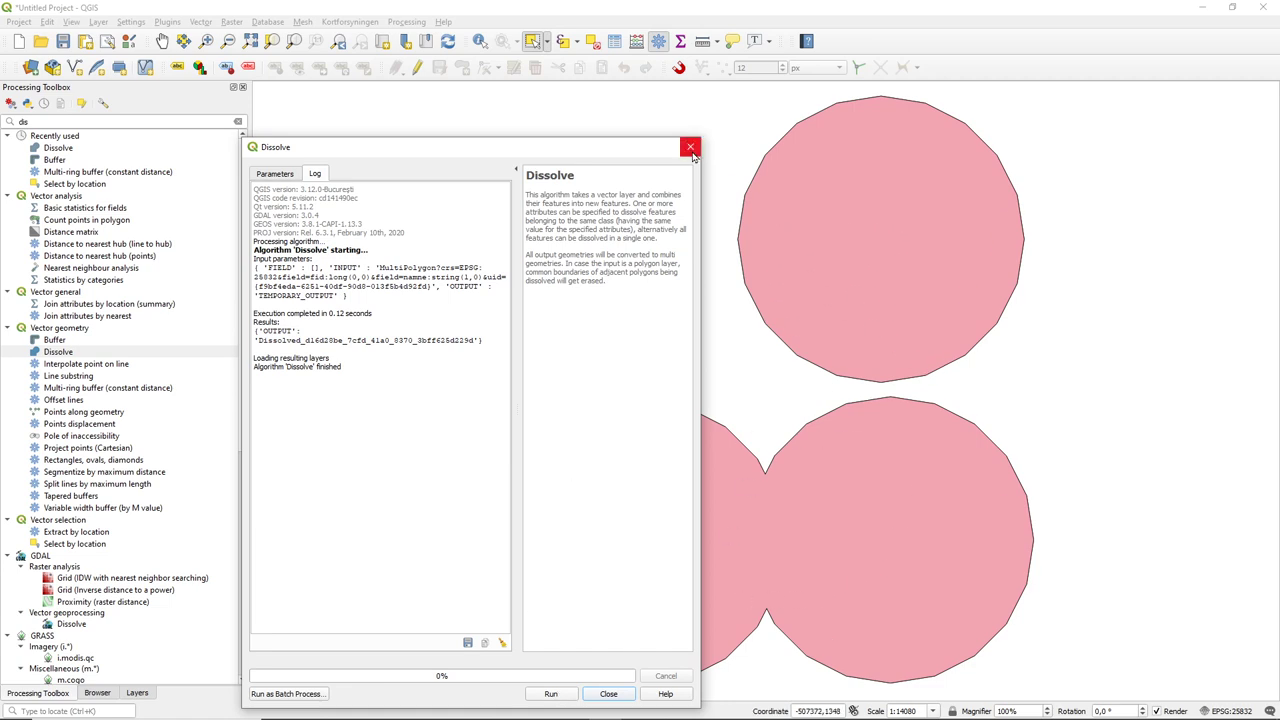
pyautogui.click(690, 148)
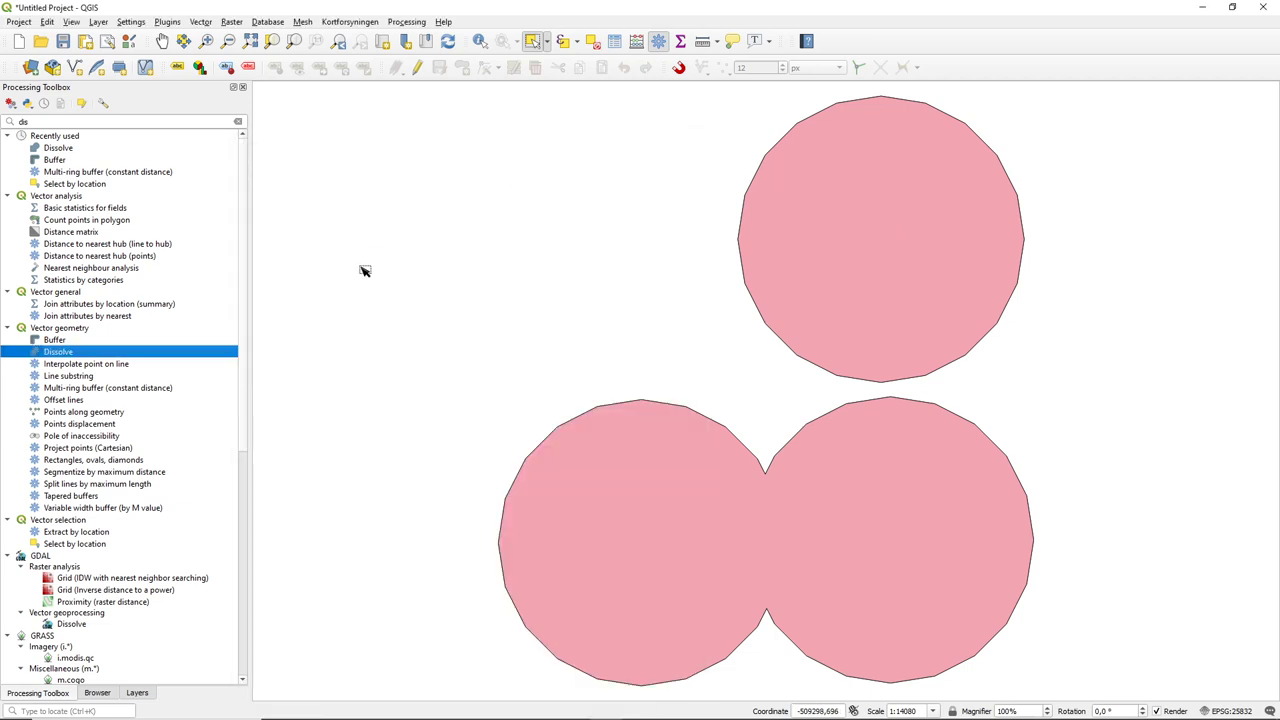
# Step: Back in the Layers panel, select the new Dissolved layer and identify its merged feature
pyautogui.click(136, 692)
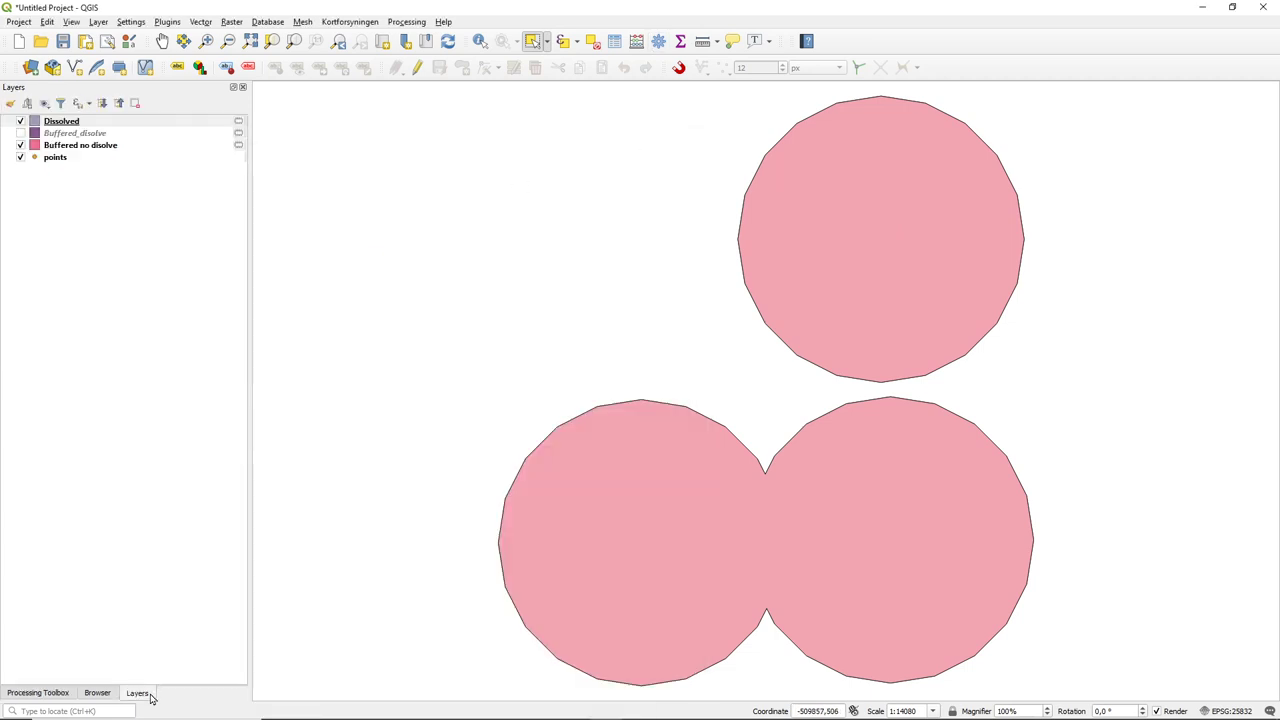
pyautogui.click(60, 122)
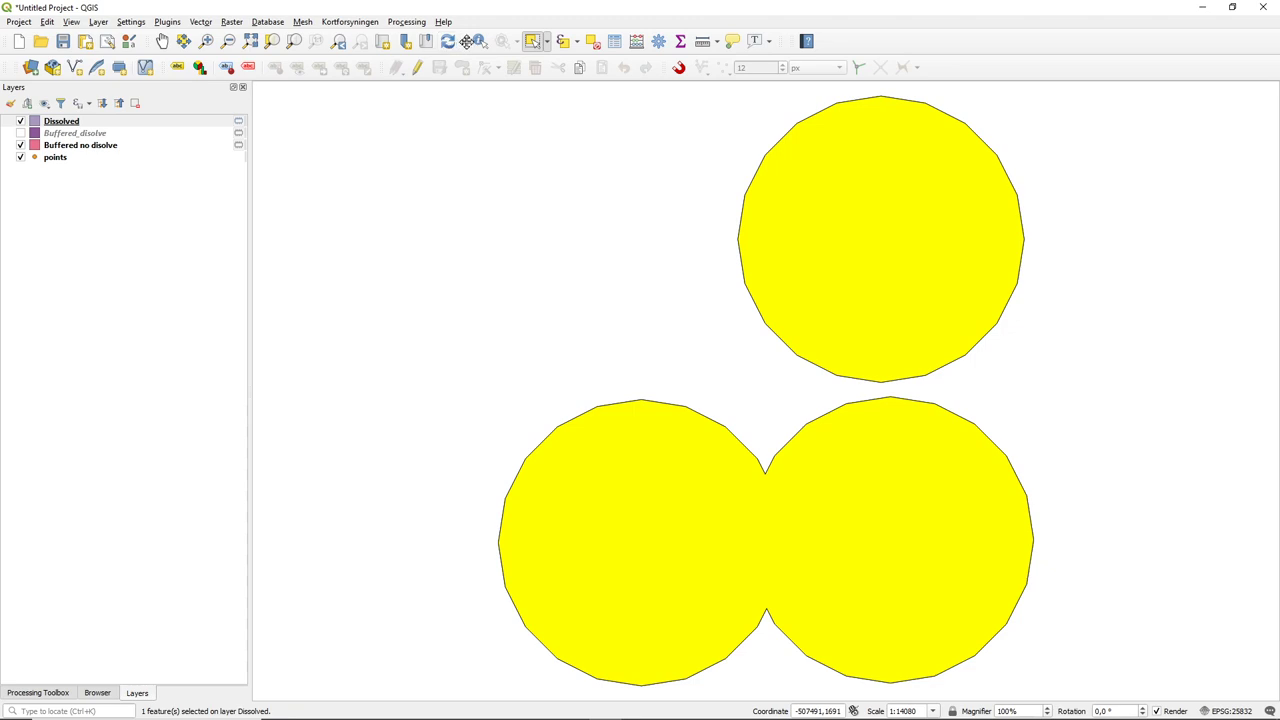
pyautogui.click(880, 212)
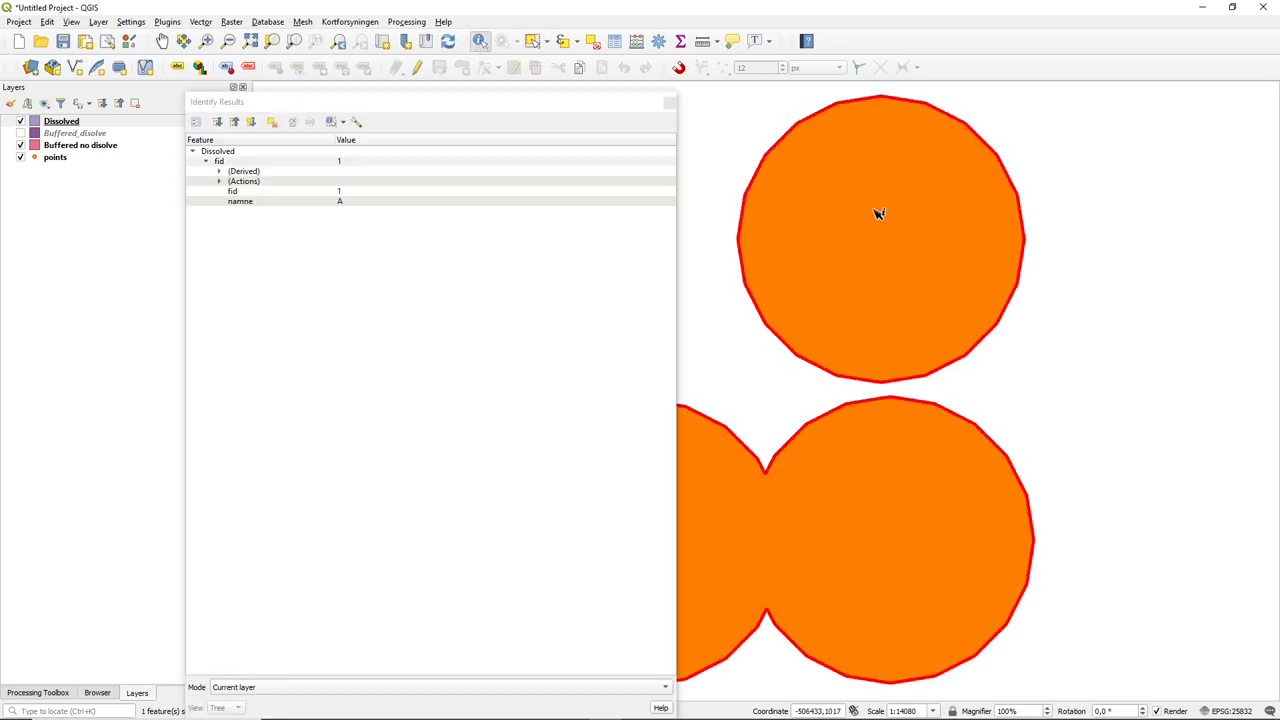
pyautogui.moveTo(564, 306)
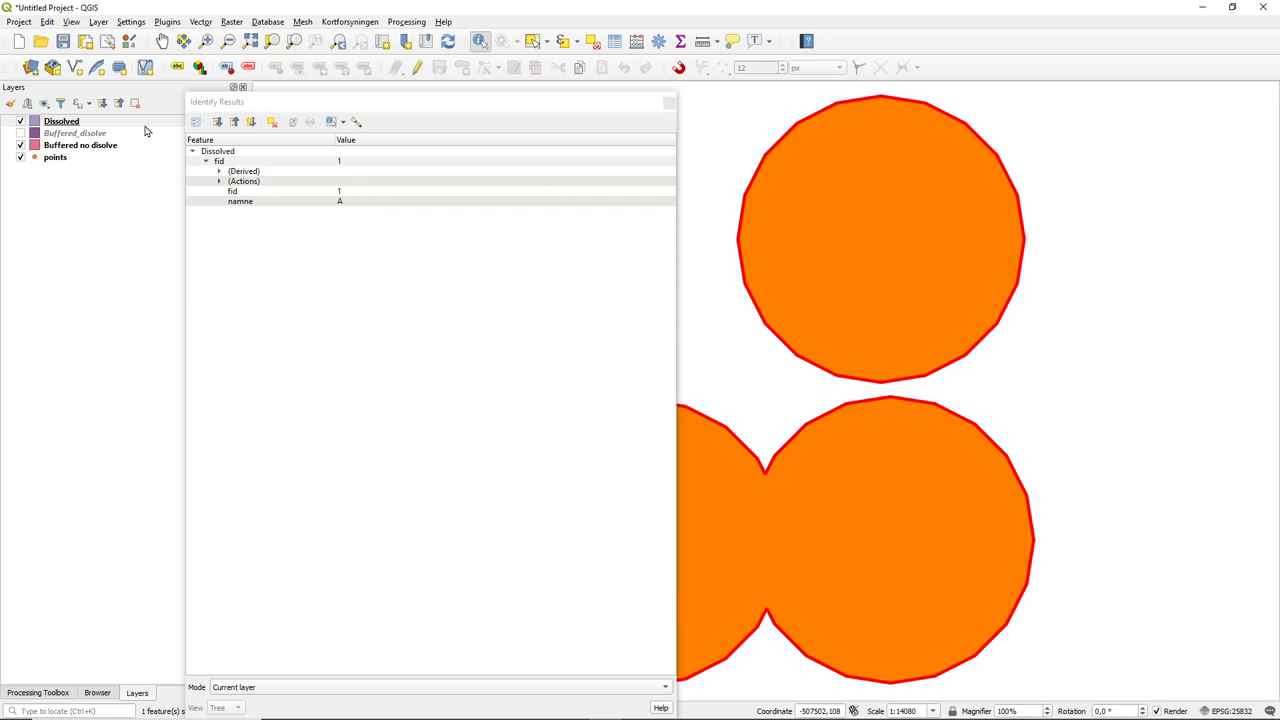
pyautogui.moveTo(858, 504)
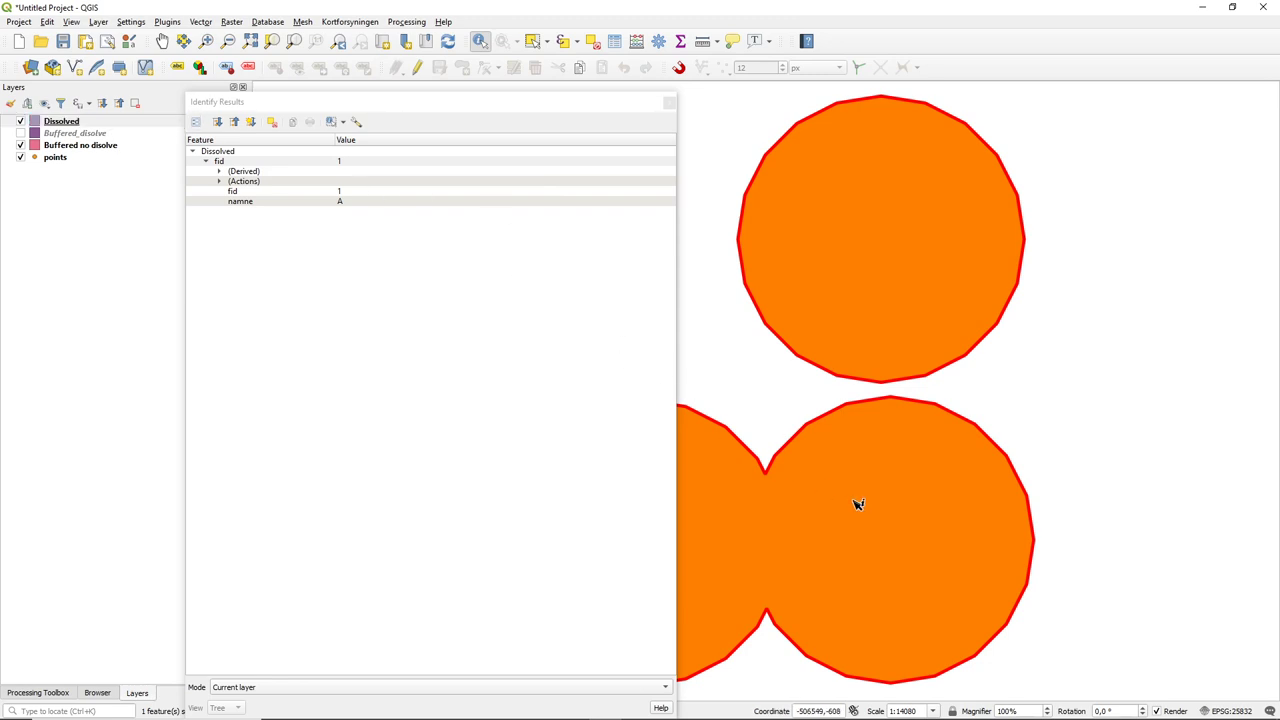
pyautogui.moveTo(668, 100)
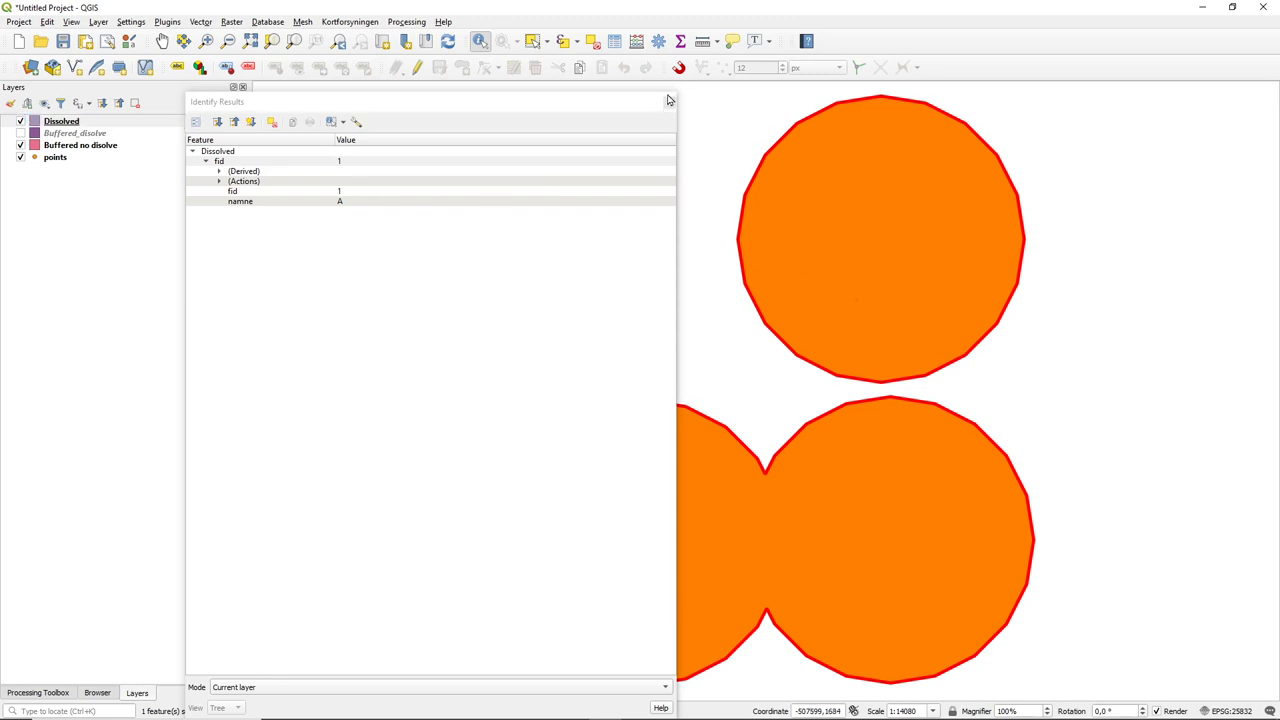
pyautogui.moveTo(670, 104)
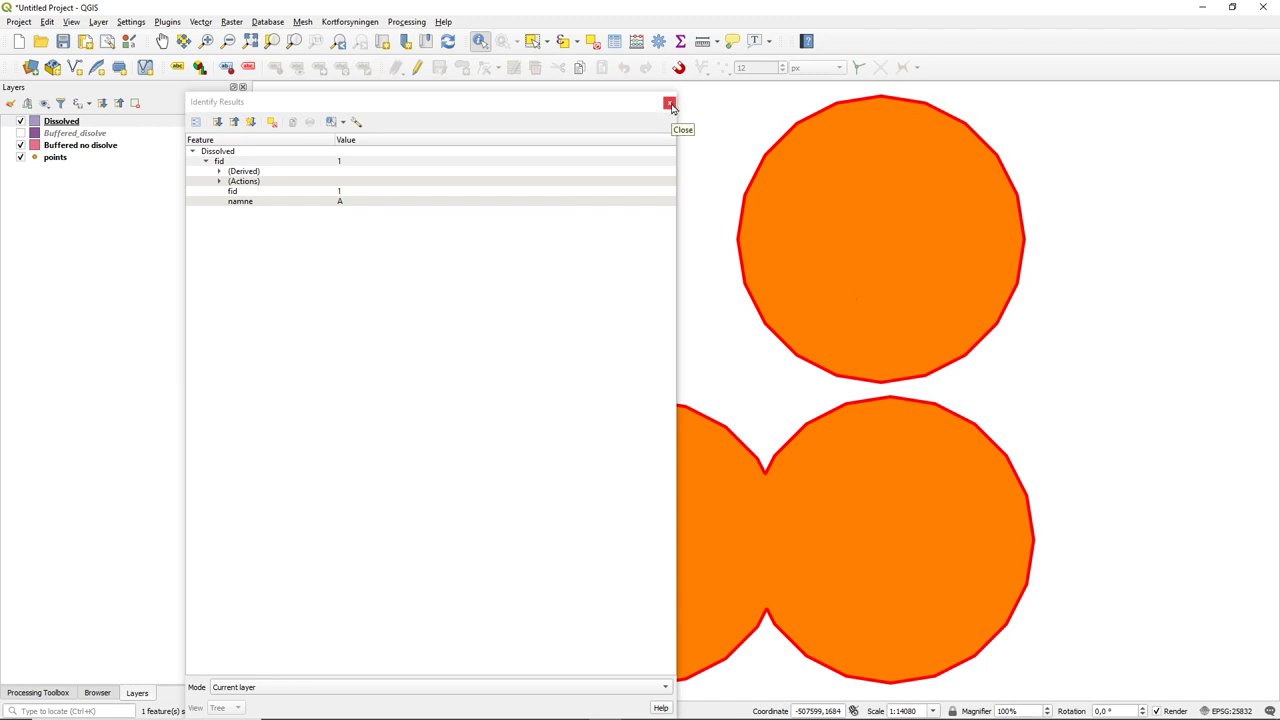